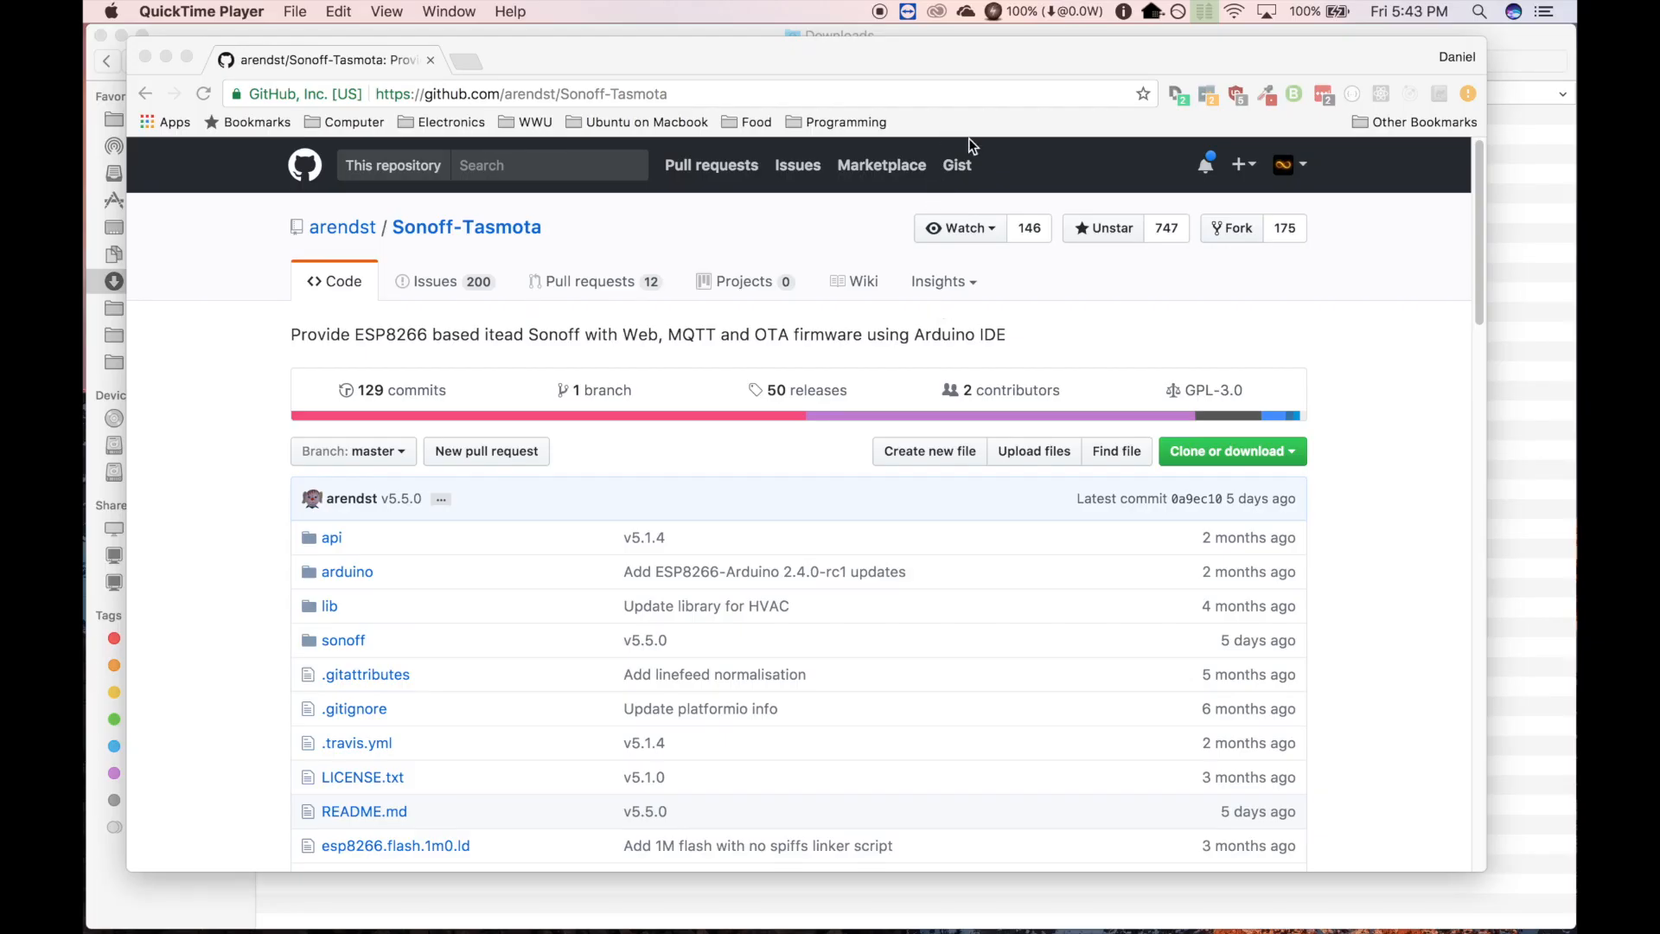
pyautogui.moveTo(1000, 245)
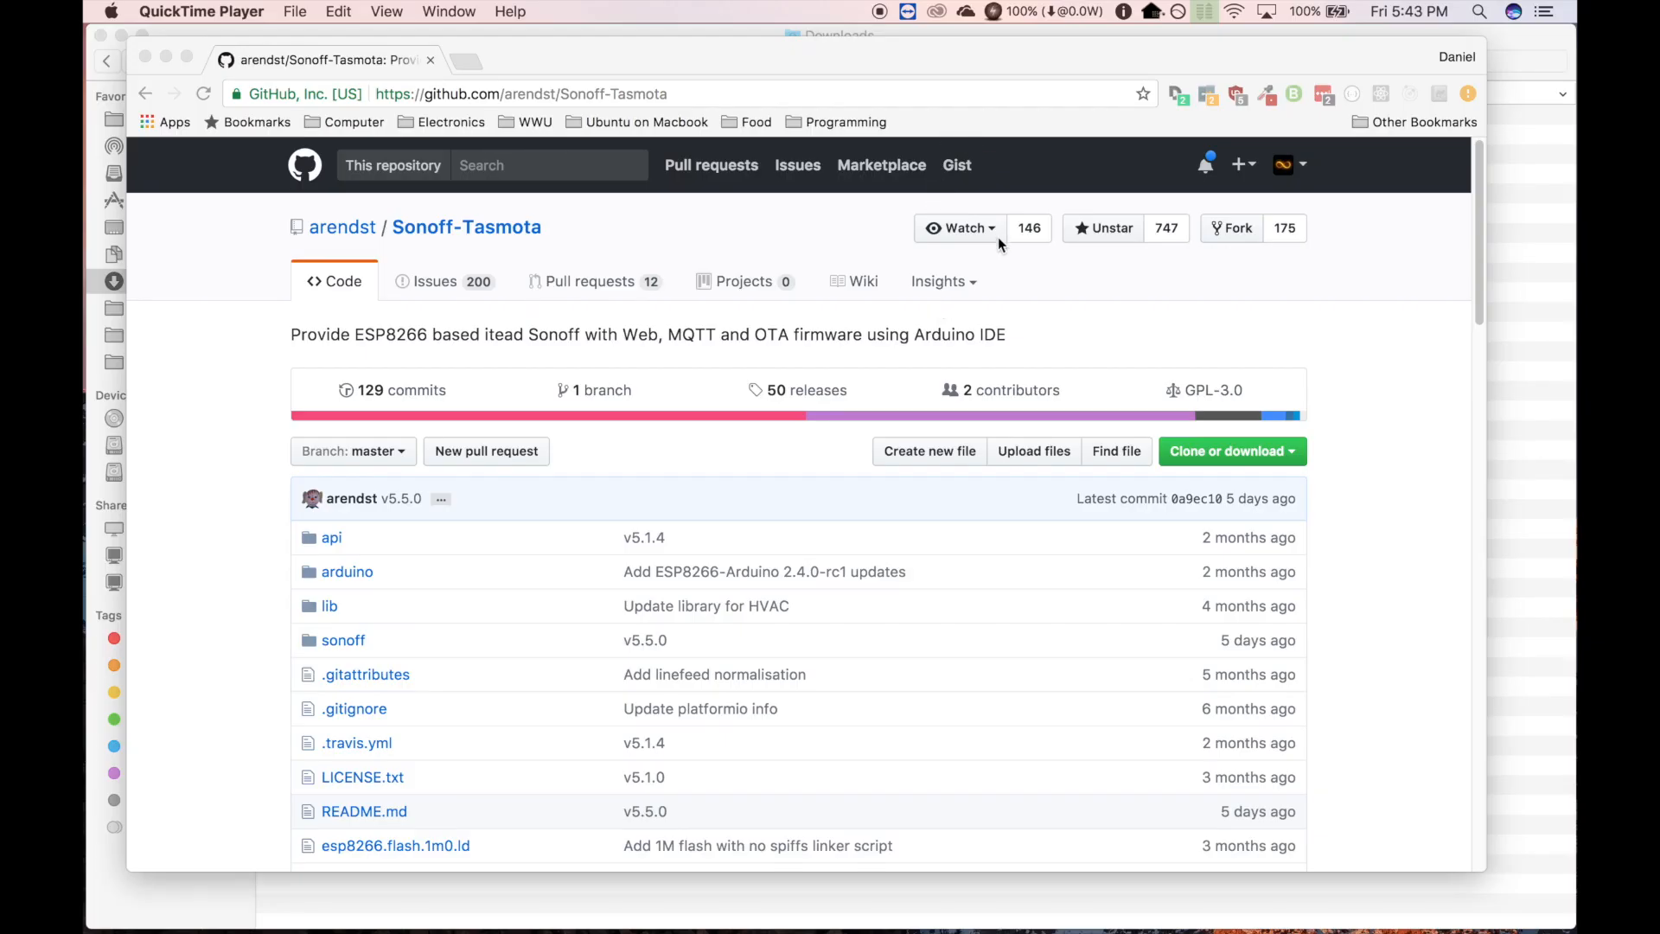
pyautogui.moveTo(1266, 506)
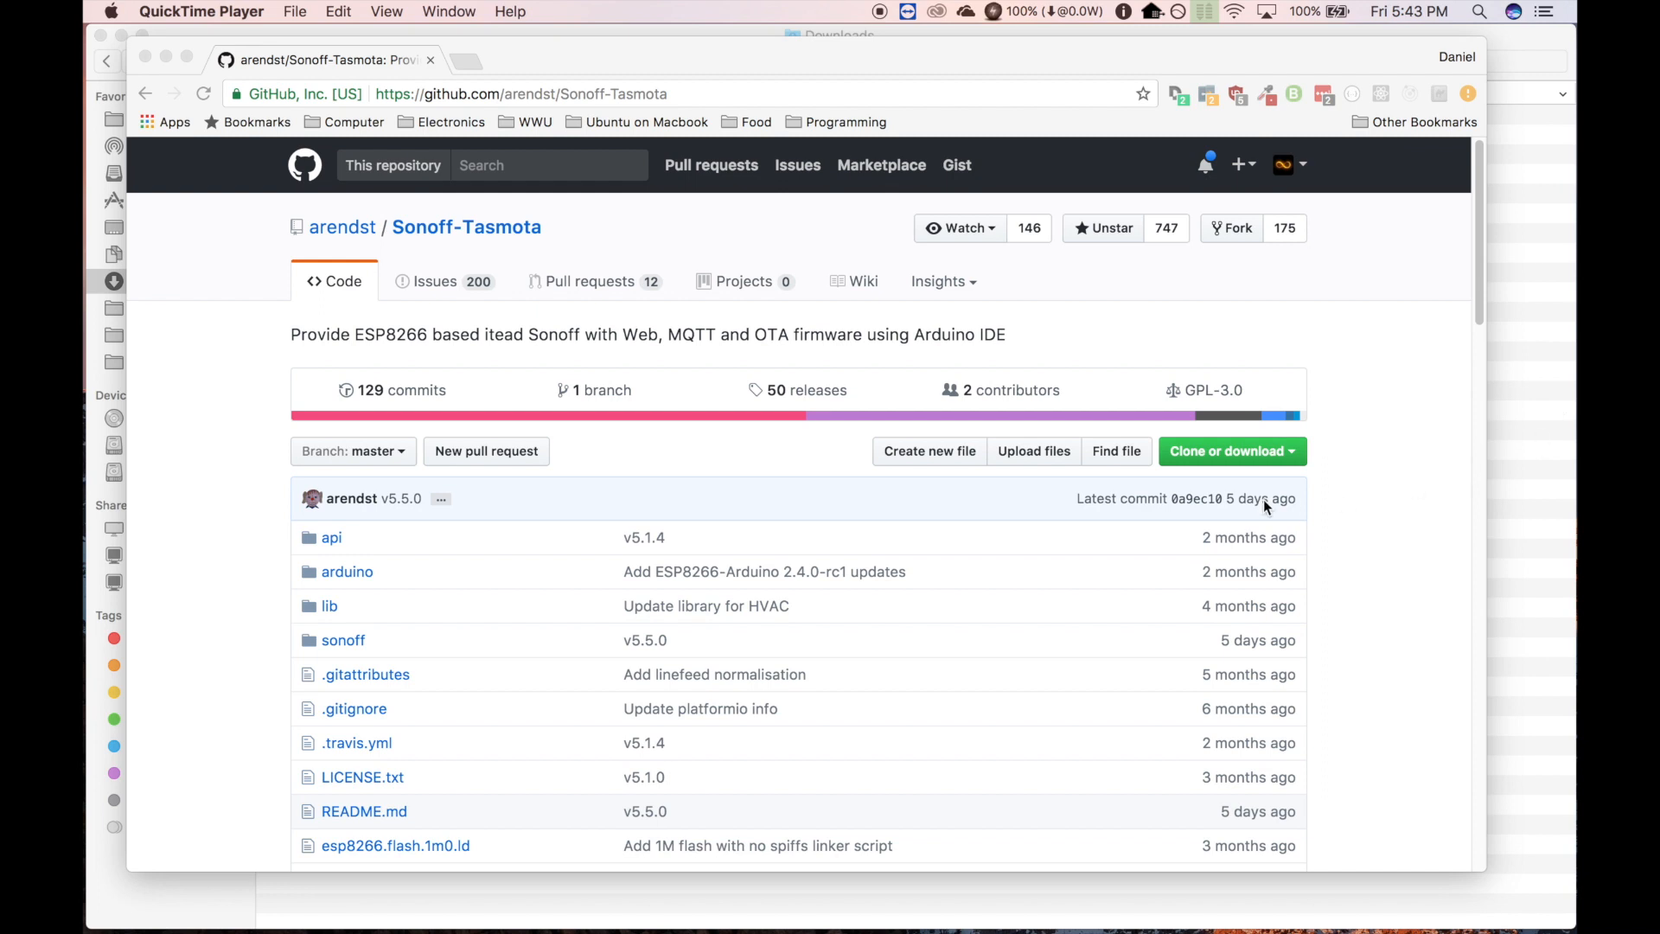
# - From the repository's 50 releases list, download the v5.5.0 'Source code (zip)'
pyautogui.scroll(-3)
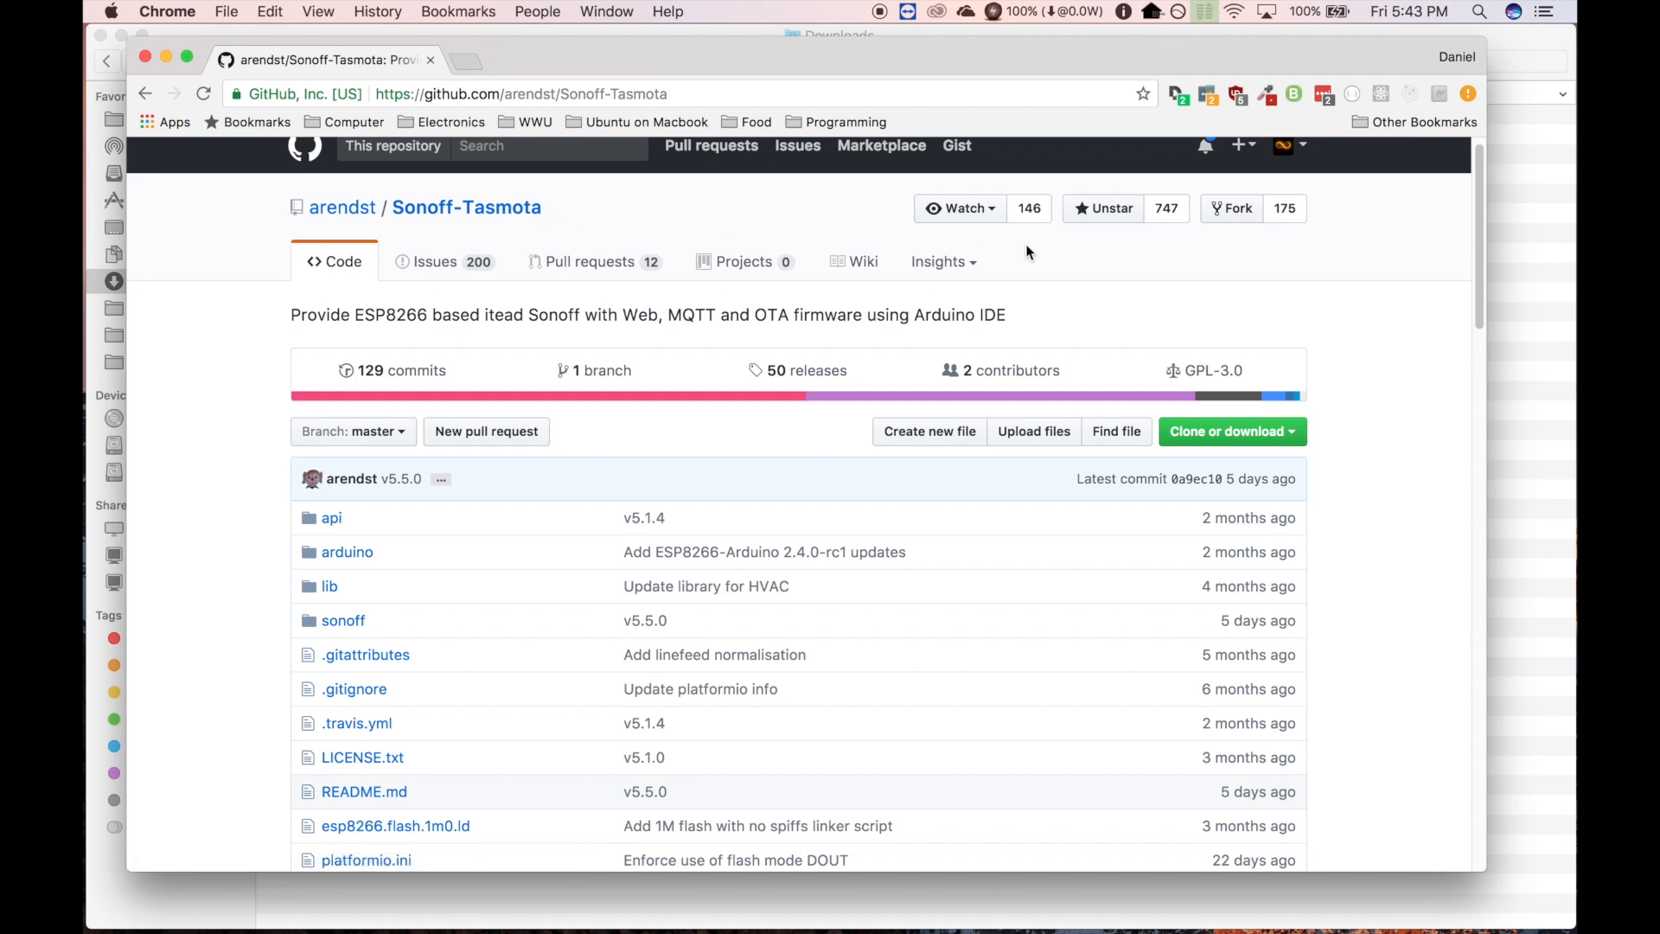
pyautogui.scroll(-3)
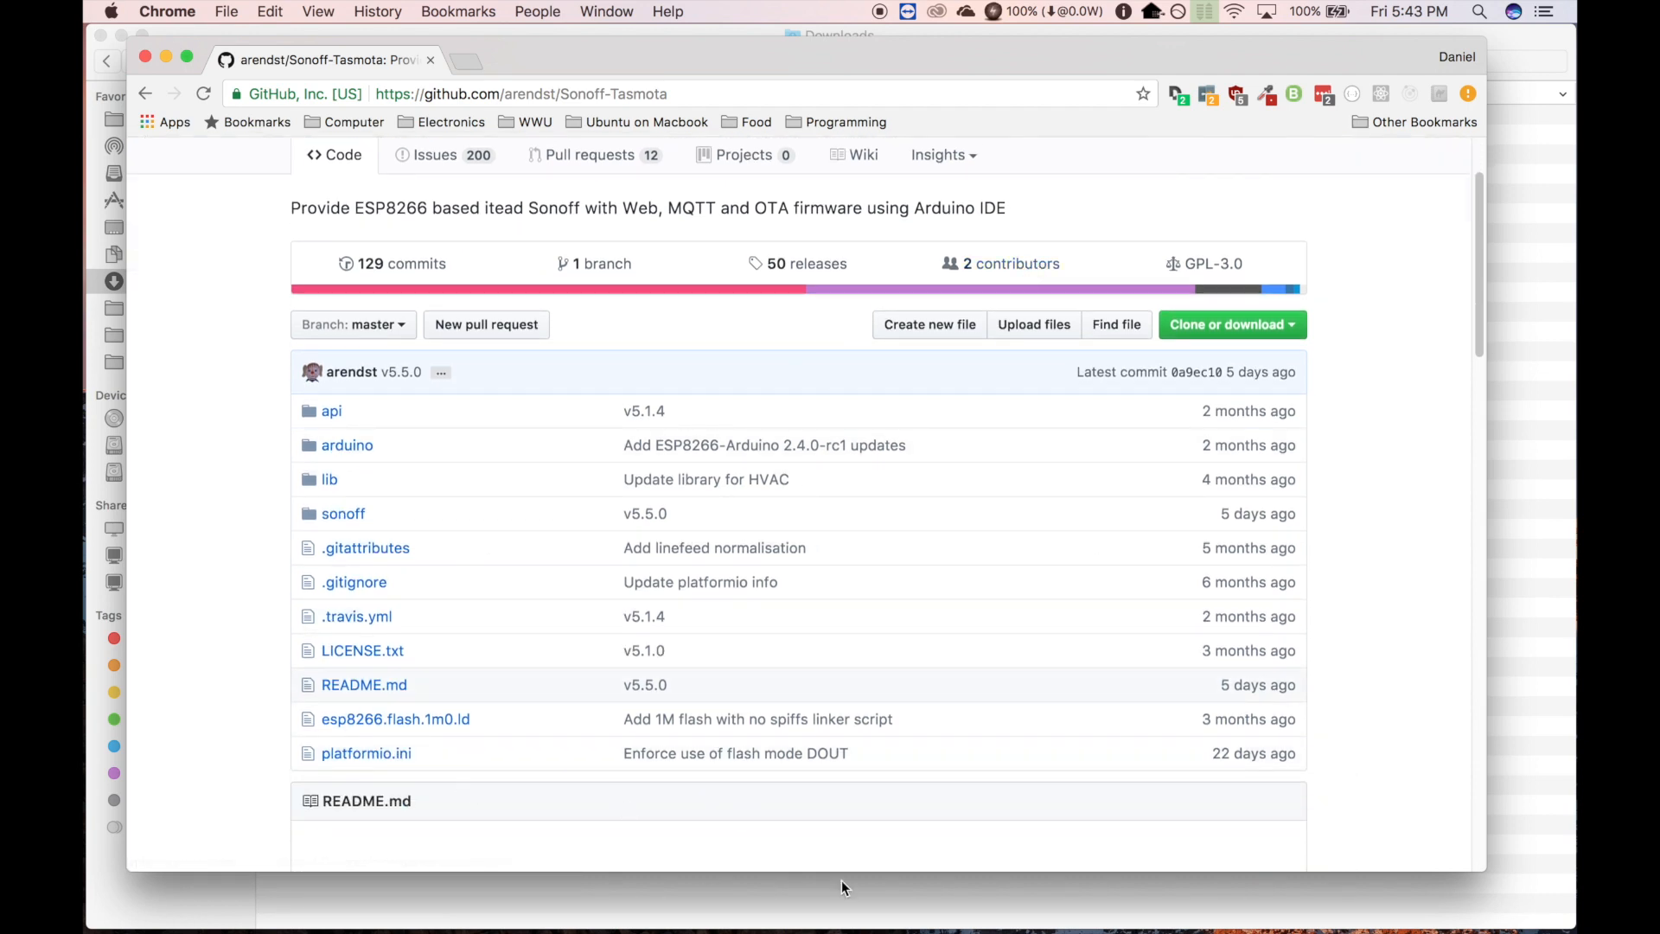
pyautogui.moveTo(1079, 680)
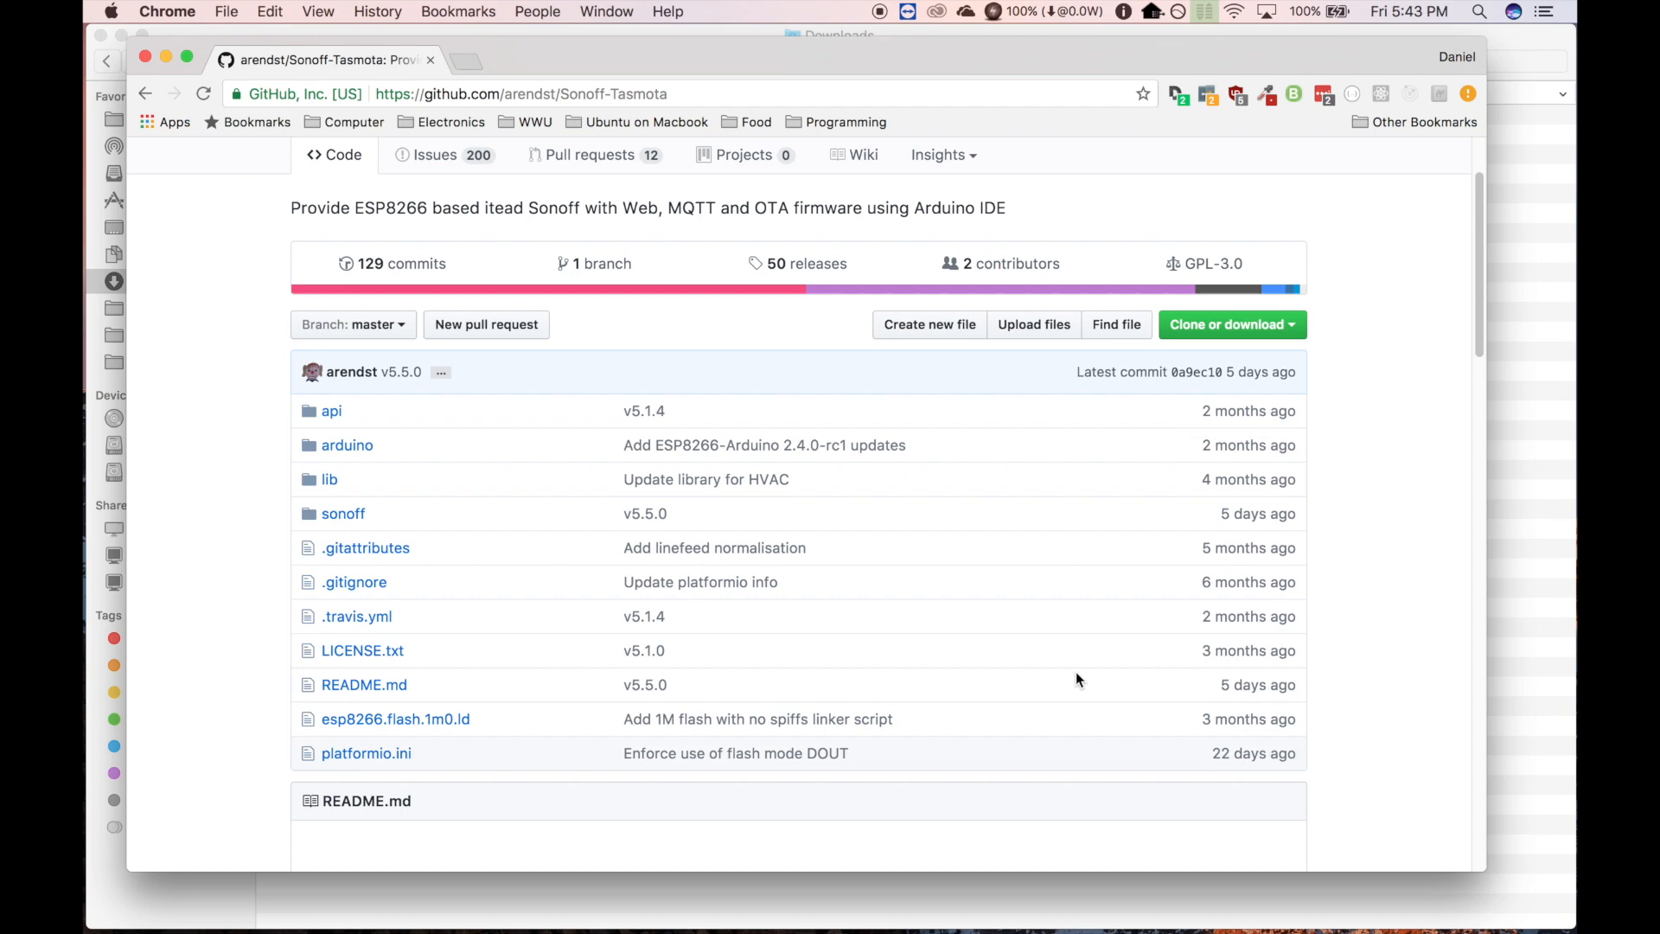
pyautogui.scroll(-3)
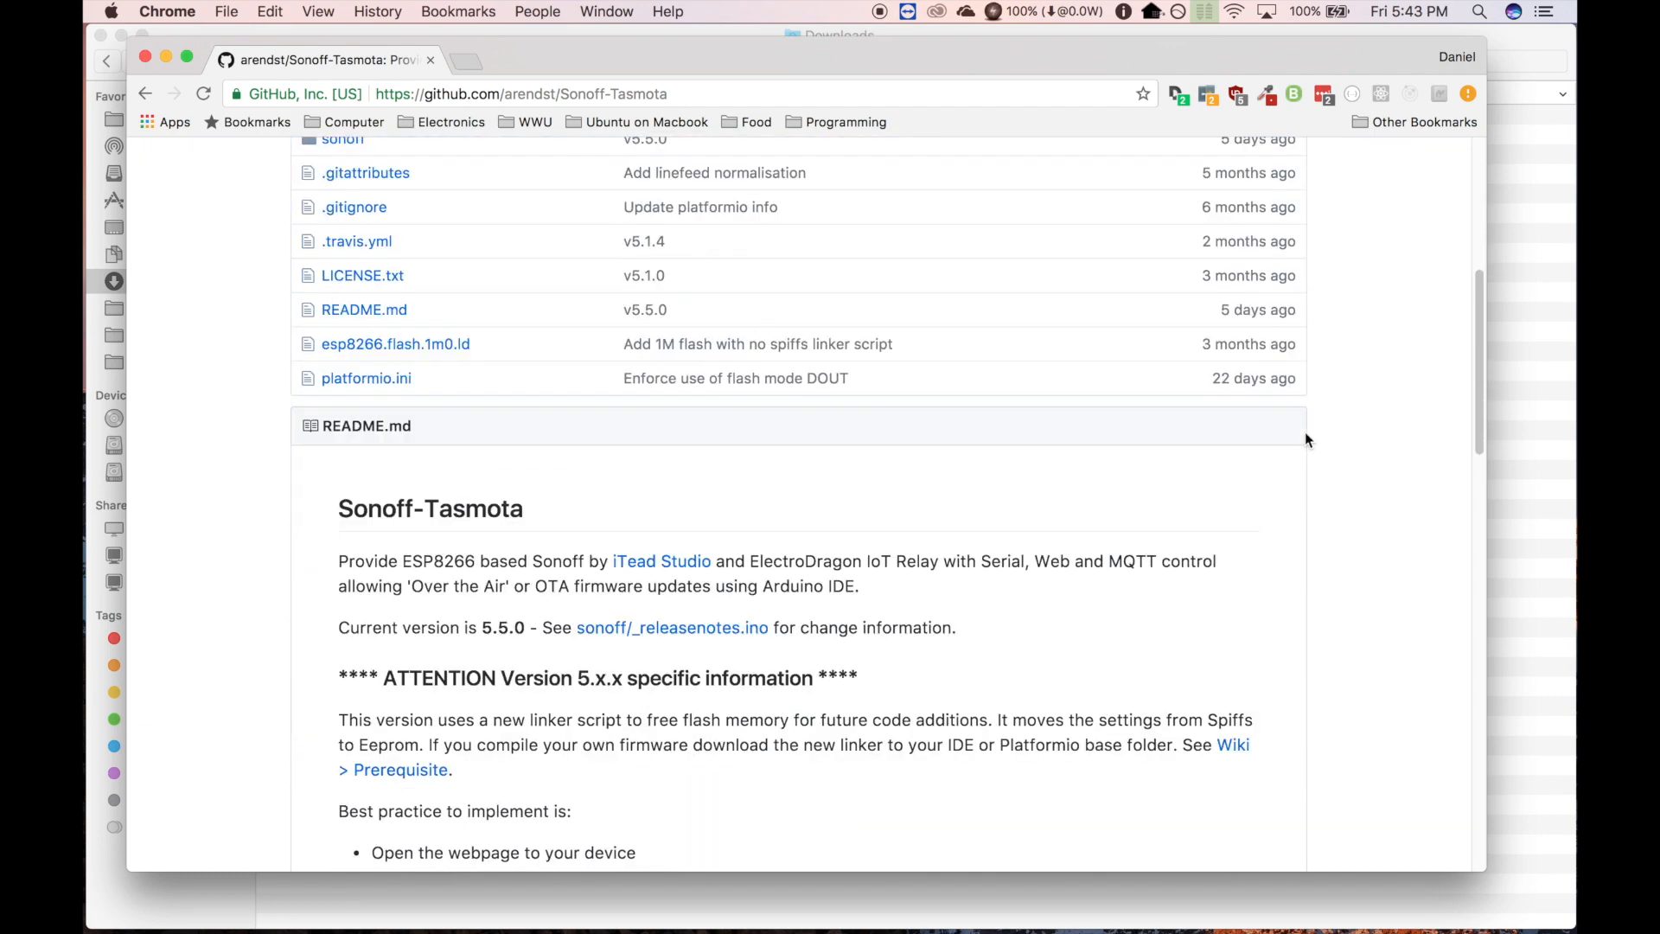
pyautogui.scroll(-3)
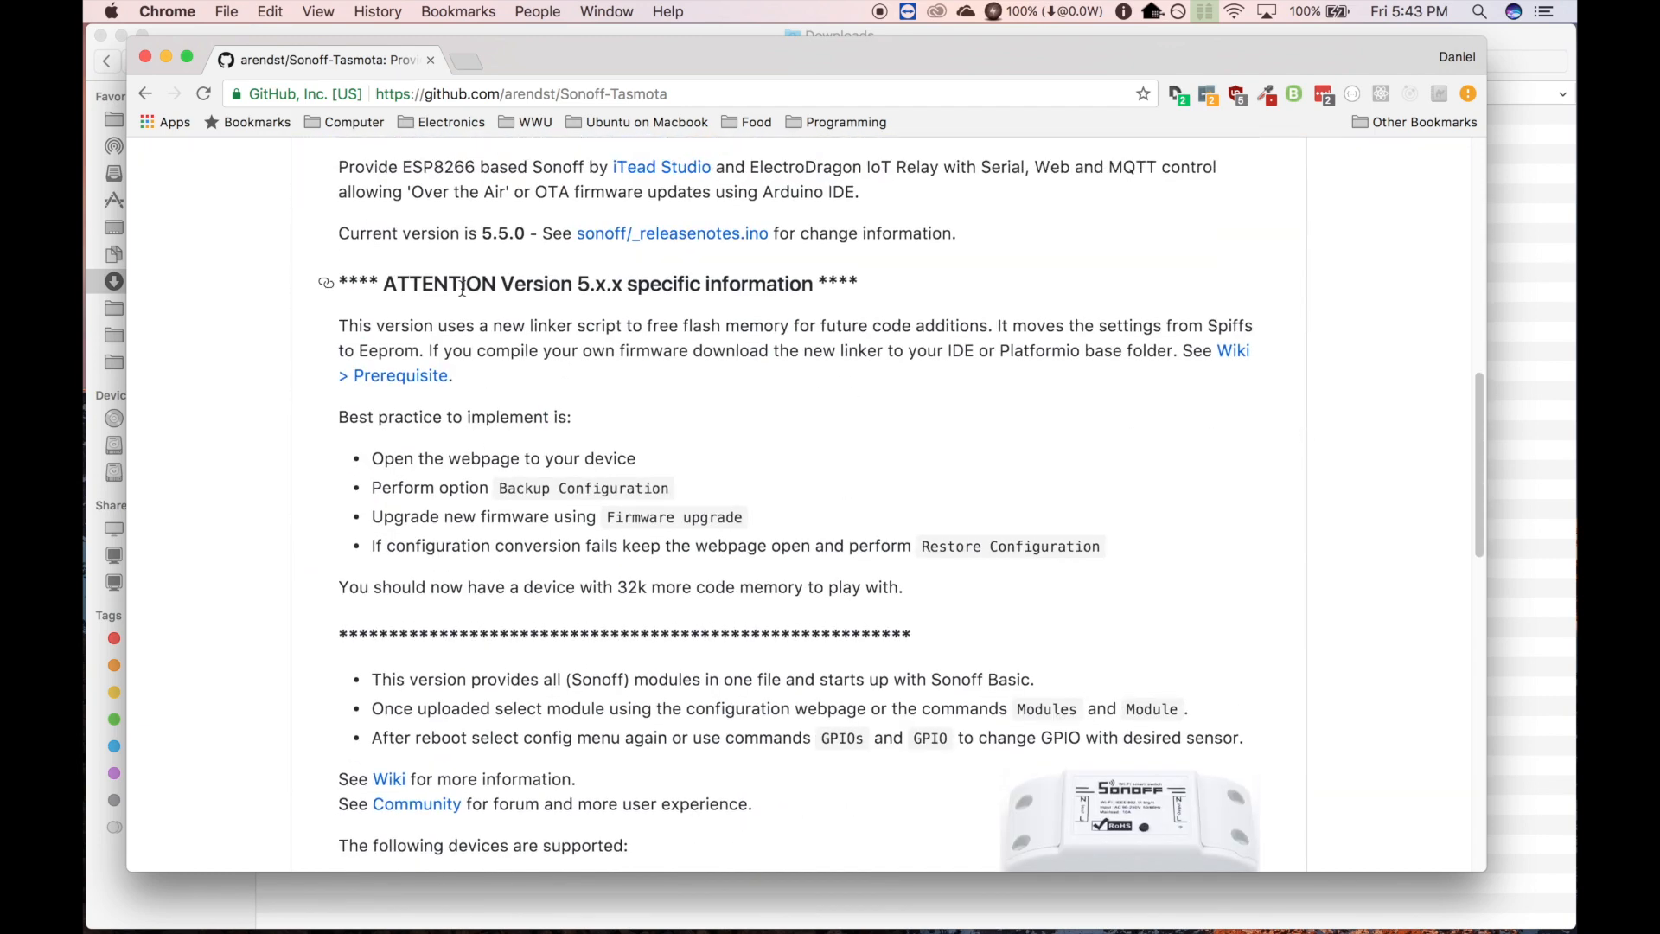
pyautogui.scroll(3)
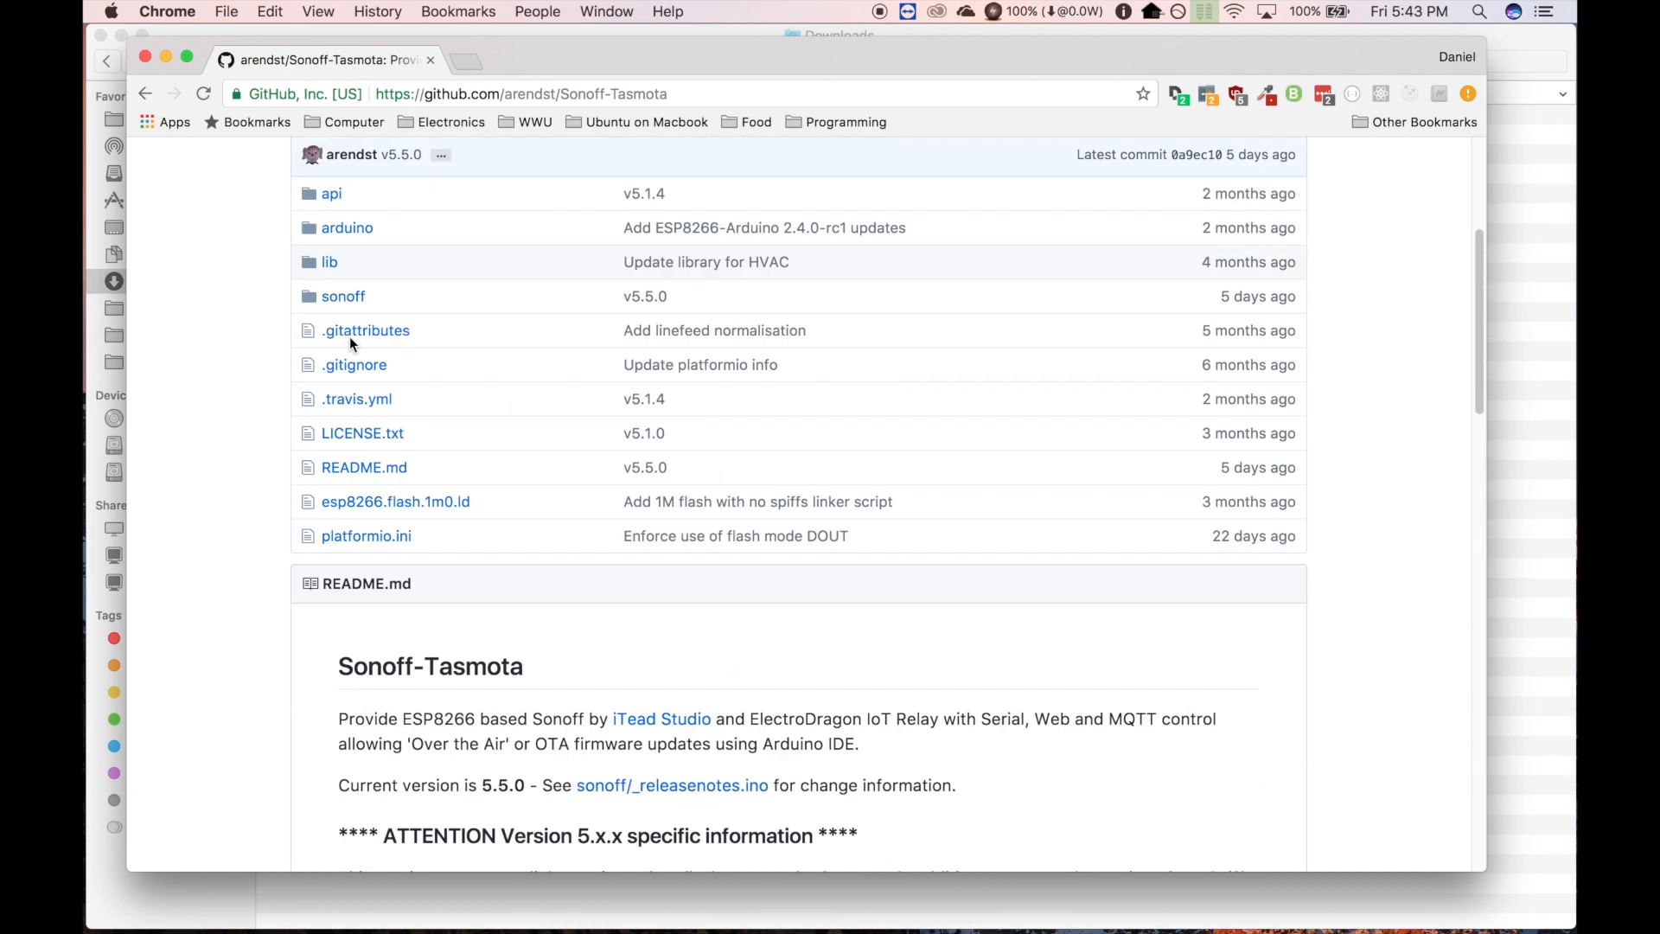
pyautogui.scroll(3)
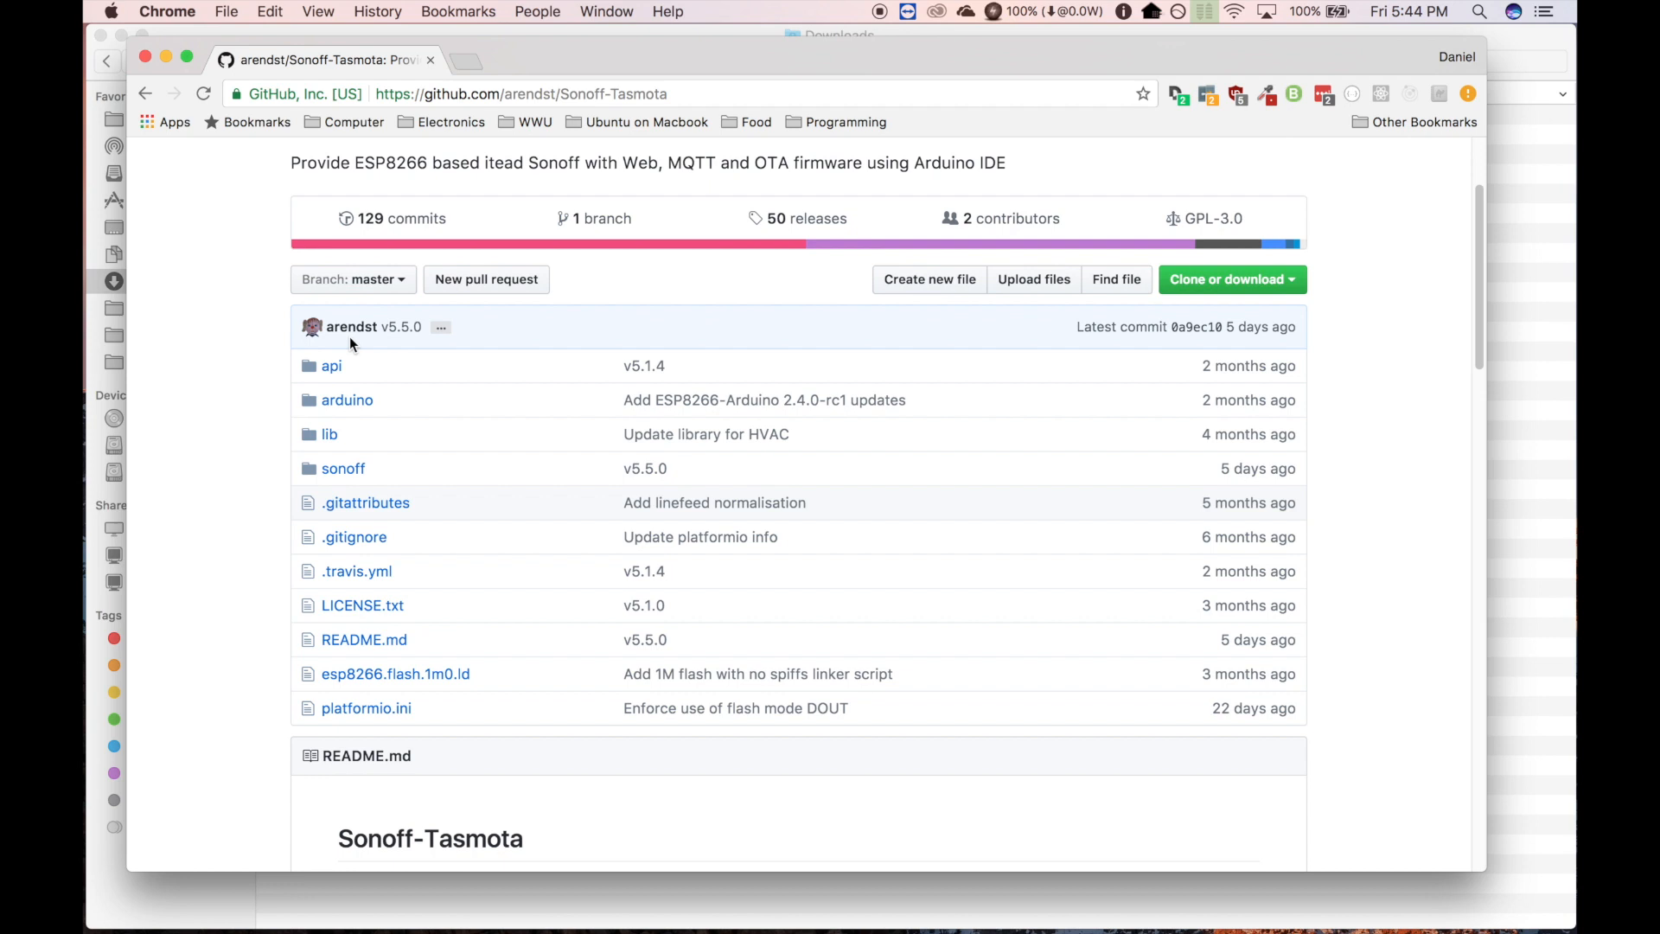
pyautogui.moveTo(433, 388)
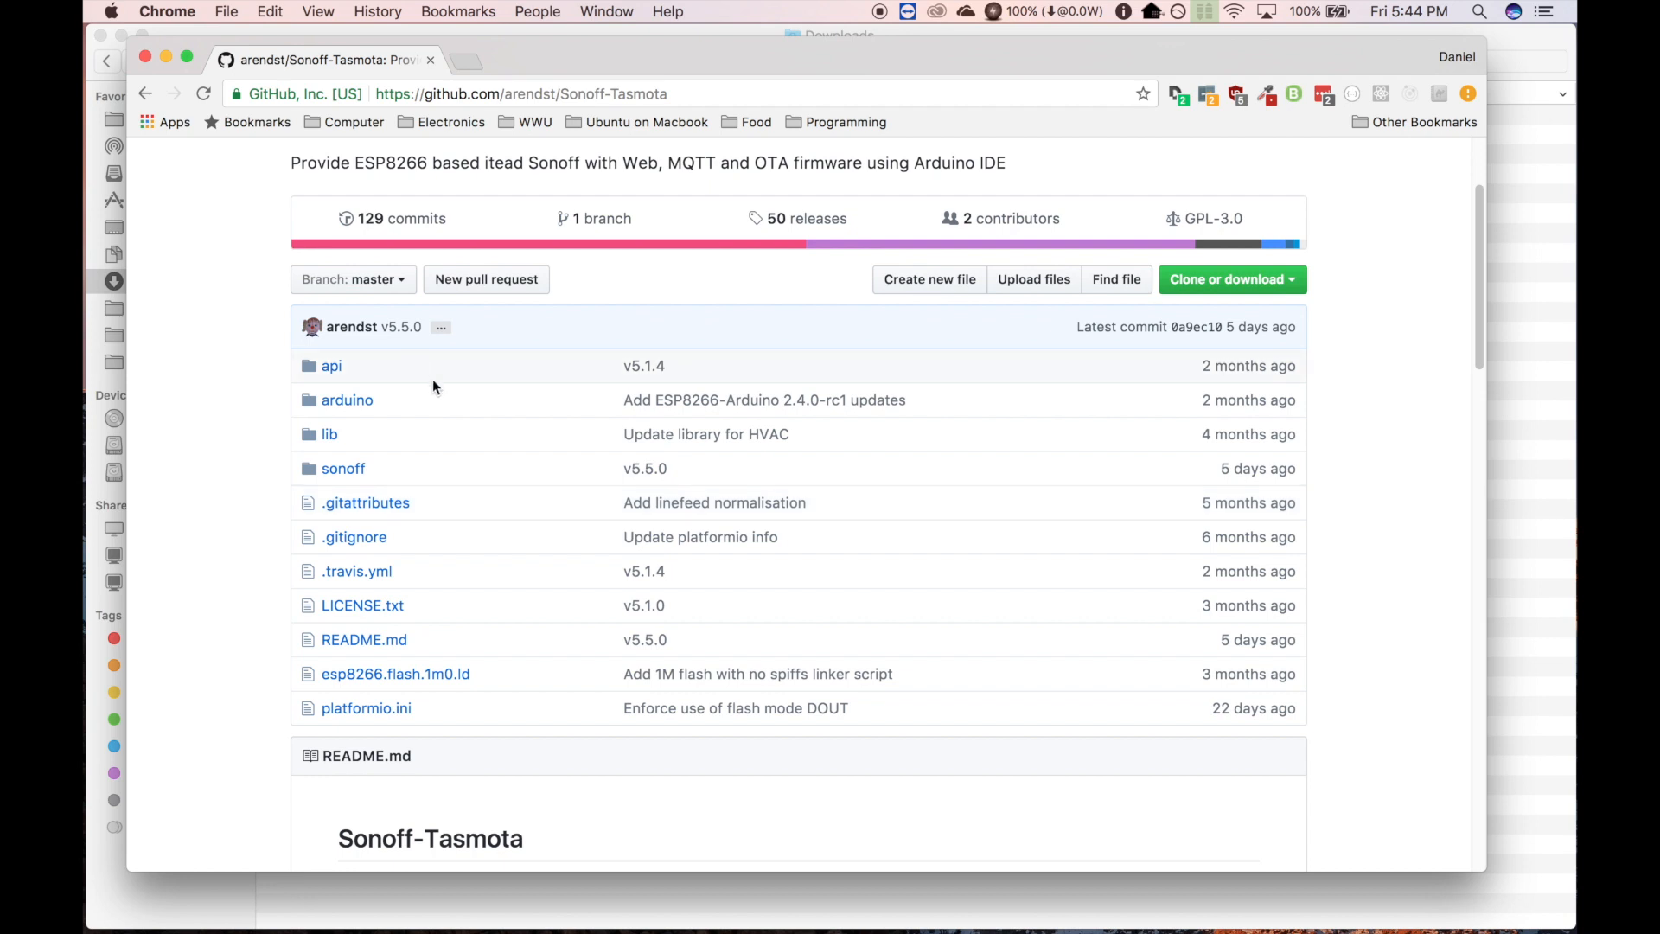
pyautogui.moveTo(602, 218)
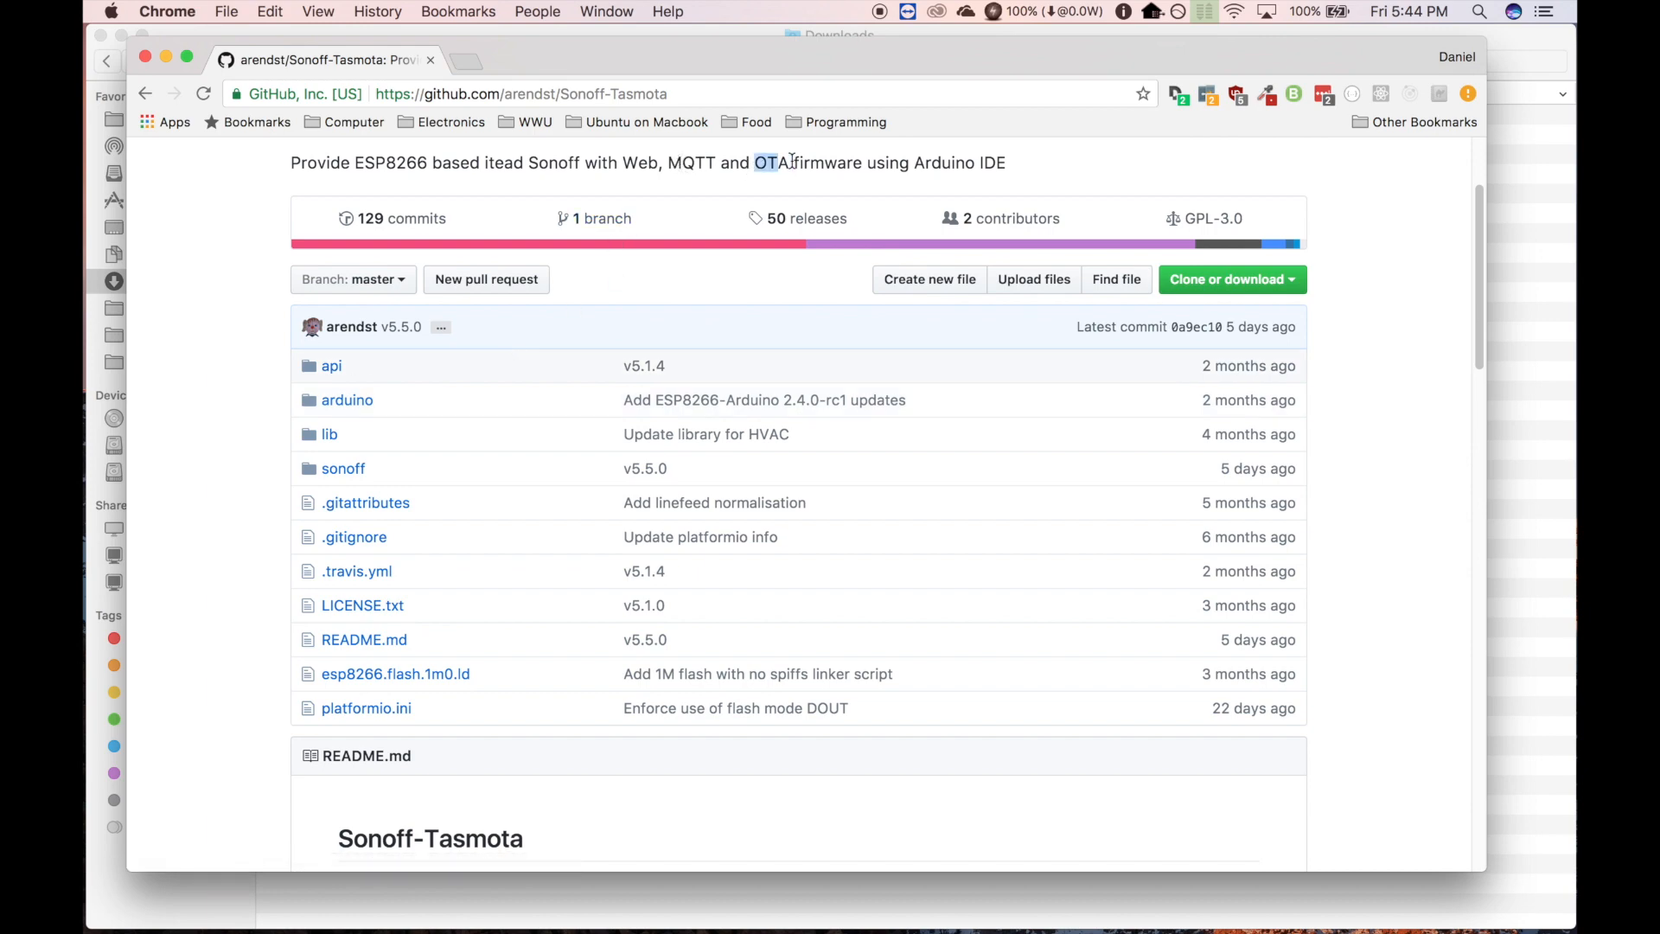
pyautogui.scroll(3)
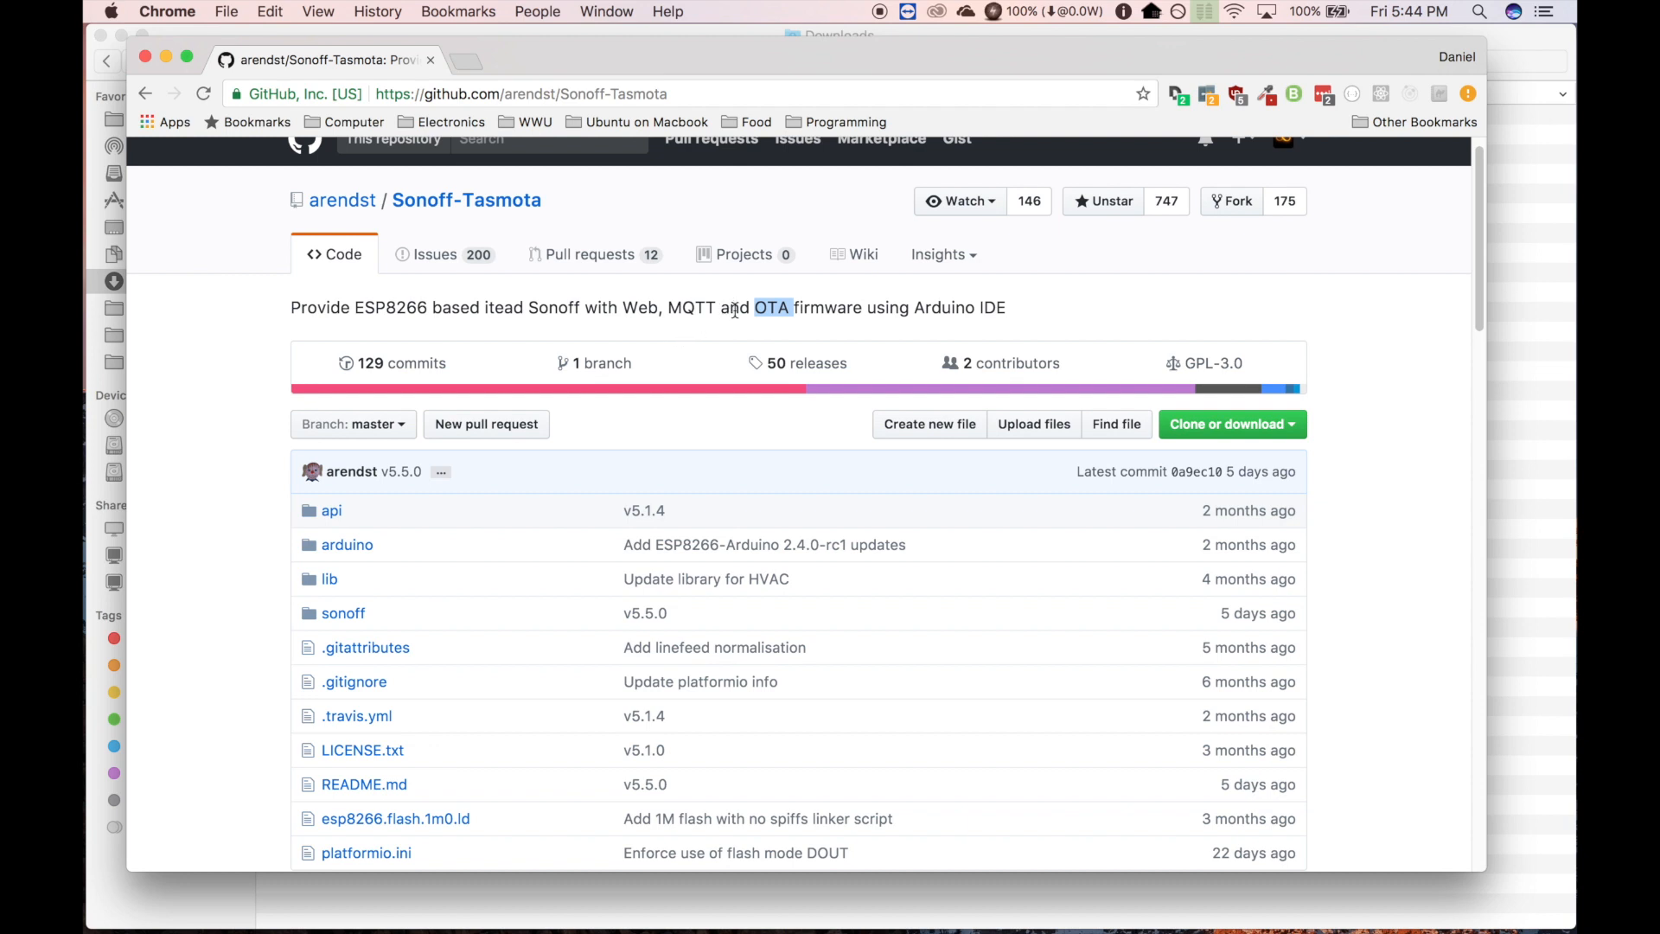
pyautogui.moveTo(864, 254)
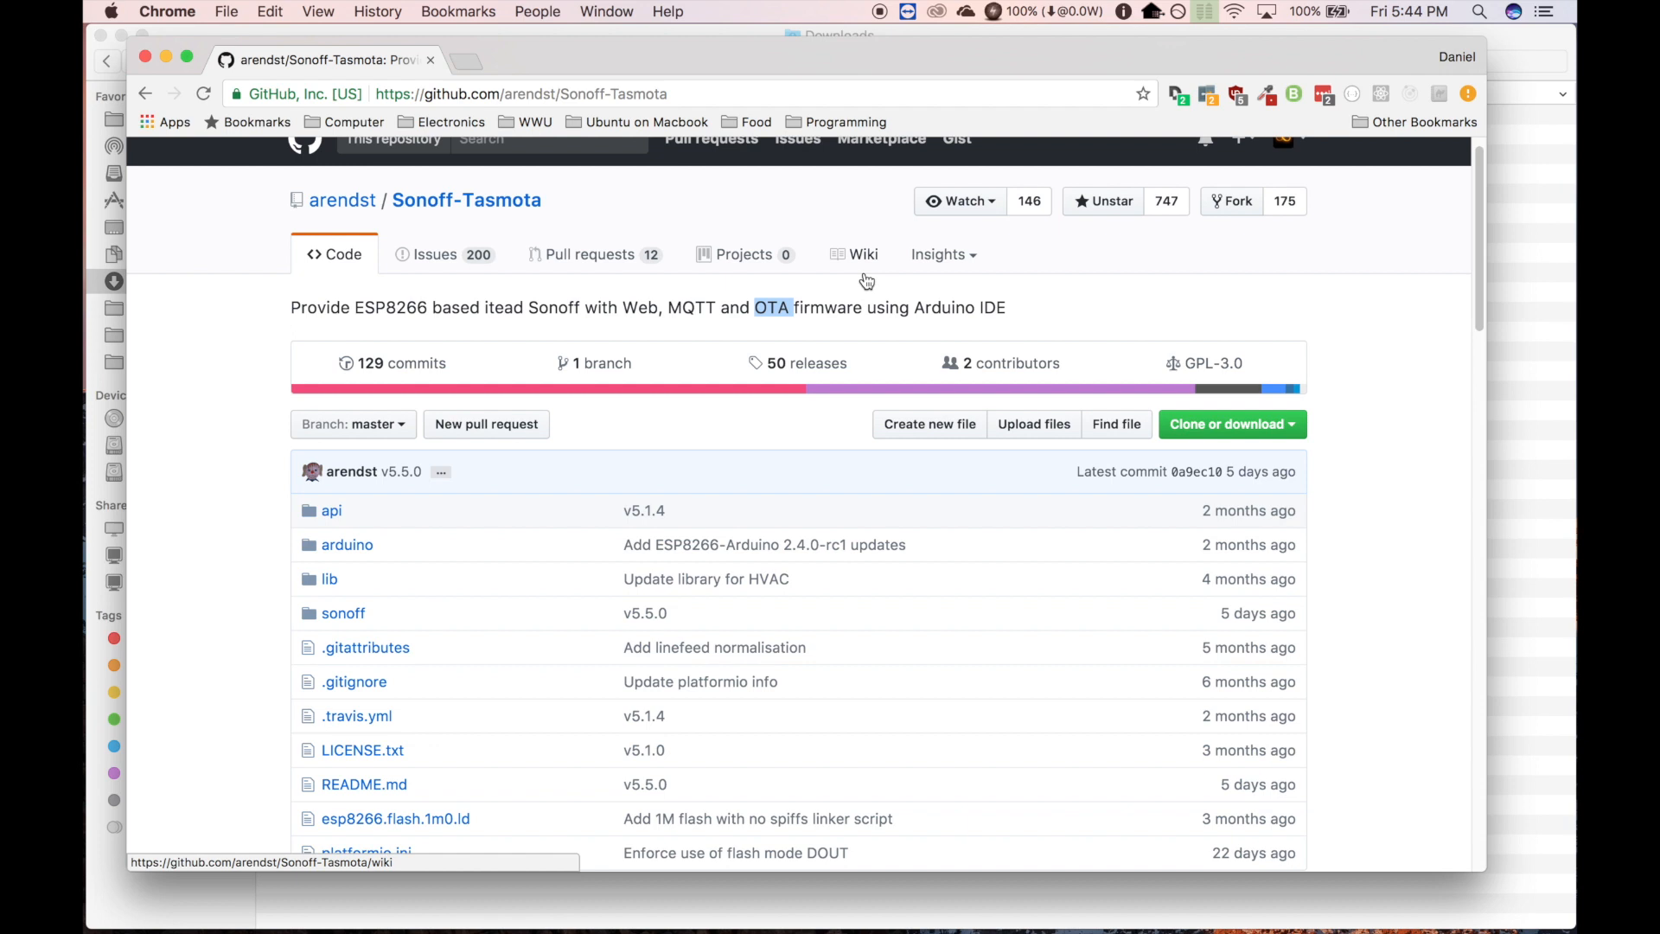
pyautogui.moveTo(879, 266)
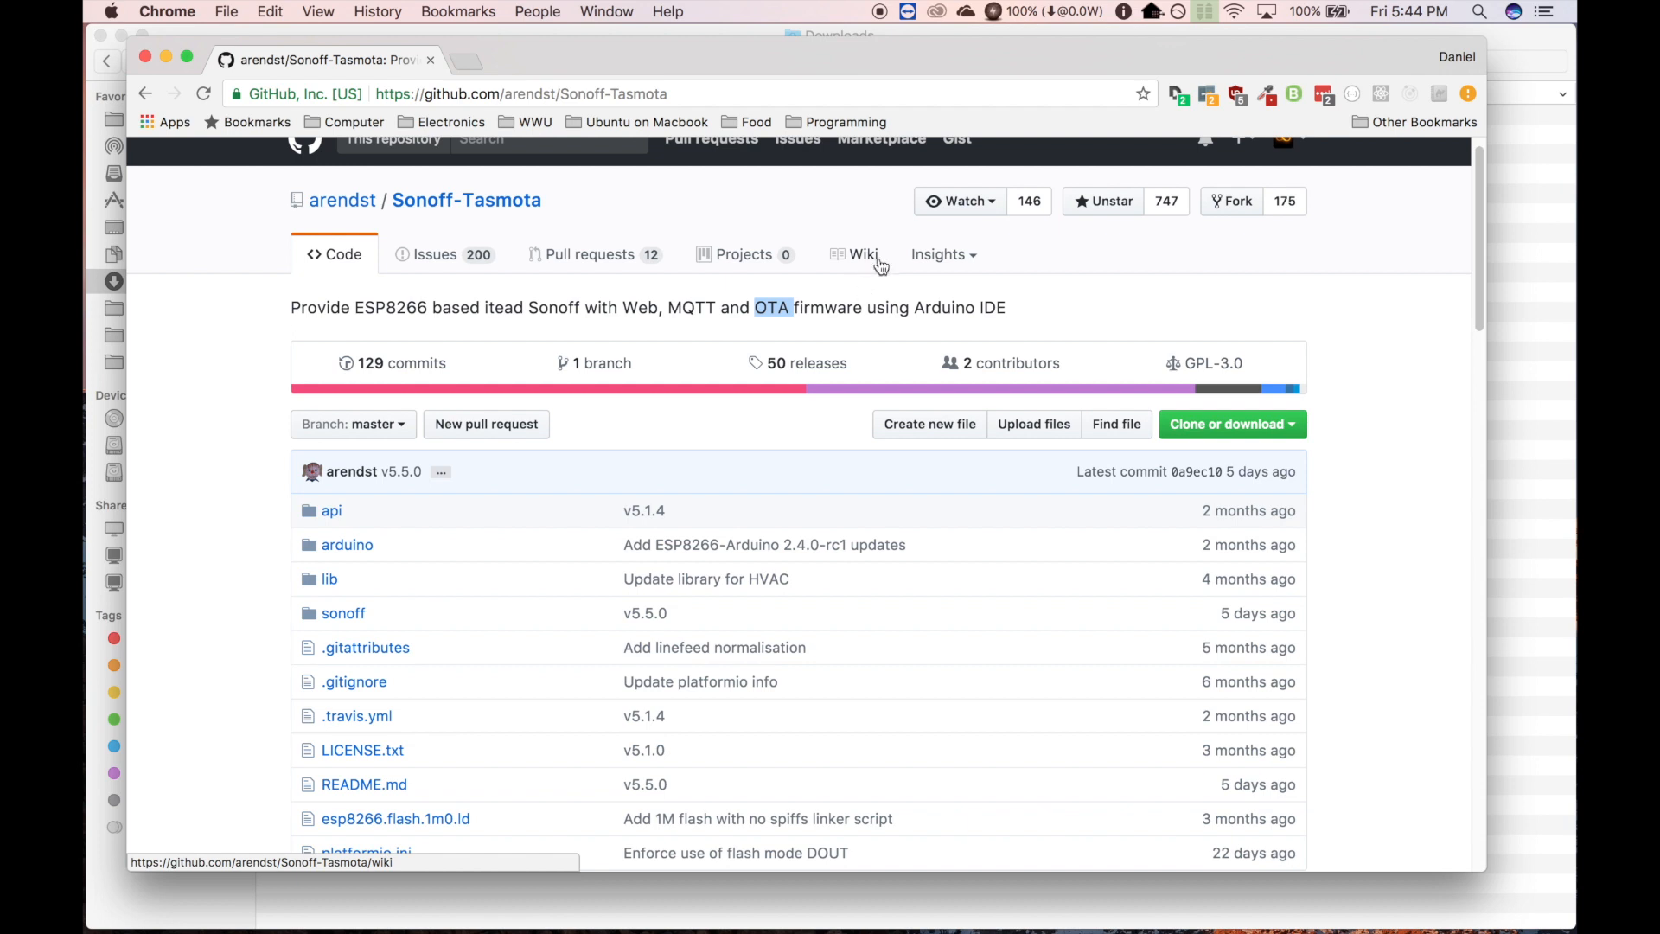
pyautogui.moveTo(865, 312)
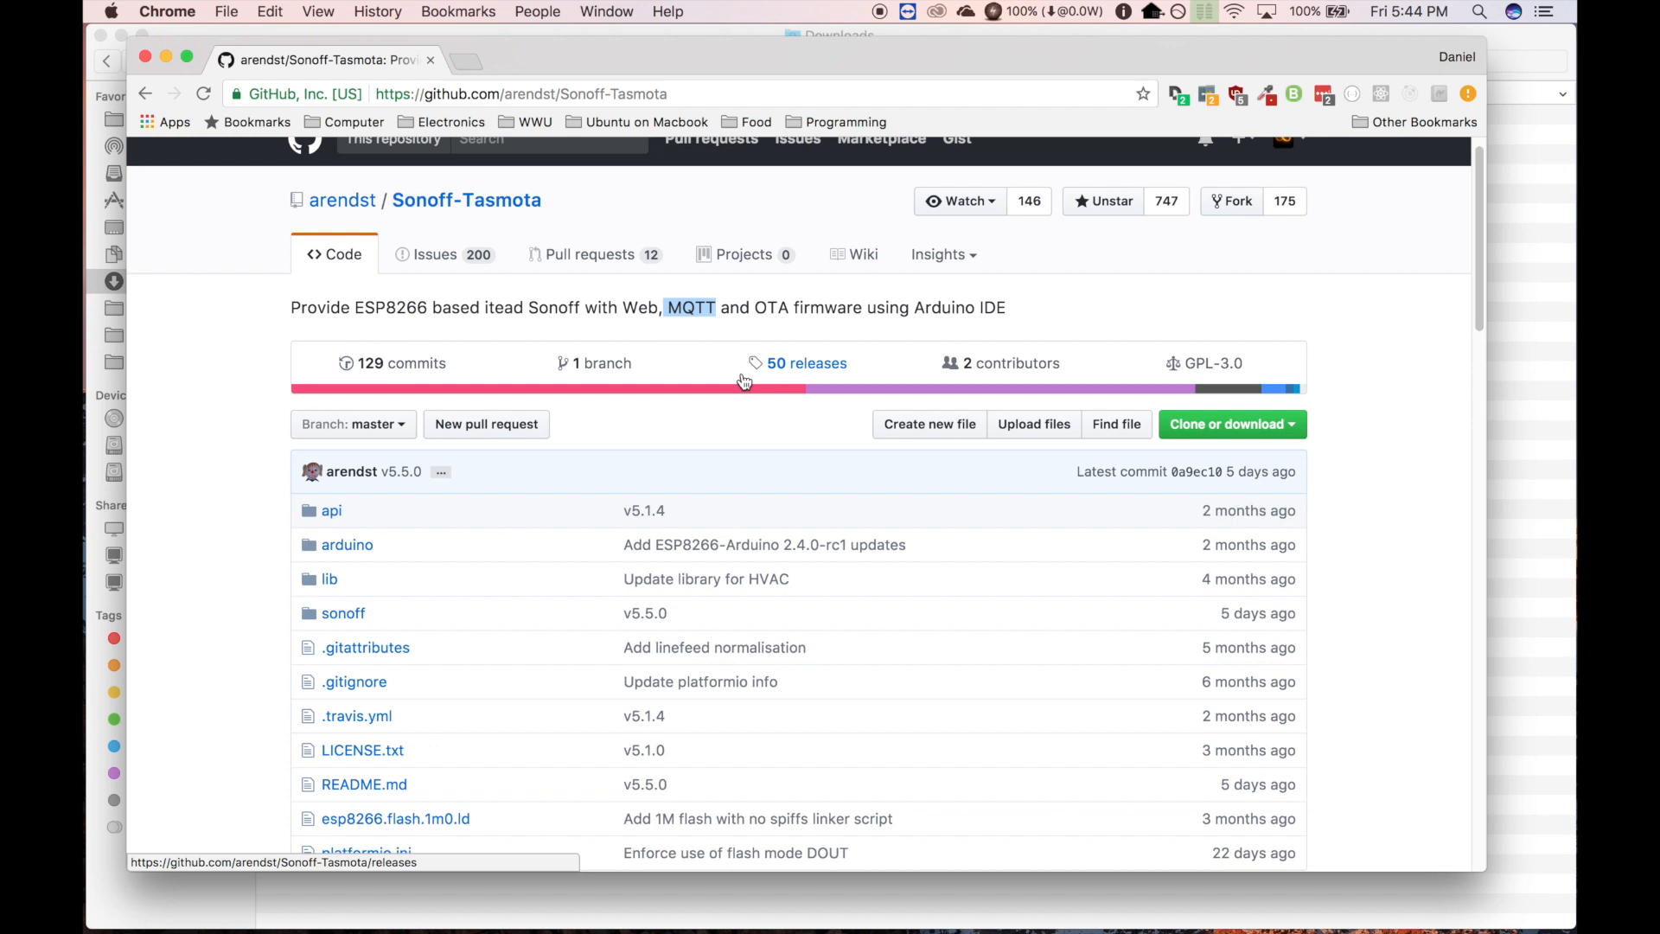
pyautogui.moveTo(779, 325)
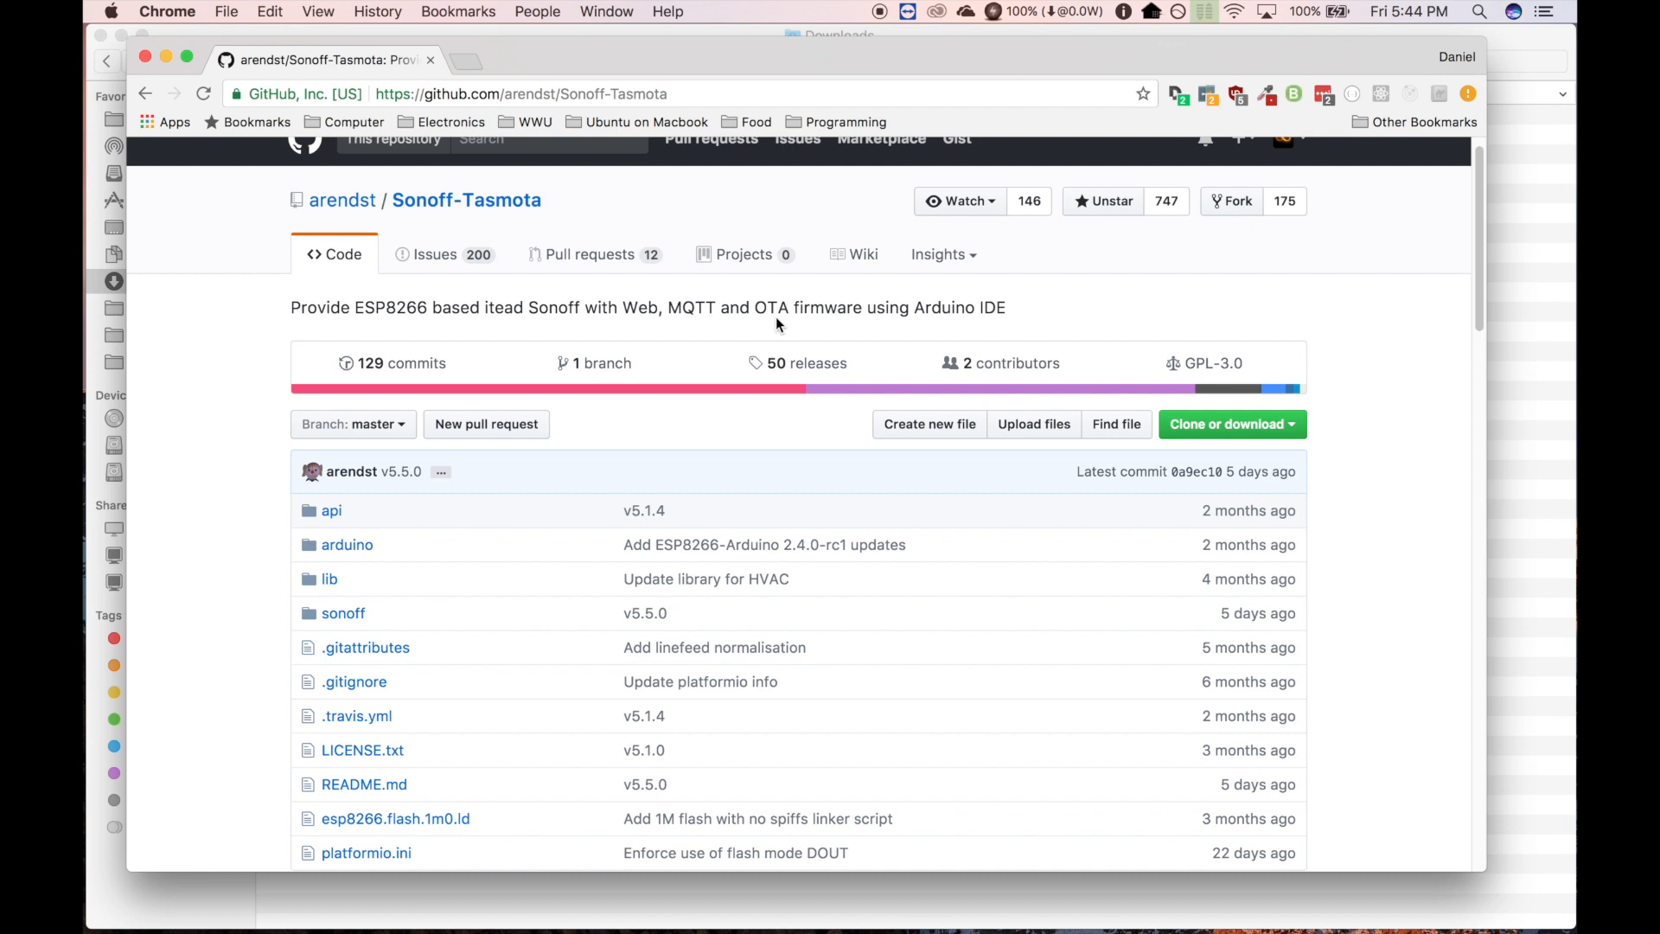
pyautogui.moveTo(769, 312)
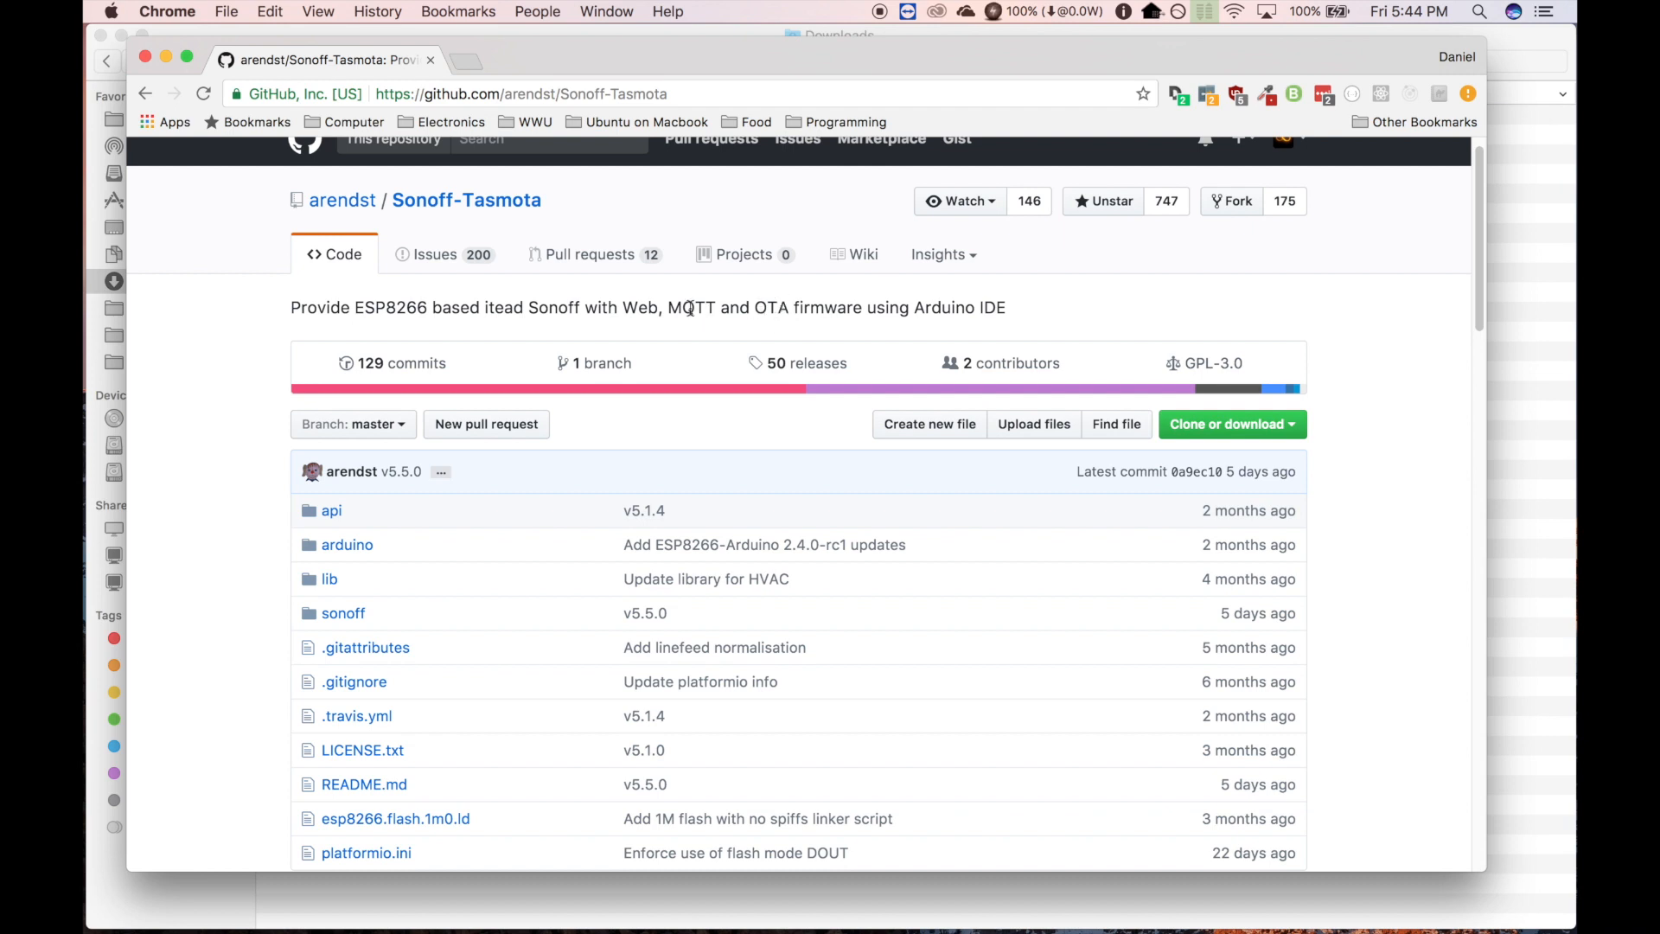
pyautogui.scroll(-3)
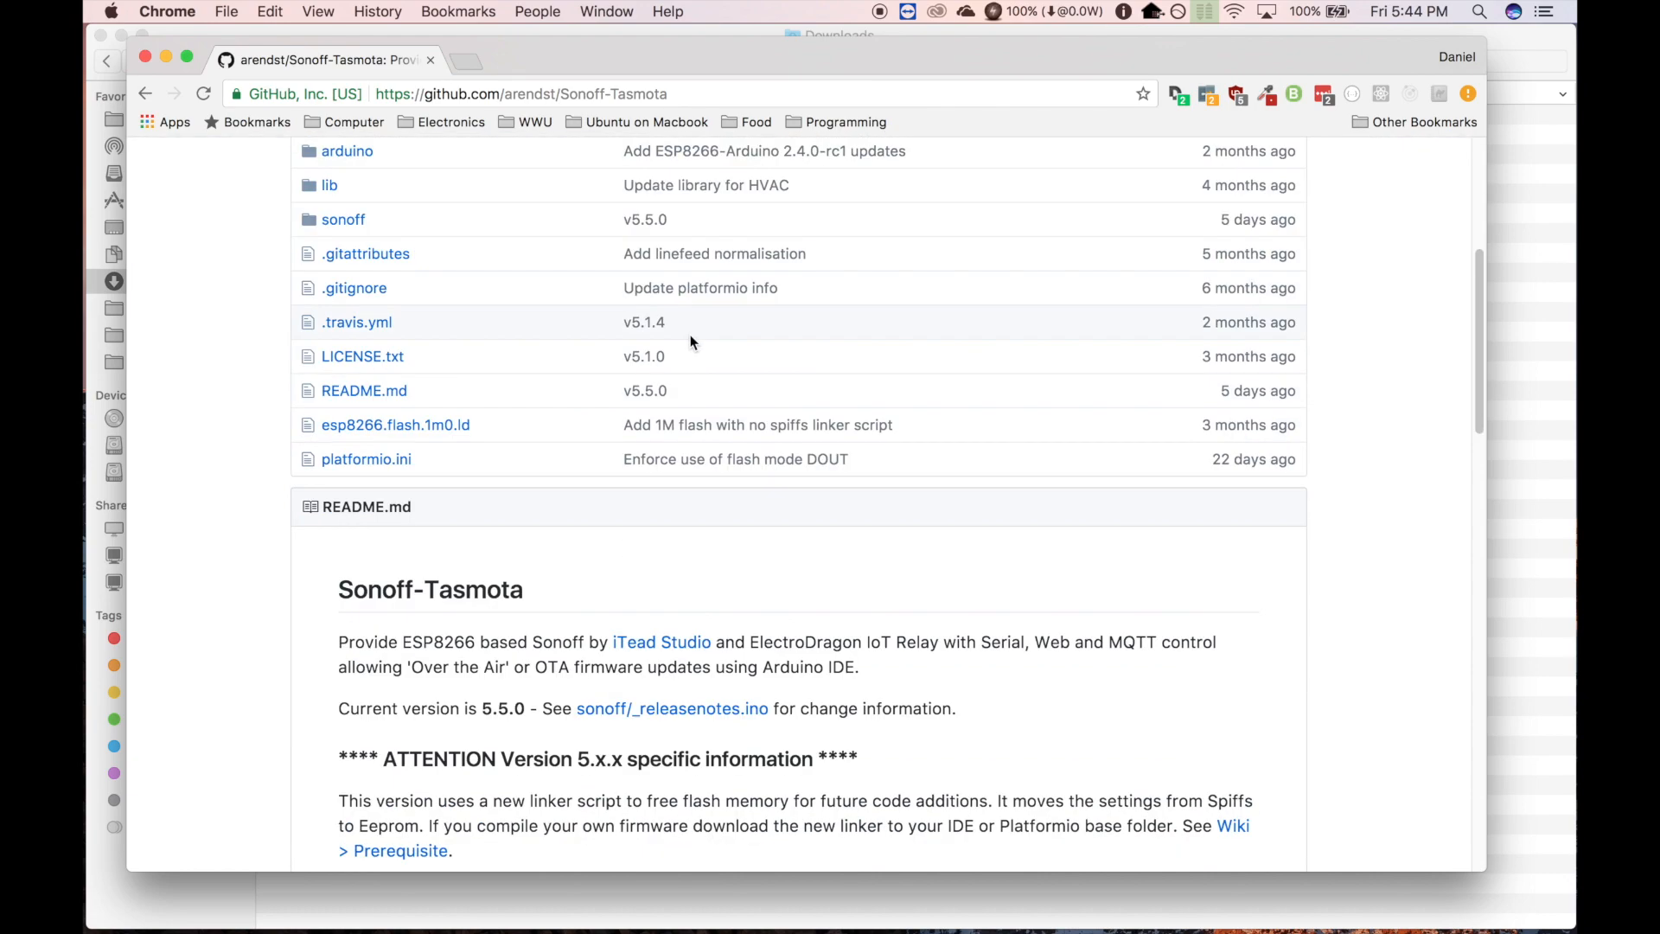
pyautogui.scroll(-3)
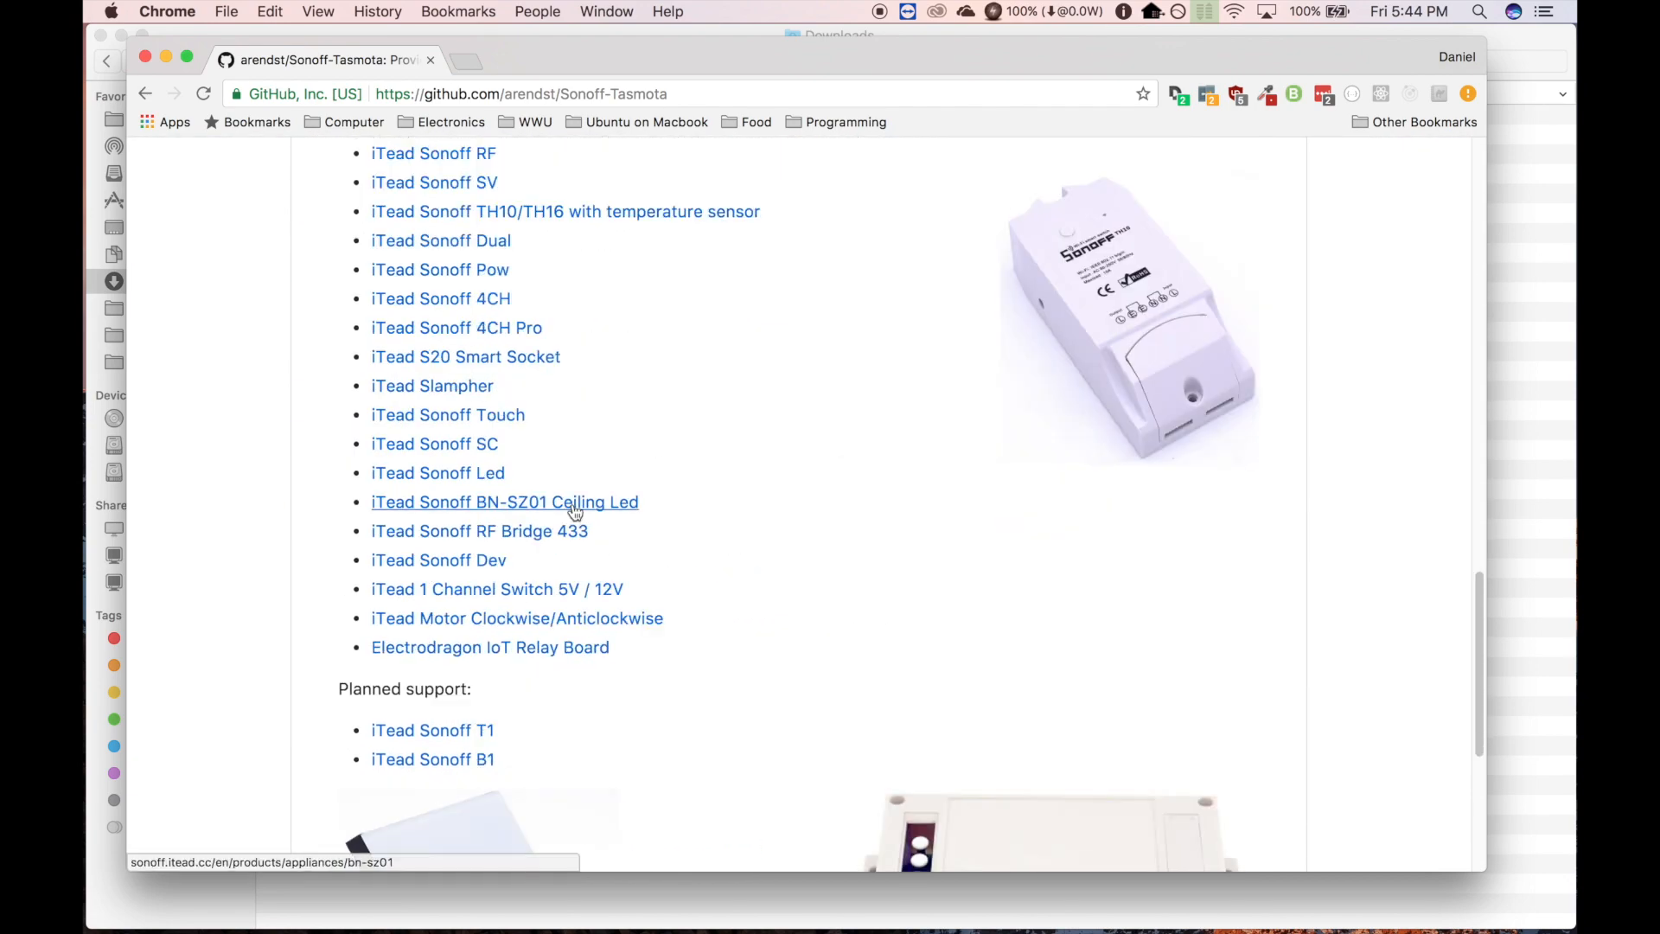
pyautogui.scroll(3)
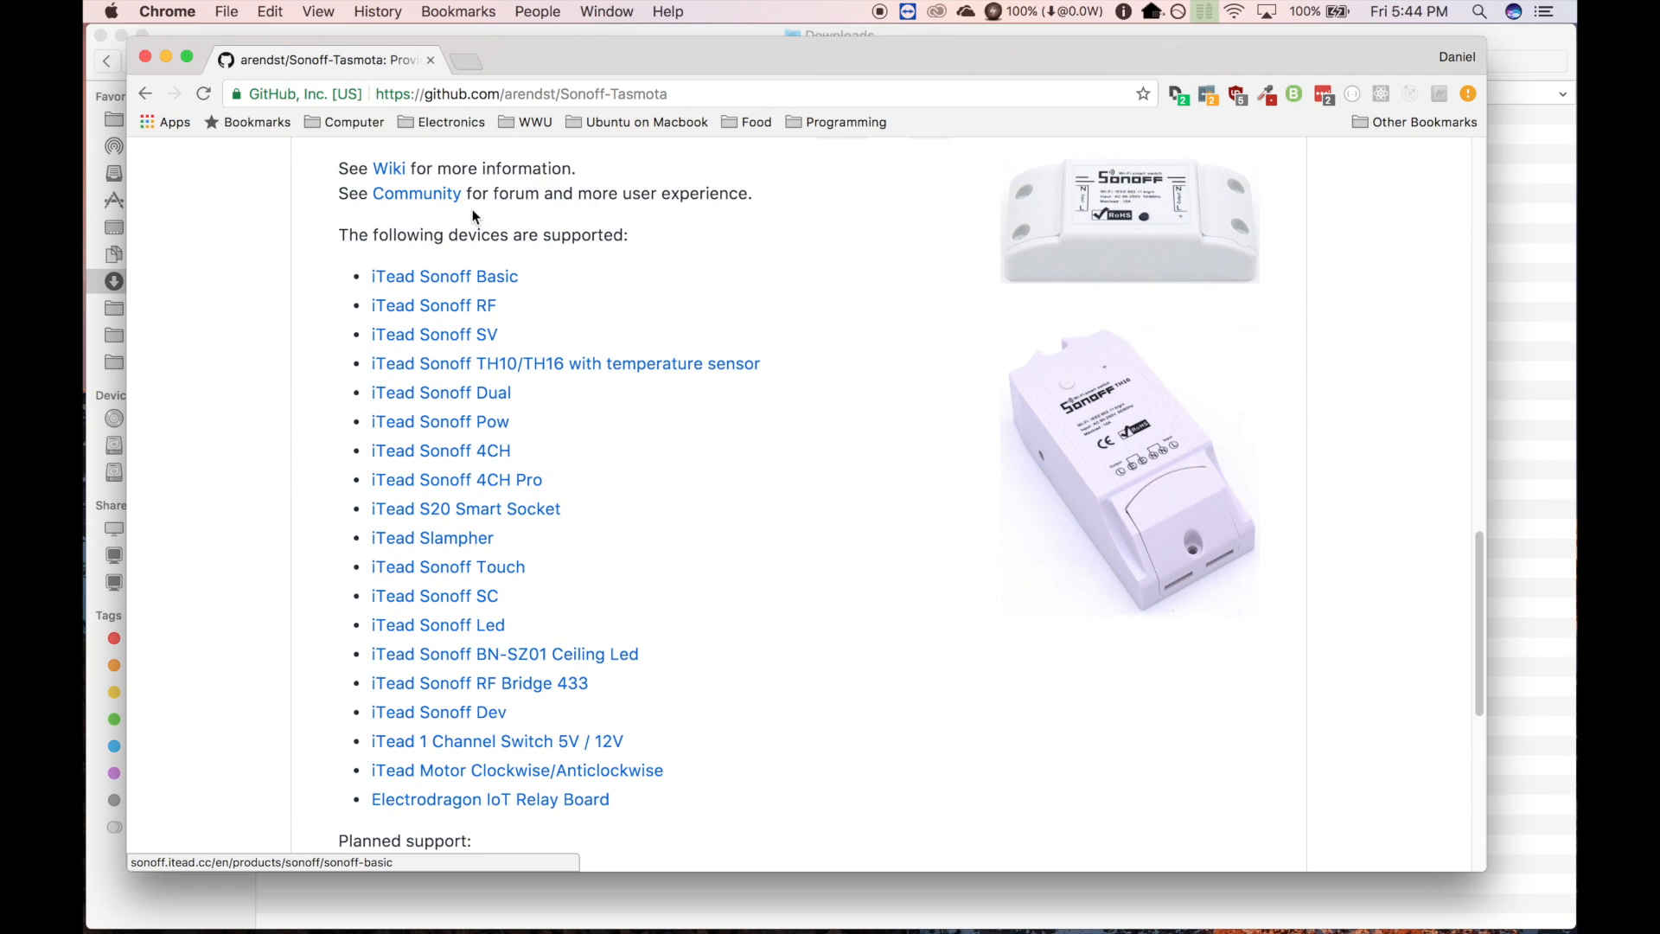
pyautogui.moveTo(641, 772)
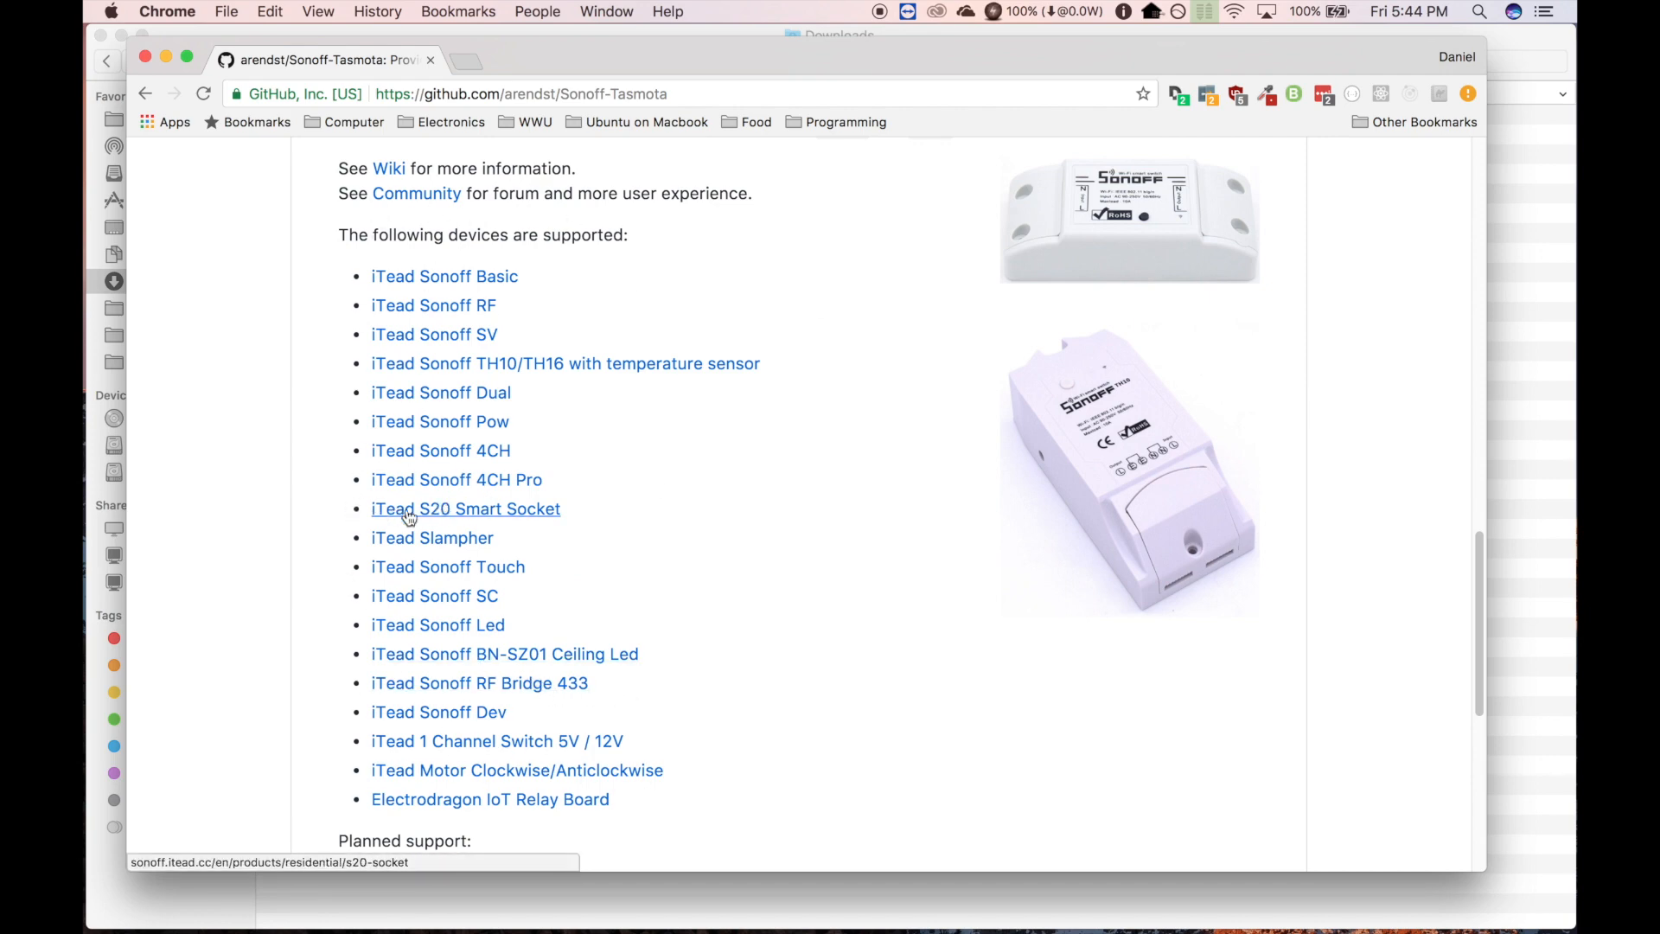
pyautogui.scroll(3)
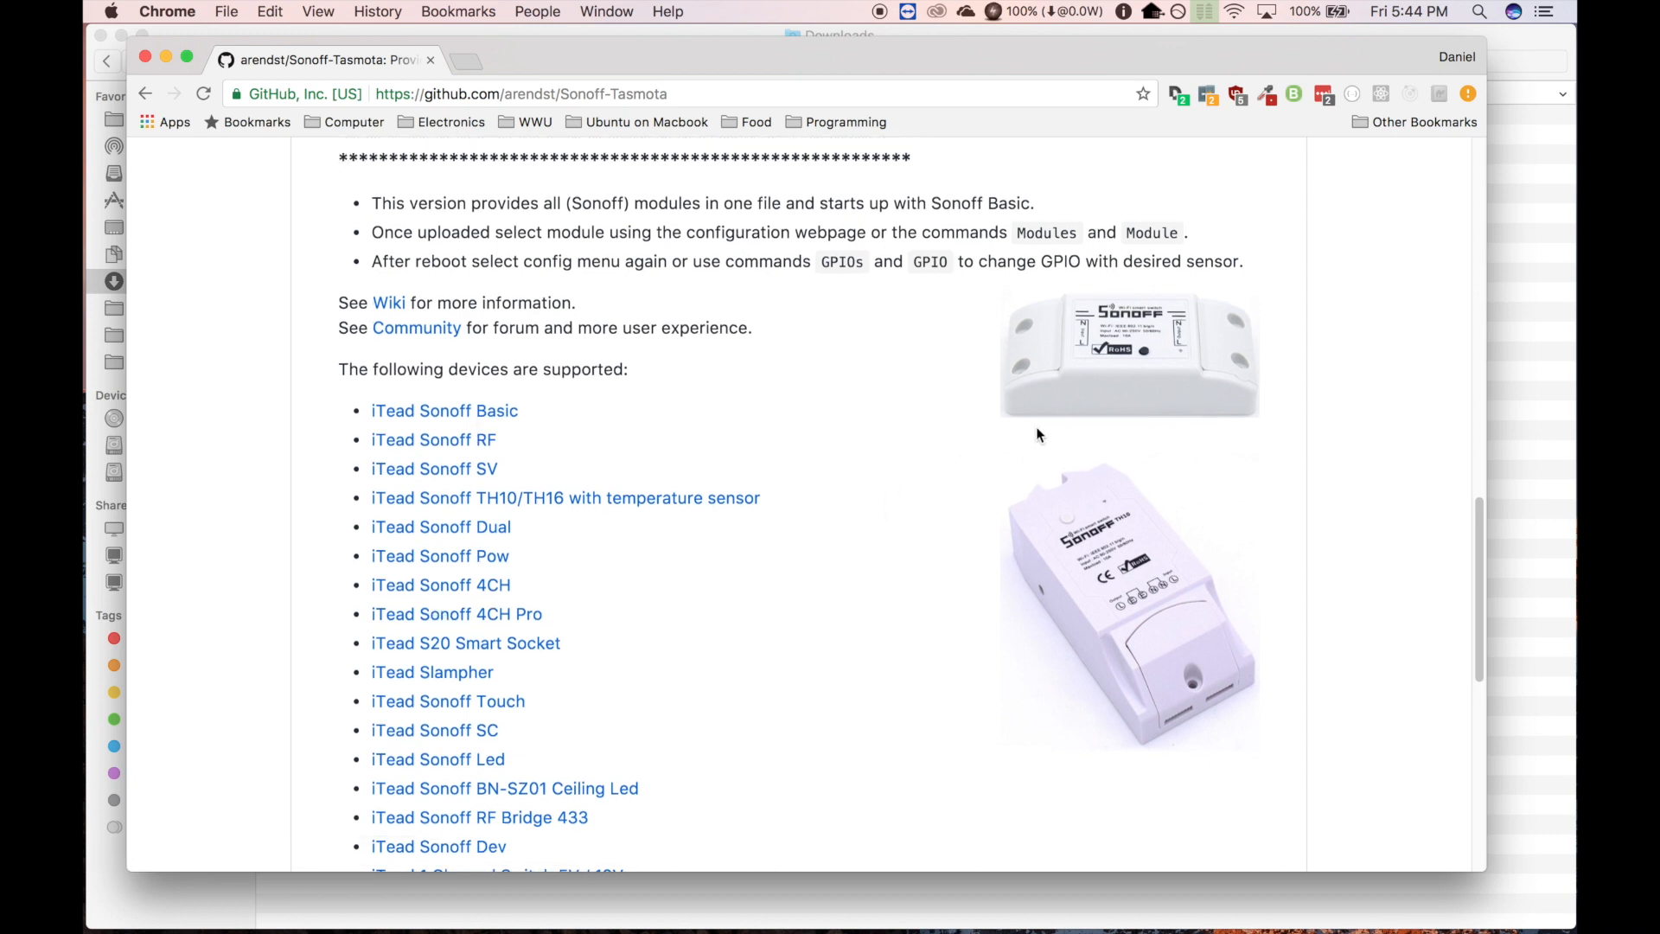
pyautogui.moveTo(1107, 361)
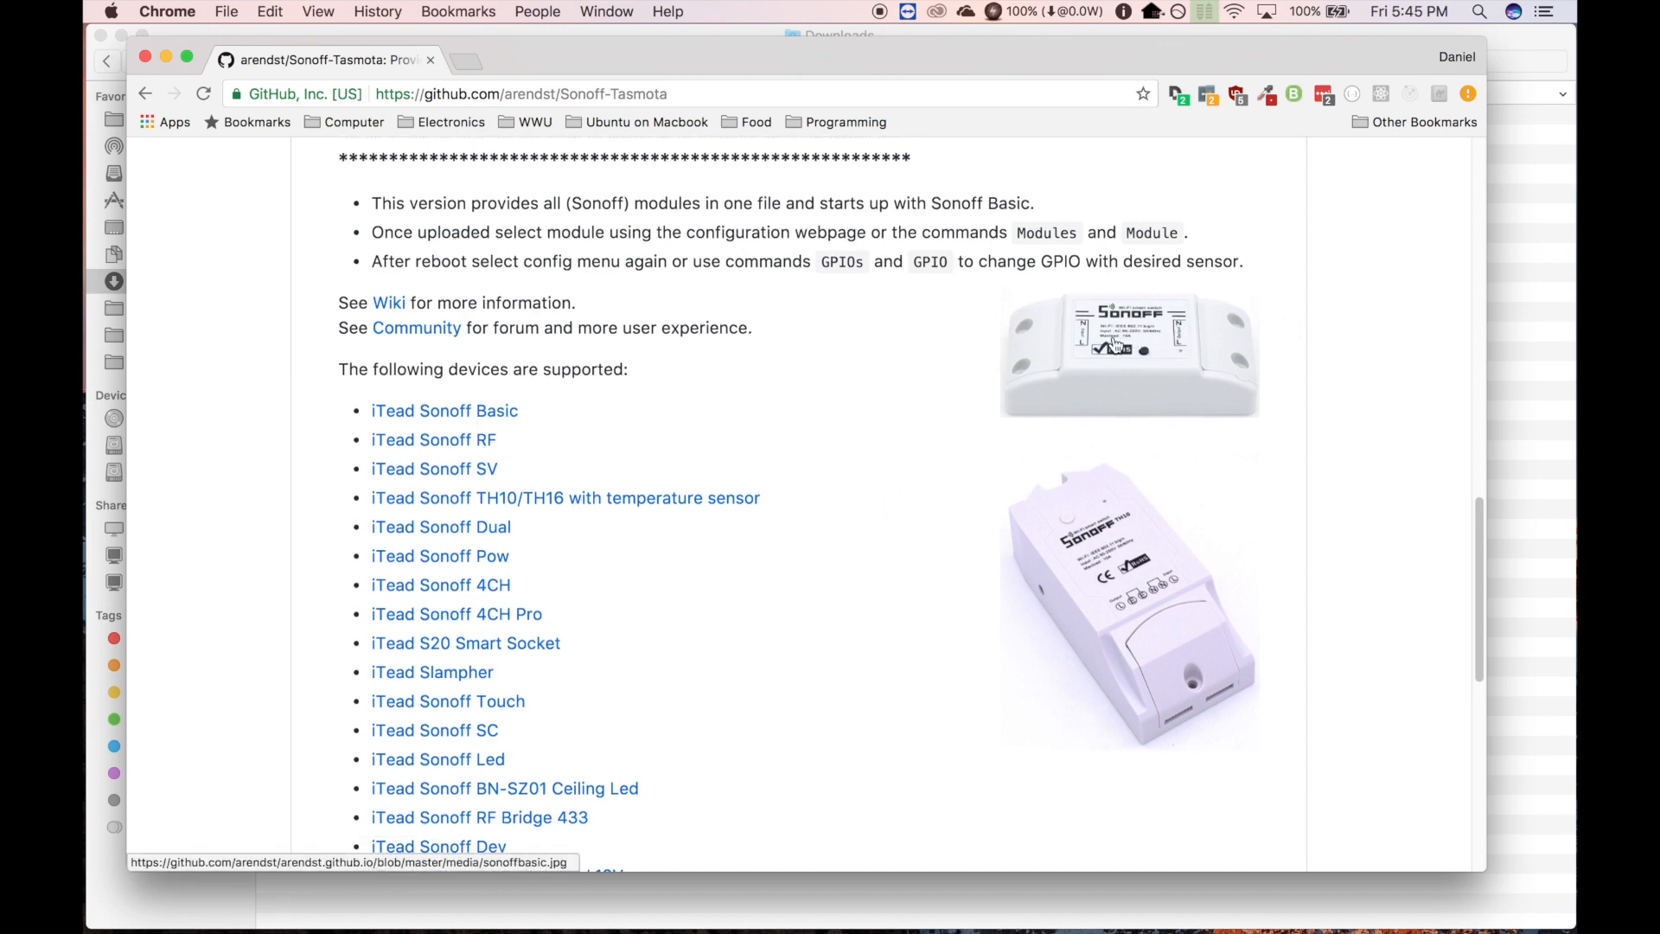
pyautogui.scroll(3)
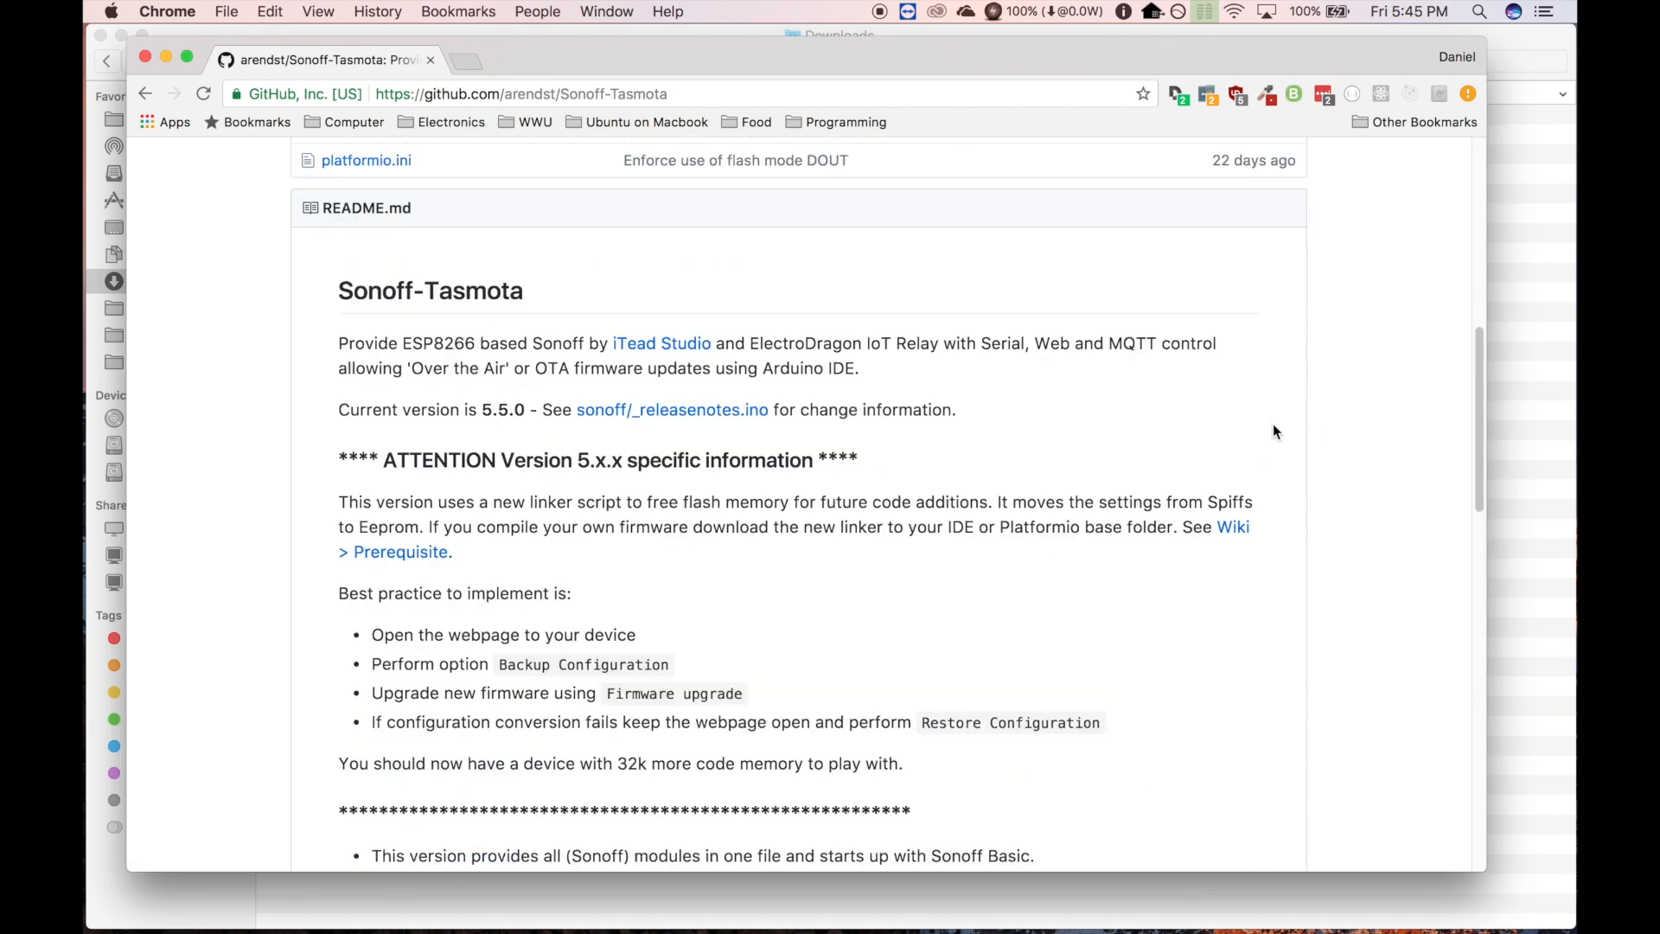
pyautogui.scroll(3)
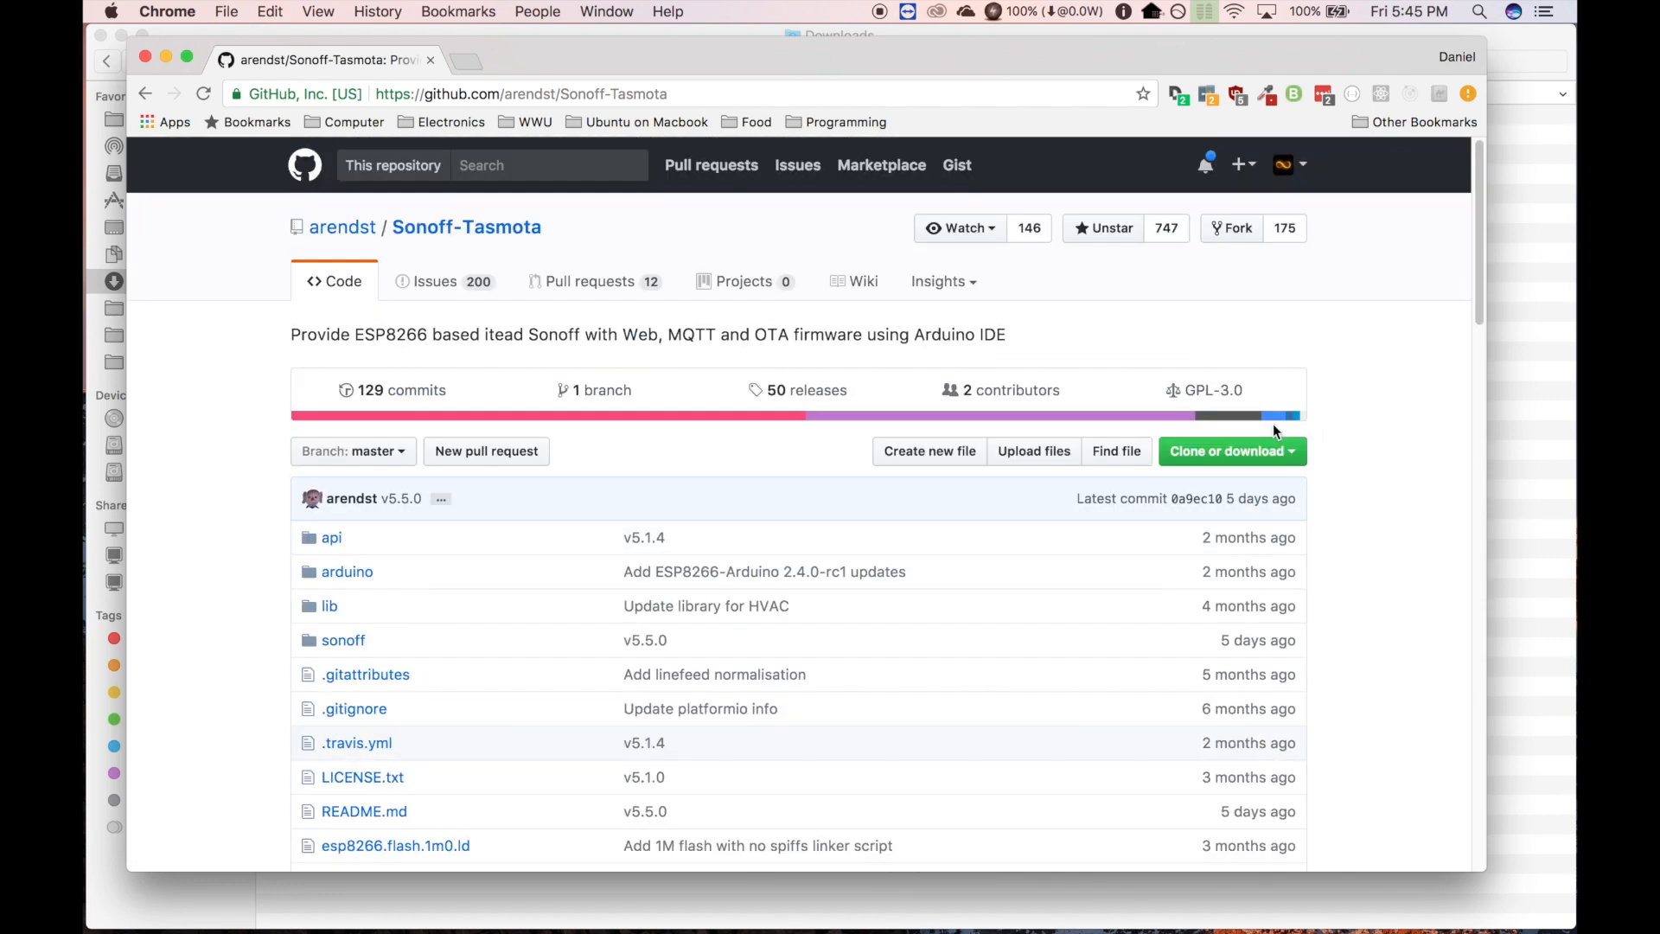
pyautogui.moveTo(656, 402)
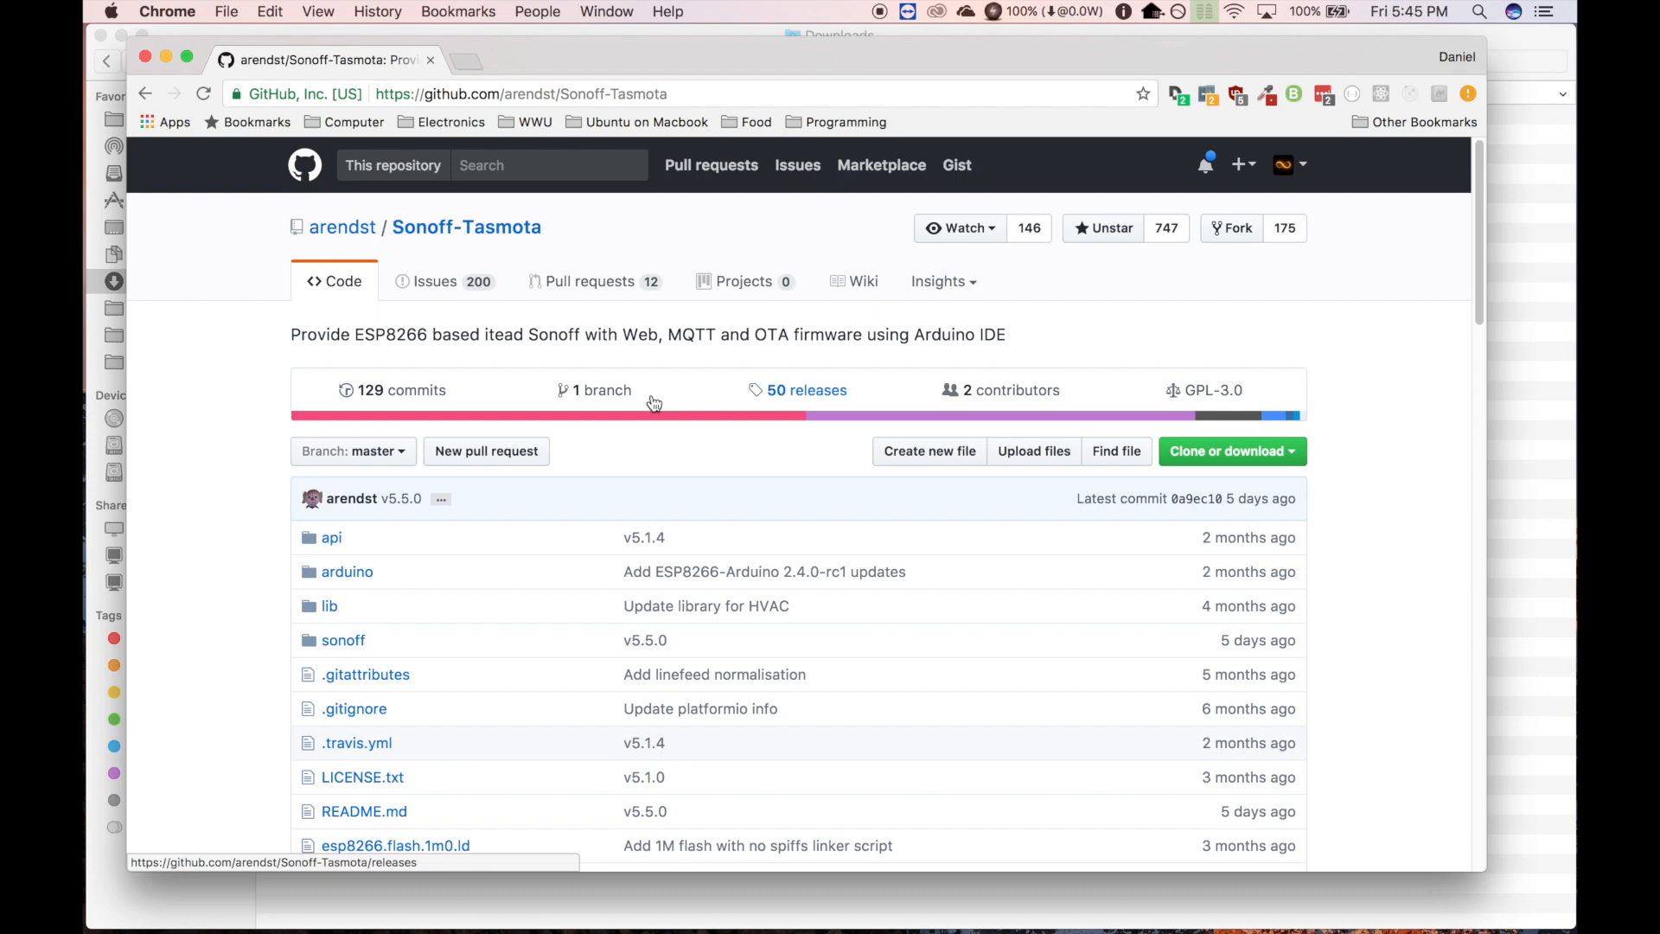
pyautogui.moveTo(811, 384)
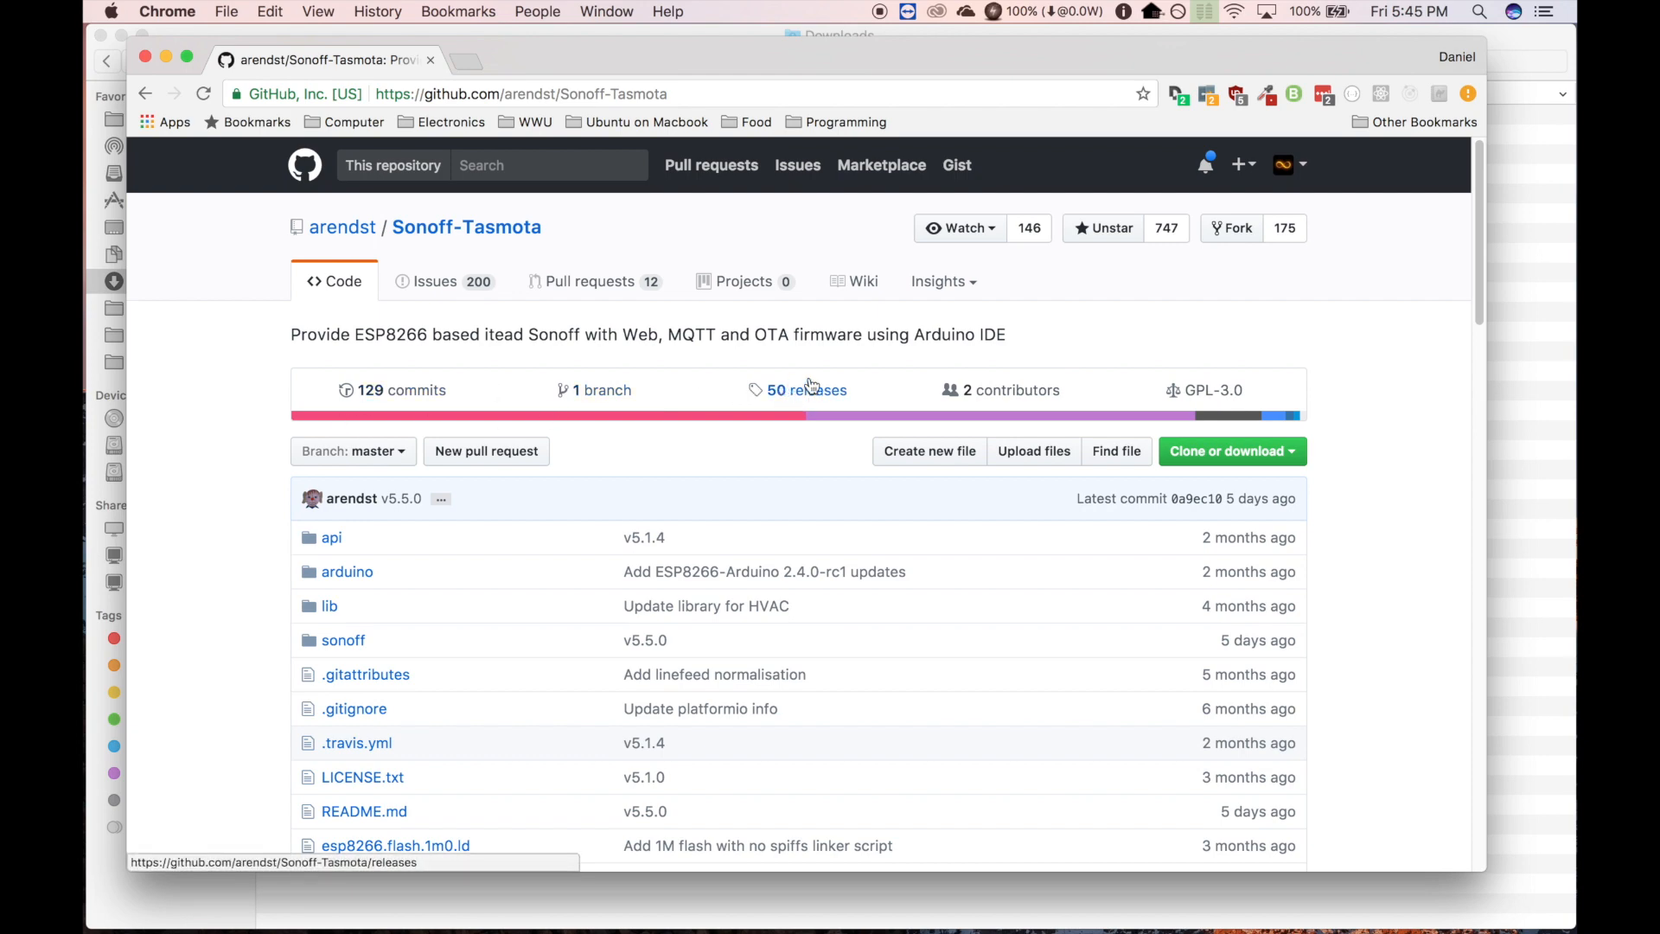
pyautogui.click(798, 390)
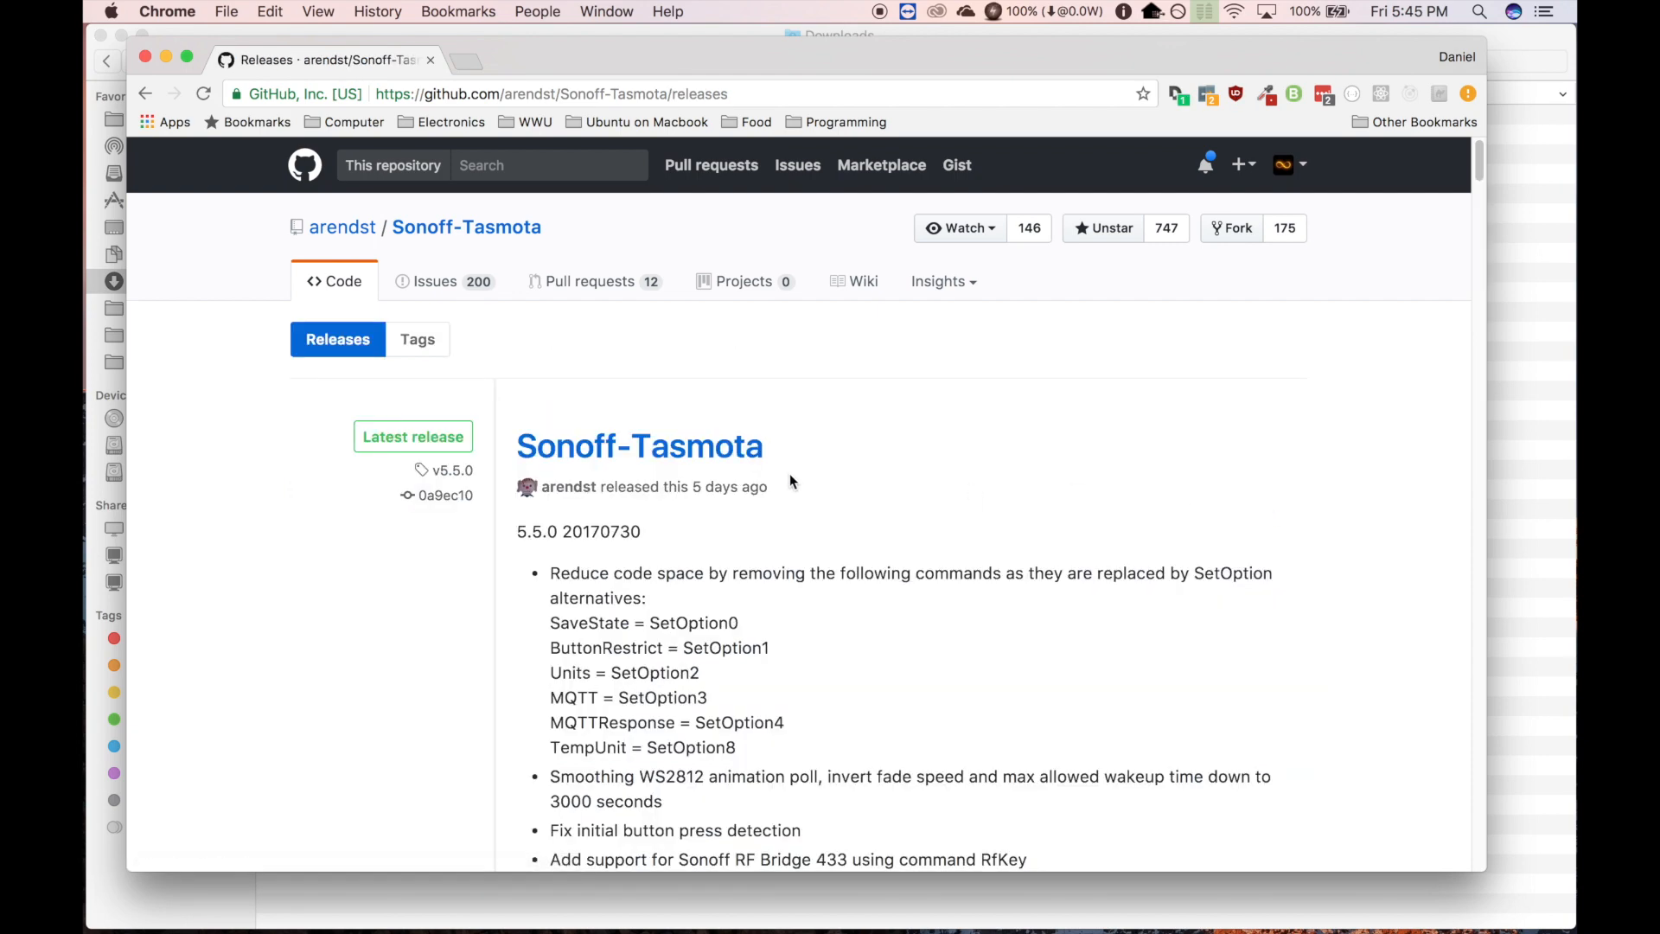
pyautogui.scroll(-3)
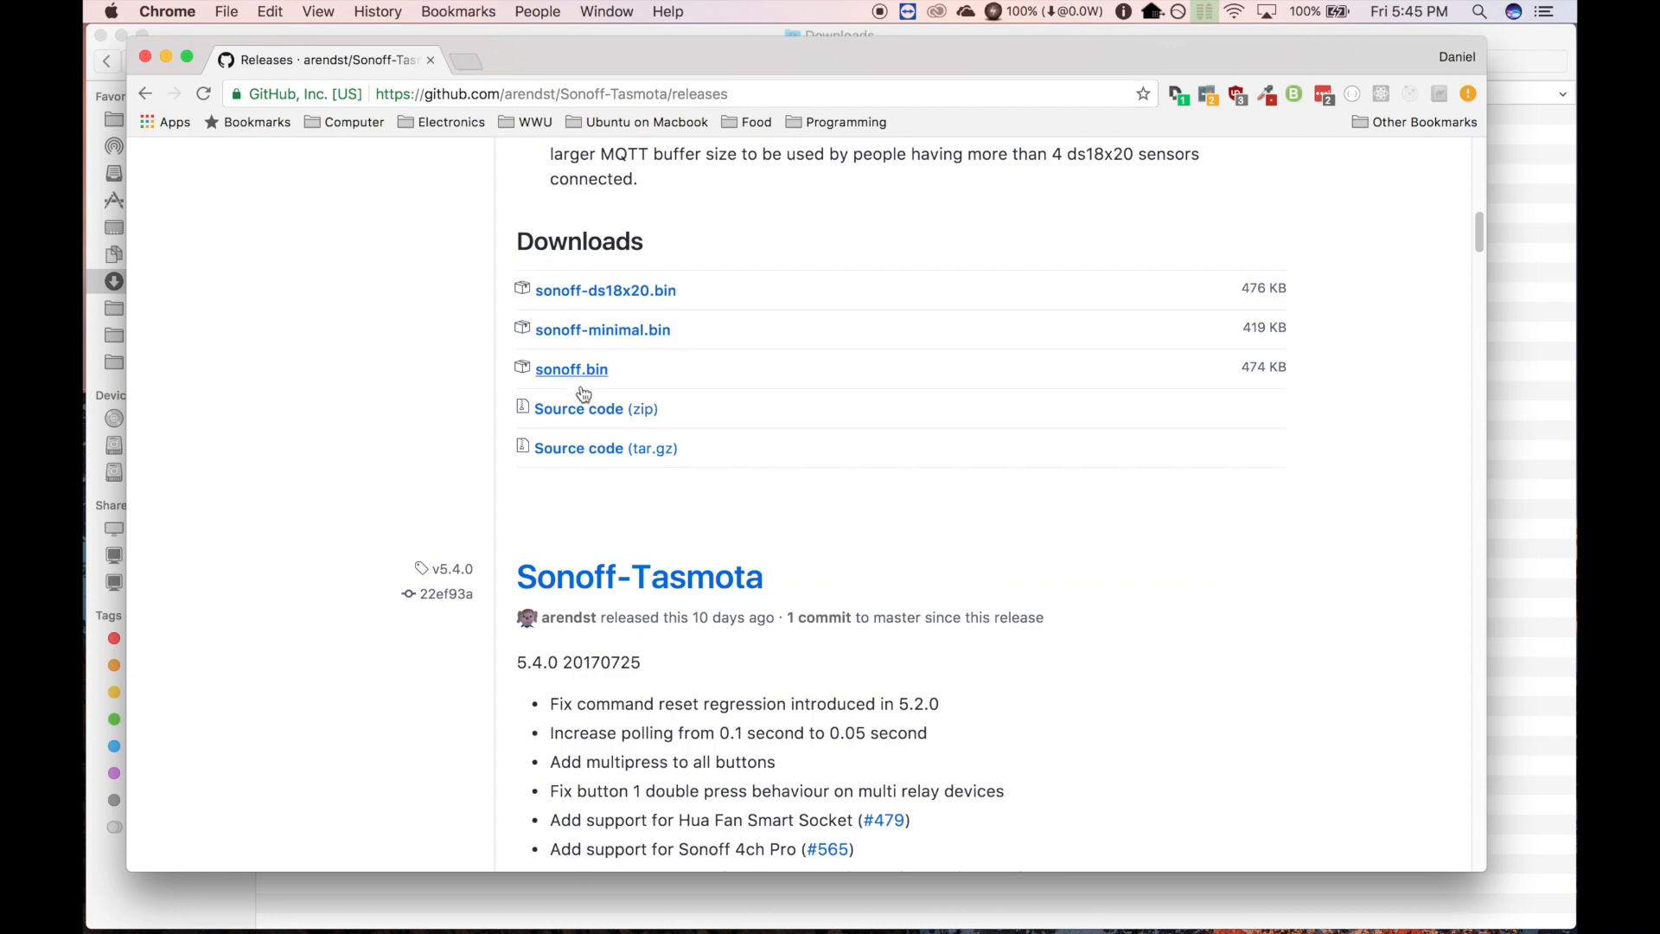
pyautogui.click(572, 369)
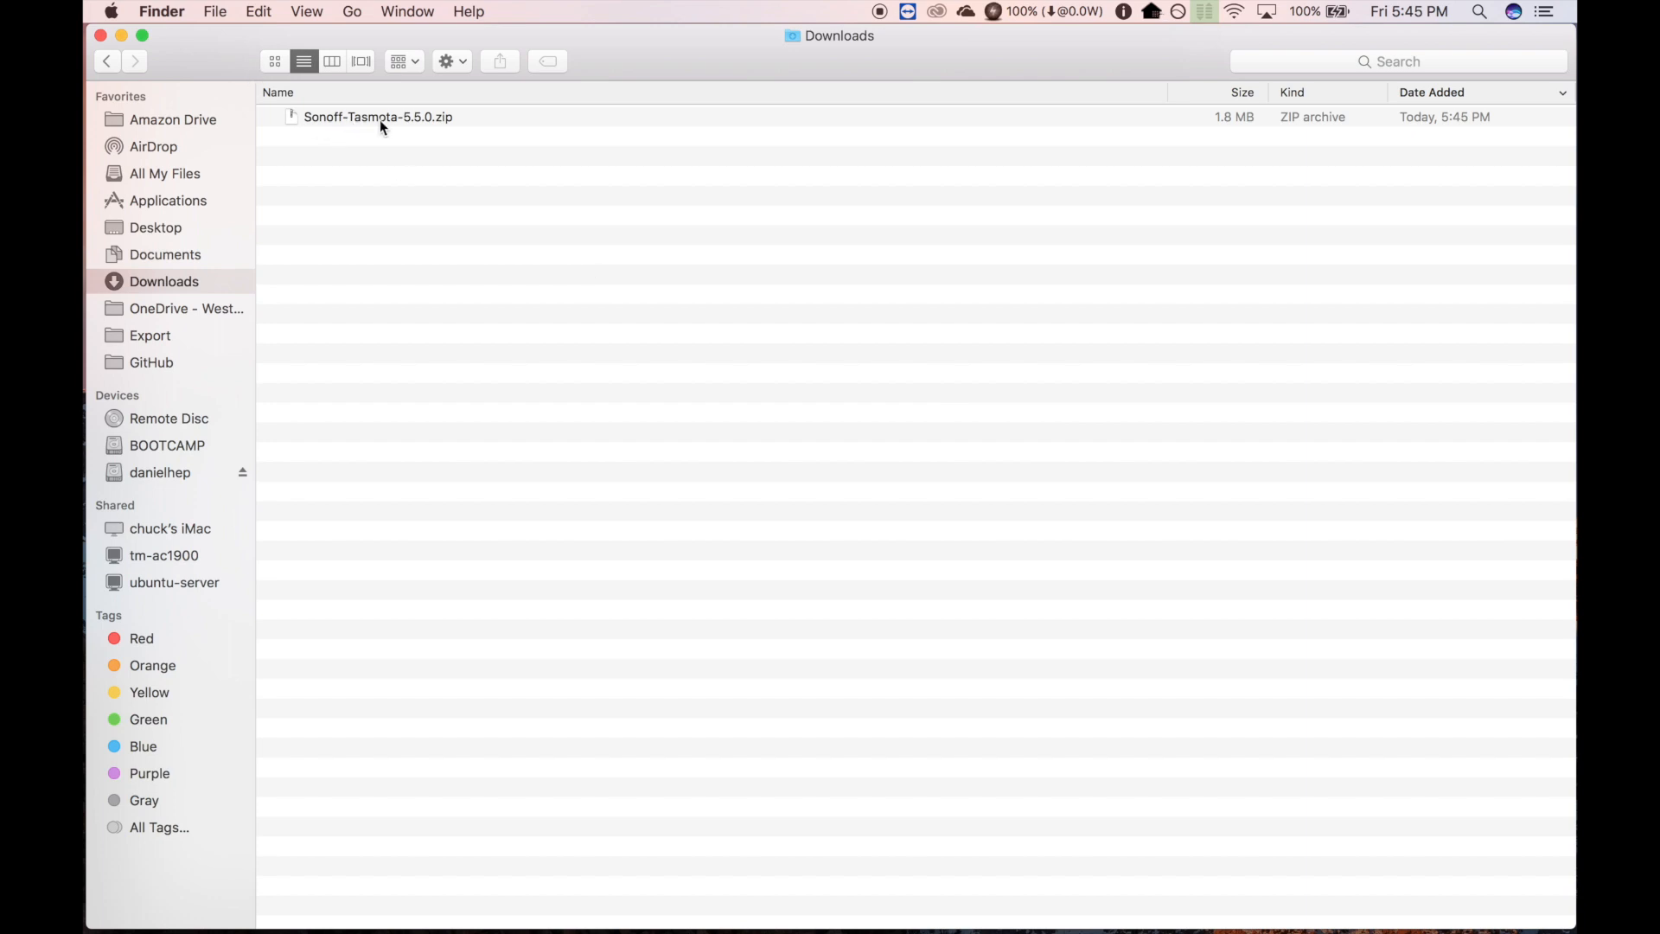
# - Extract Sonoff-Tasmota-5.5.0.zip in Downloads and switch to Visual Studio Code
pyautogui.click(378, 117)
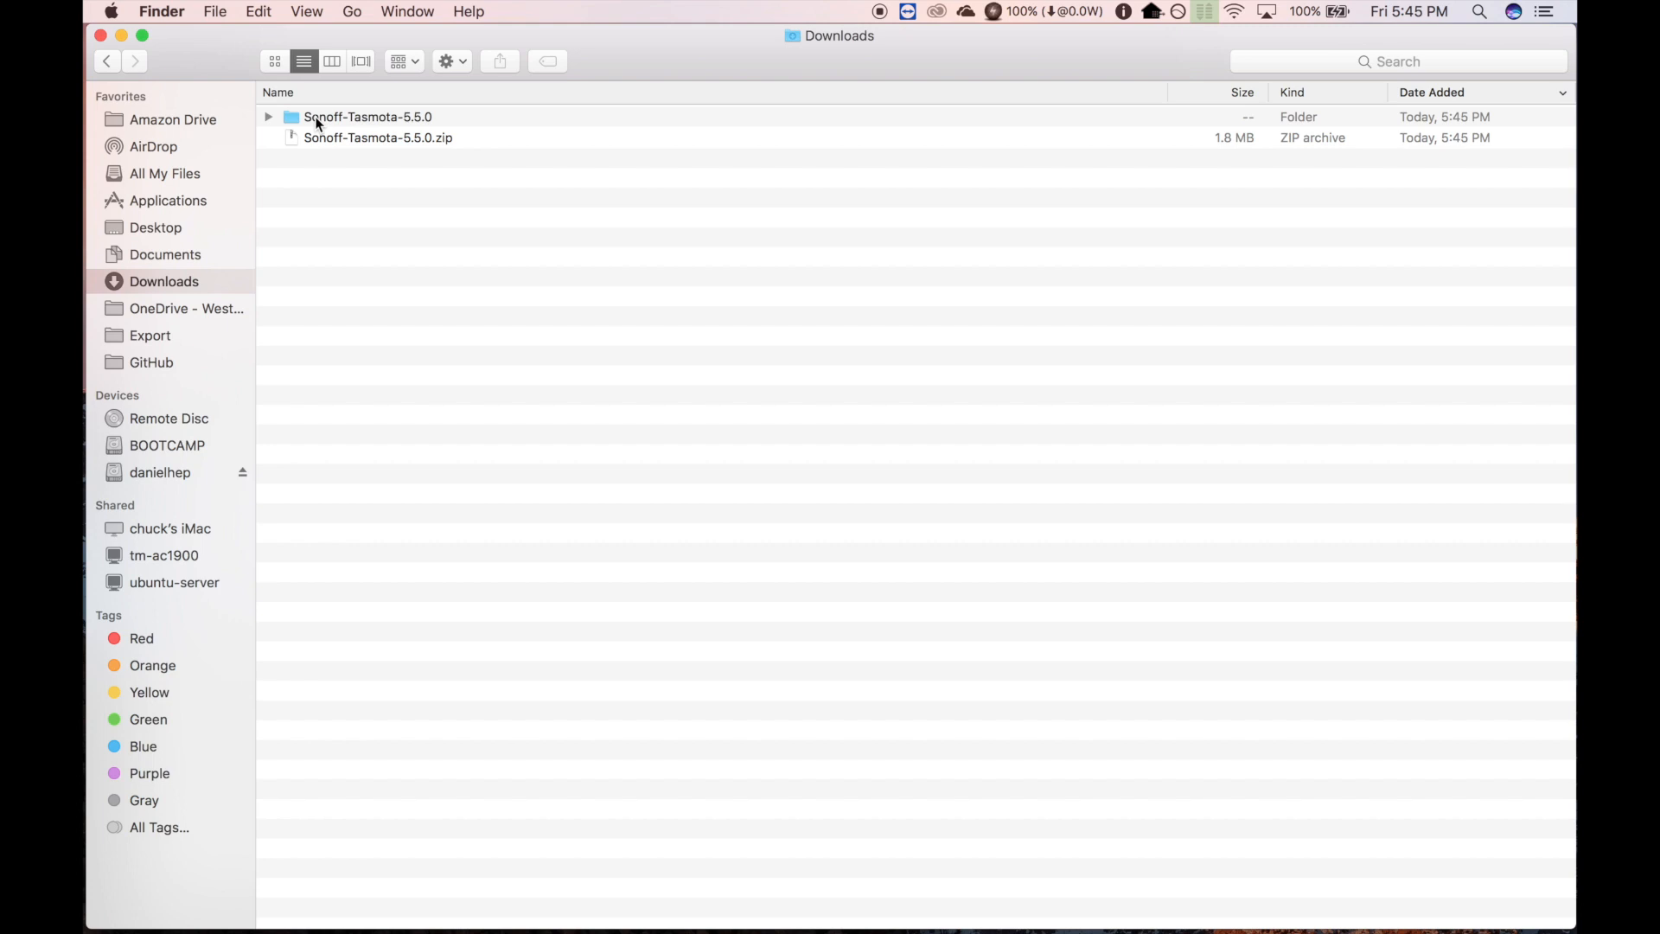
pyautogui.moveTo(385, 123)
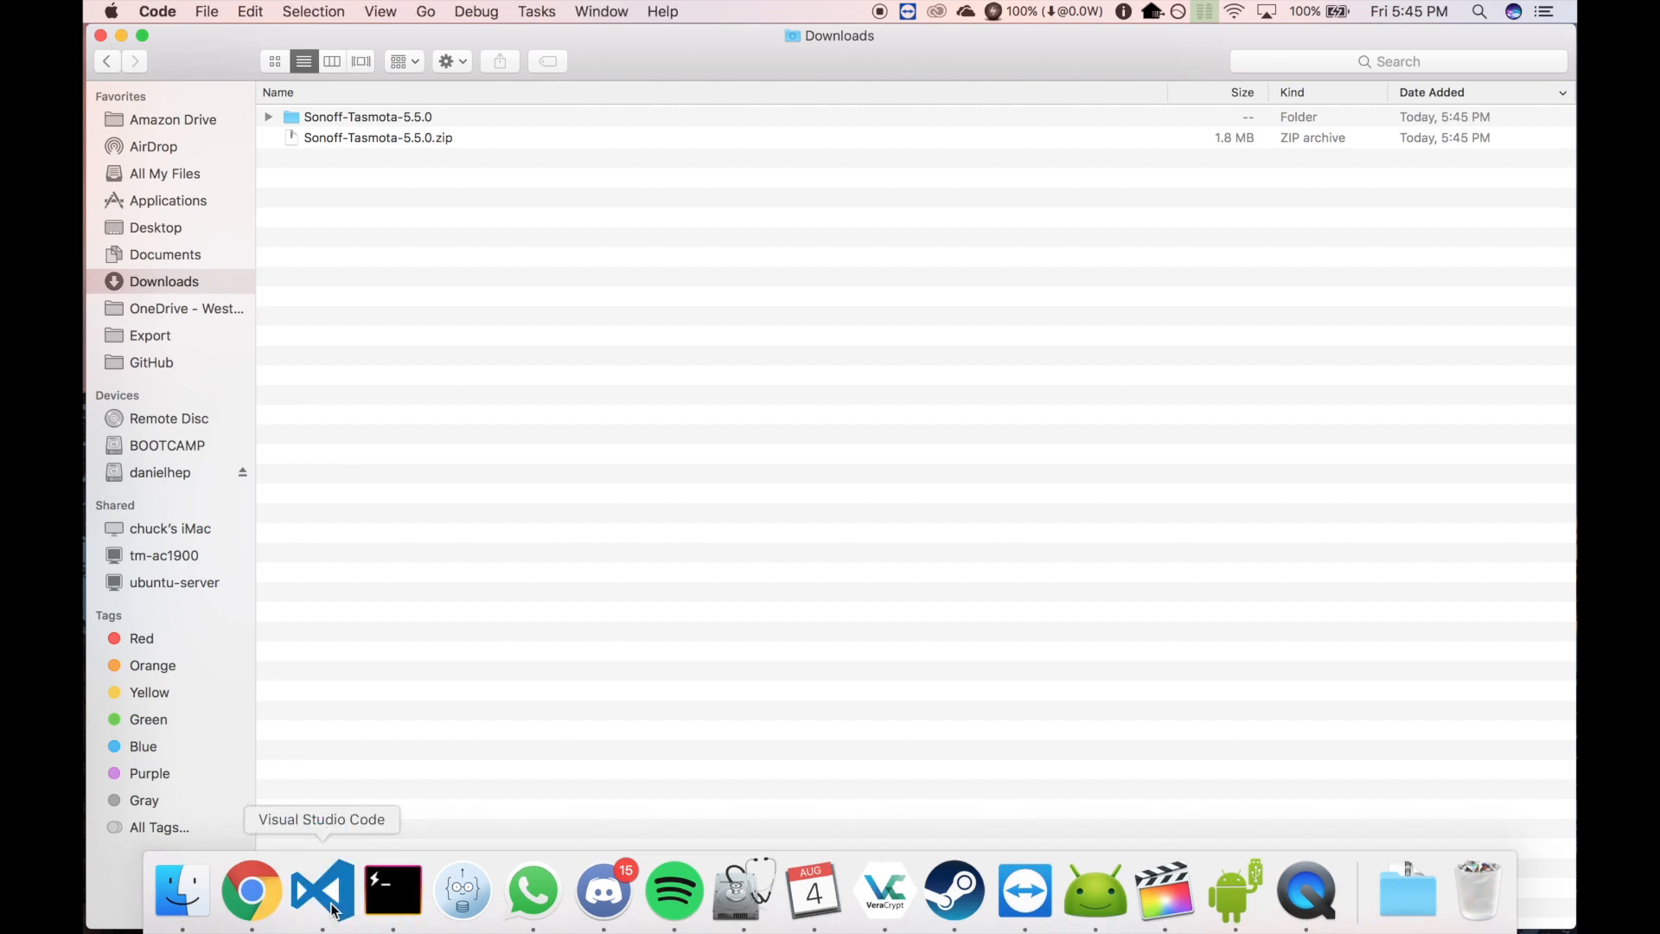
pyautogui.click(322, 890)
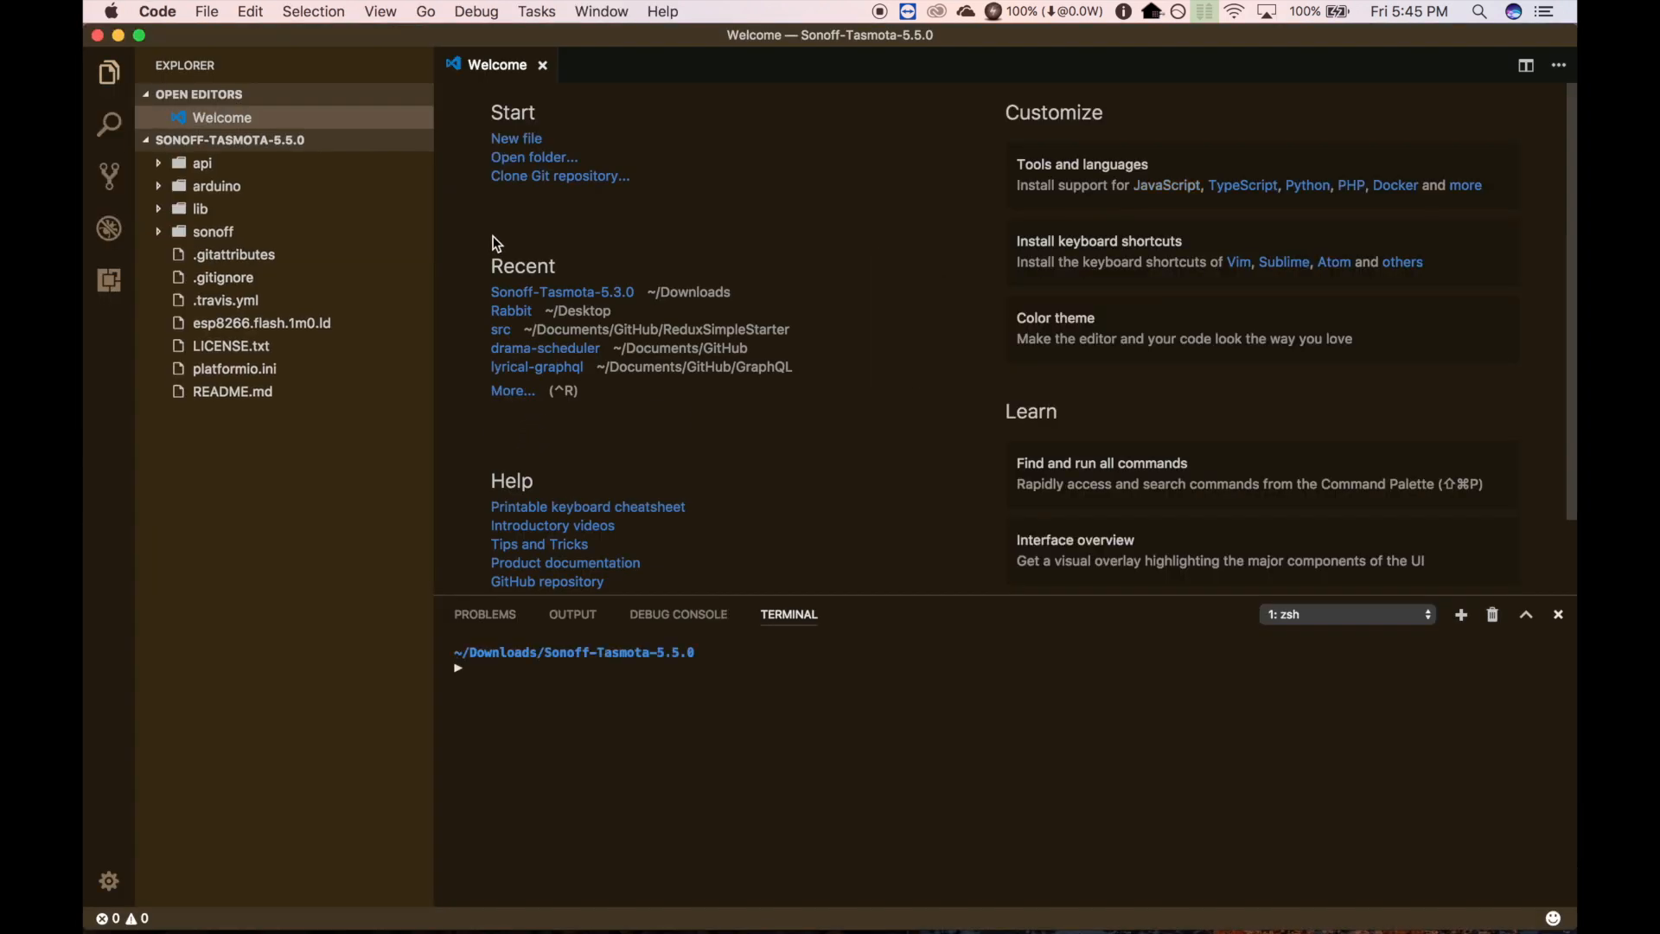
pyautogui.moveTo(1172, 450)
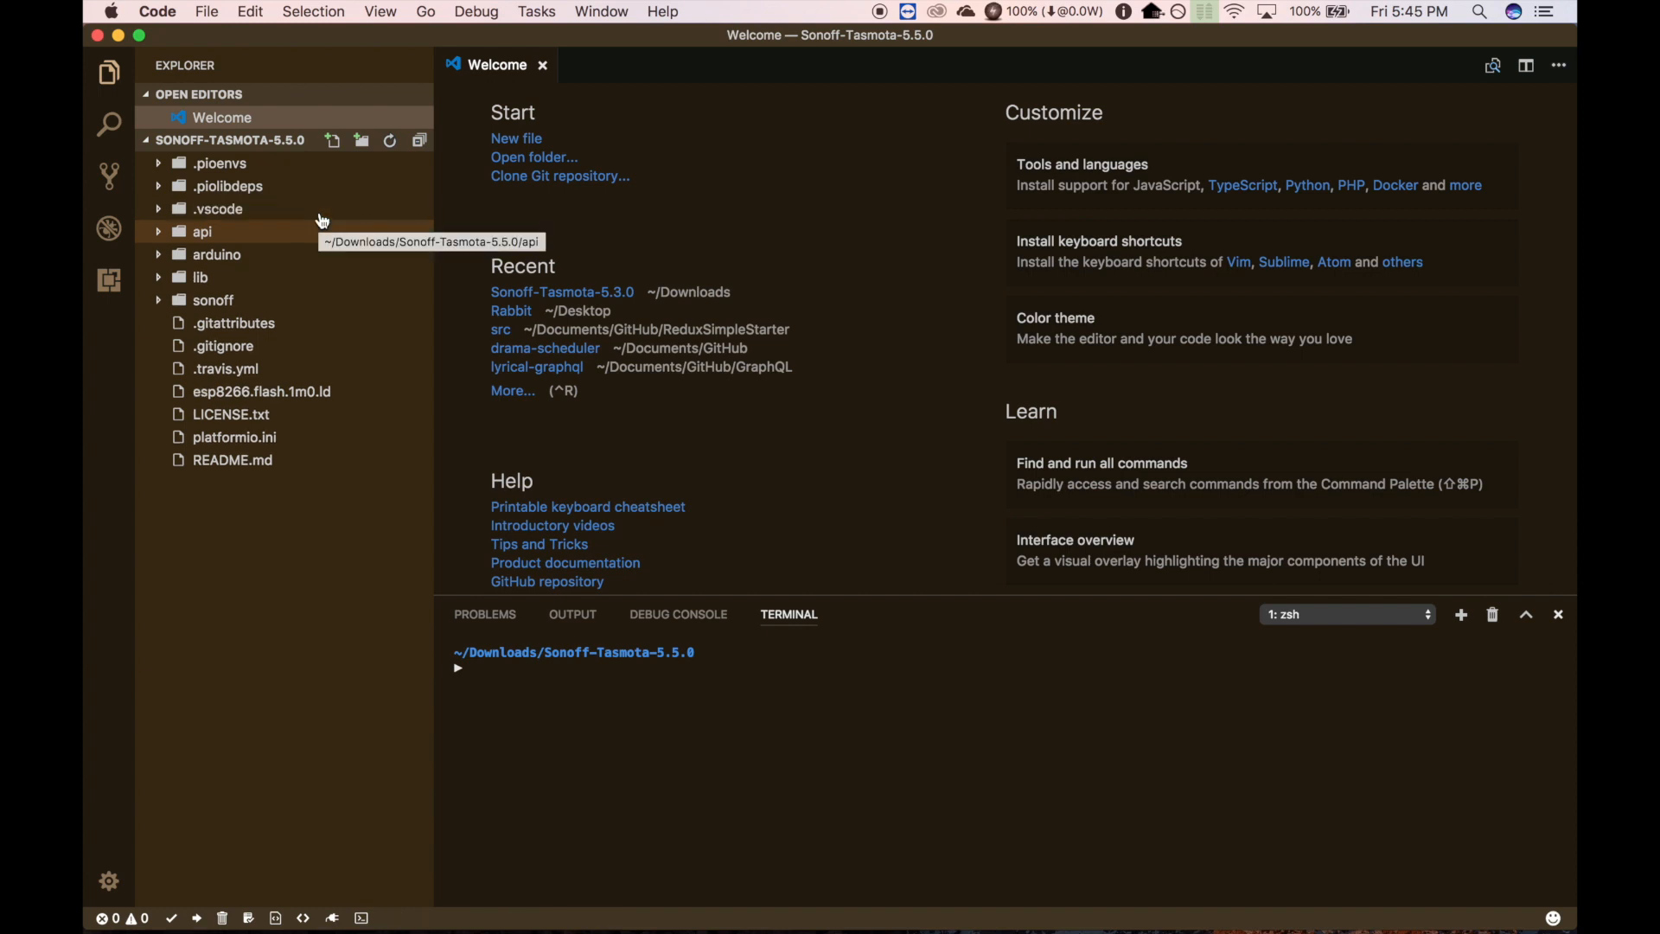
pyautogui.moveTo(327, 323)
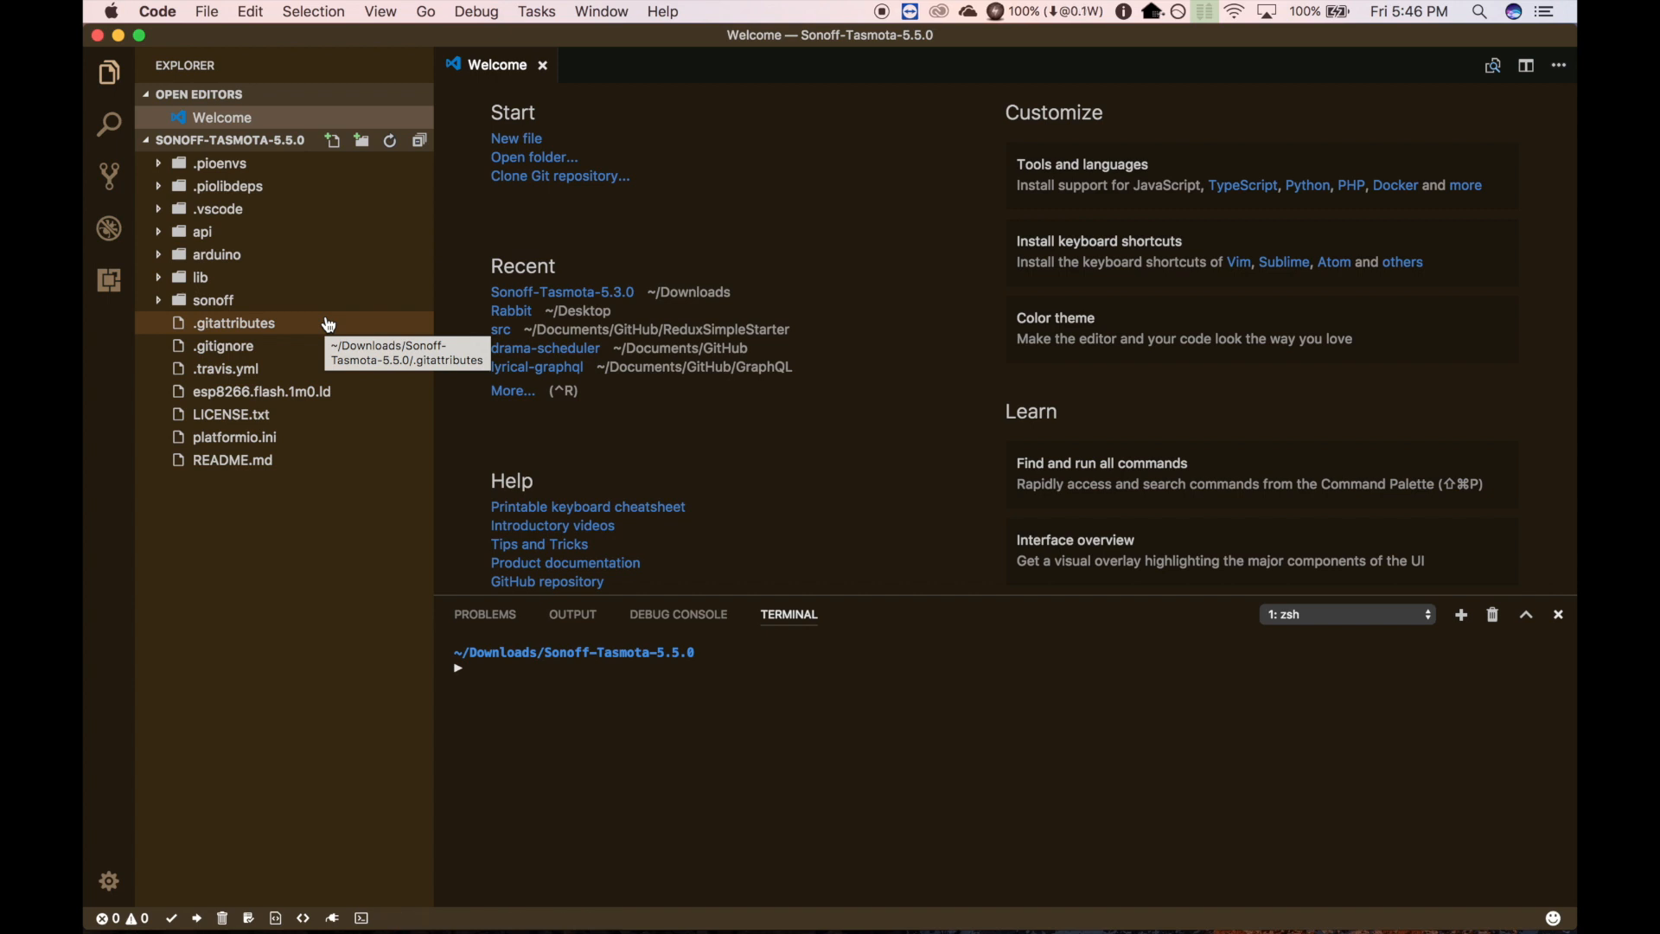
pyautogui.moveTo(329, 391)
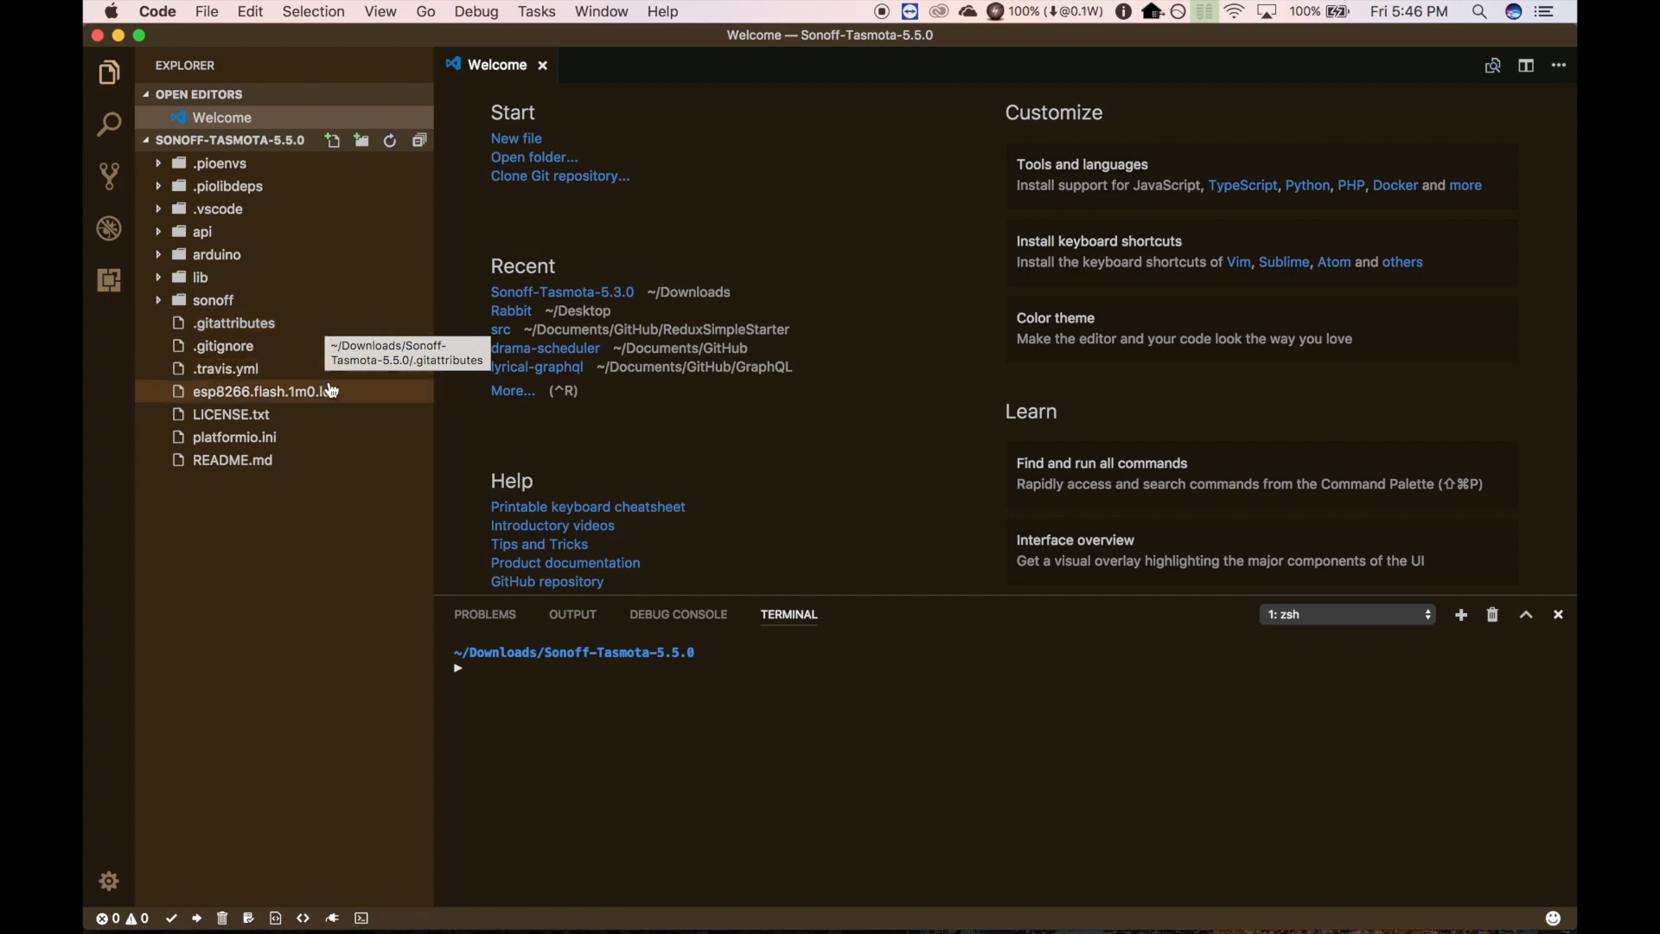
# - Open platformio.ini from the Explorer sidebar
pyautogui.click(234, 438)
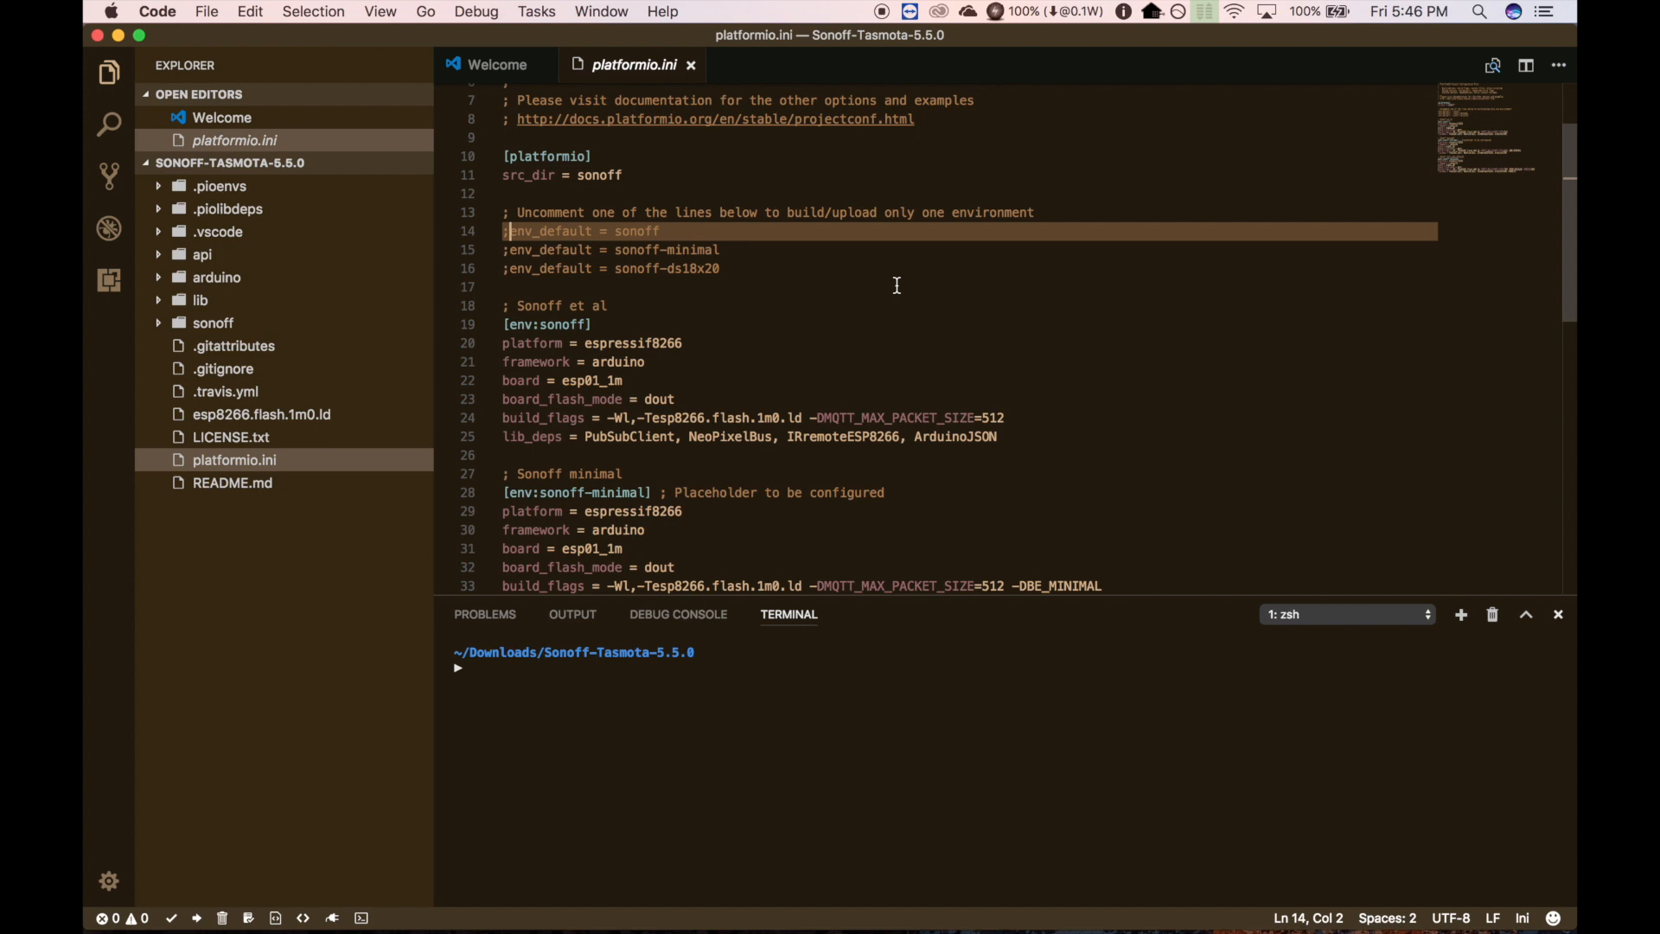
# - Uncomment 'env_default = sonoff' on line 14 after reviewing the other environment options
pyautogui.press('Backspace')
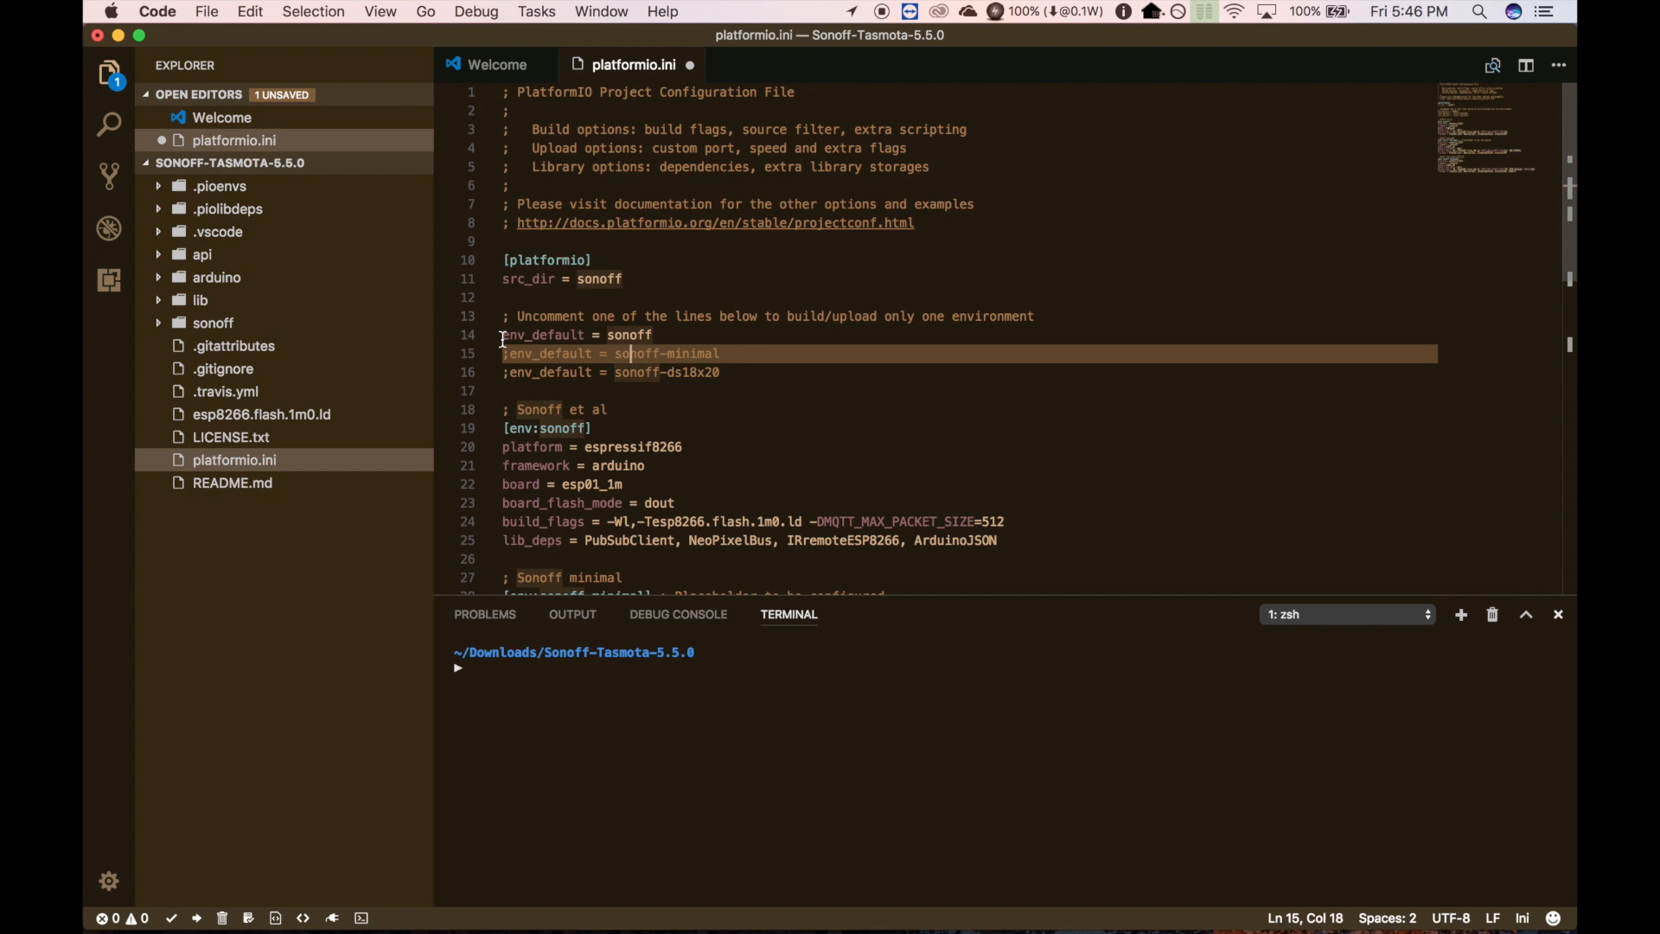
pyautogui.moveTo(275, 386)
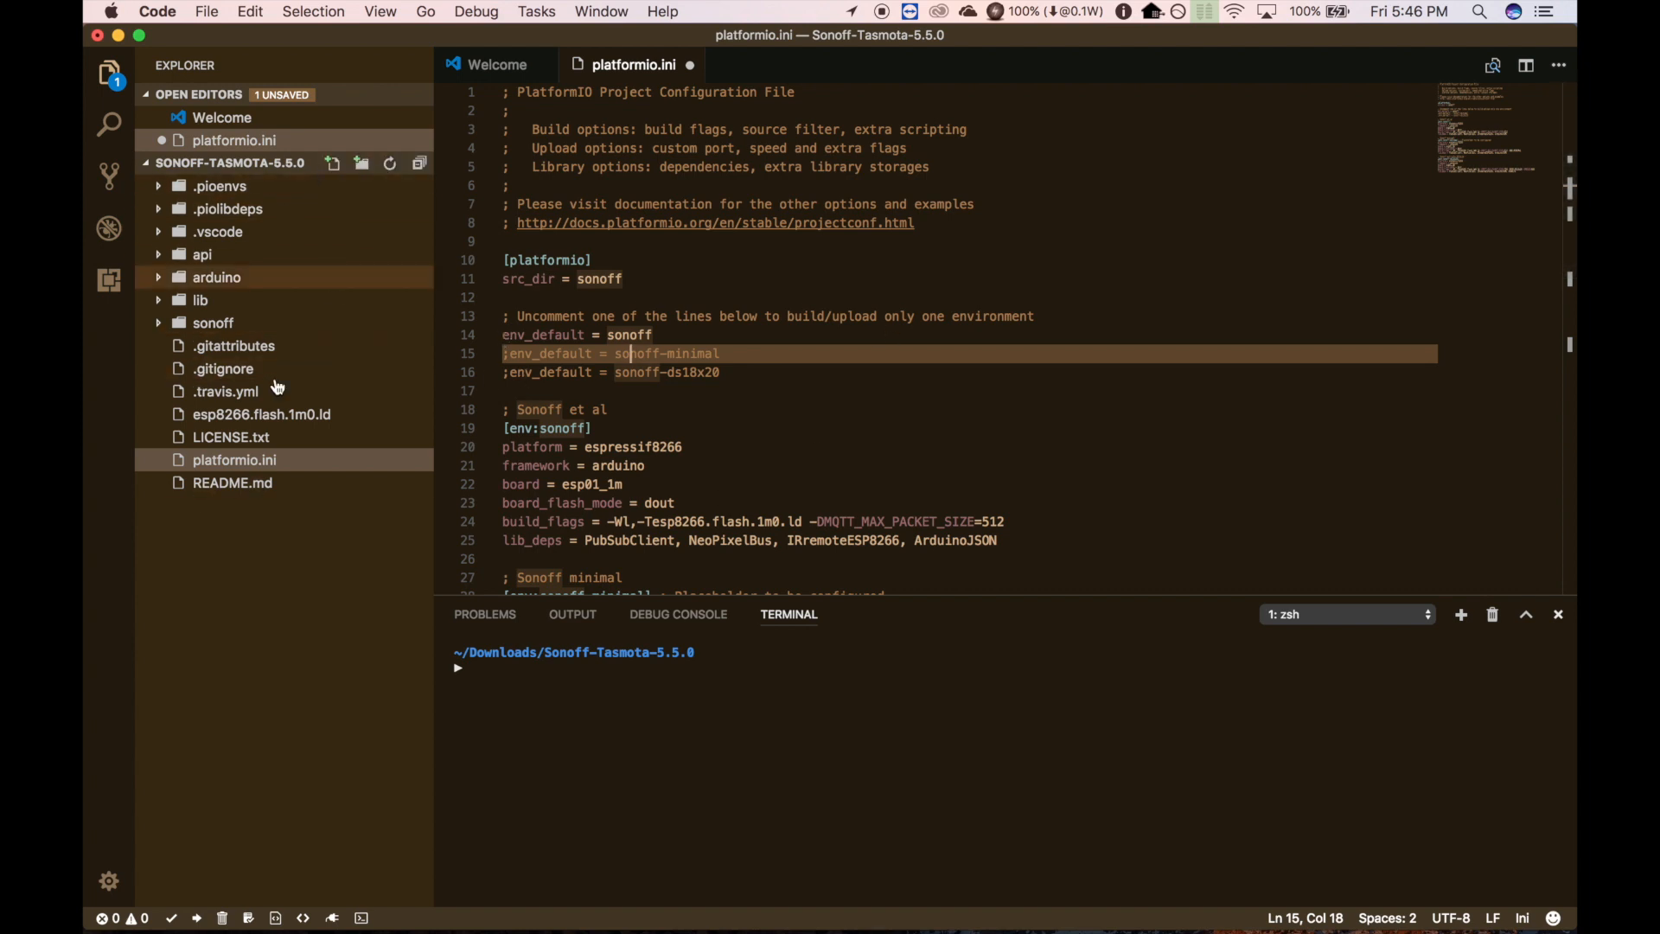
pyautogui.moveTo(820, 415)
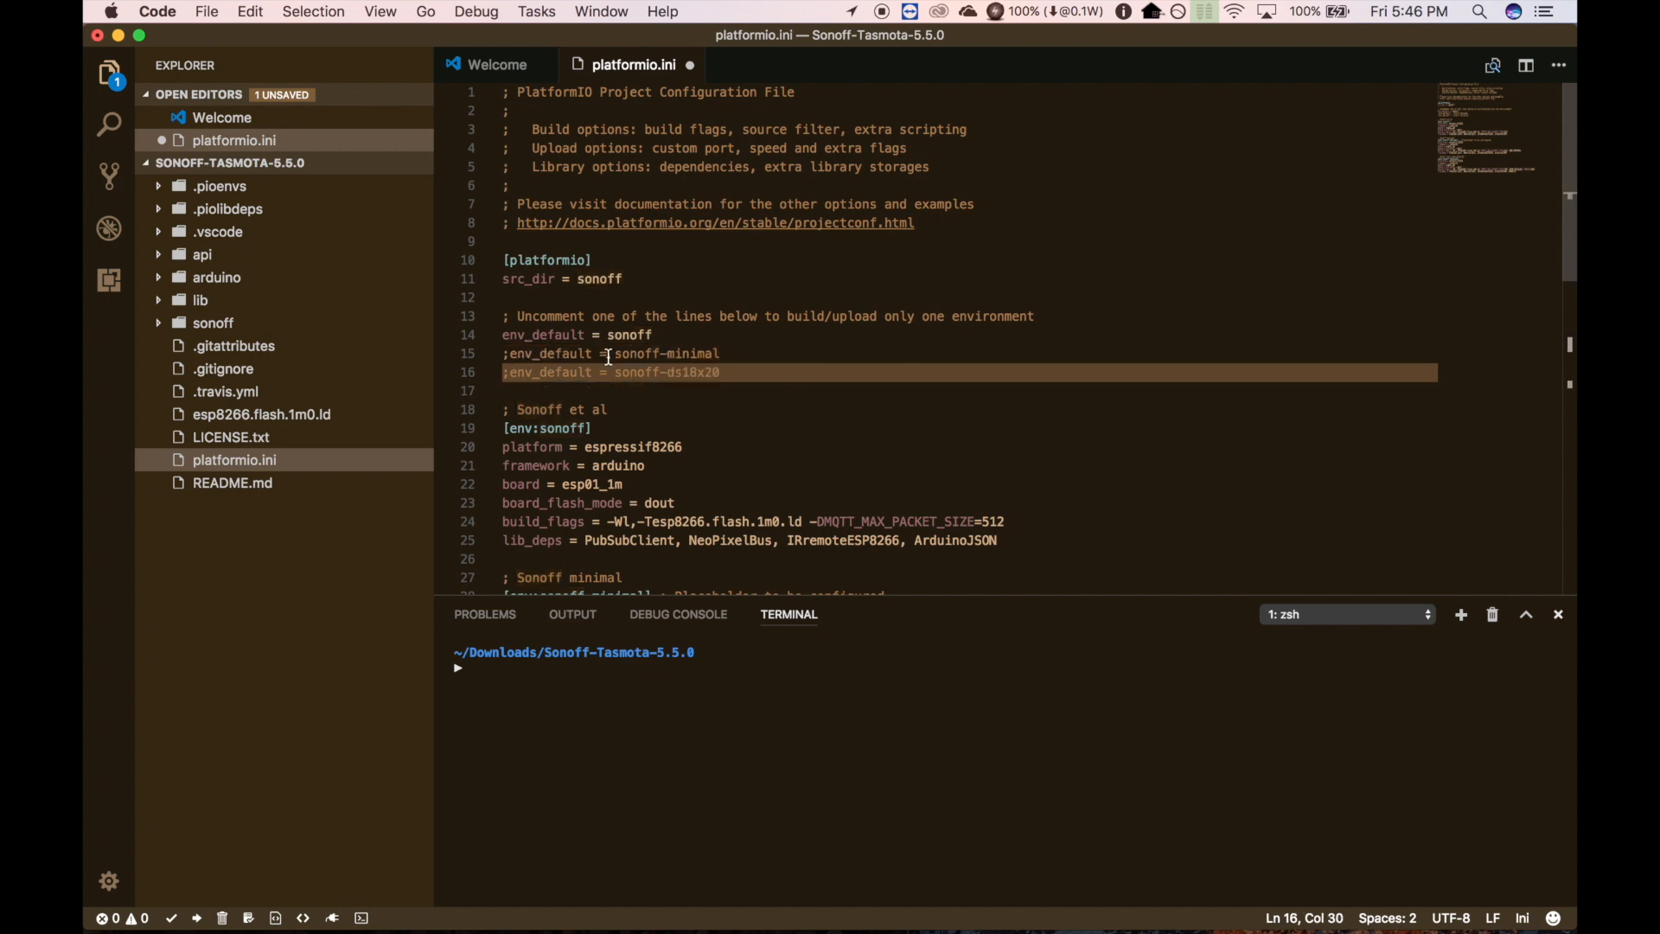
pyautogui.click(581, 371)
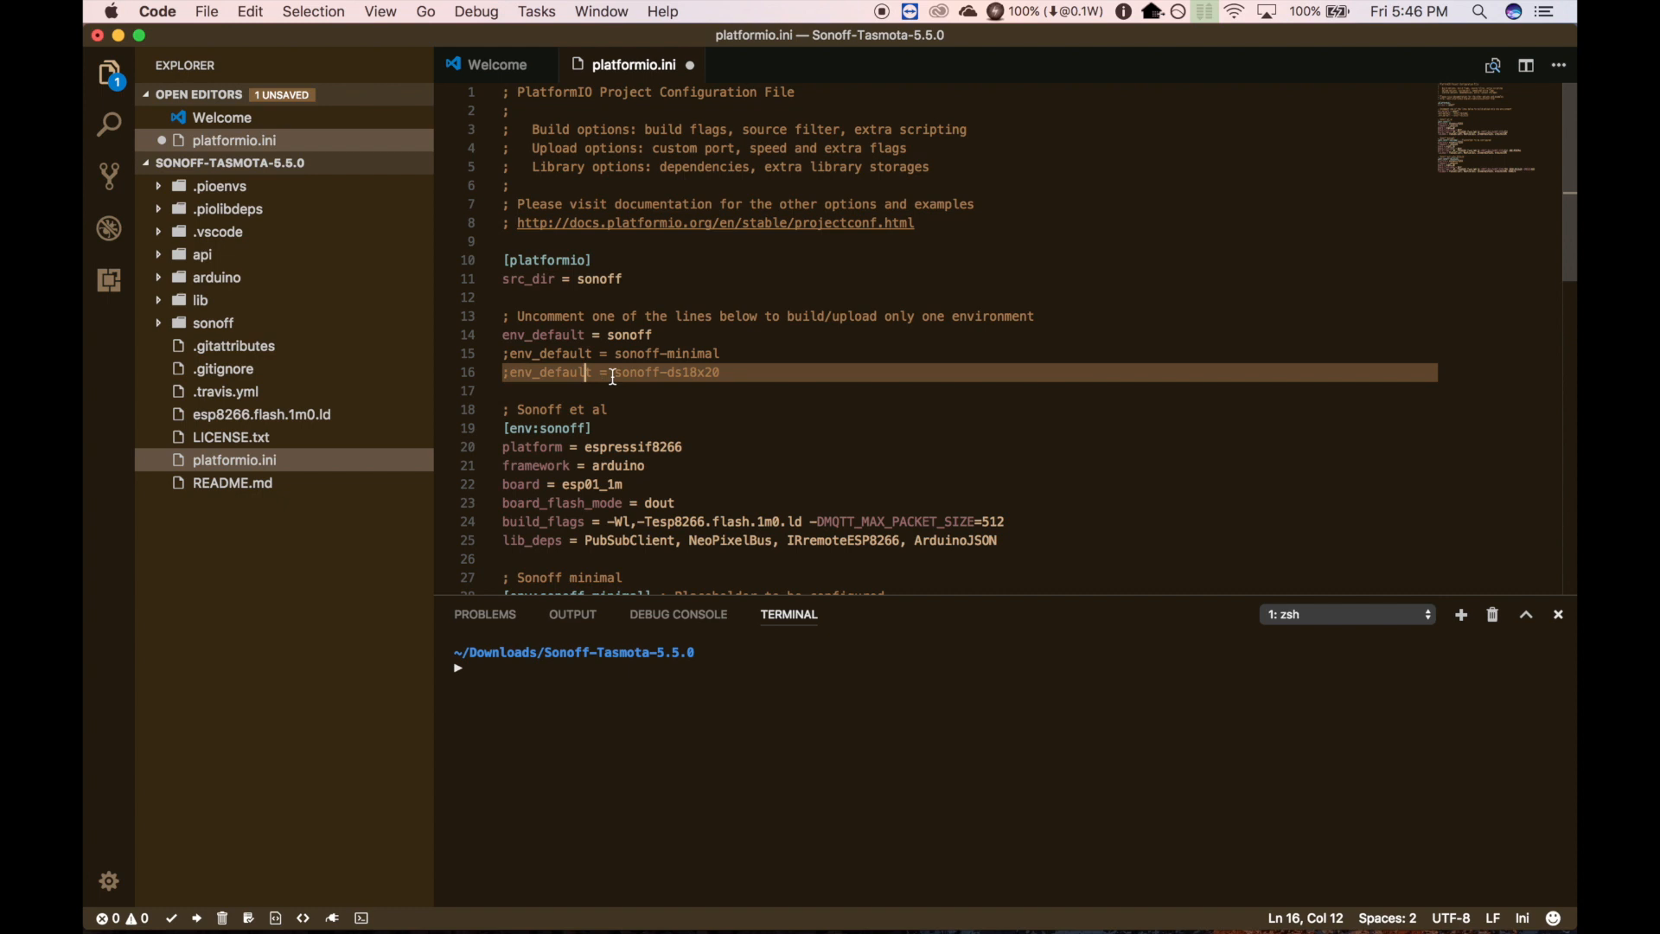
pyautogui.doubleClick(667, 353)
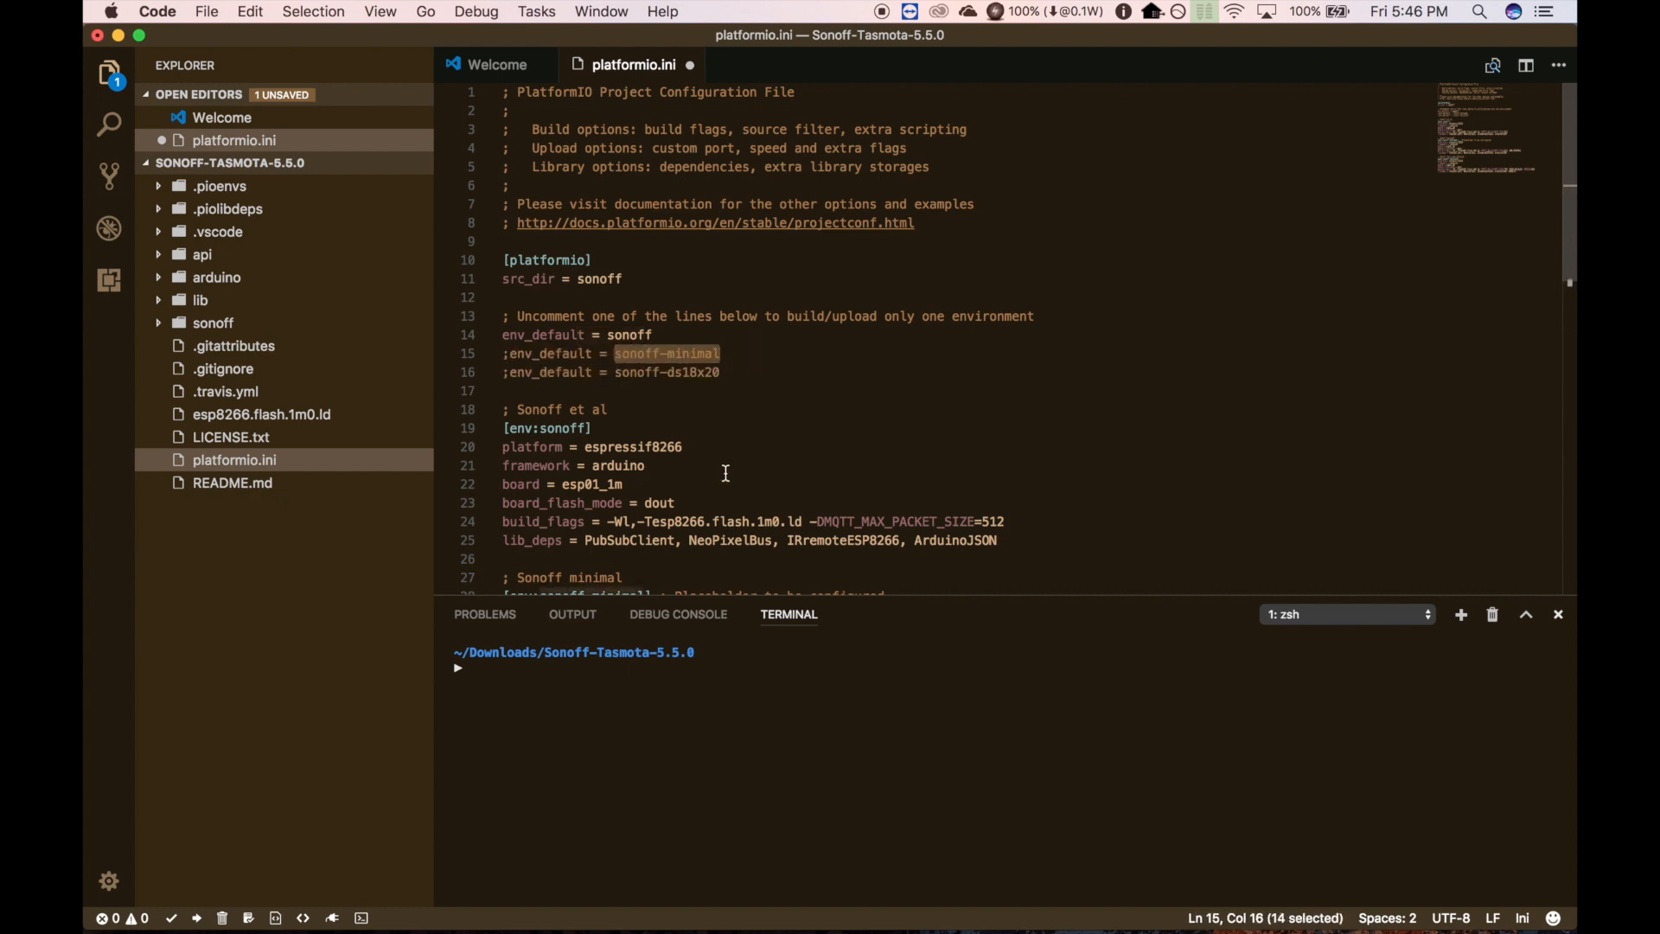
pyautogui.moveTo(735, 475)
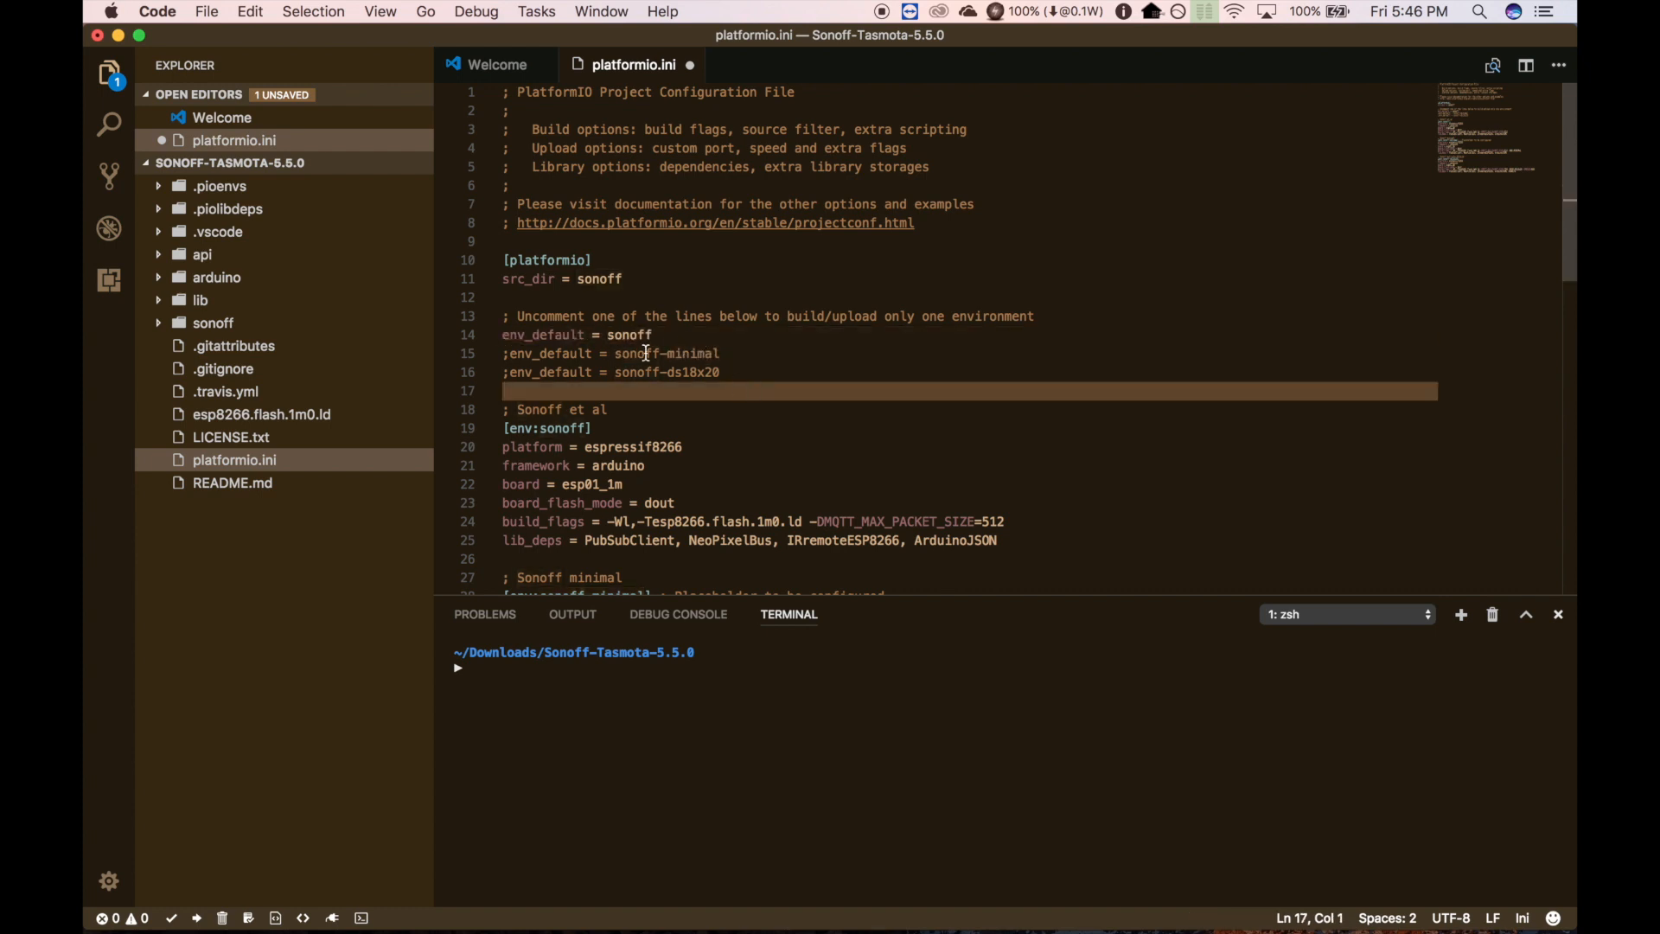
pyautogui.moveTo(689, 359)
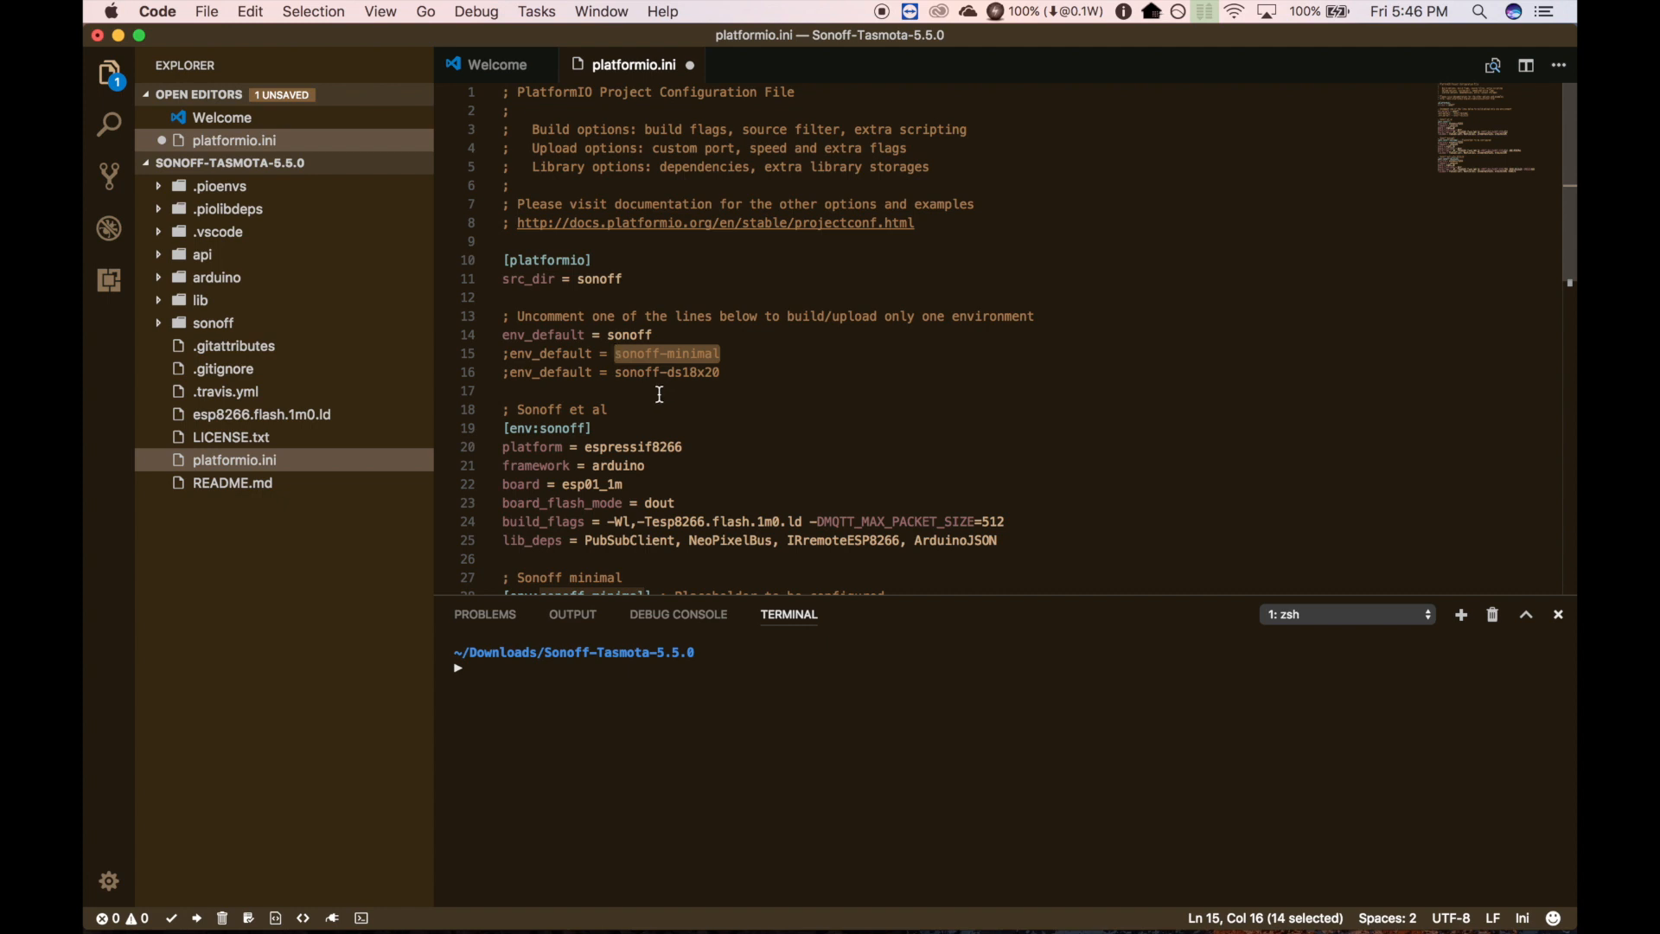
pyautogui.click(508, 334)
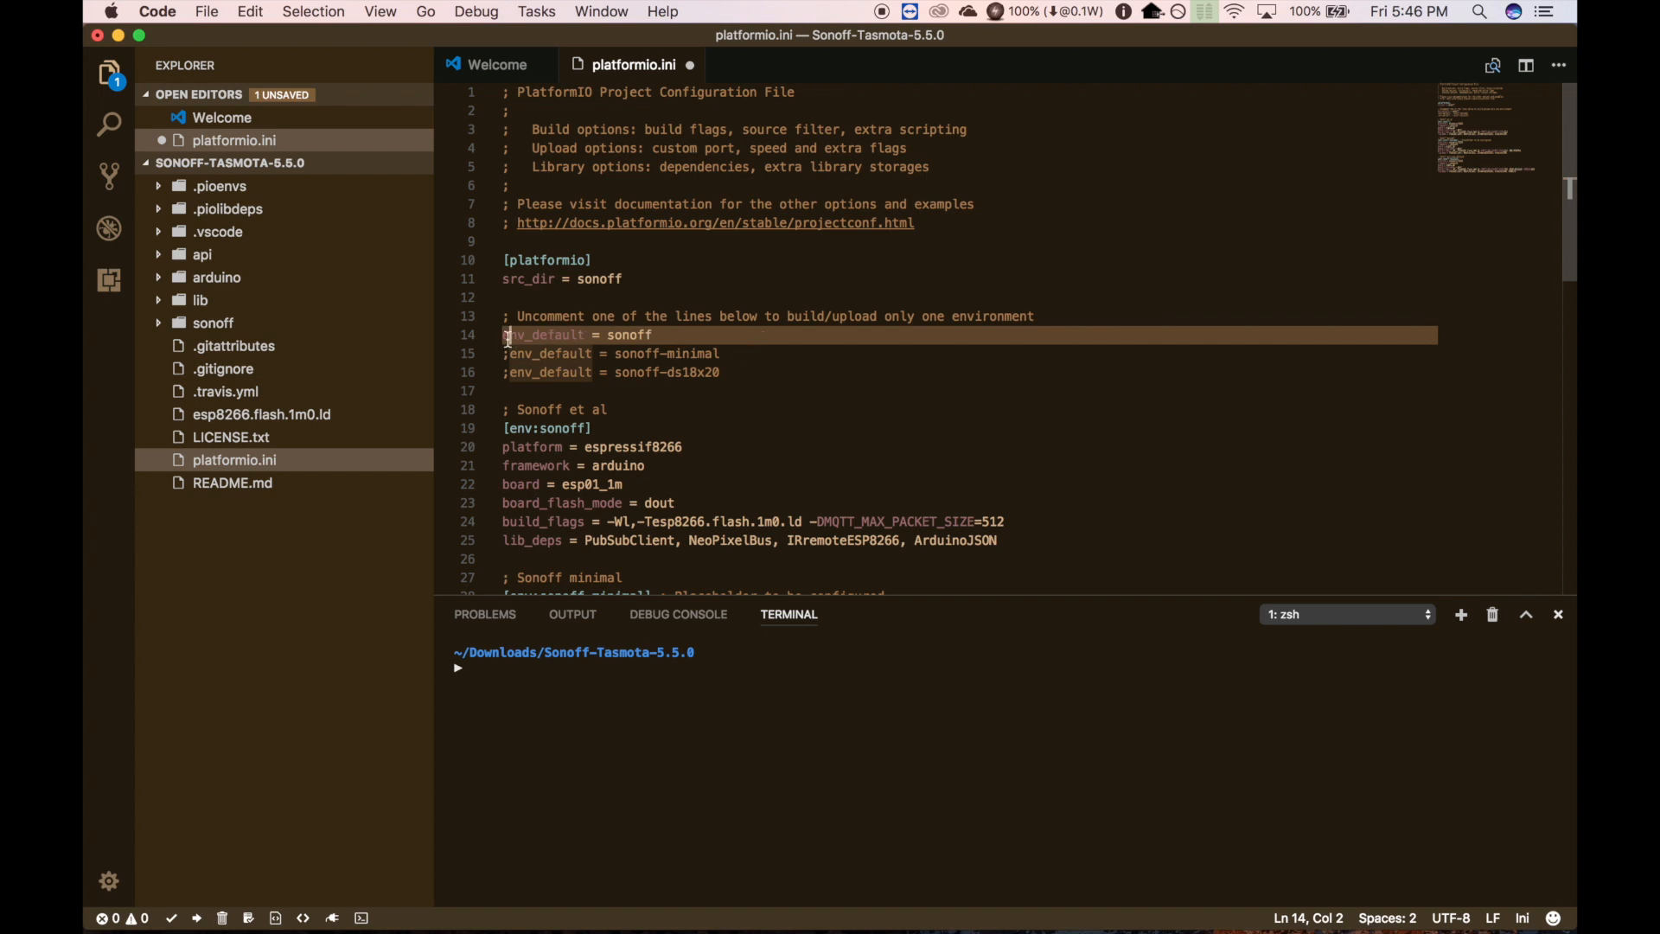
pyautogui.click(509, 391)
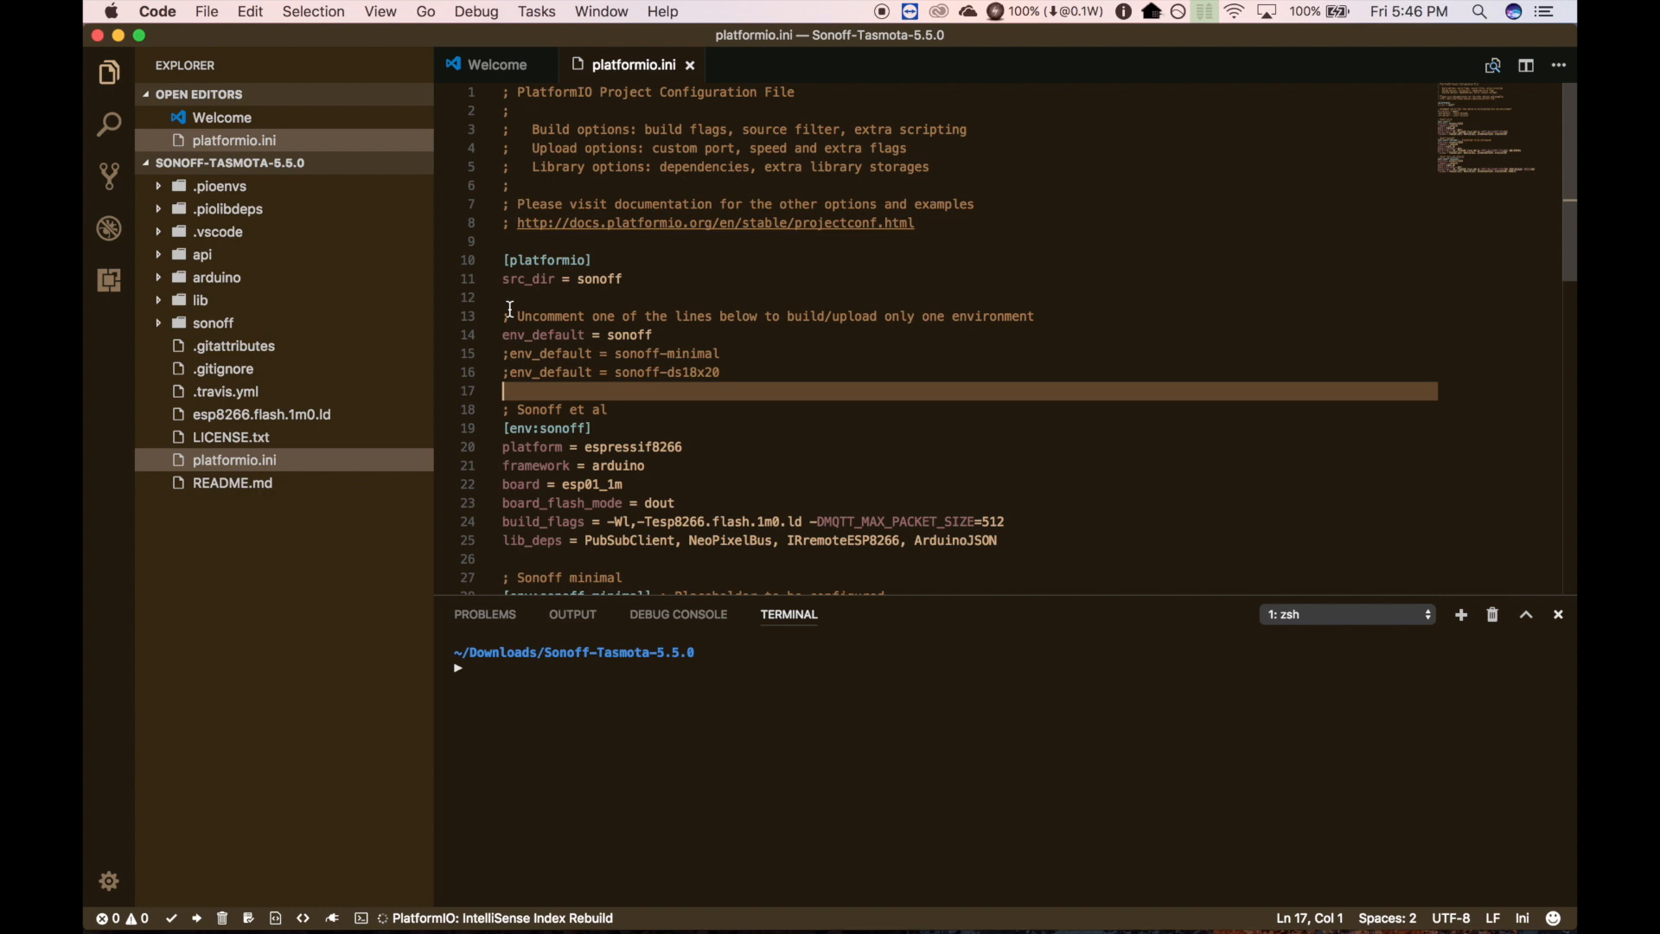
pyautogui.press('cmd+shift+p')
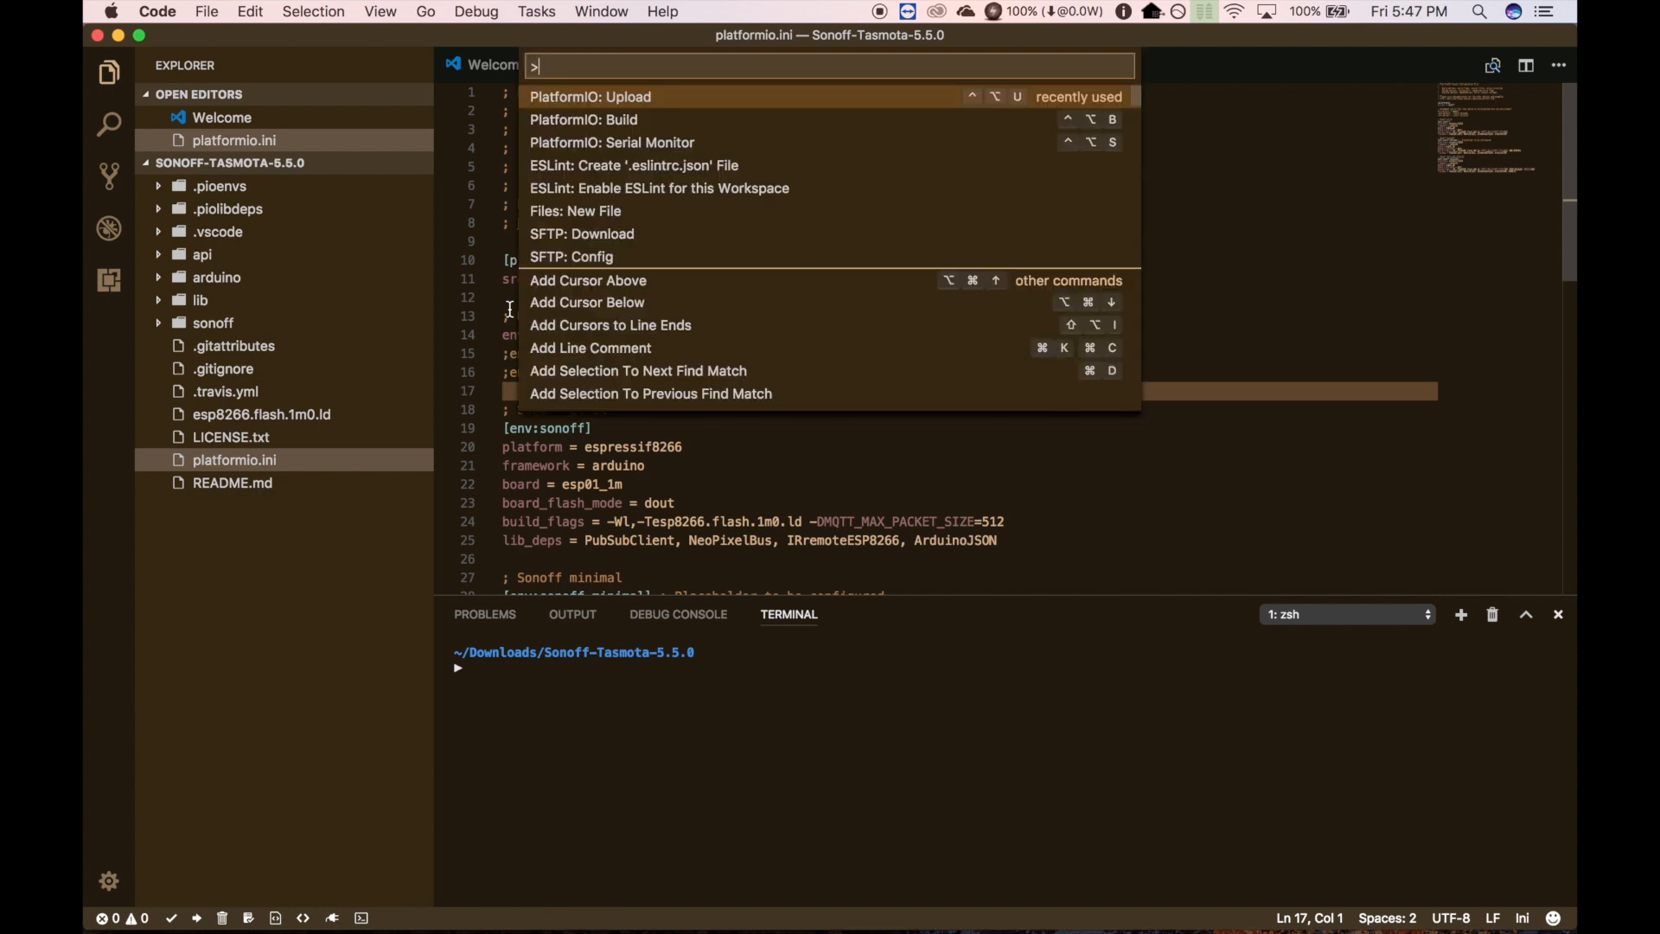
# - Run 'PlatformIO: Build' and let the sonoff firmware build reach SUCCESS
pyautogui.click(583, 119)
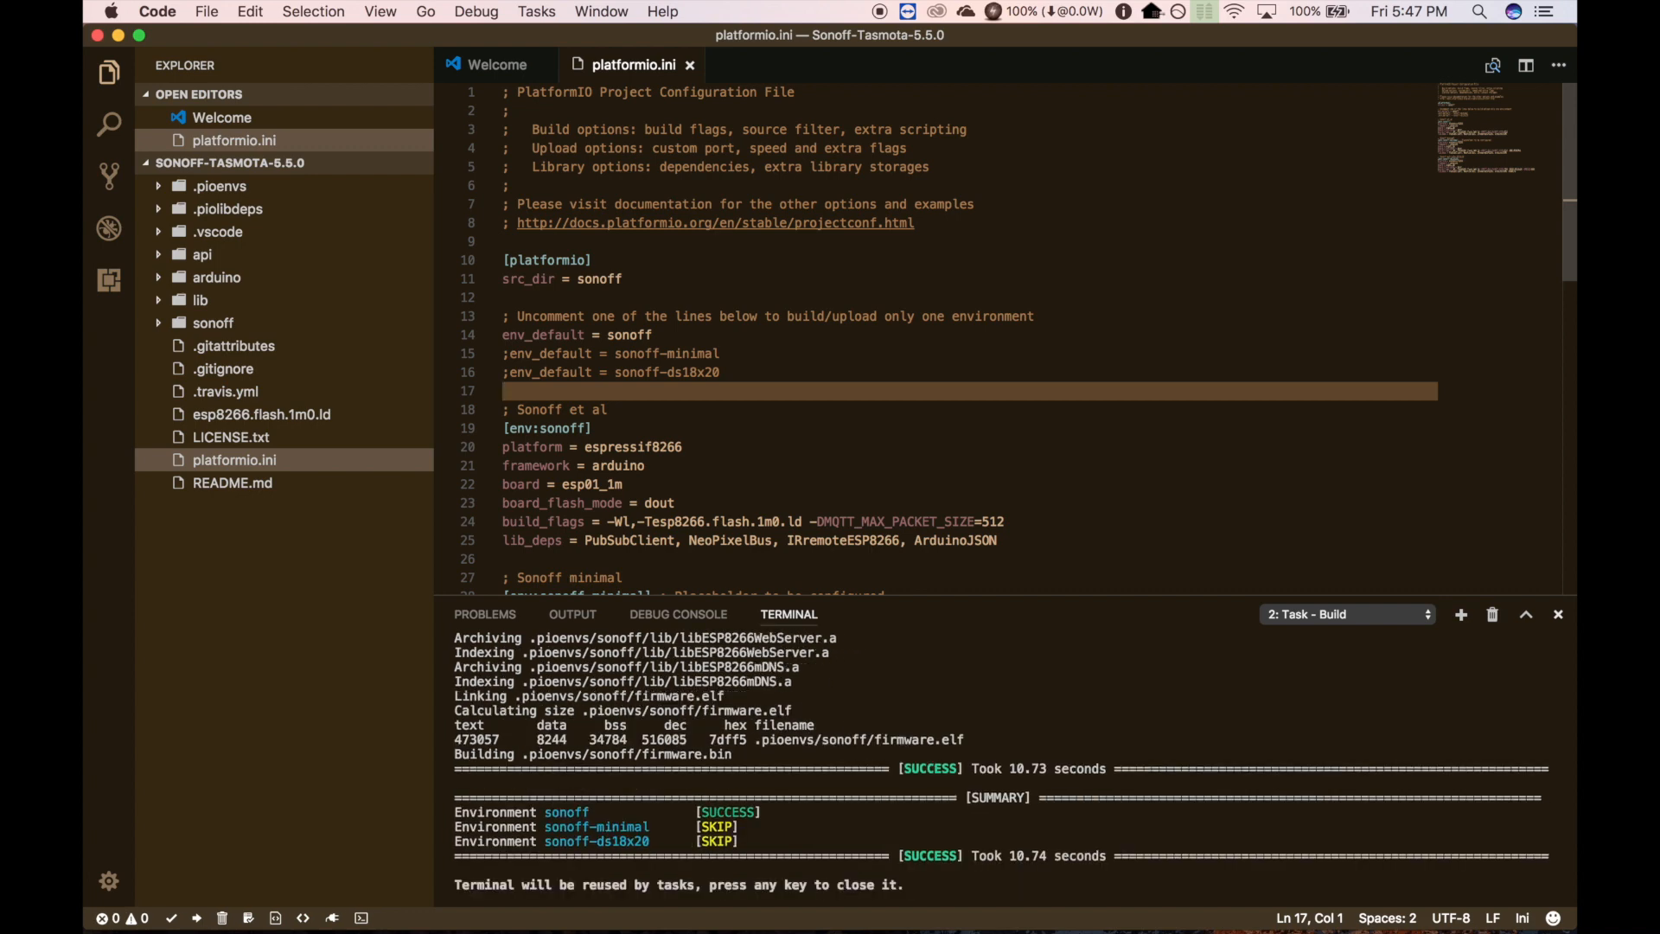
pyautogui.press('cmd+shift+p')
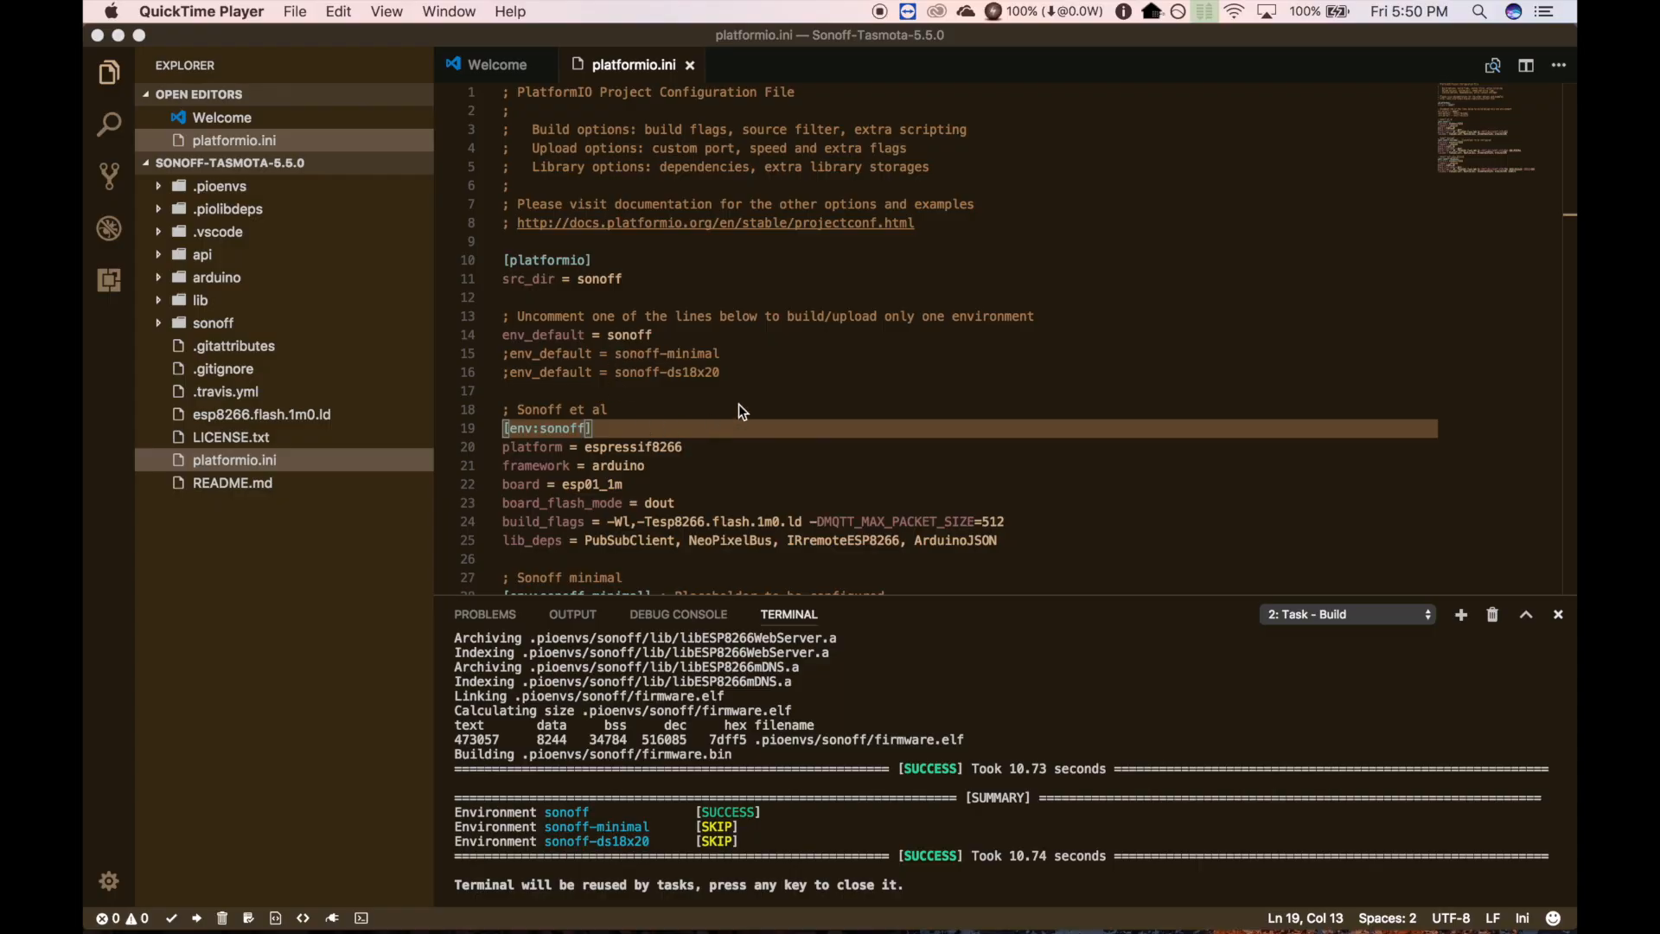
# - Search the Command Palette for 'upload' and run PlatformIO: Upload to flash firmware.bin
pyautogui.click(769, 391)
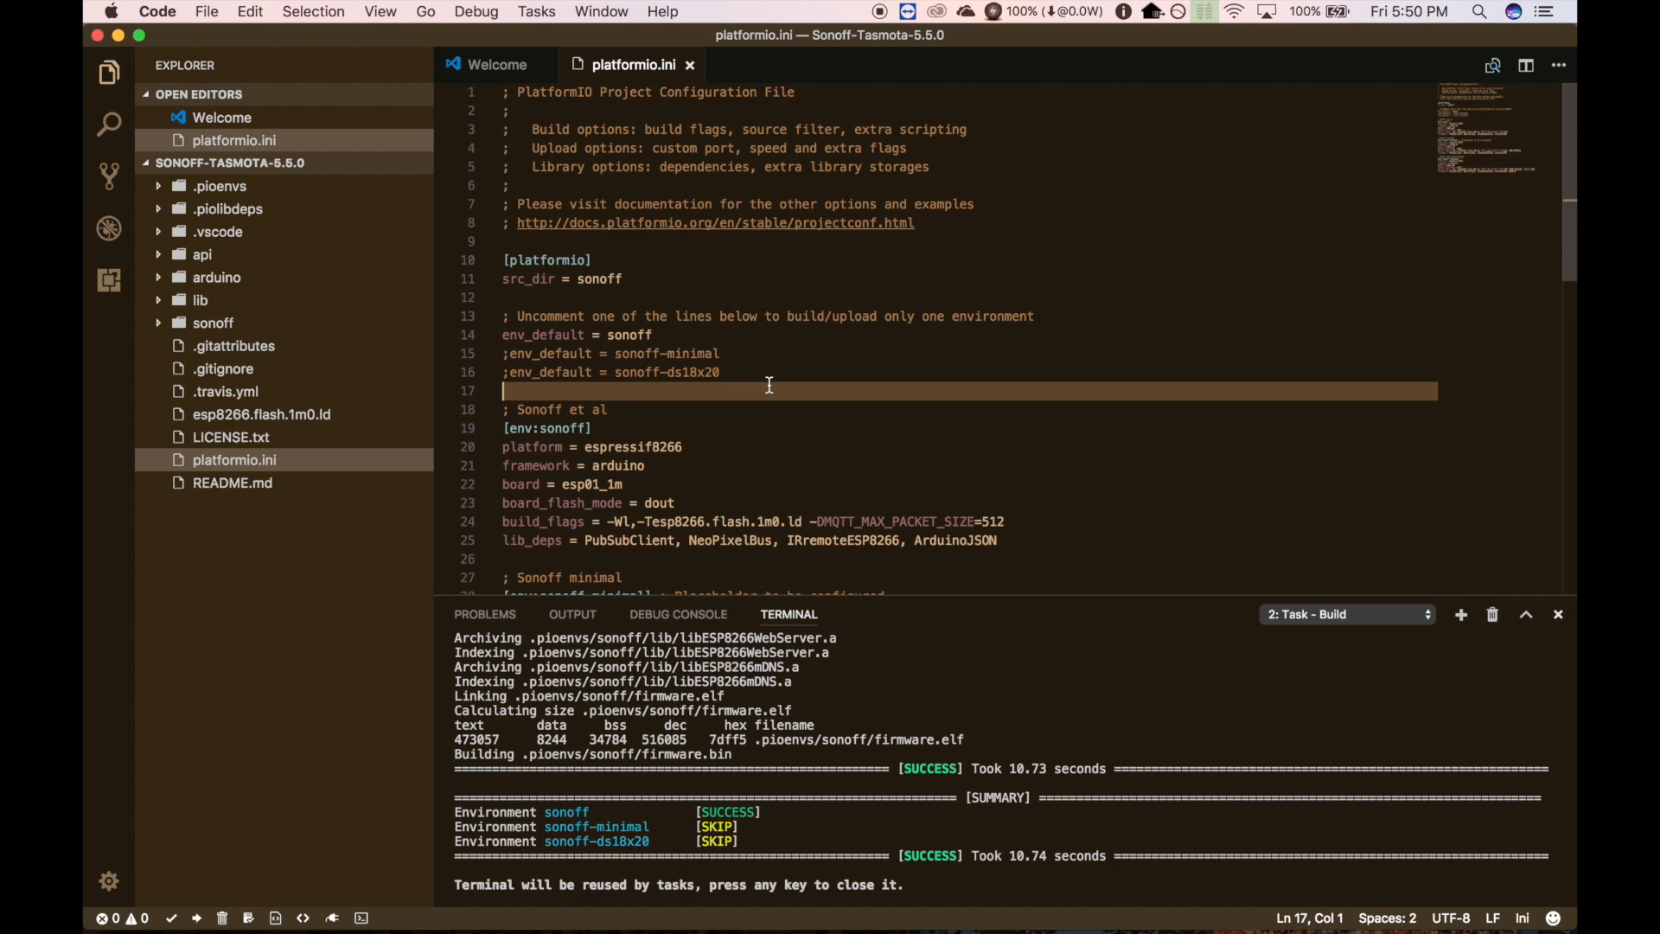
pyautogui.write('upload')
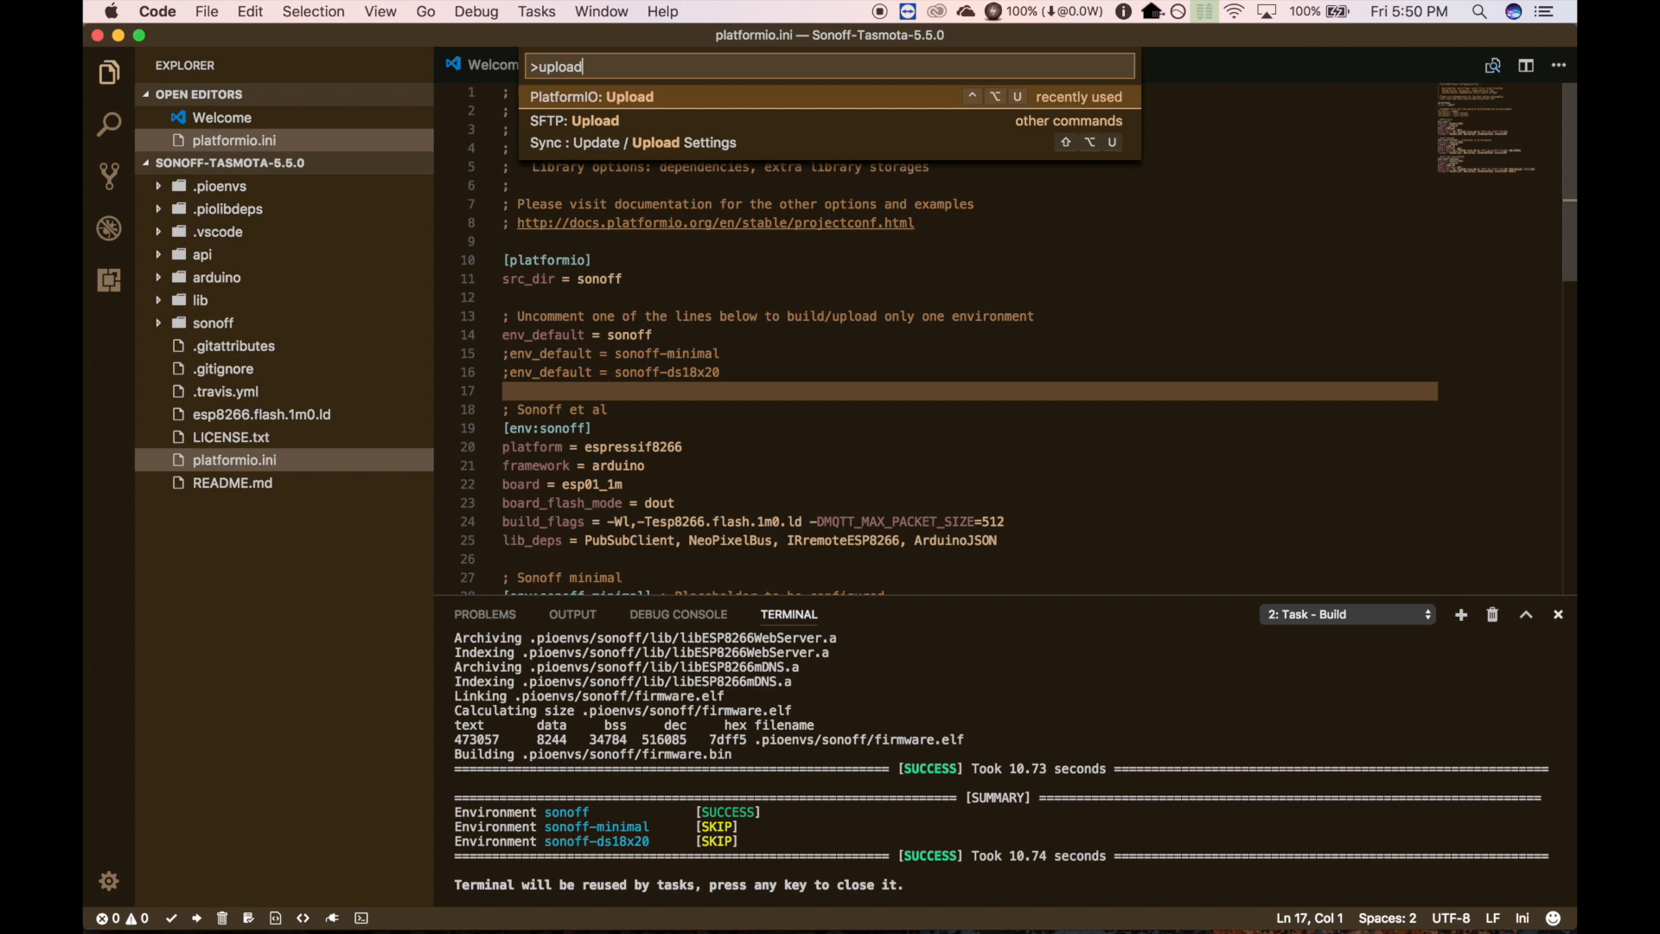
pyautogui.click(591, 96)
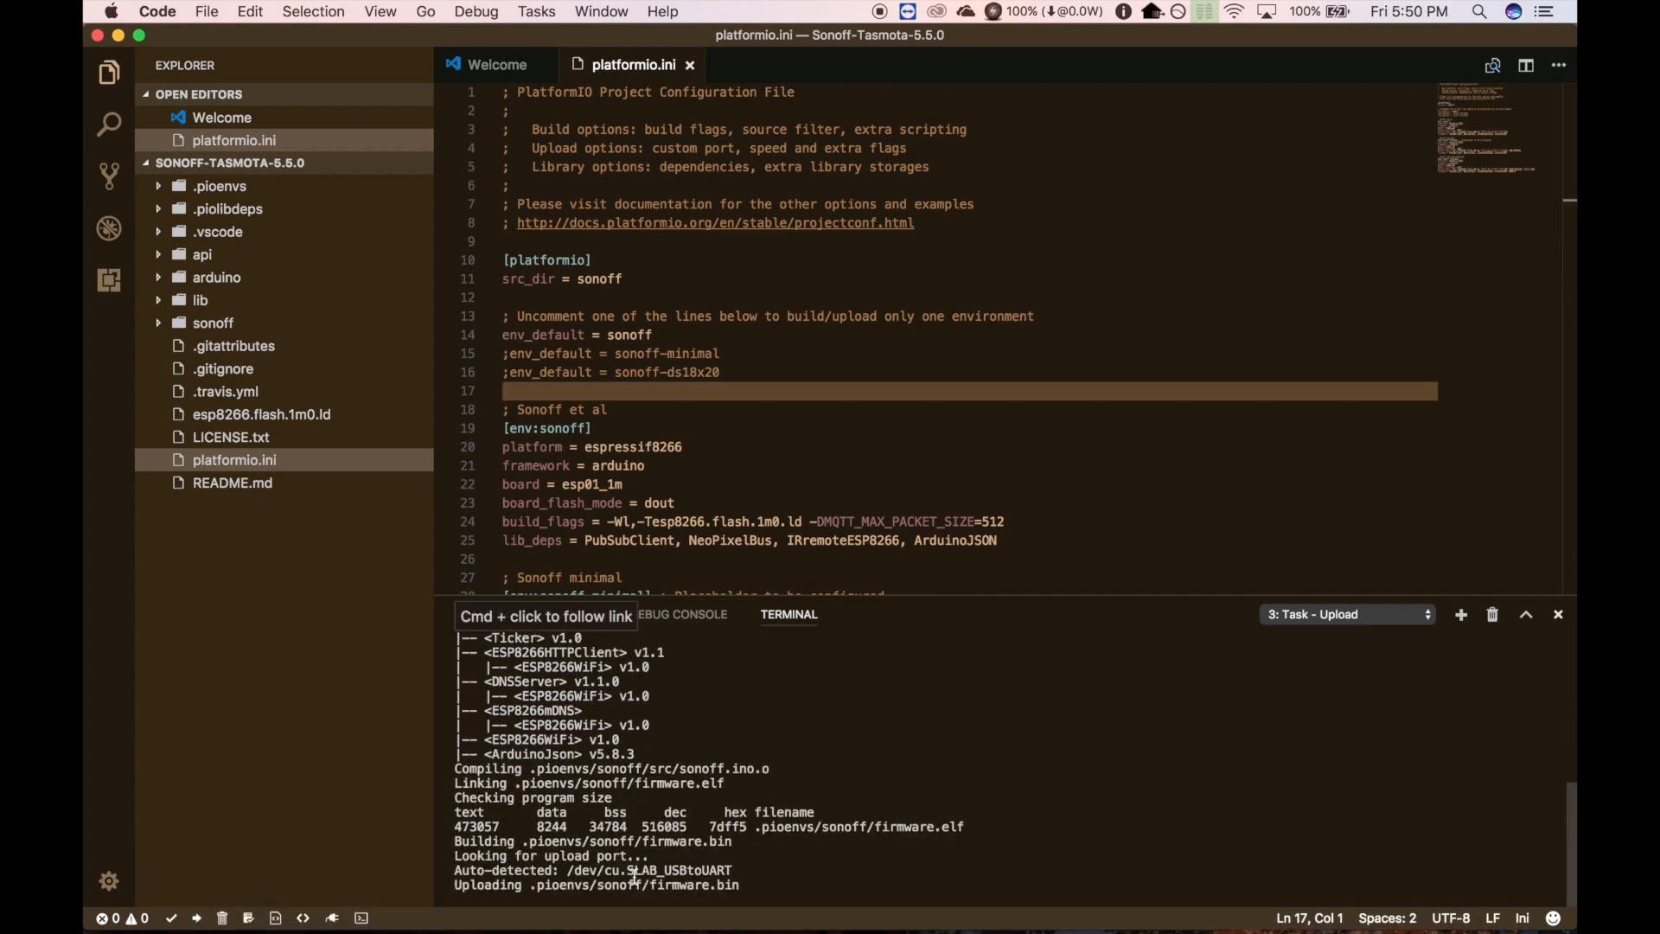
pyautogui.moveTo(746, 865)
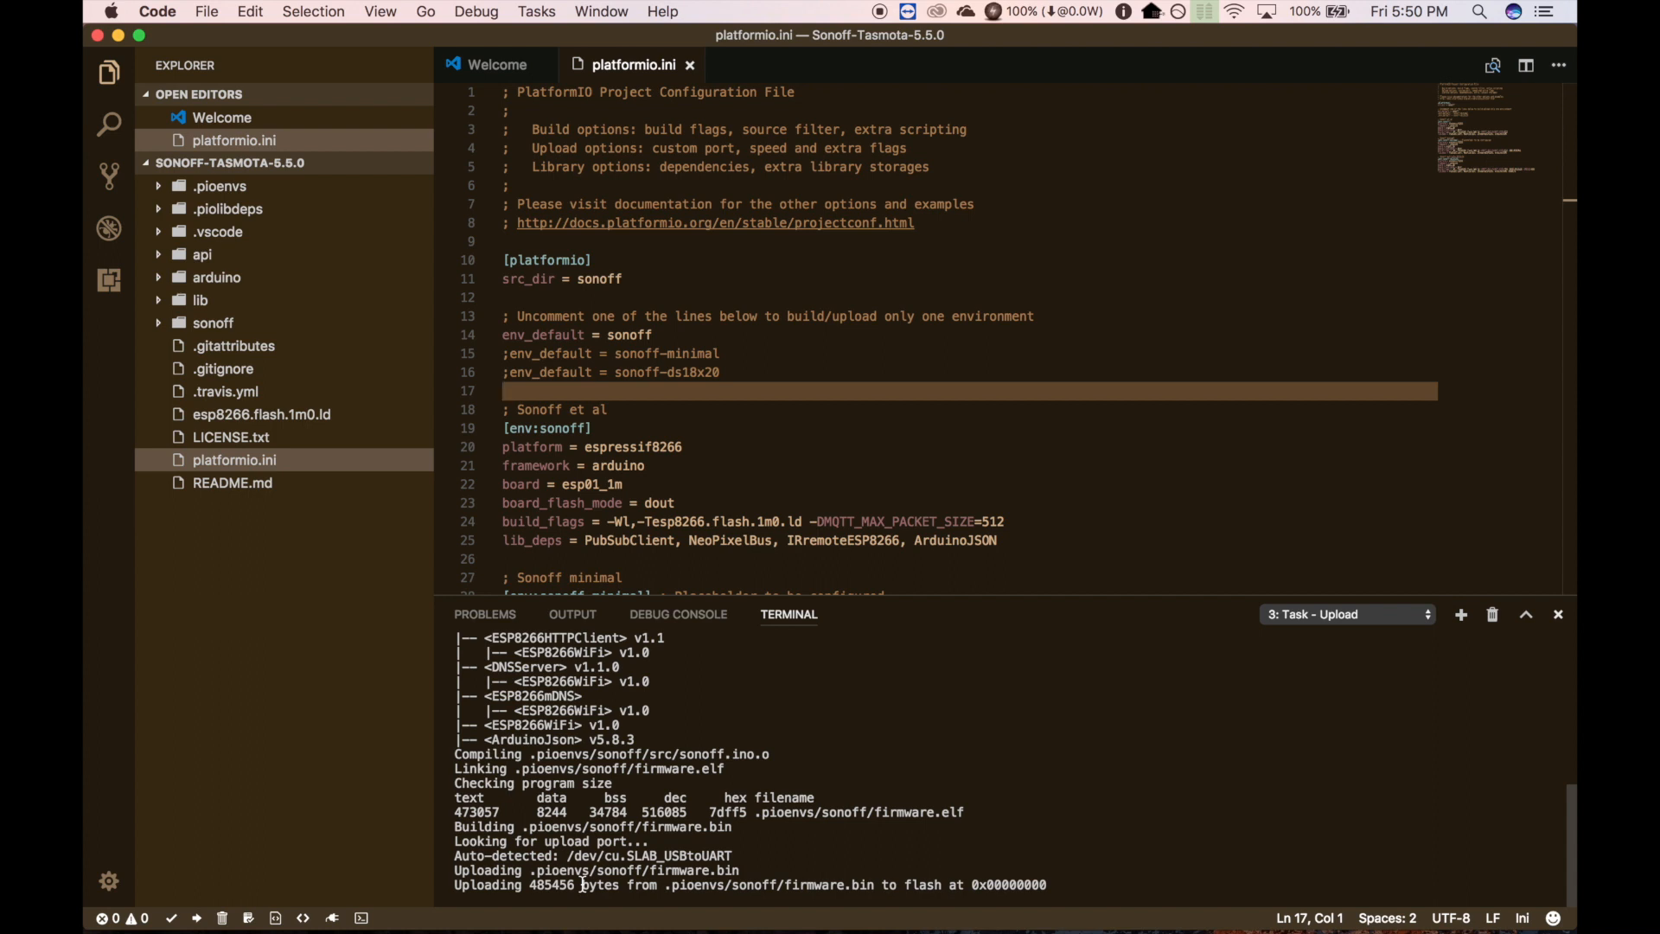
pyautogui.moveTo(718, 567)
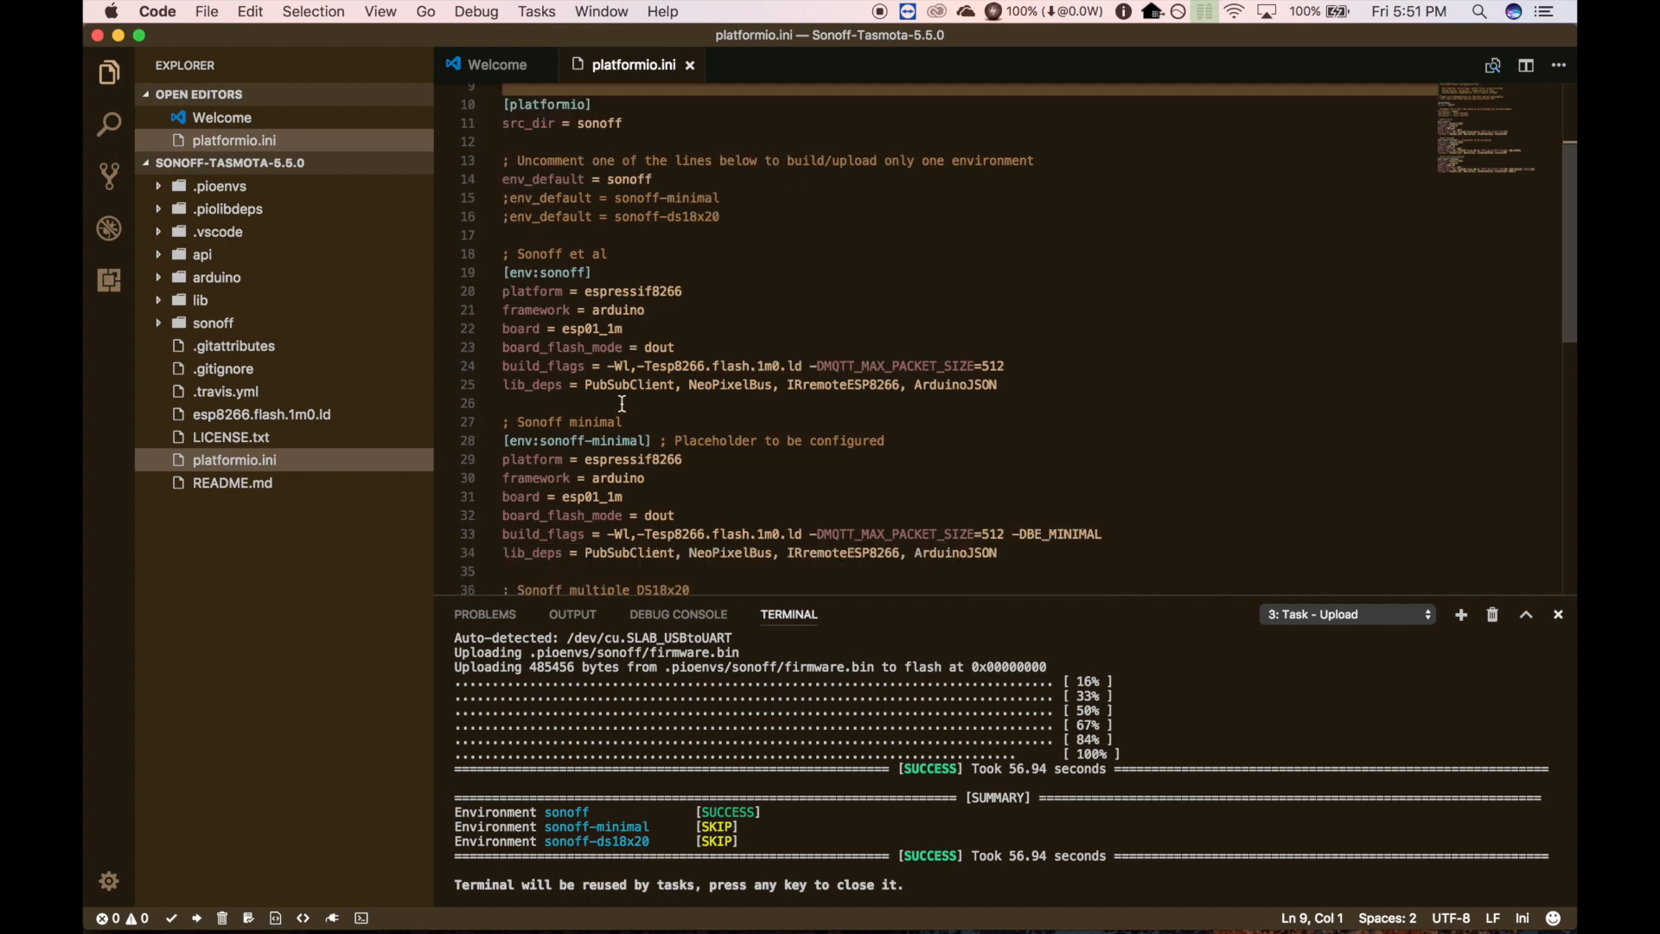
# - Scroll through platformio.ini while the sonoff upload finishes at 100%
pyautogui.scroll(-3)
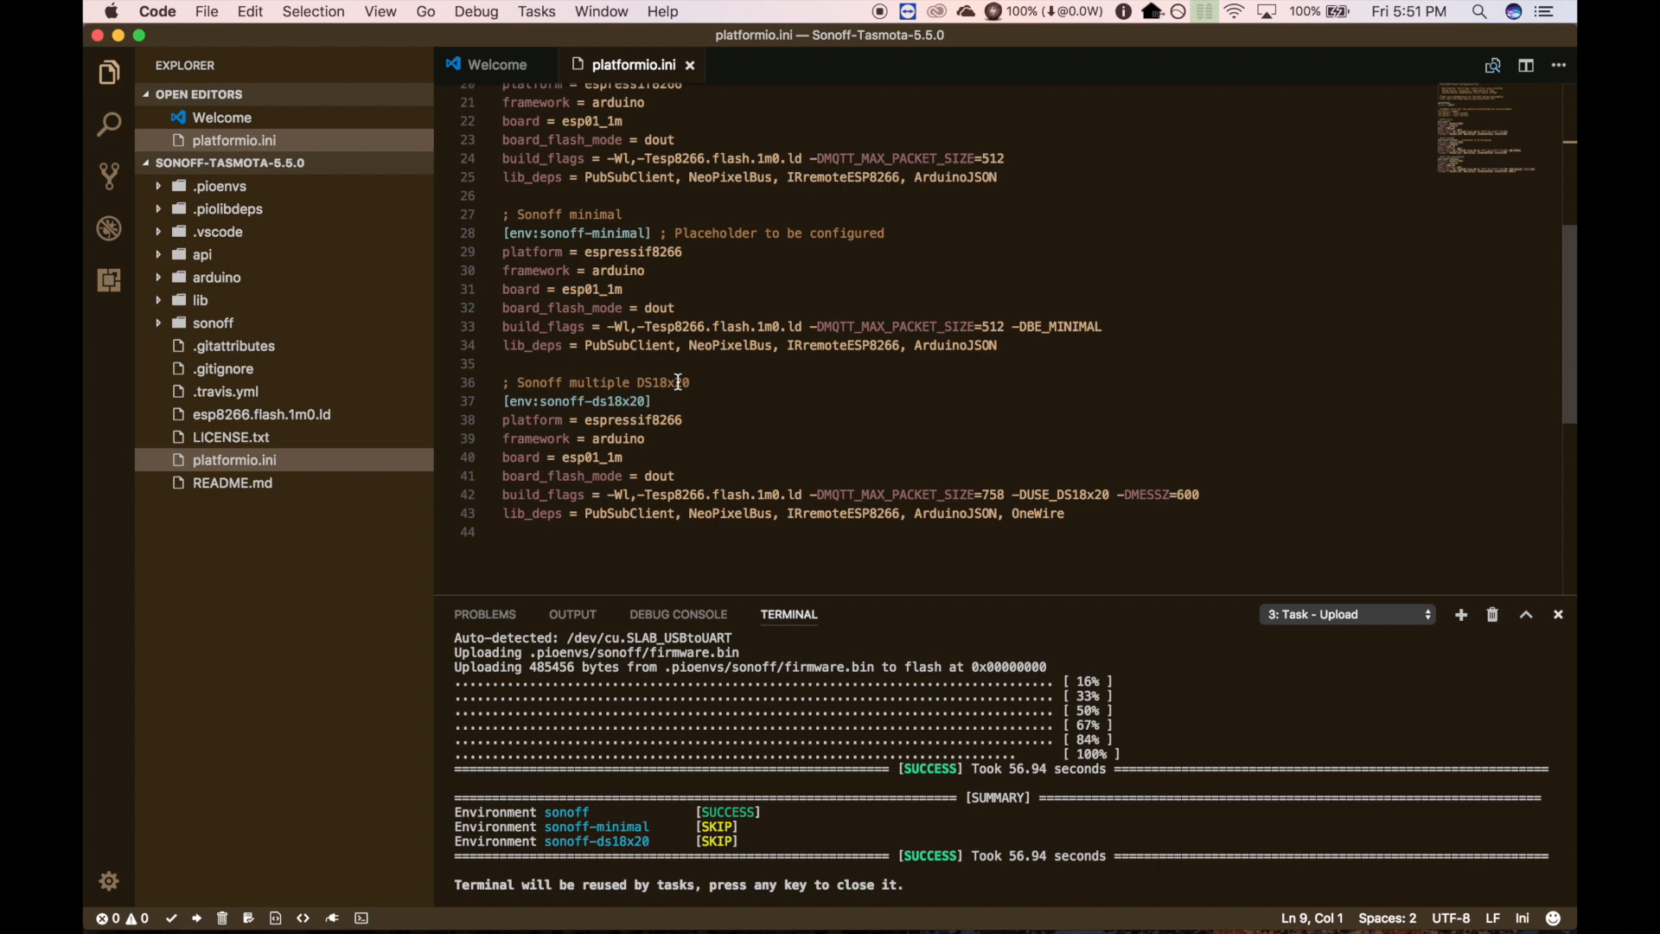
pyautogui.moveTo(353, 129)
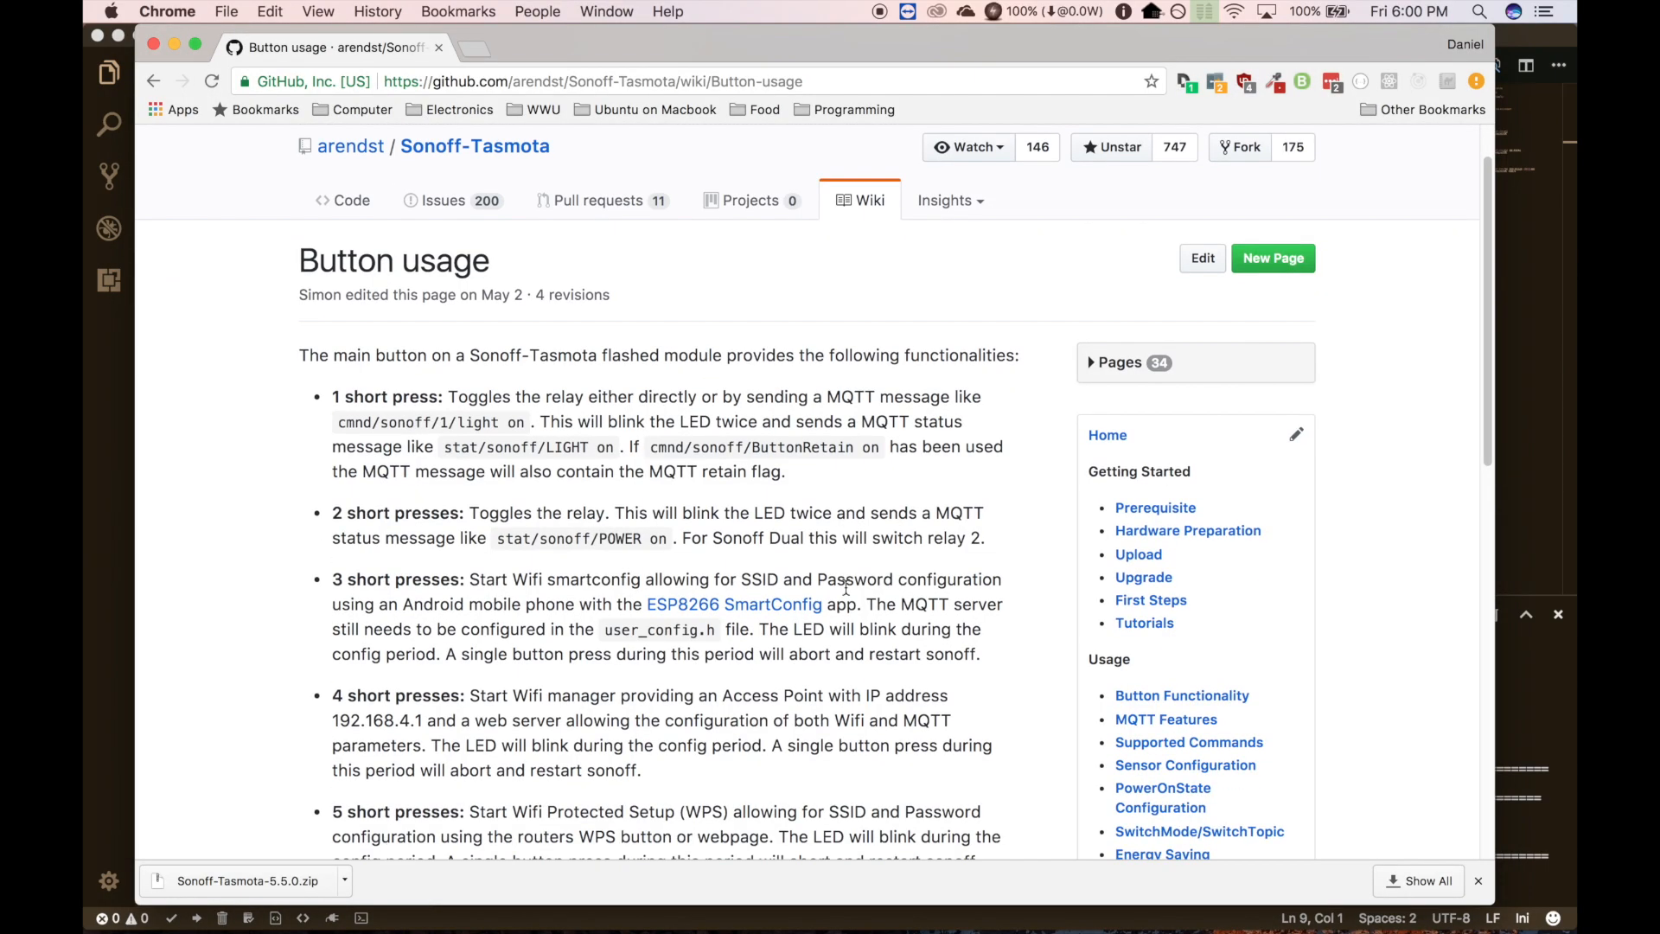
pyautogui.scroll(-3)
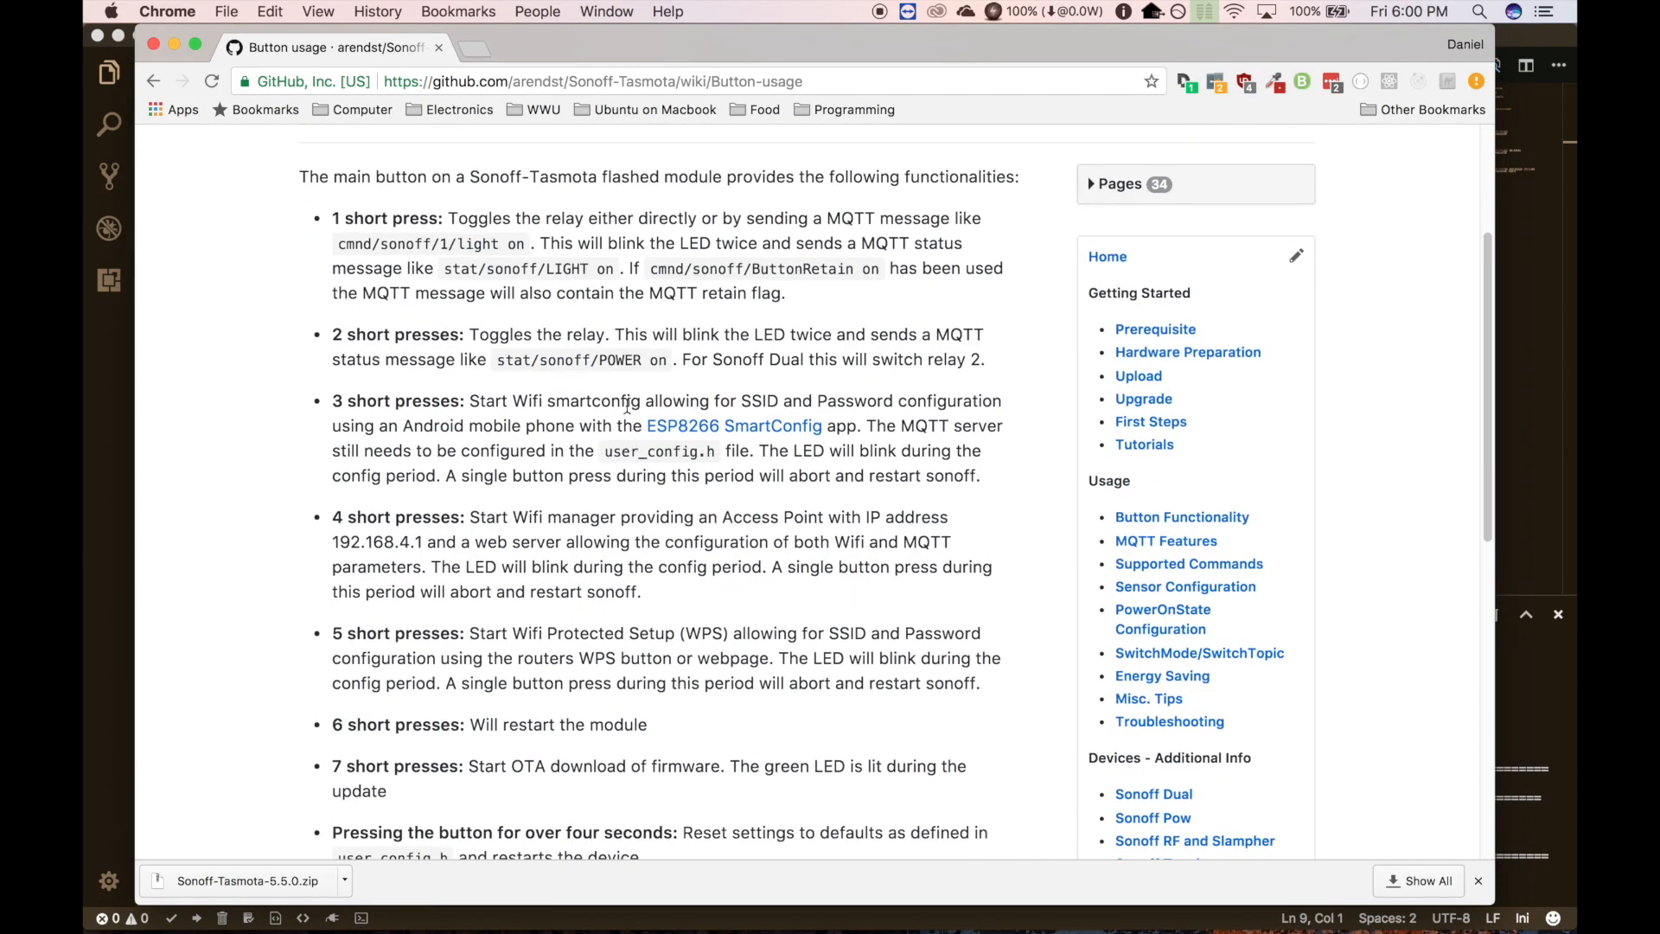
pyautogui.scroll(-3)
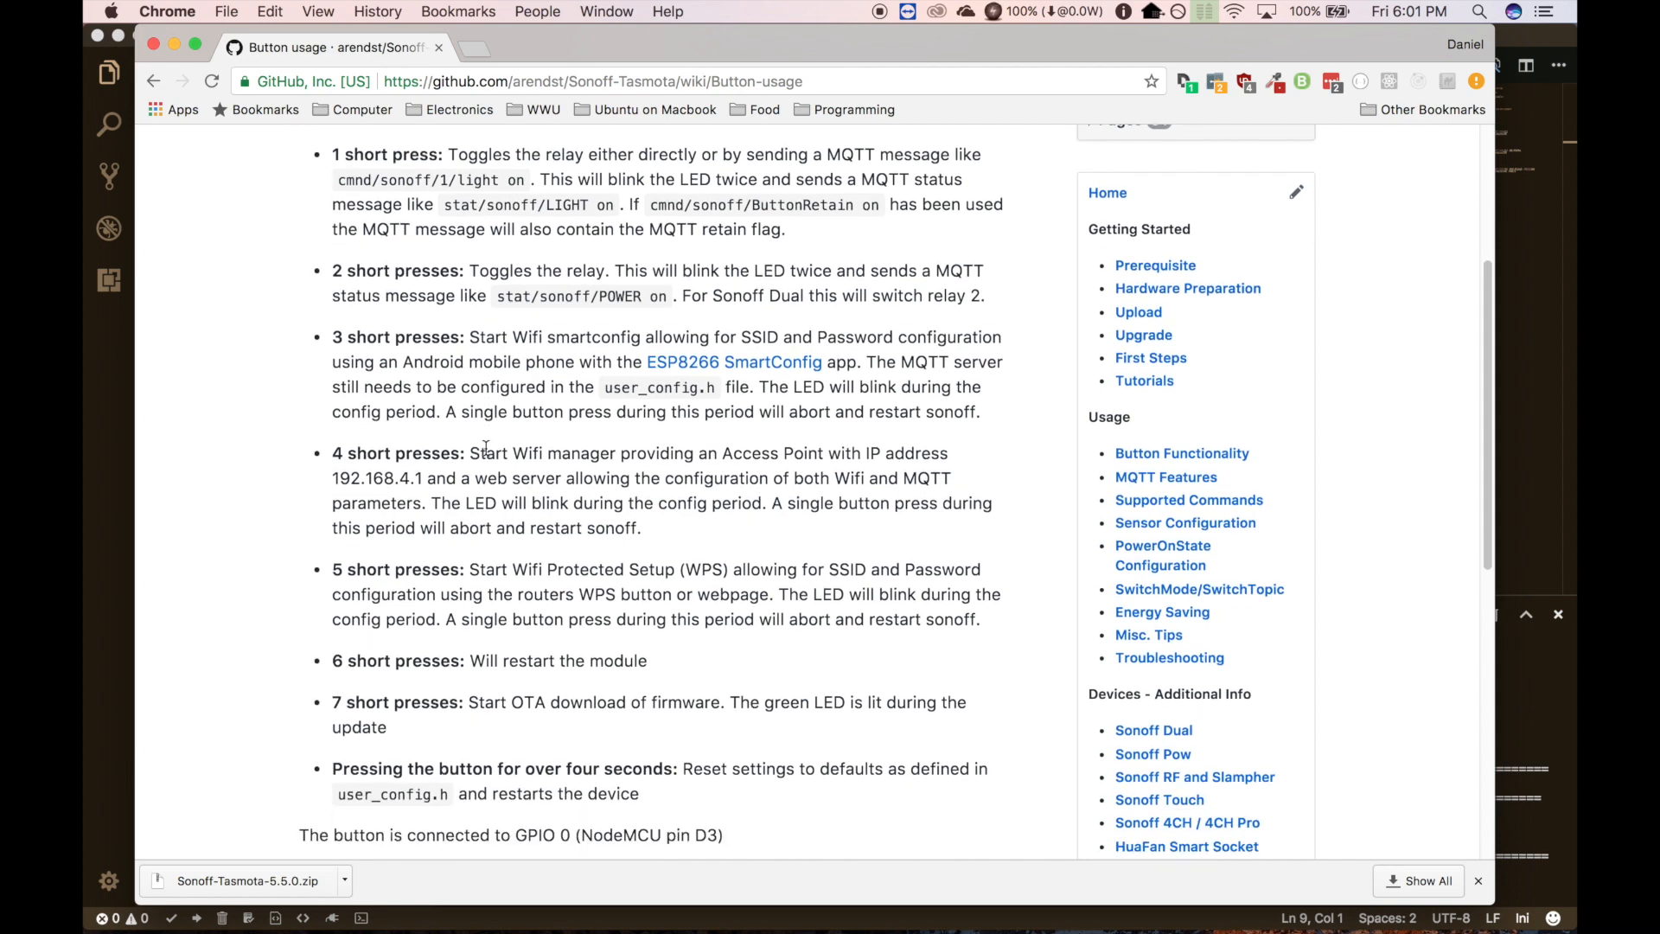
pyautogui.scroll(3)
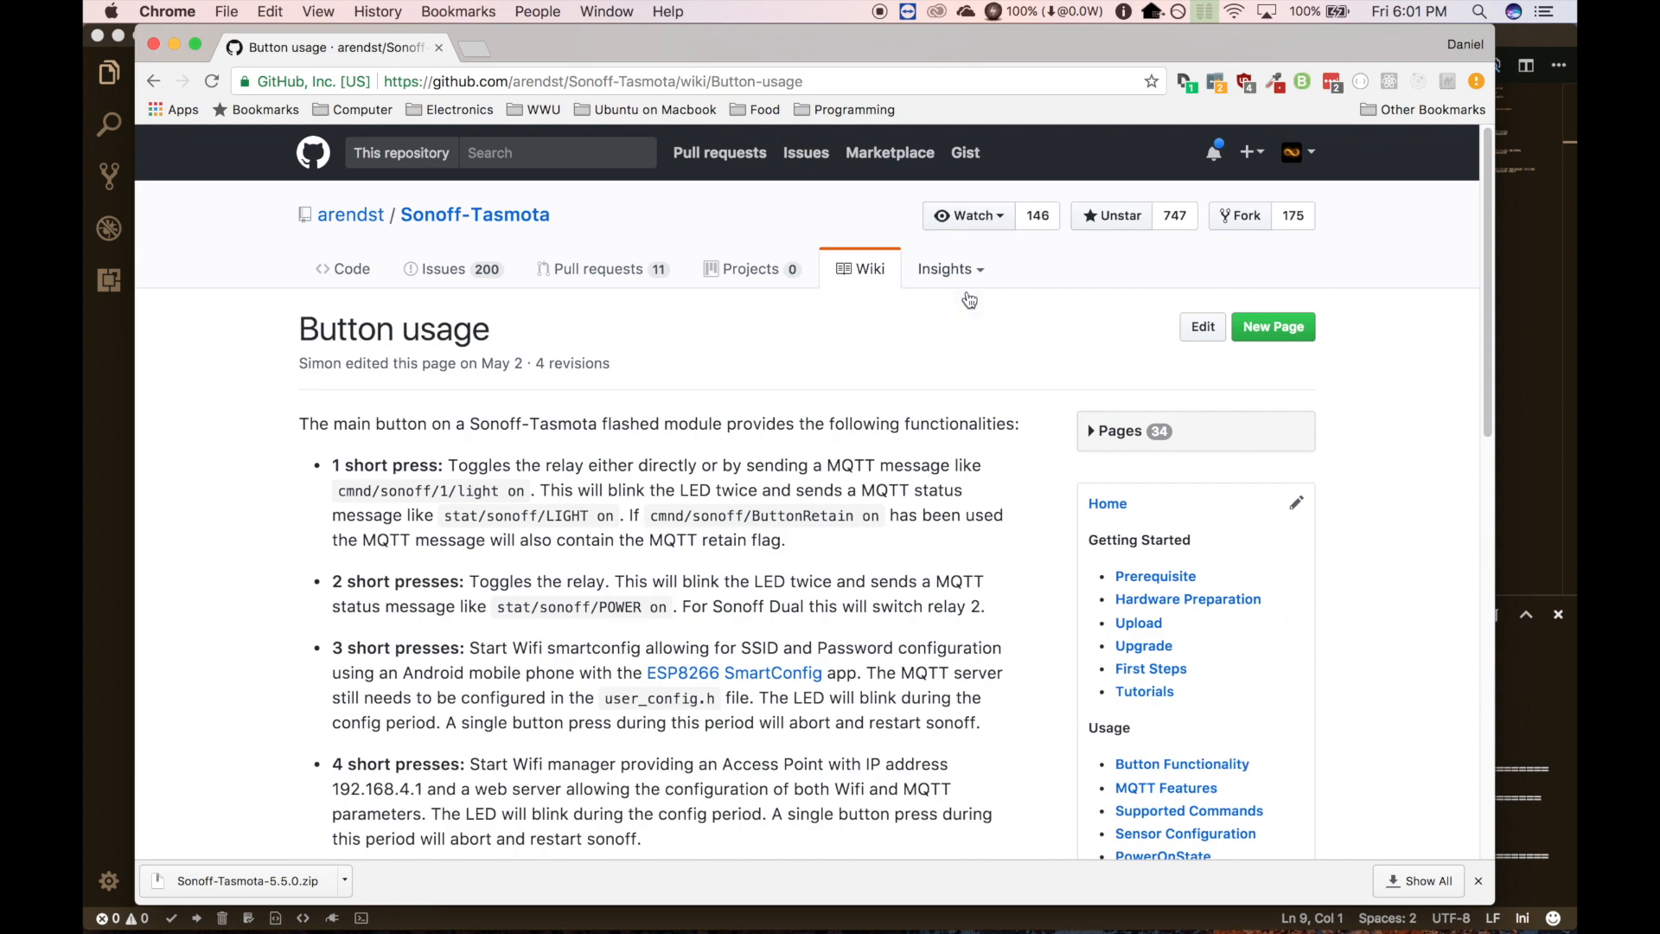
pyautogui.scroll(-3)
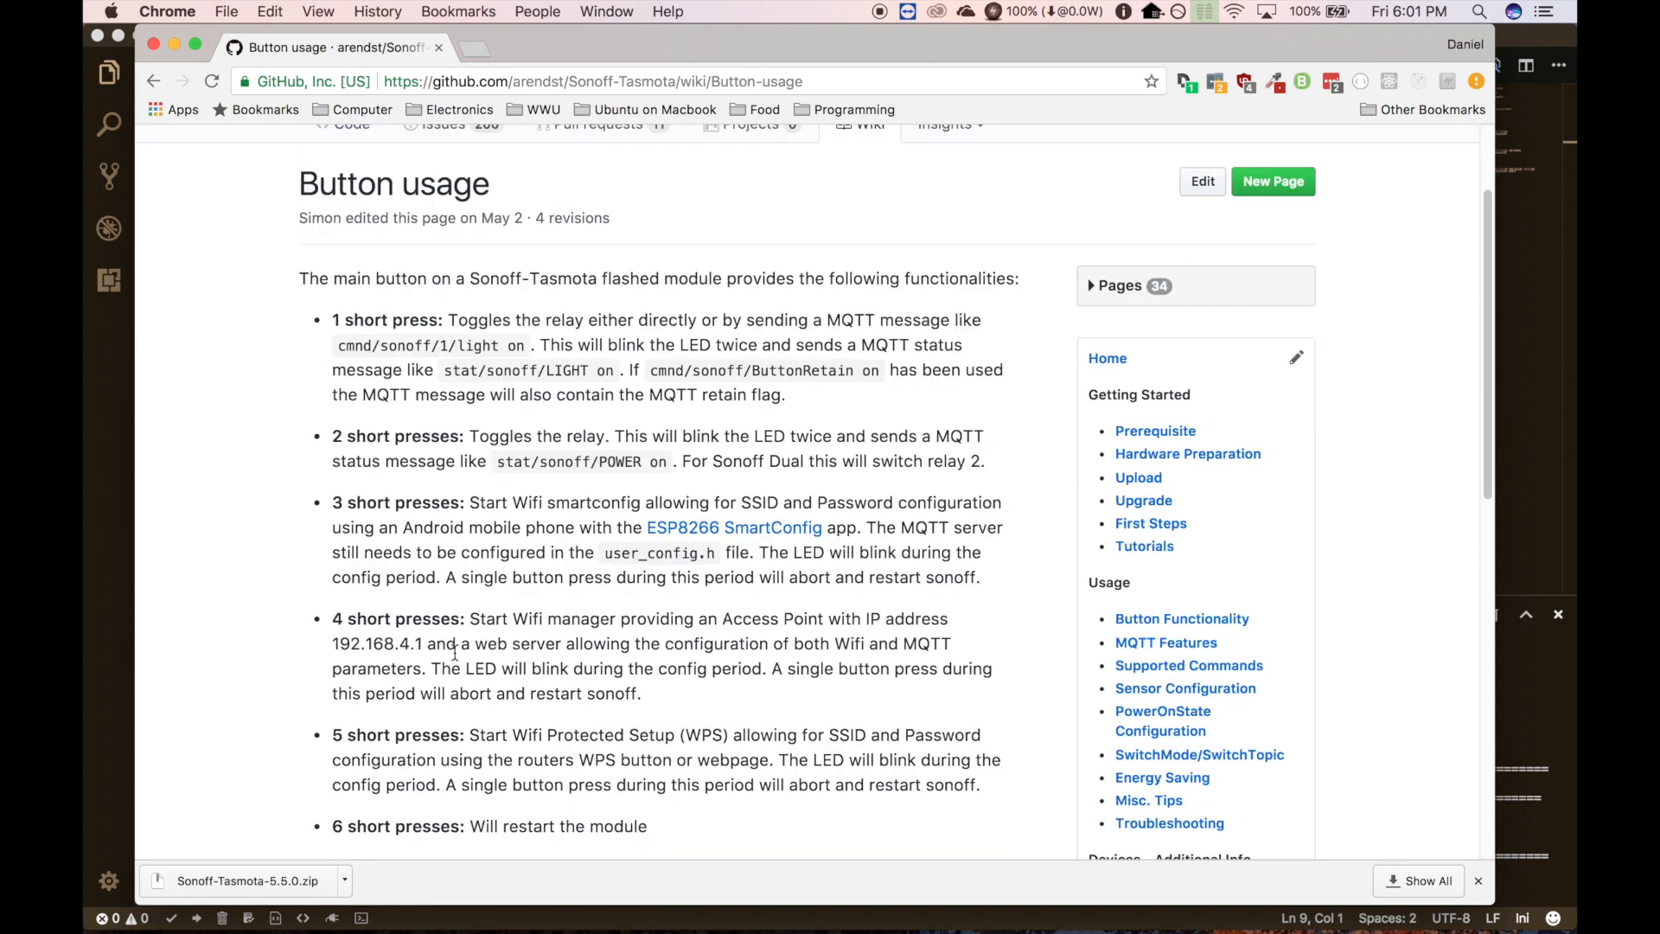
pyautogui.moveTo(834, 695)
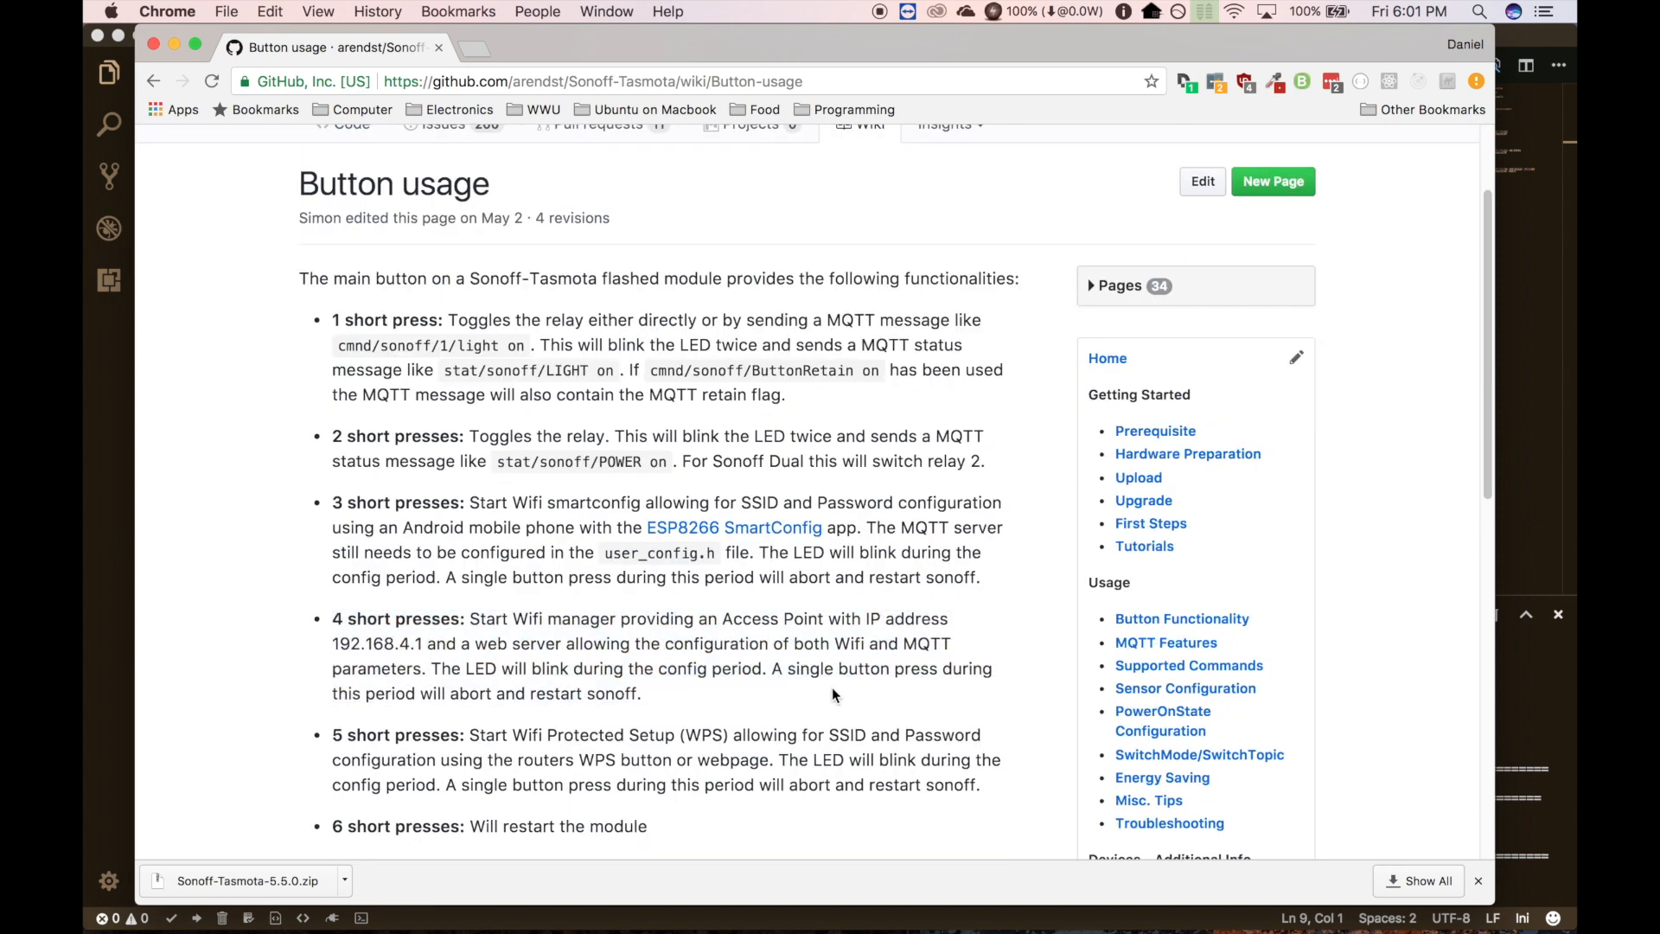
# - Join the sonoff-0456 Wi-Fi access point and load 192.168.4.1 in Chrome
pyautogui.click(1235, 11)
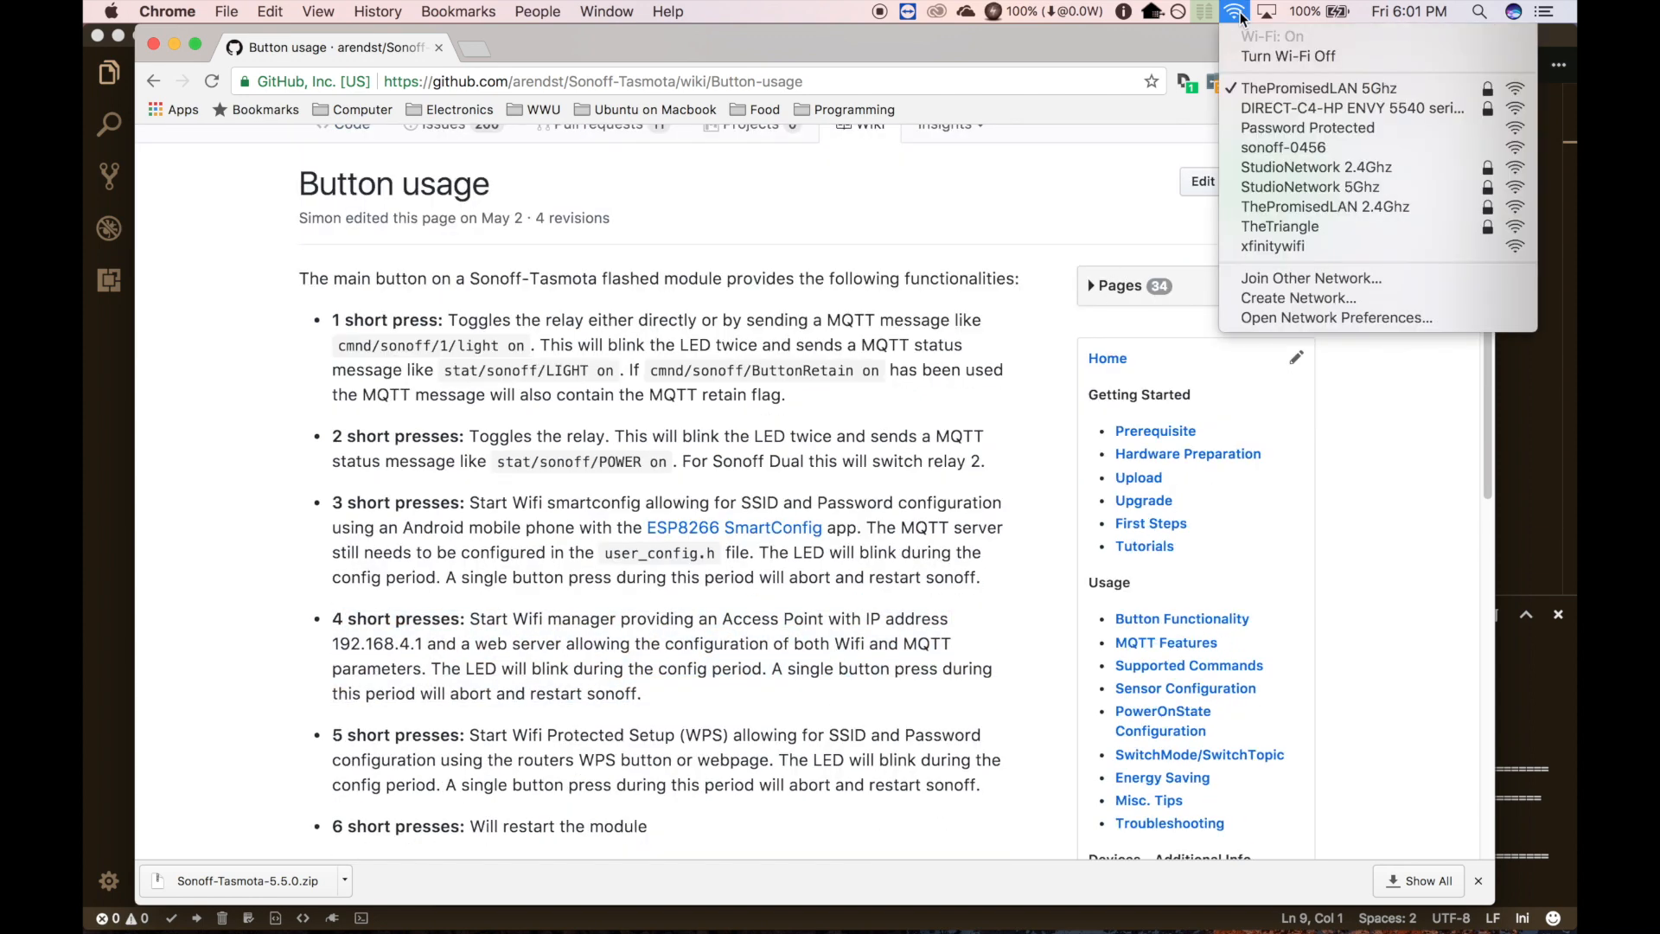
pyautogui.click(1283, 166)
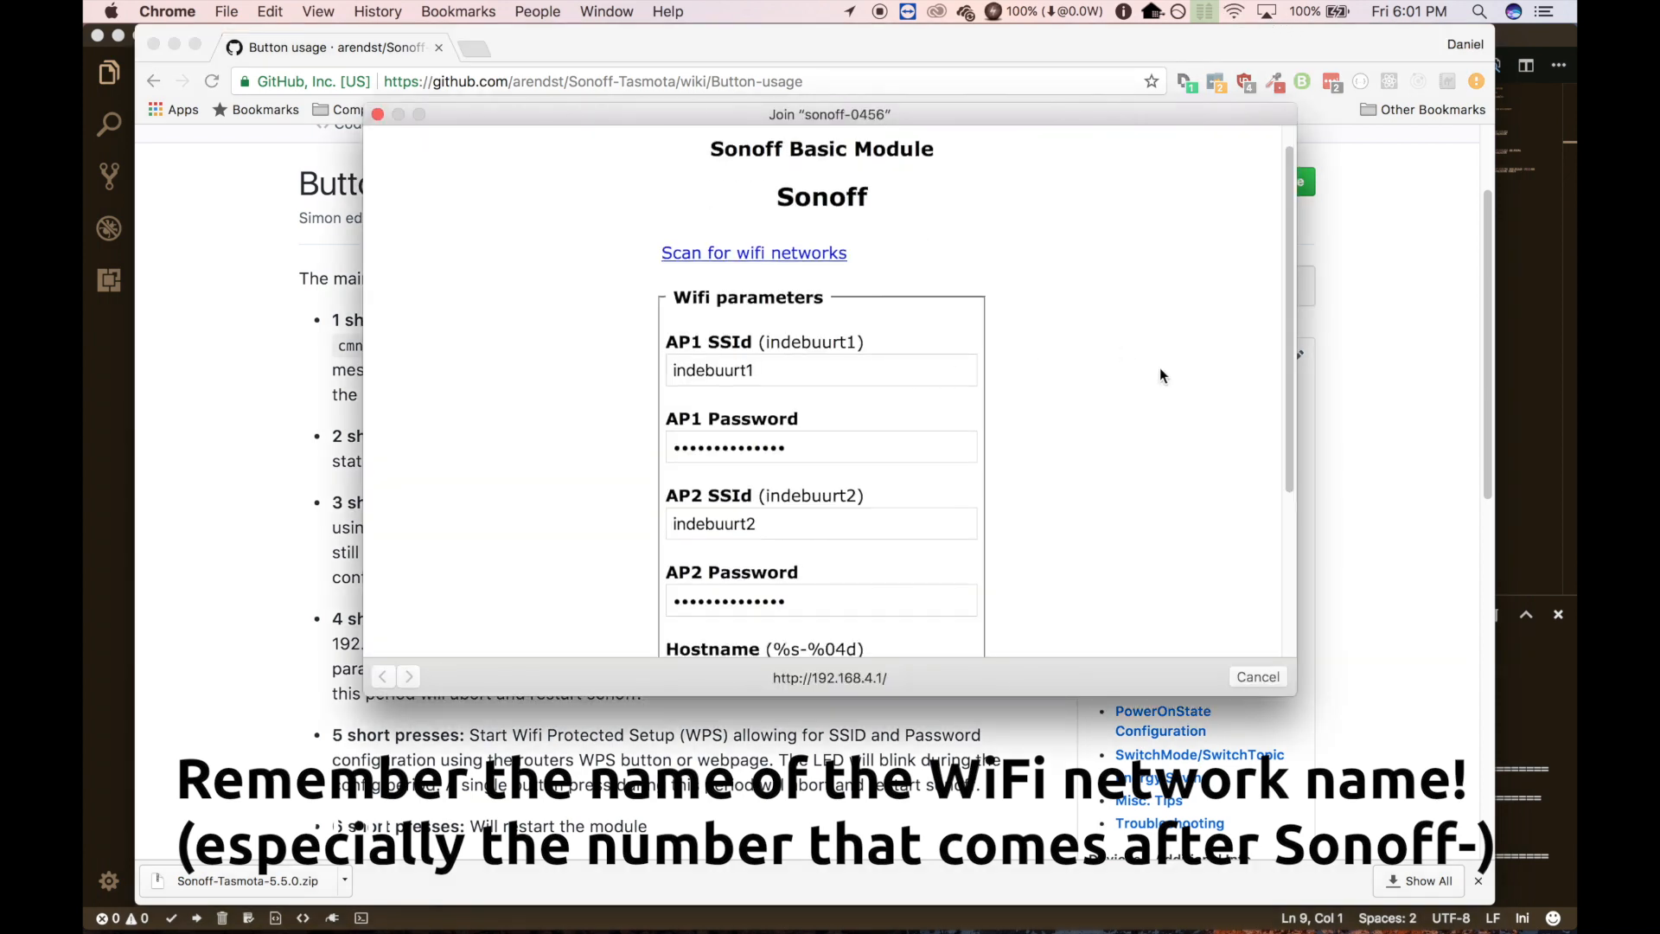
pyautogui.scroll(-3)
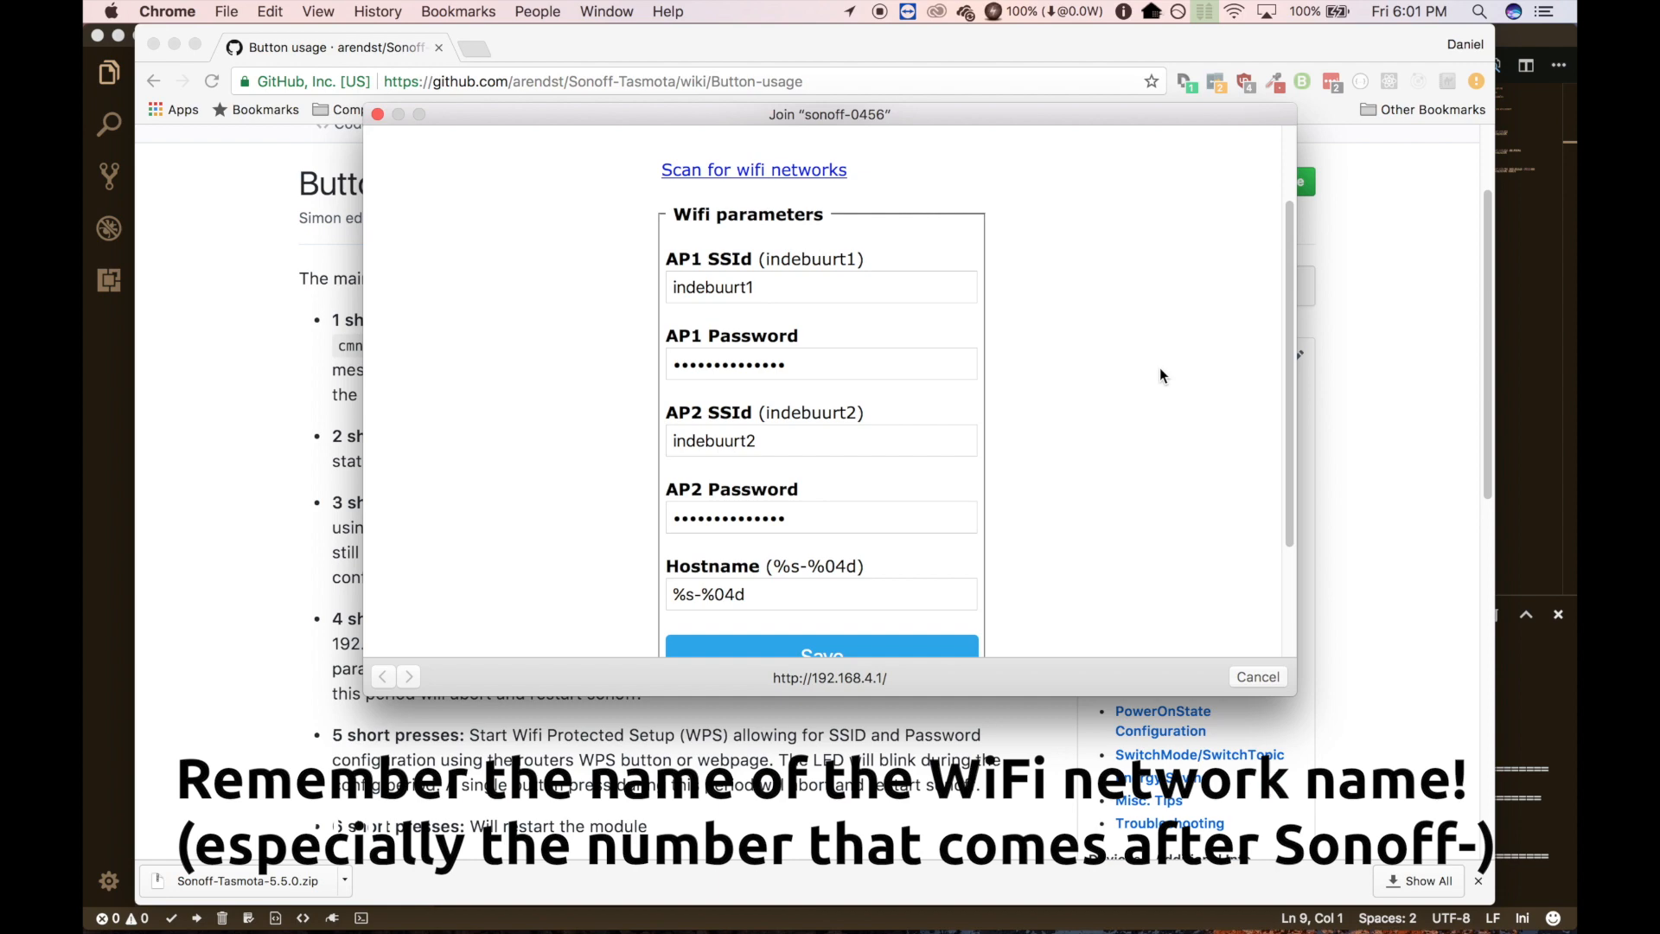
pyautogui.scroll(-3)
pyautogui.write('192.168.4.1')
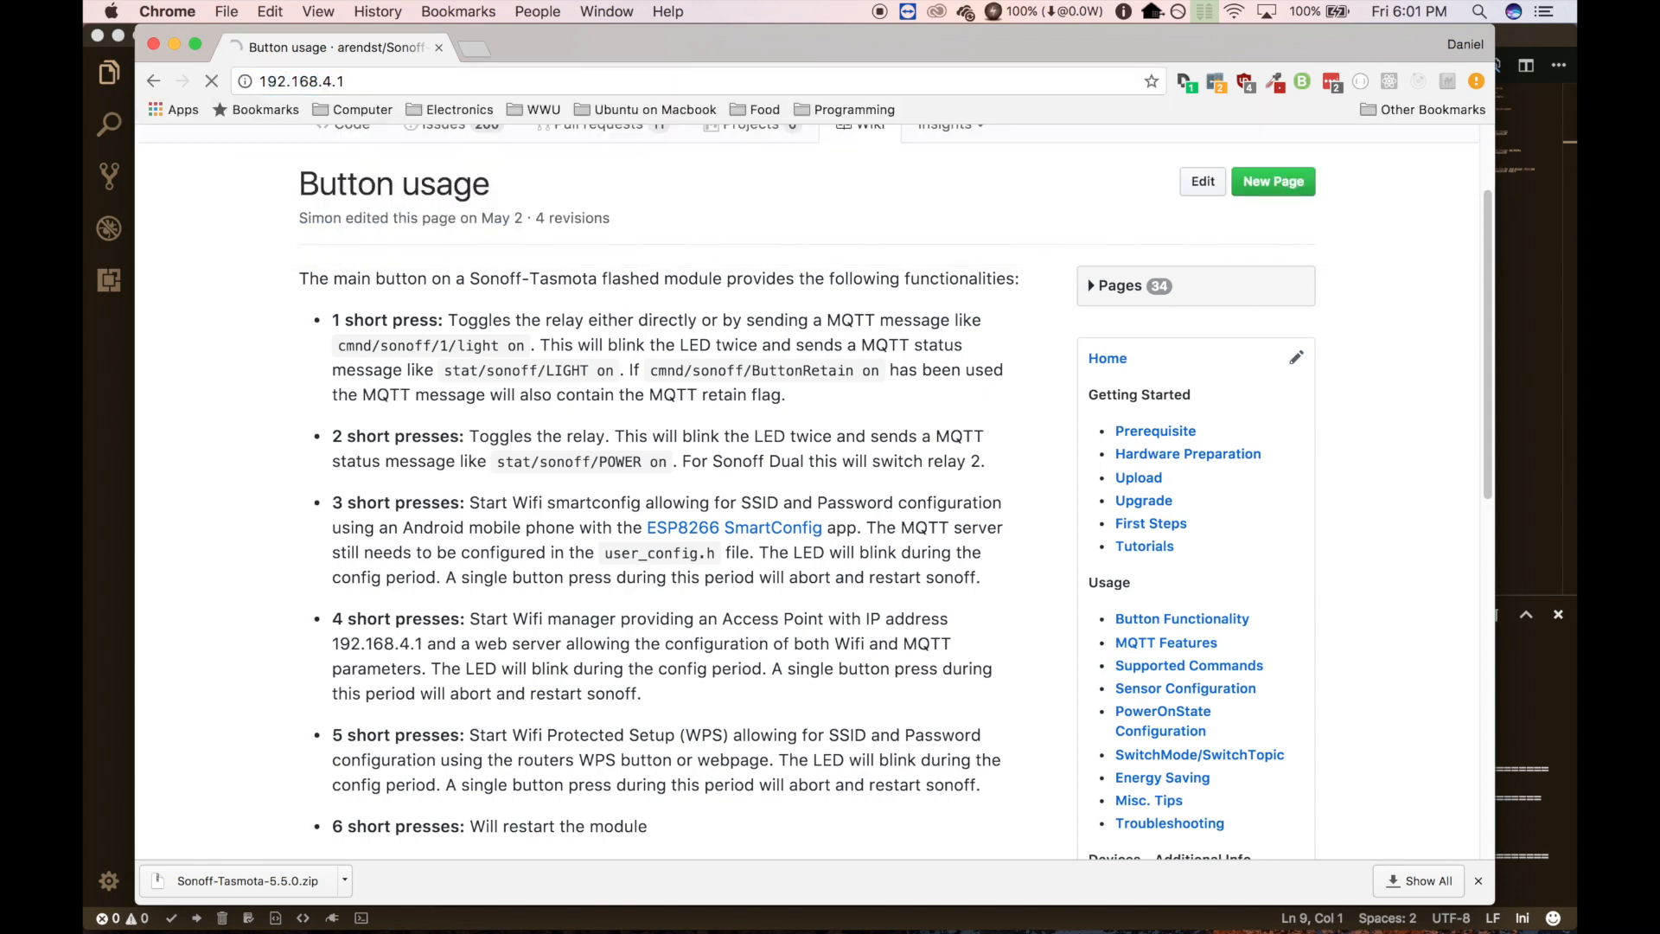
pyautogui.click(1273, 181)
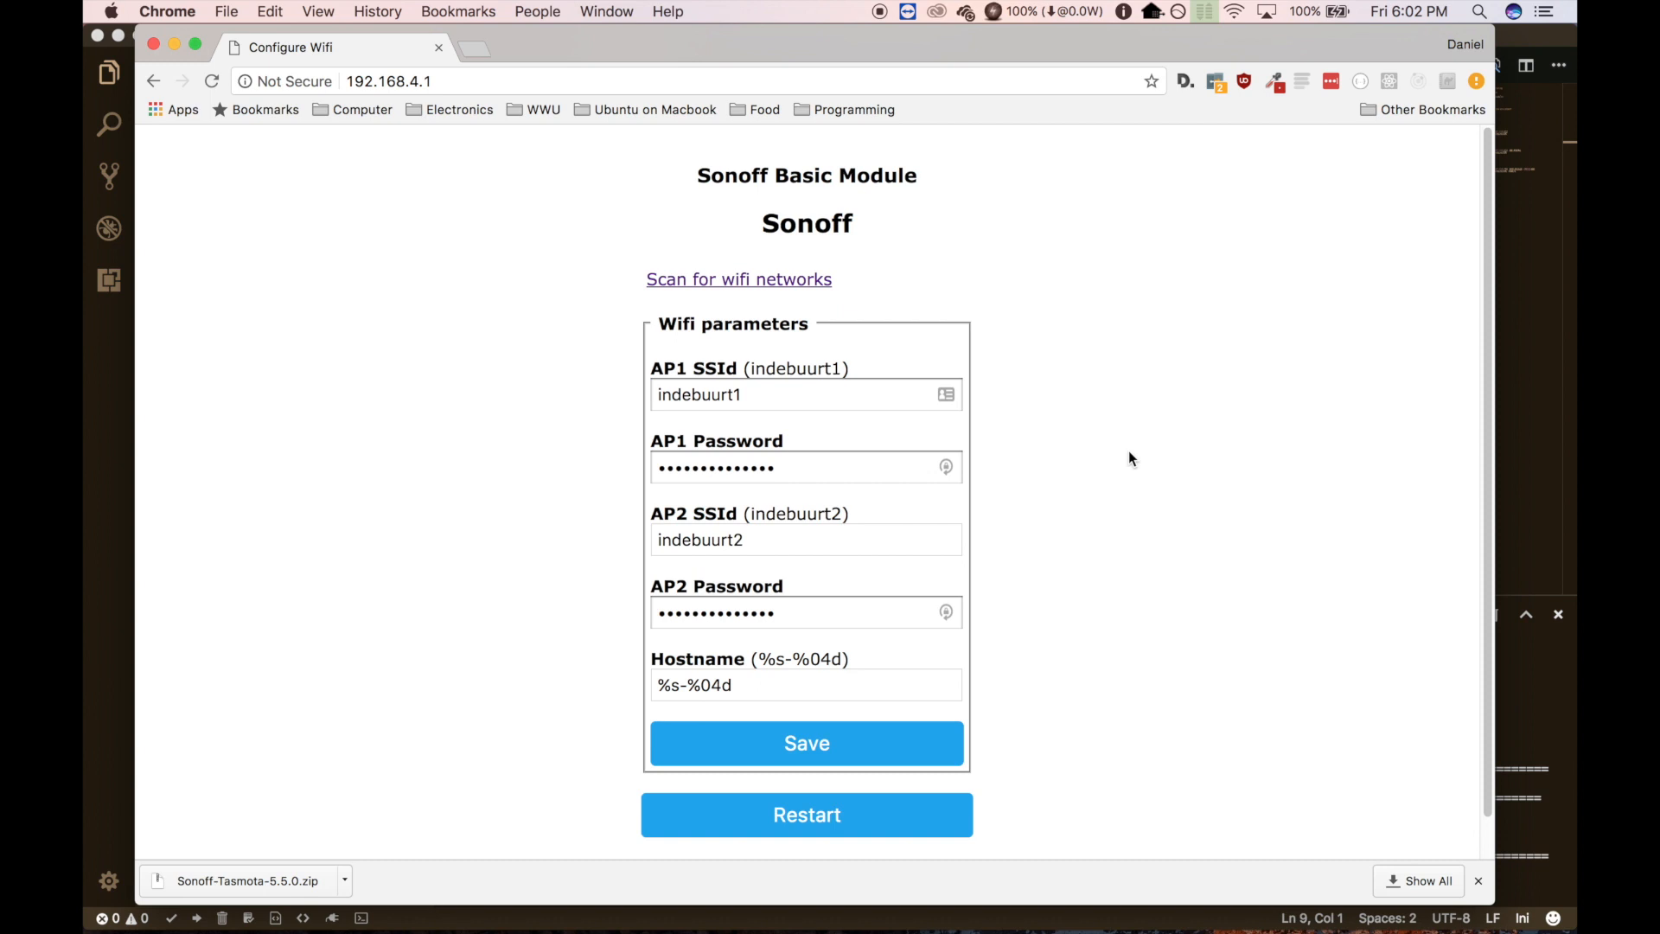
pyautogui.moveTo(1098, 442)
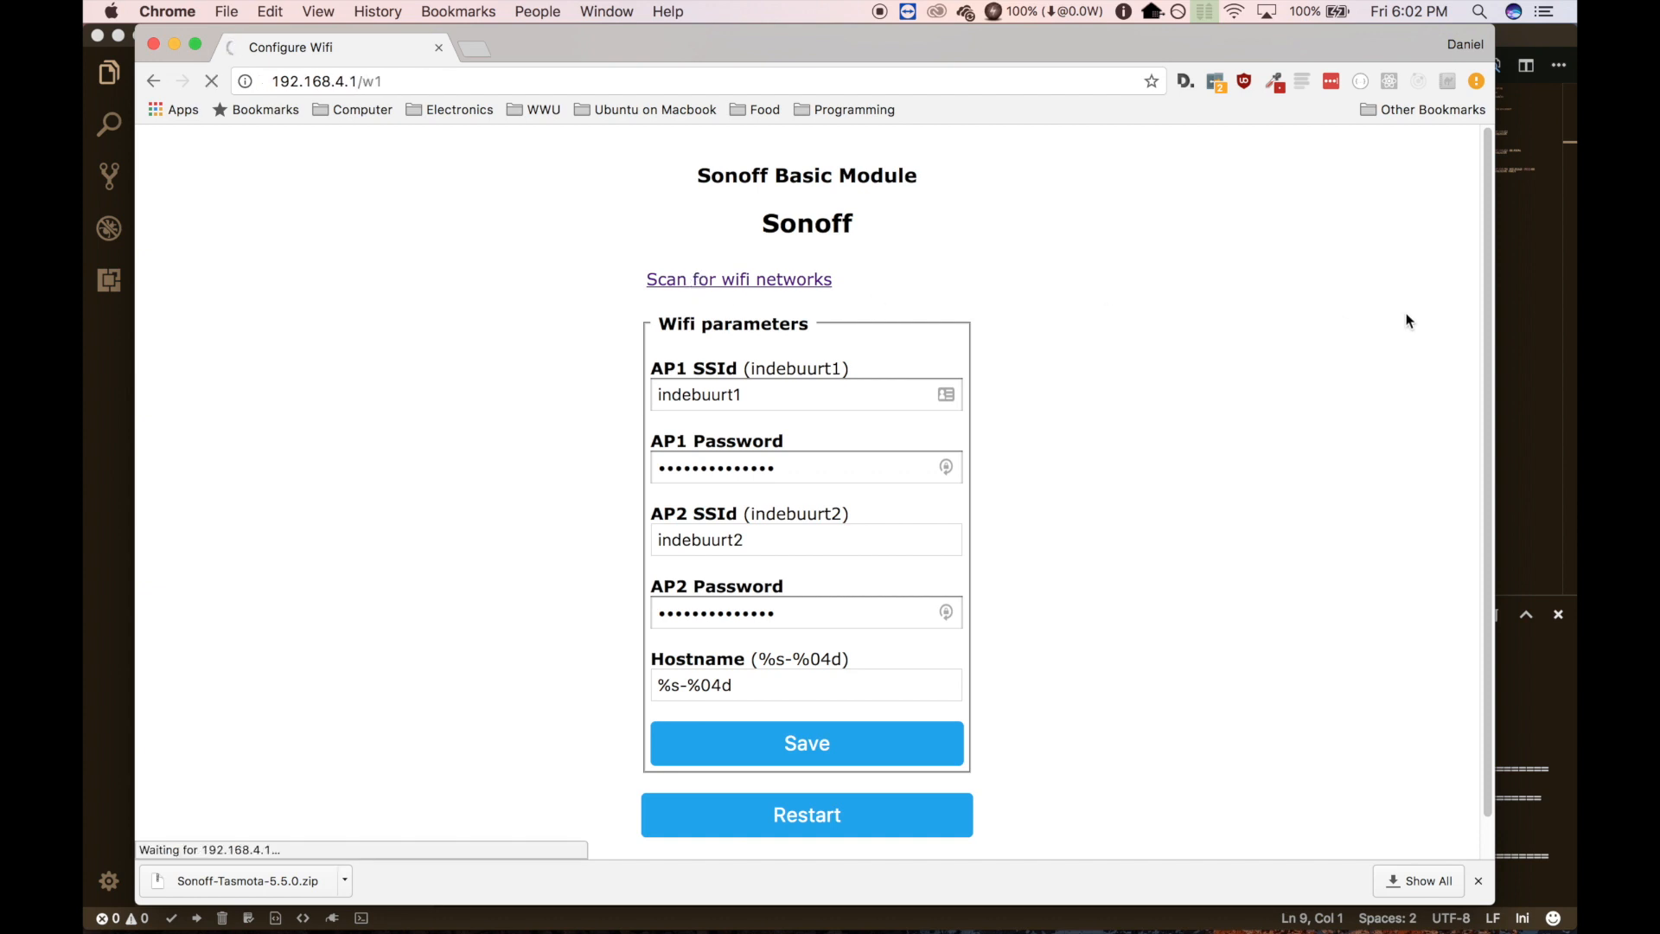
# - Pick ThePromisedLAN 2.4Ghz from a network scan as AP1, enter its password, save
pyautogui.click(738, 278)
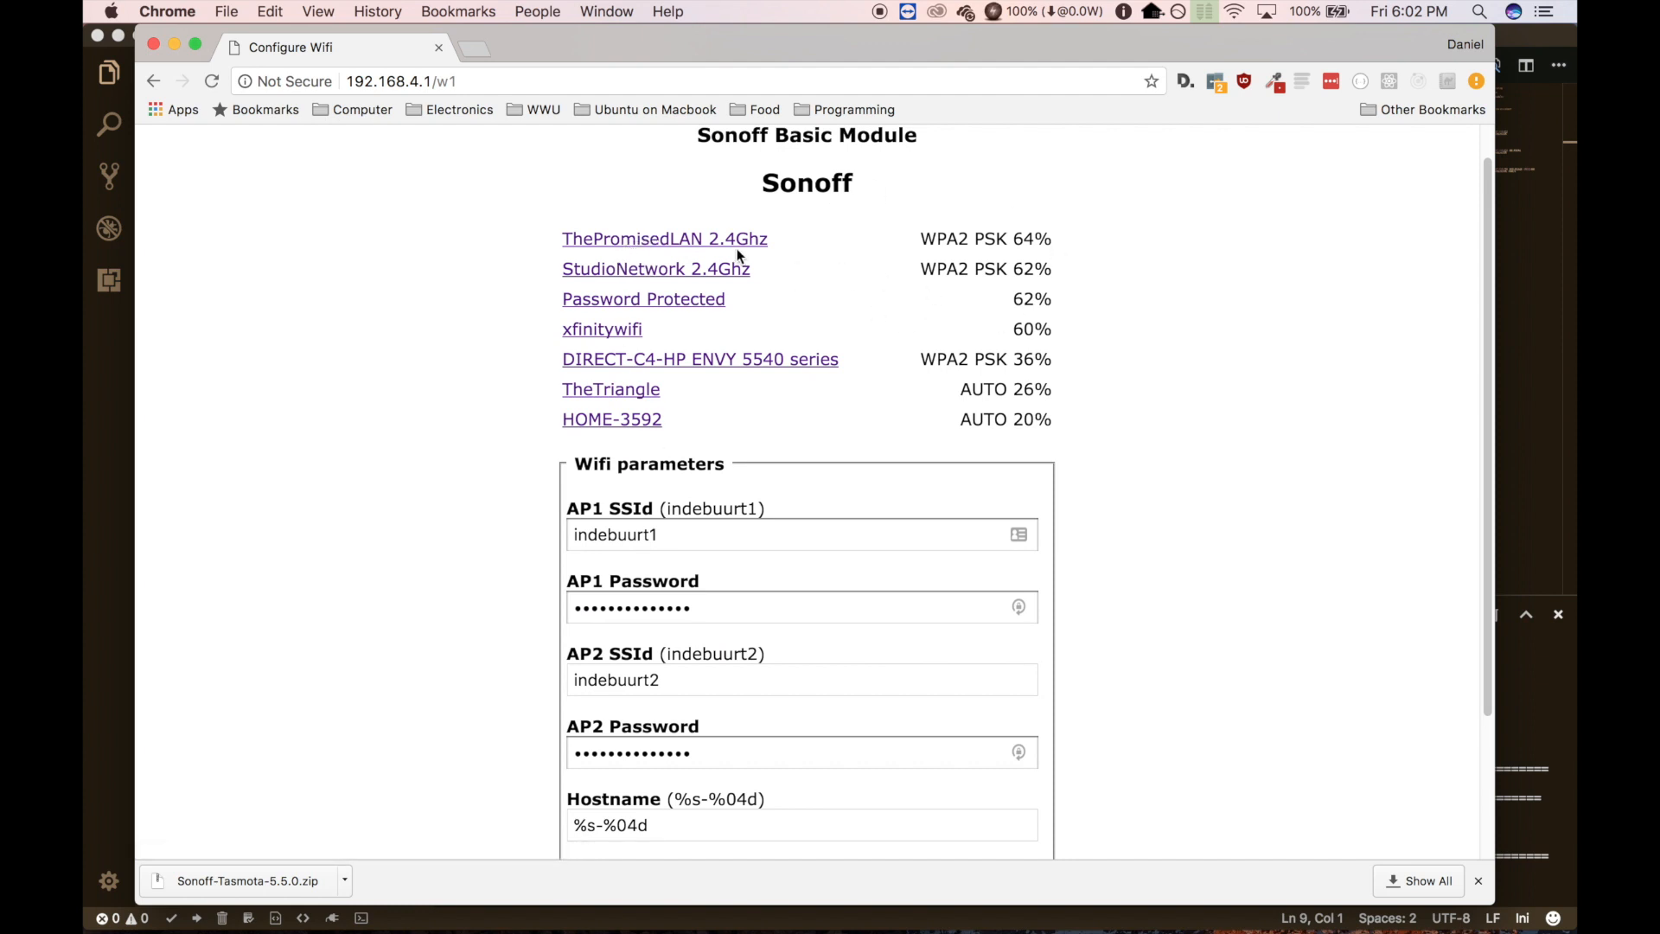
pyautogui.click(666, 238)
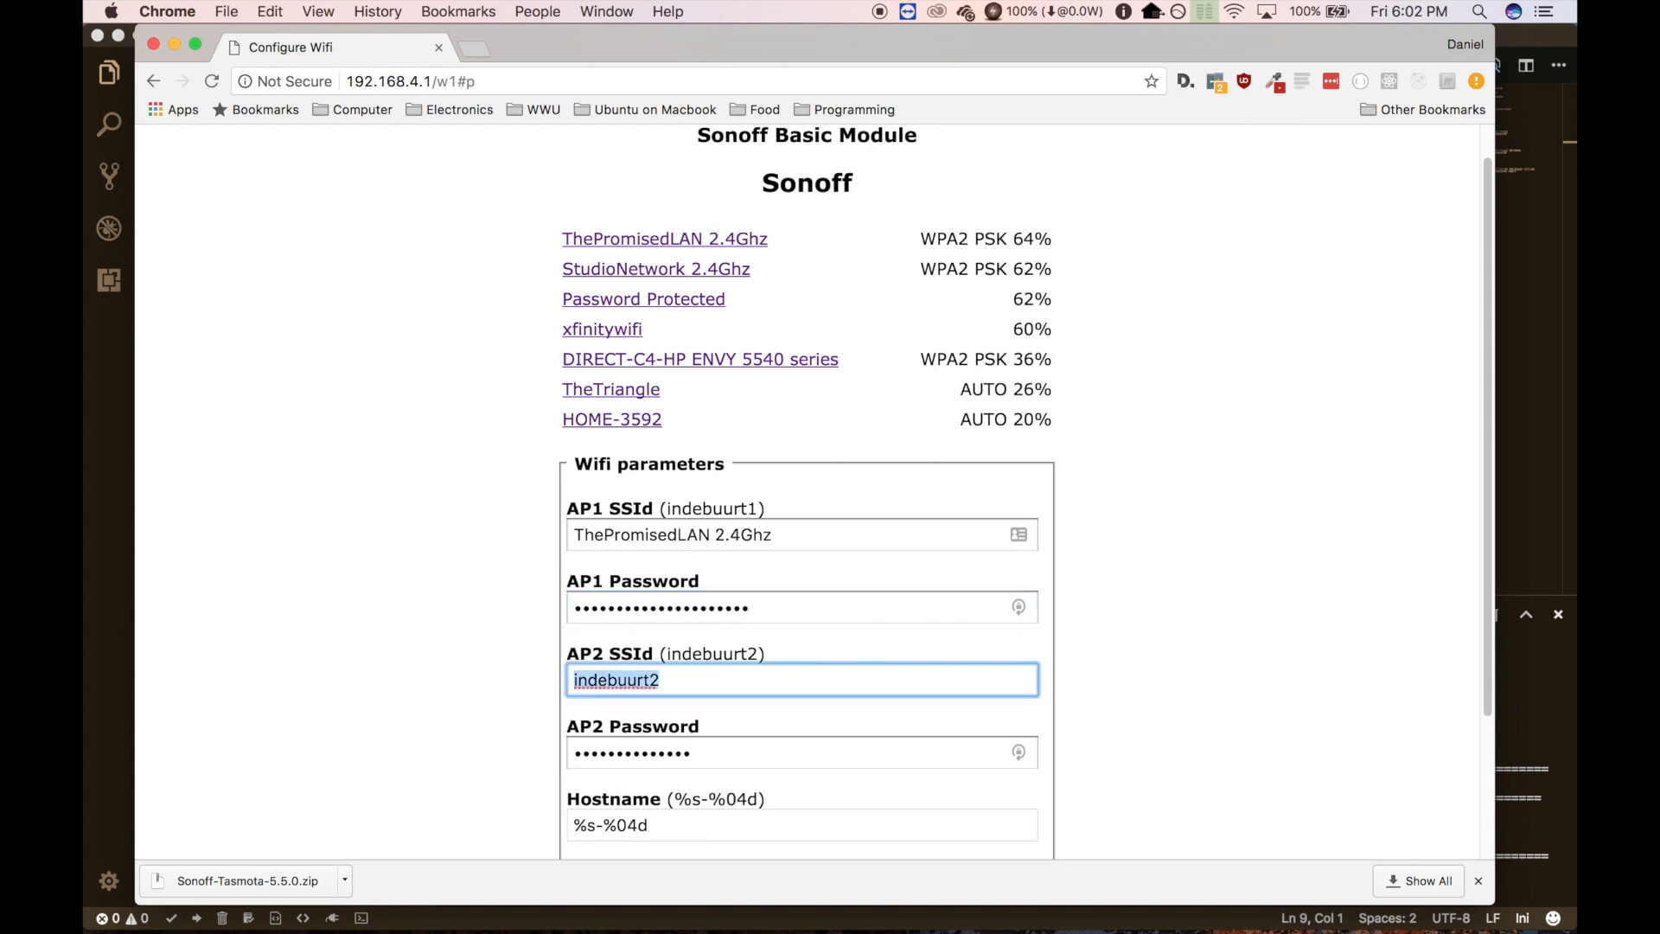
pyautogui.scroll(-3)
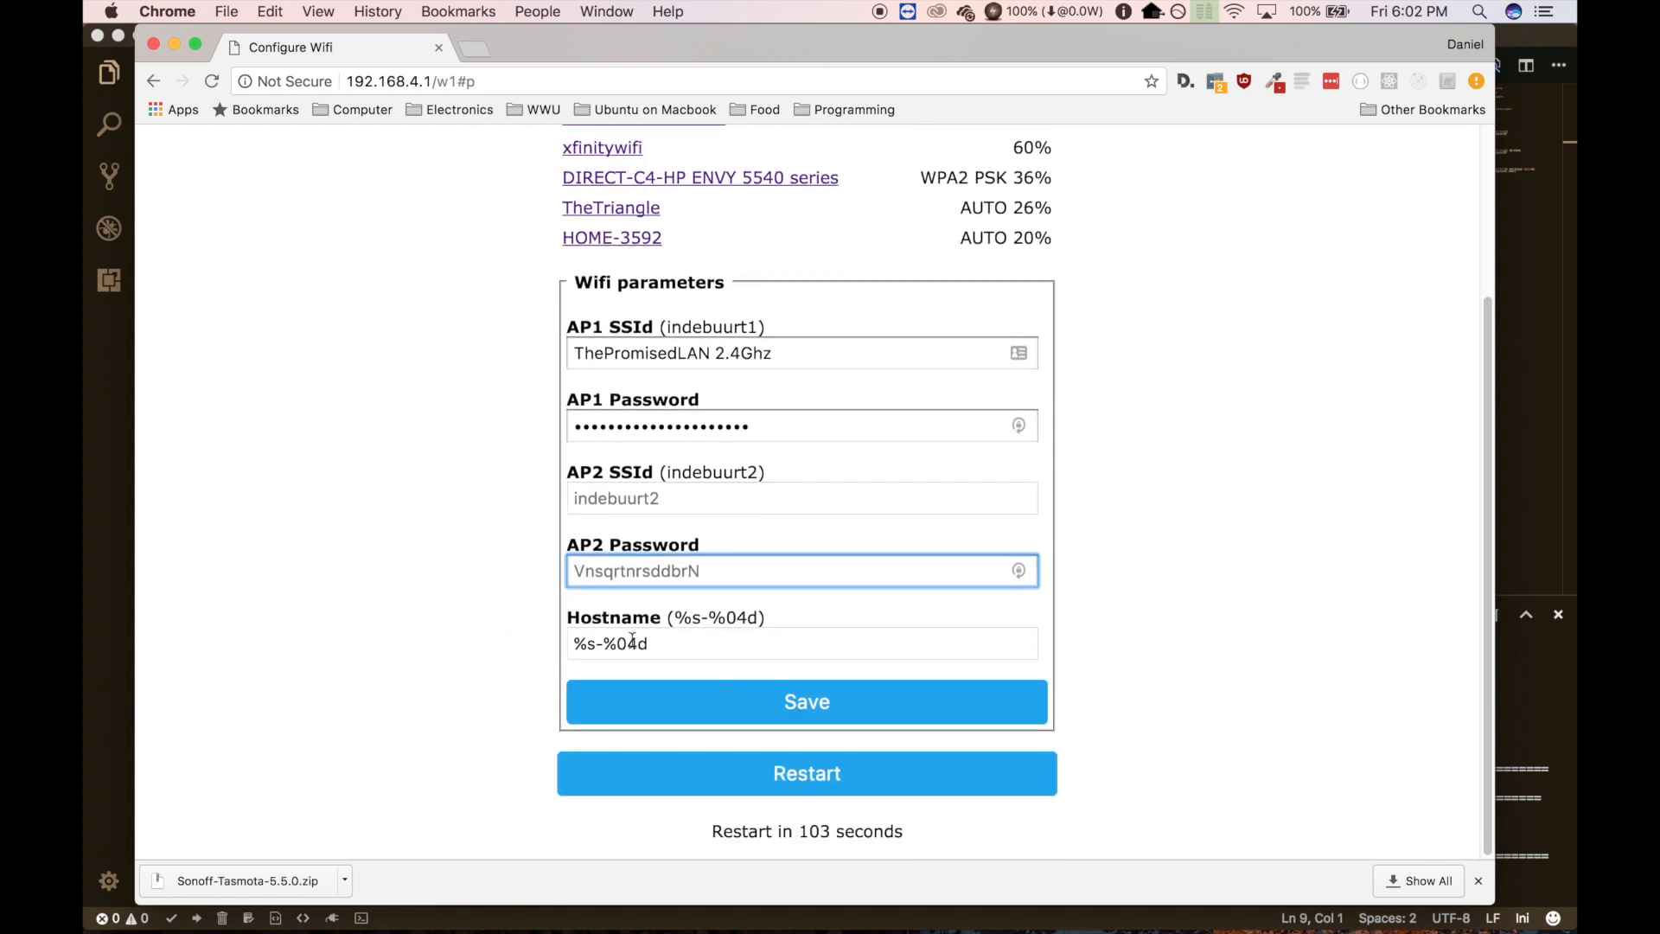
pyautogui.click(800, 642)
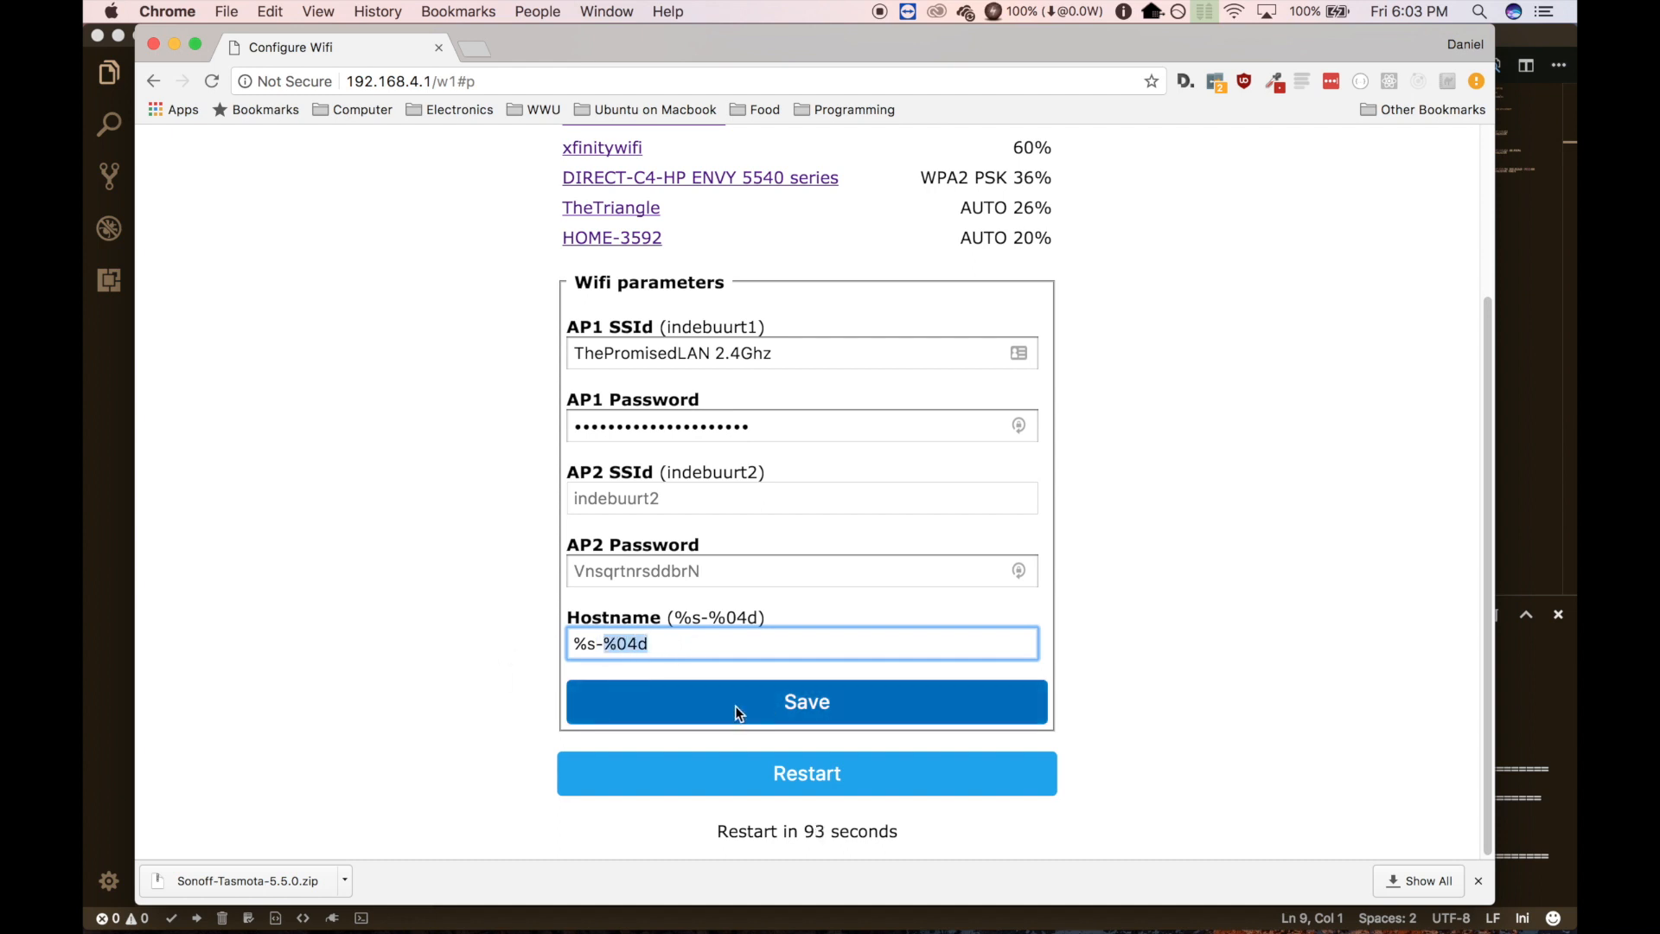
pyautogui.click(806, 701)
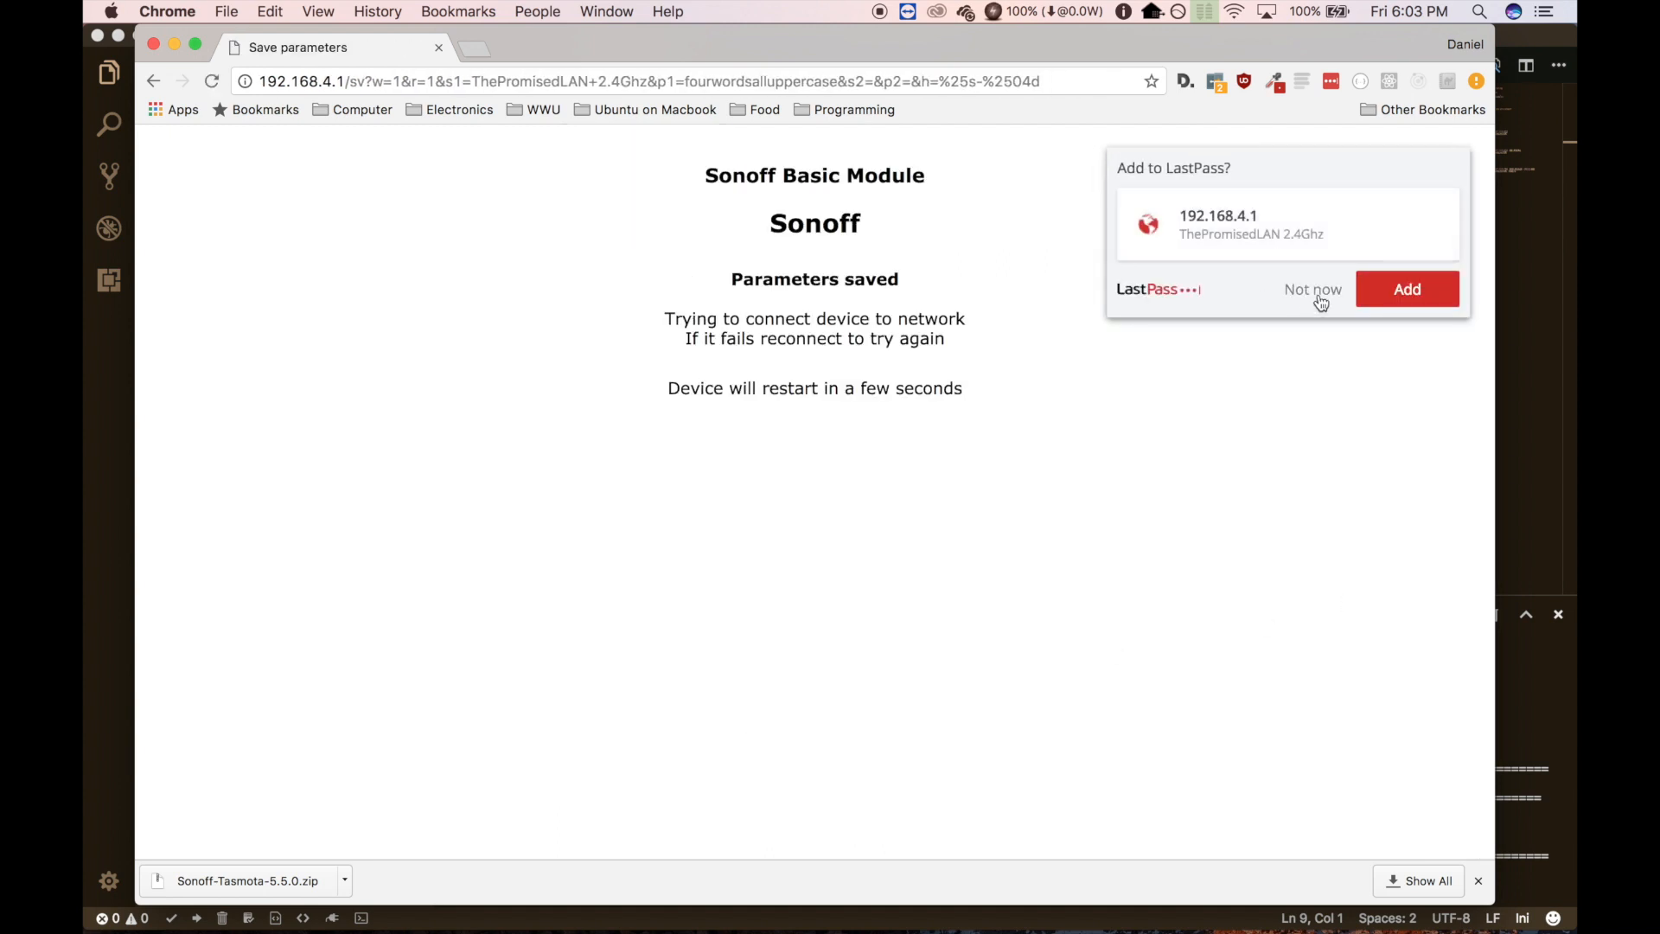
# - Dismiss the save-password prompt and type sonoff-0456.local into a new tab's address bar
pyautogui.click(1313, 289)
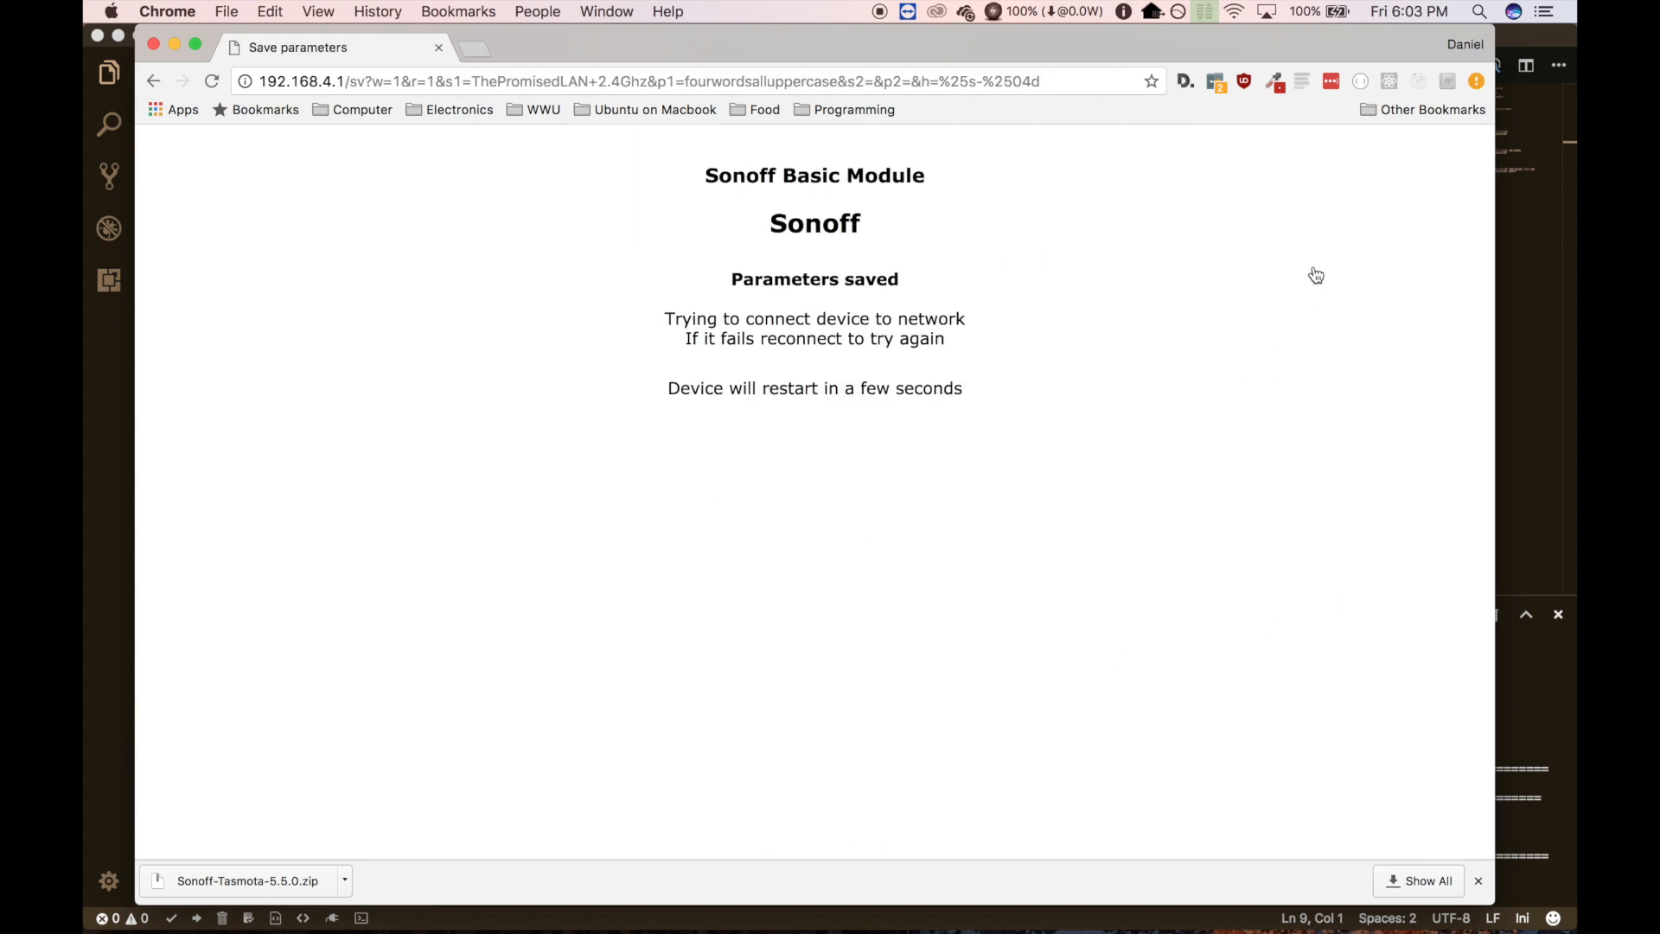
pyautogui.moveTo(877, 25)
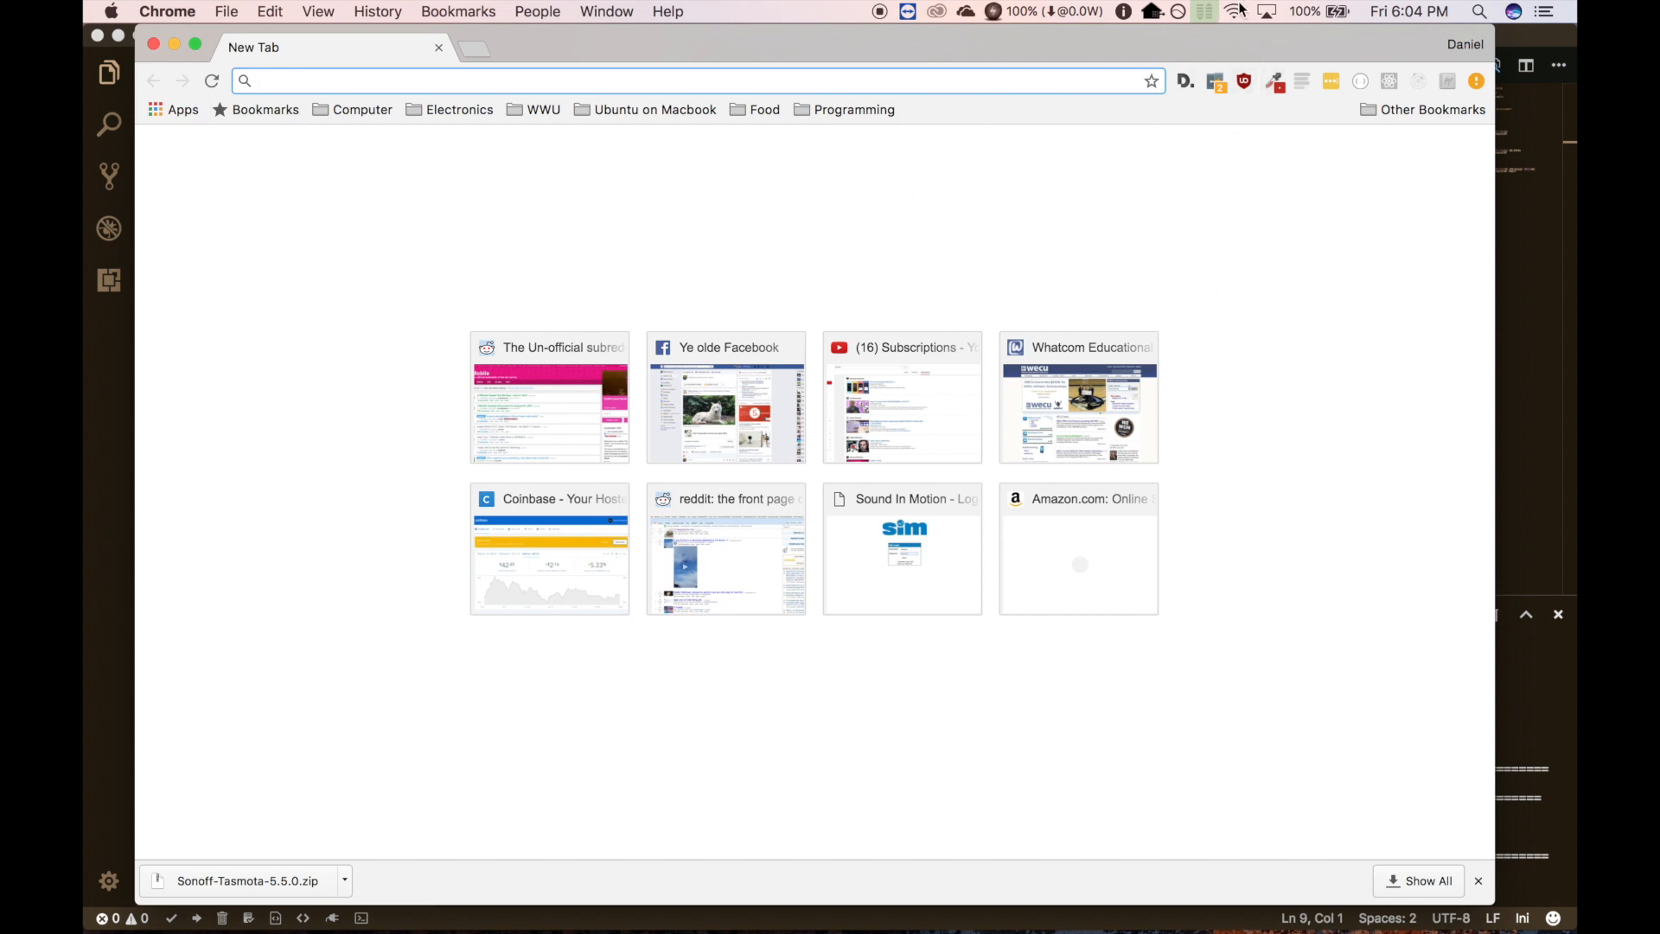
pyautogui.click(1235, 11)
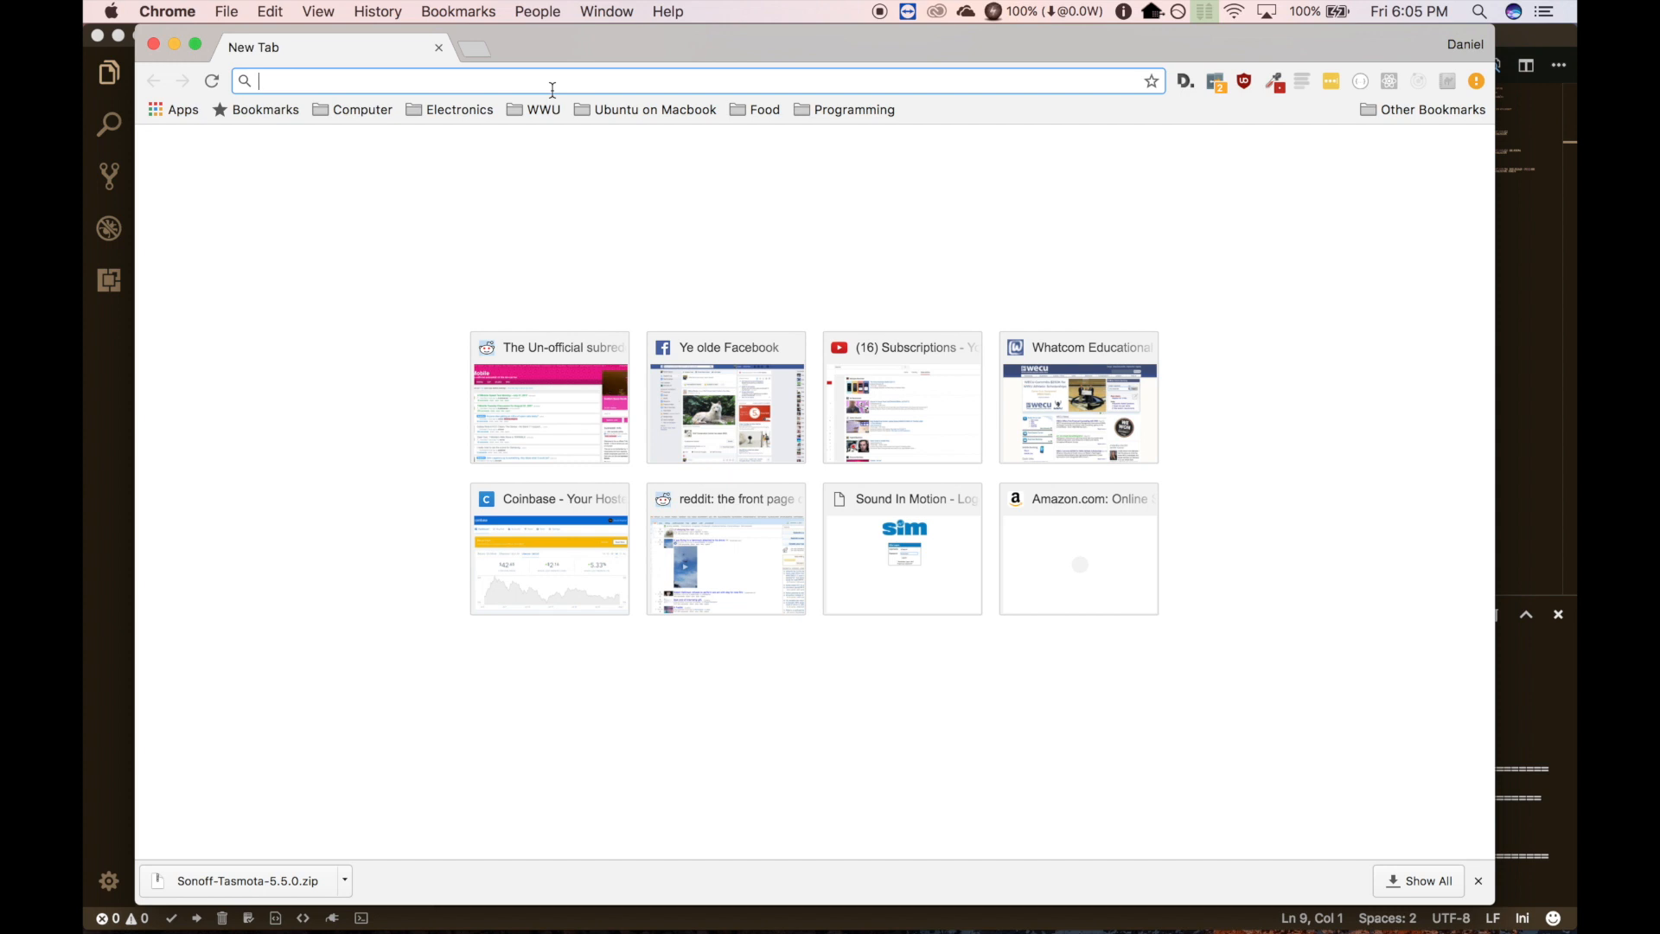
pyautogui.write('sonoff-0456.local')
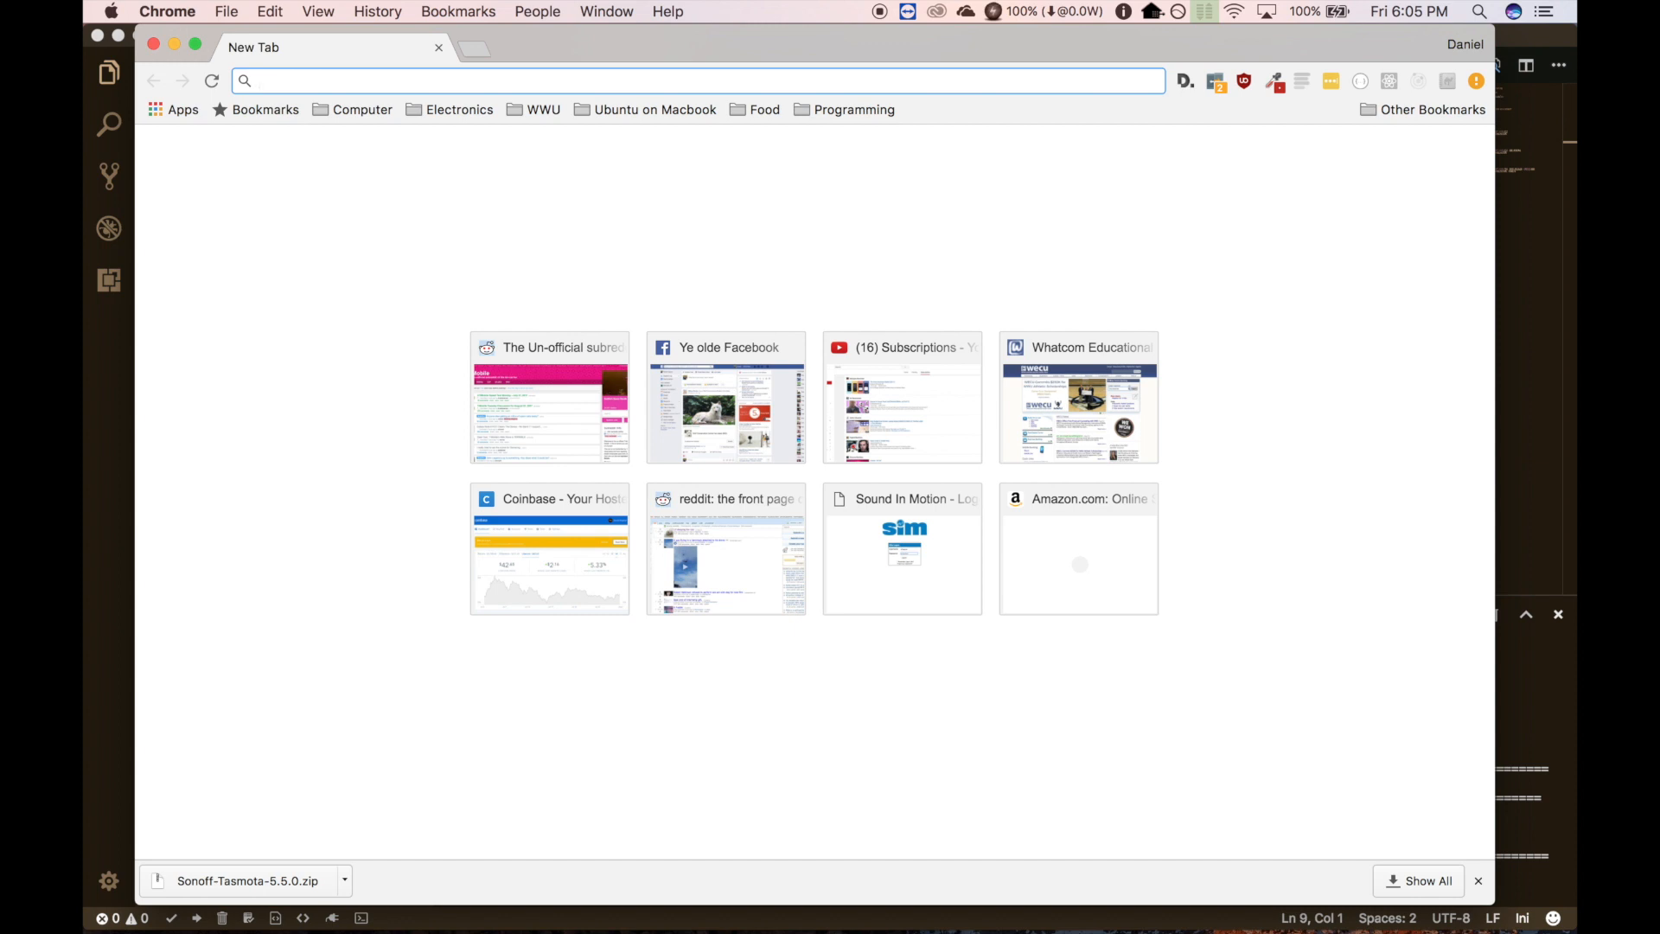
pyautogui.moveTo(1308, 83)
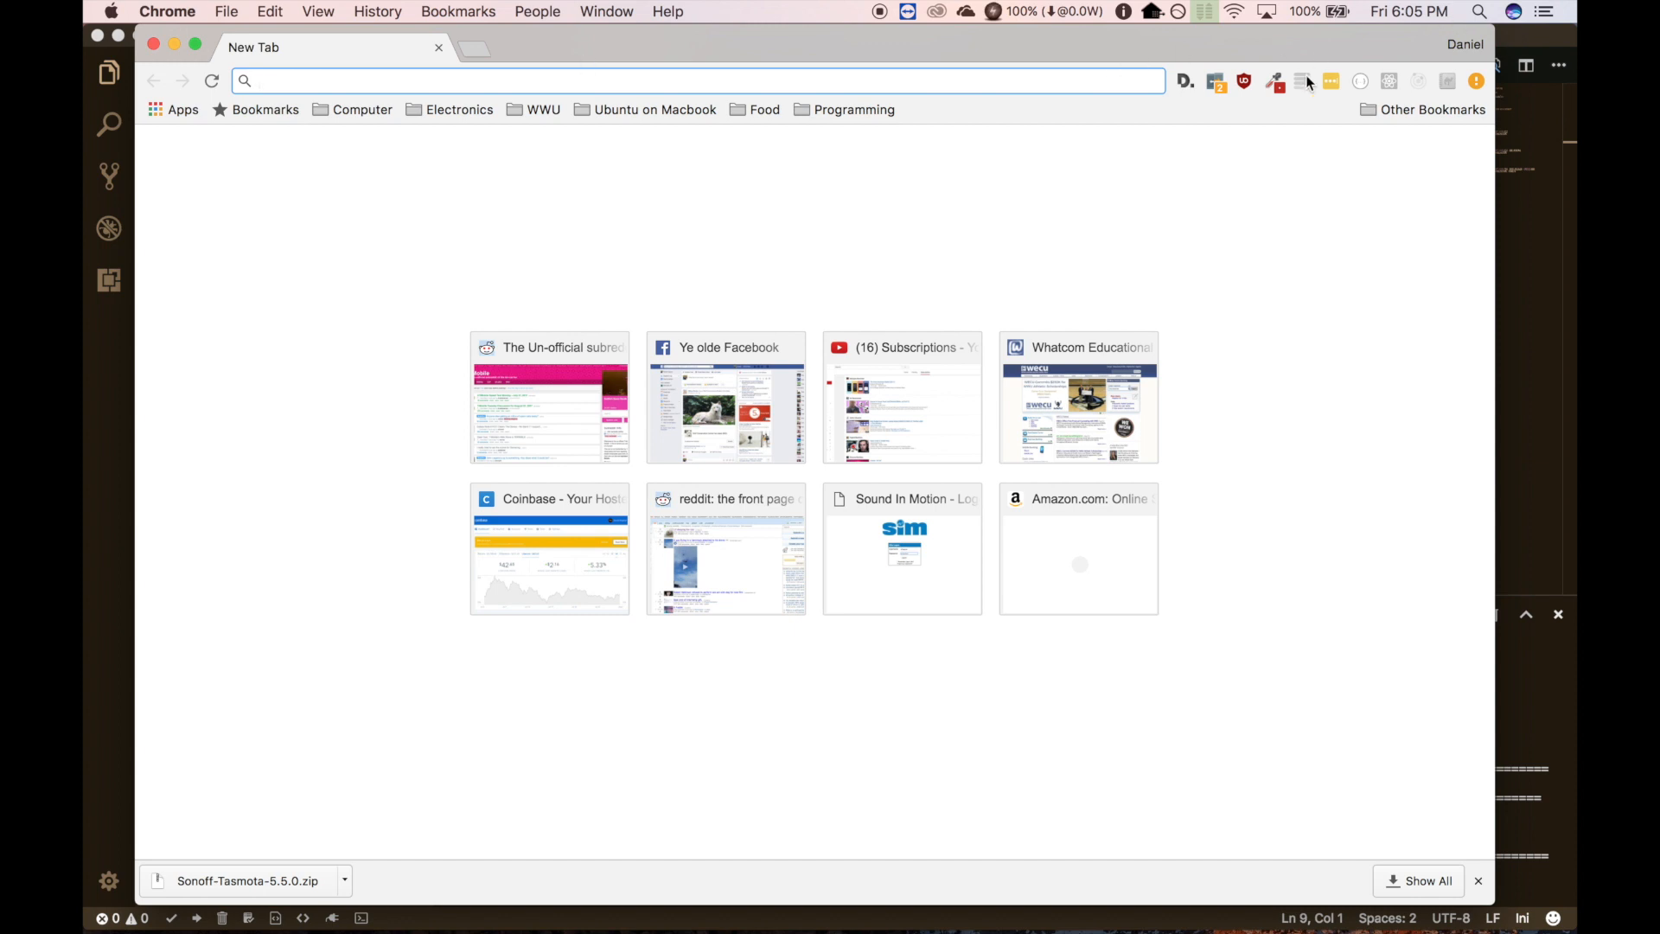
pyautogui.click(614, 81)
pyautogui.write('son')
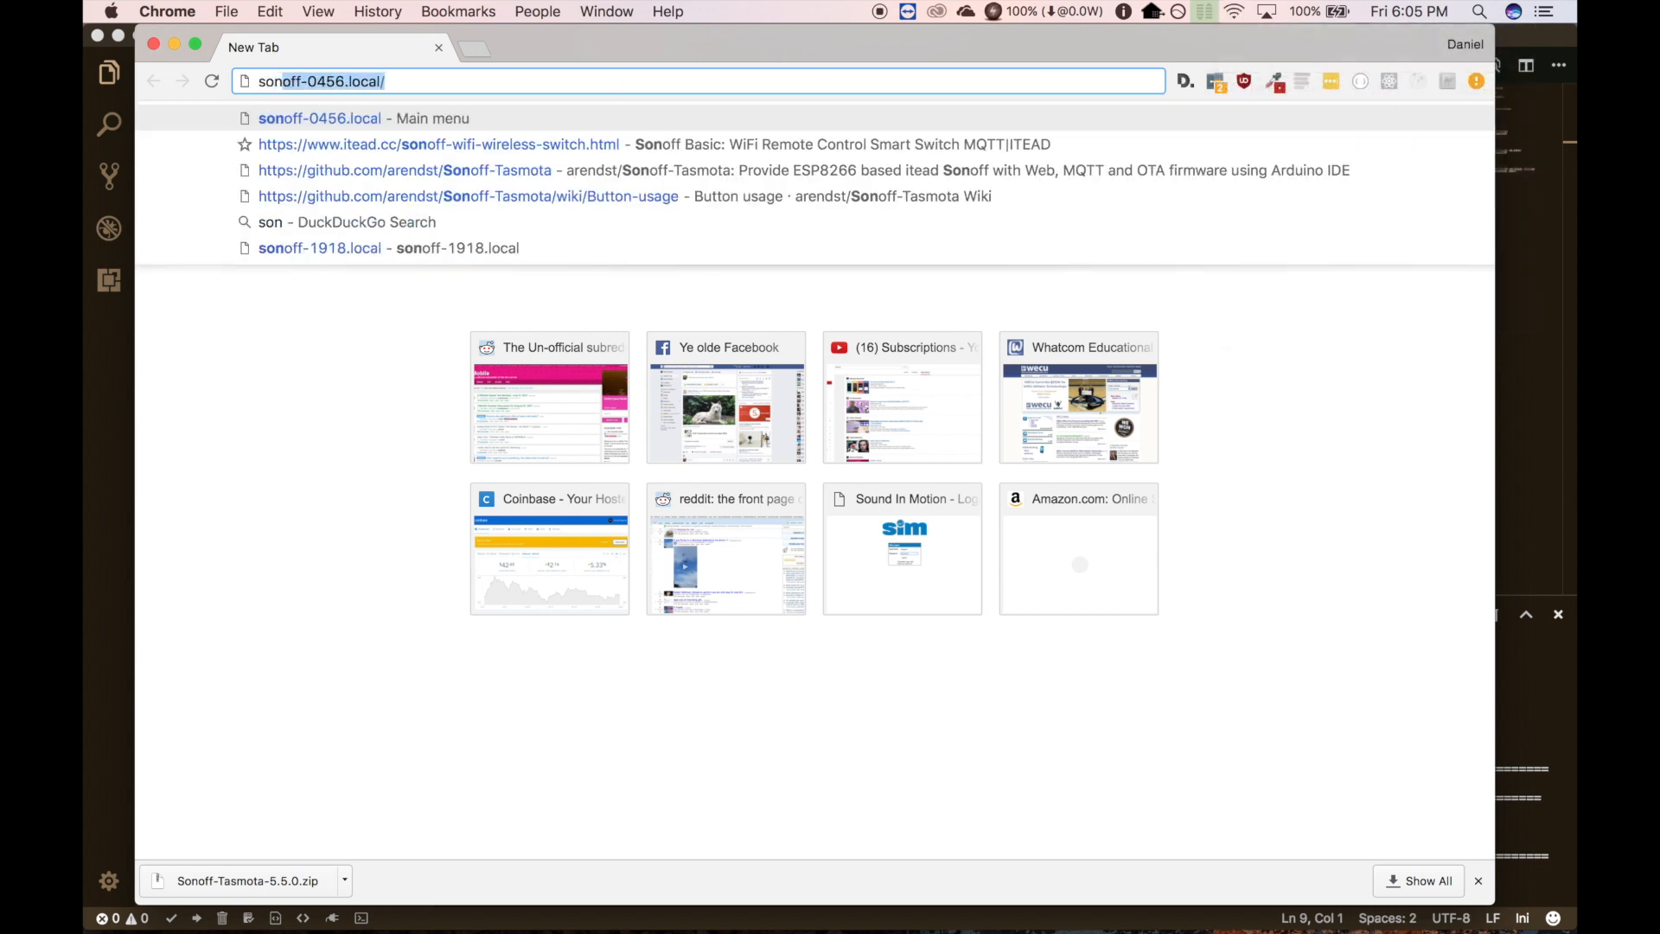
# - Load the Tasmota main menu at sonoff-0456.local, with the relay showing OFF
pyautogui.write('/')
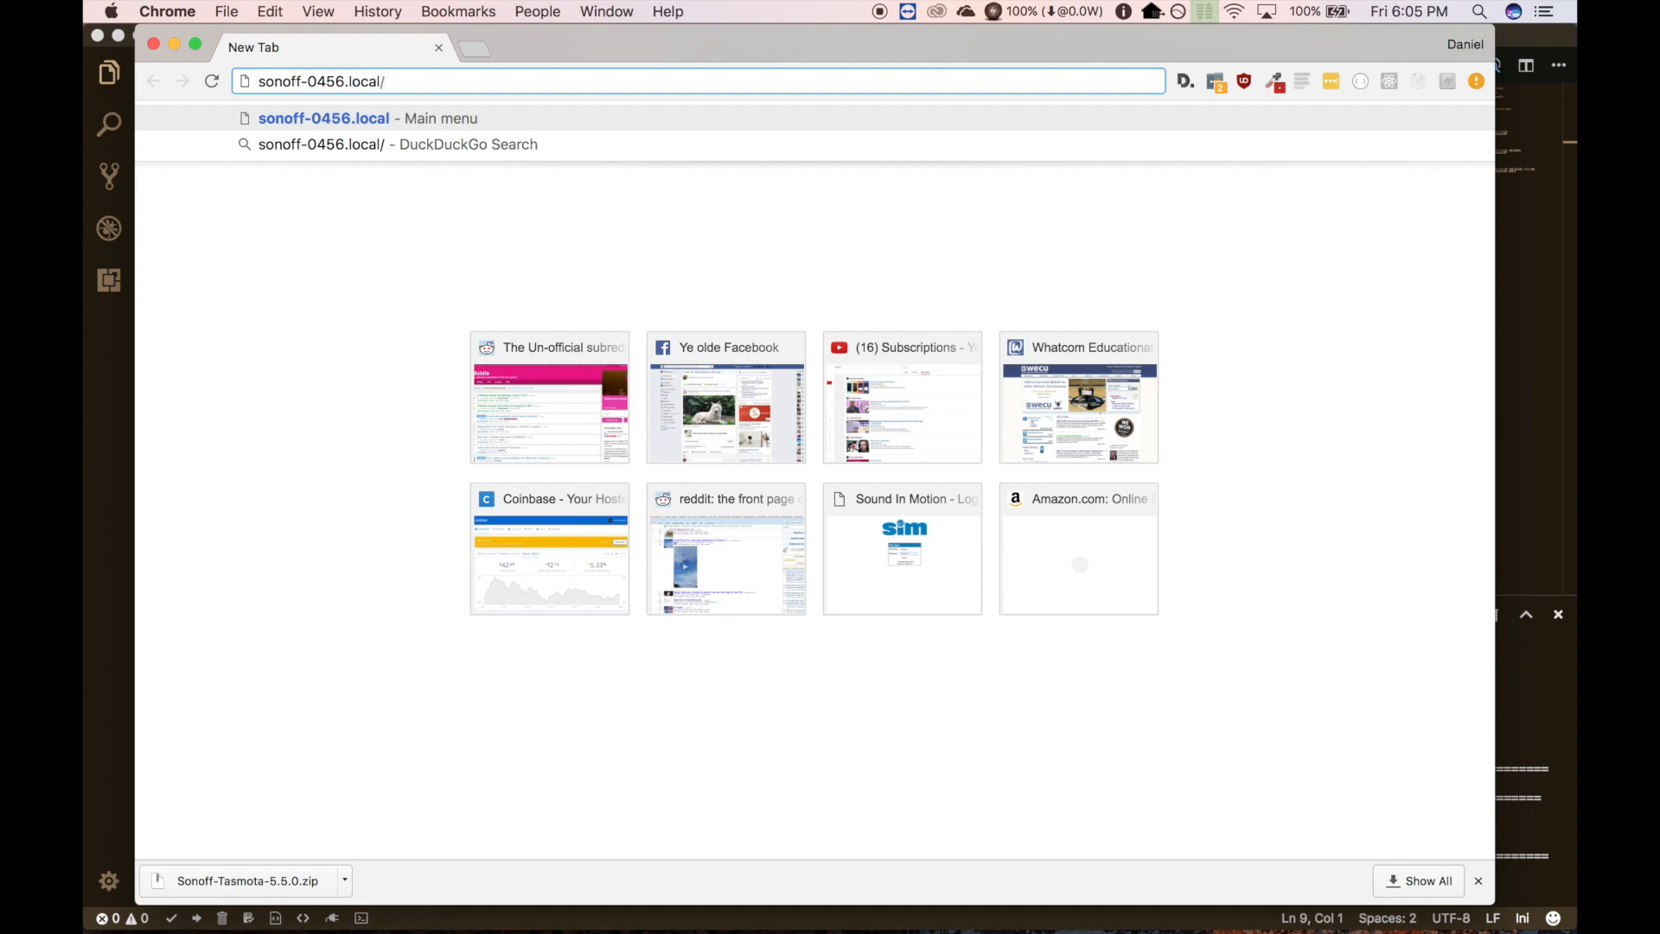
pyautogui.click(324, 117)
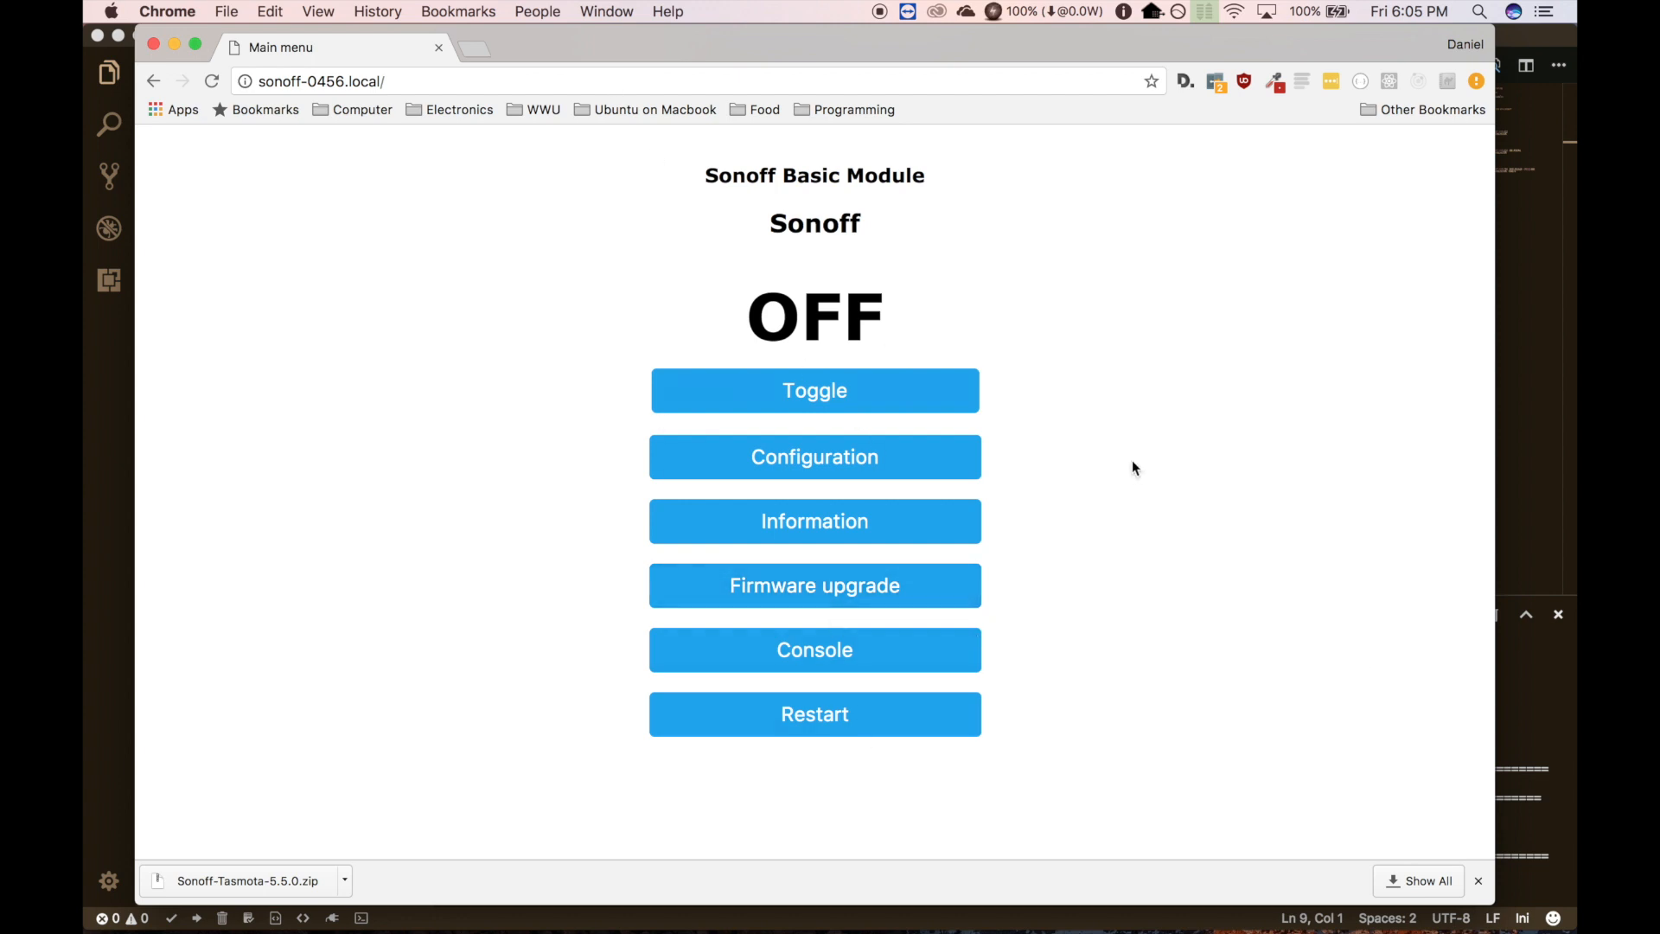
pyautogui.moveTo(766, 294)
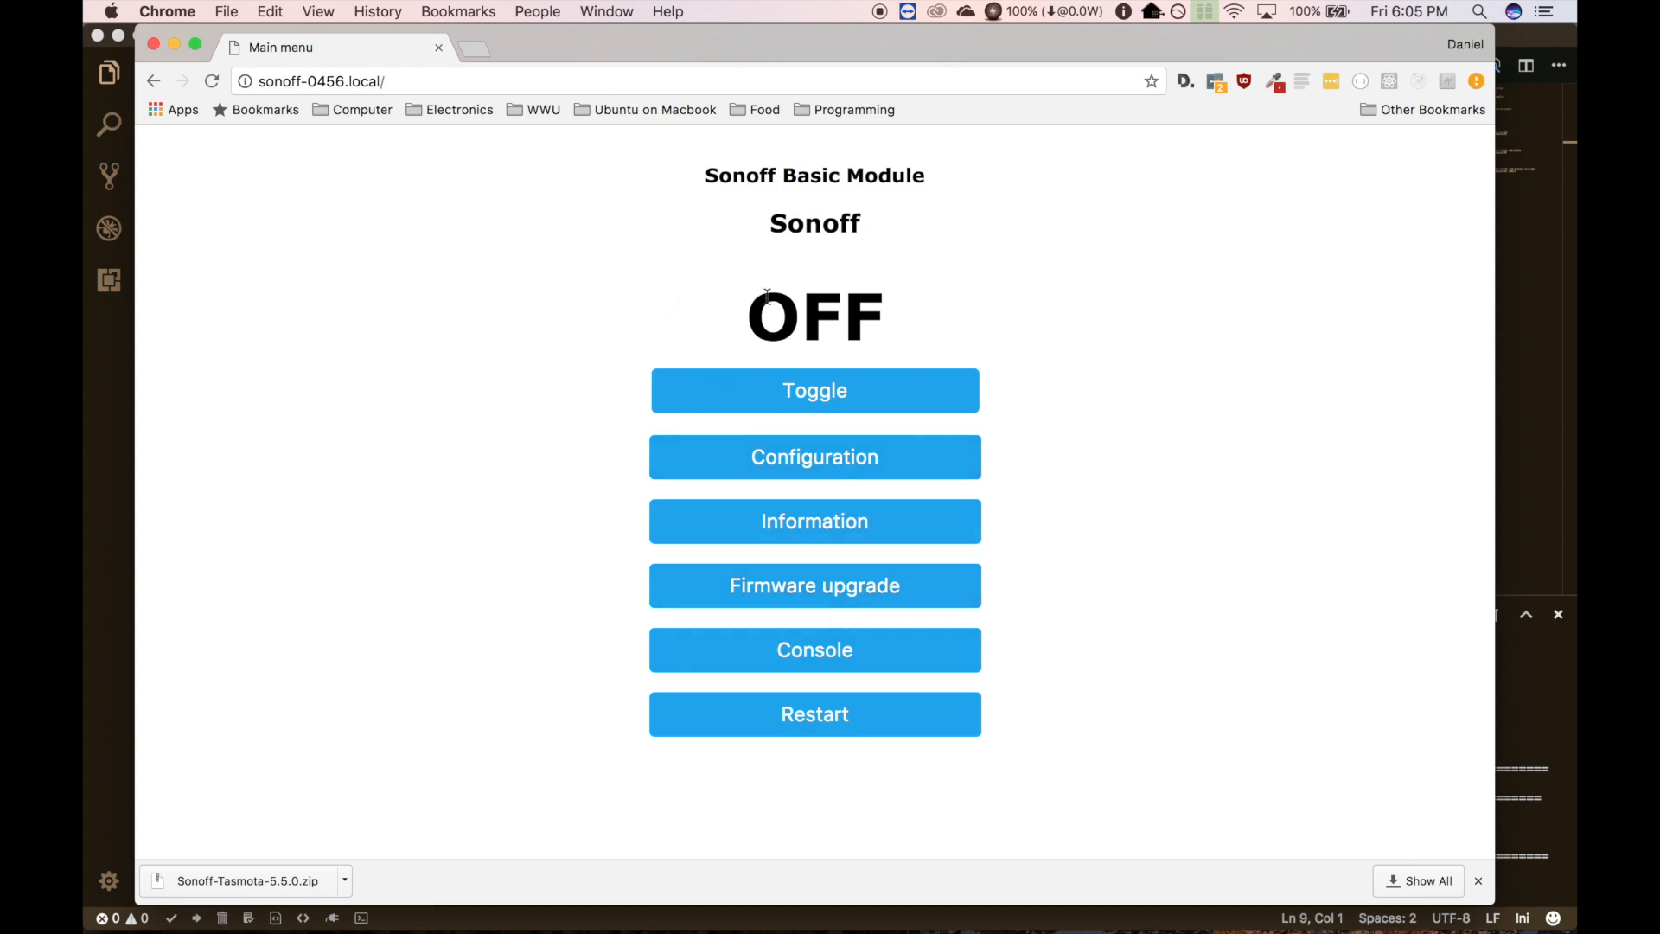
pyautogui.moveTo(771, 409)
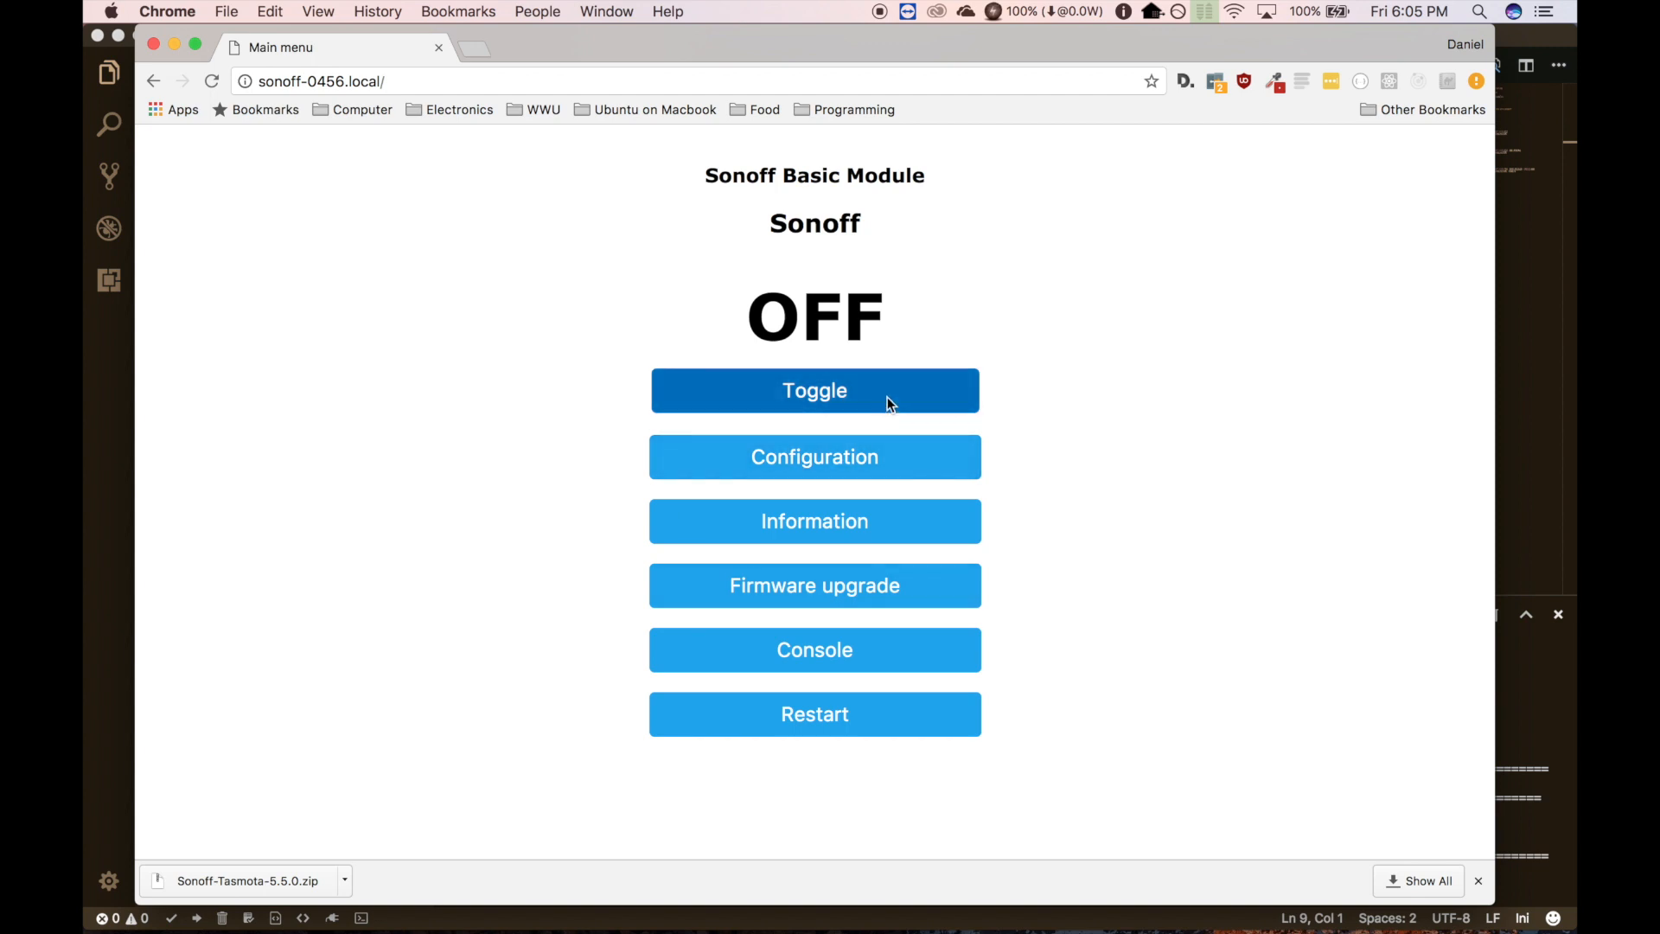
pyautogui.moveTo(708, 485)
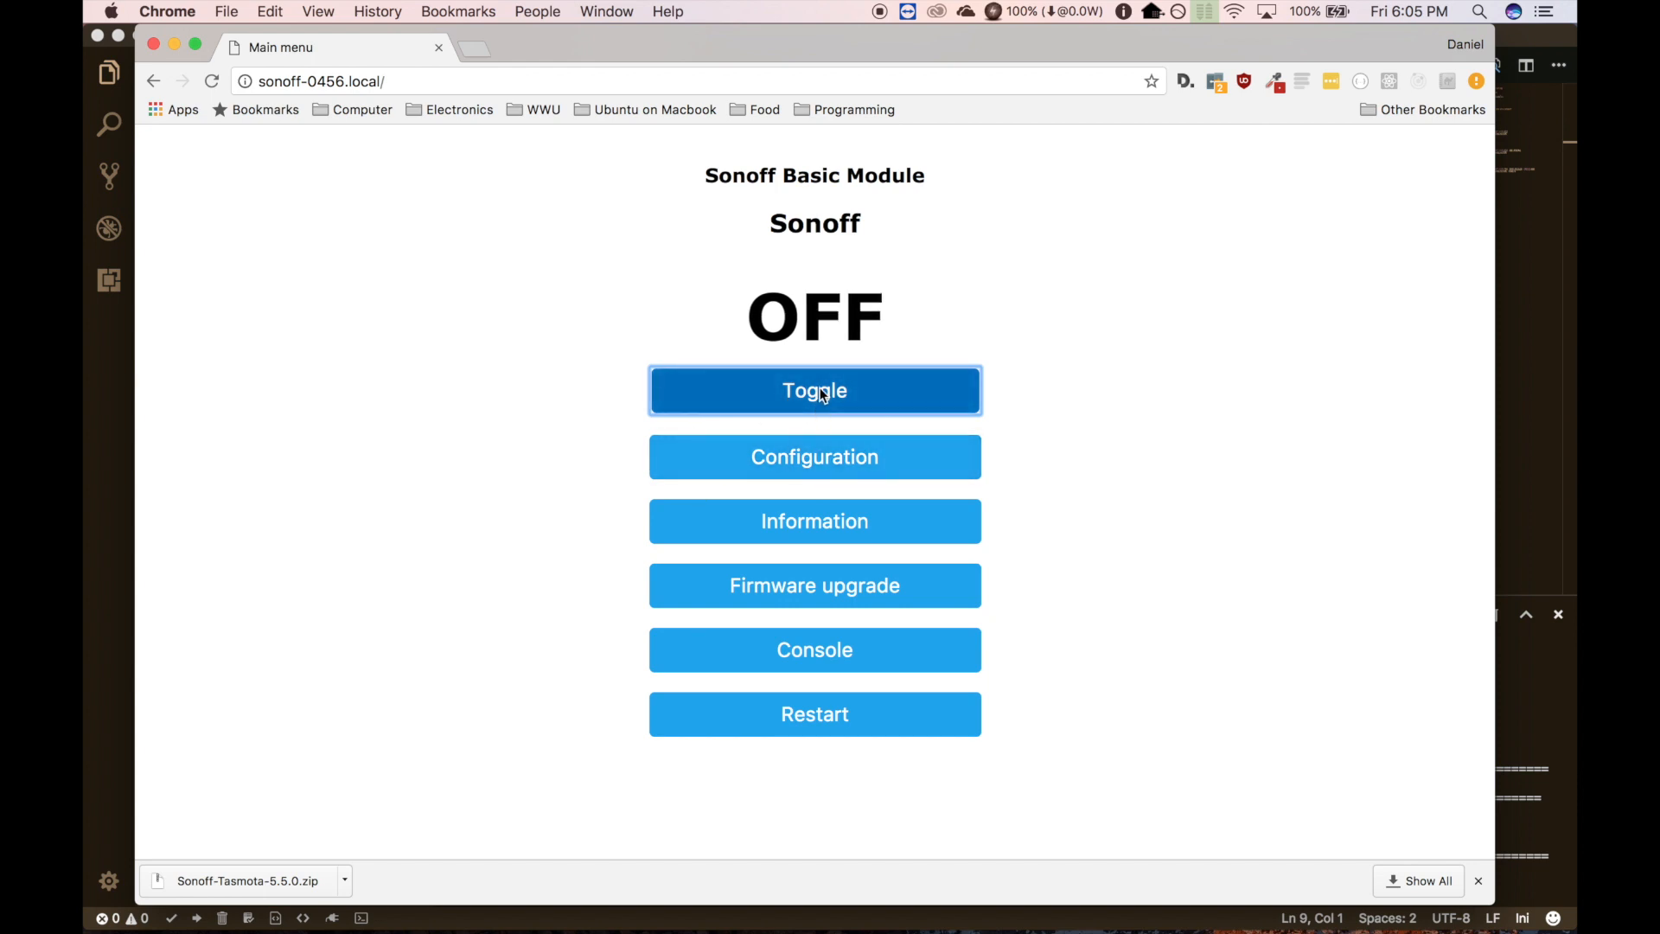
pyautogui.moveTo(930, 390)
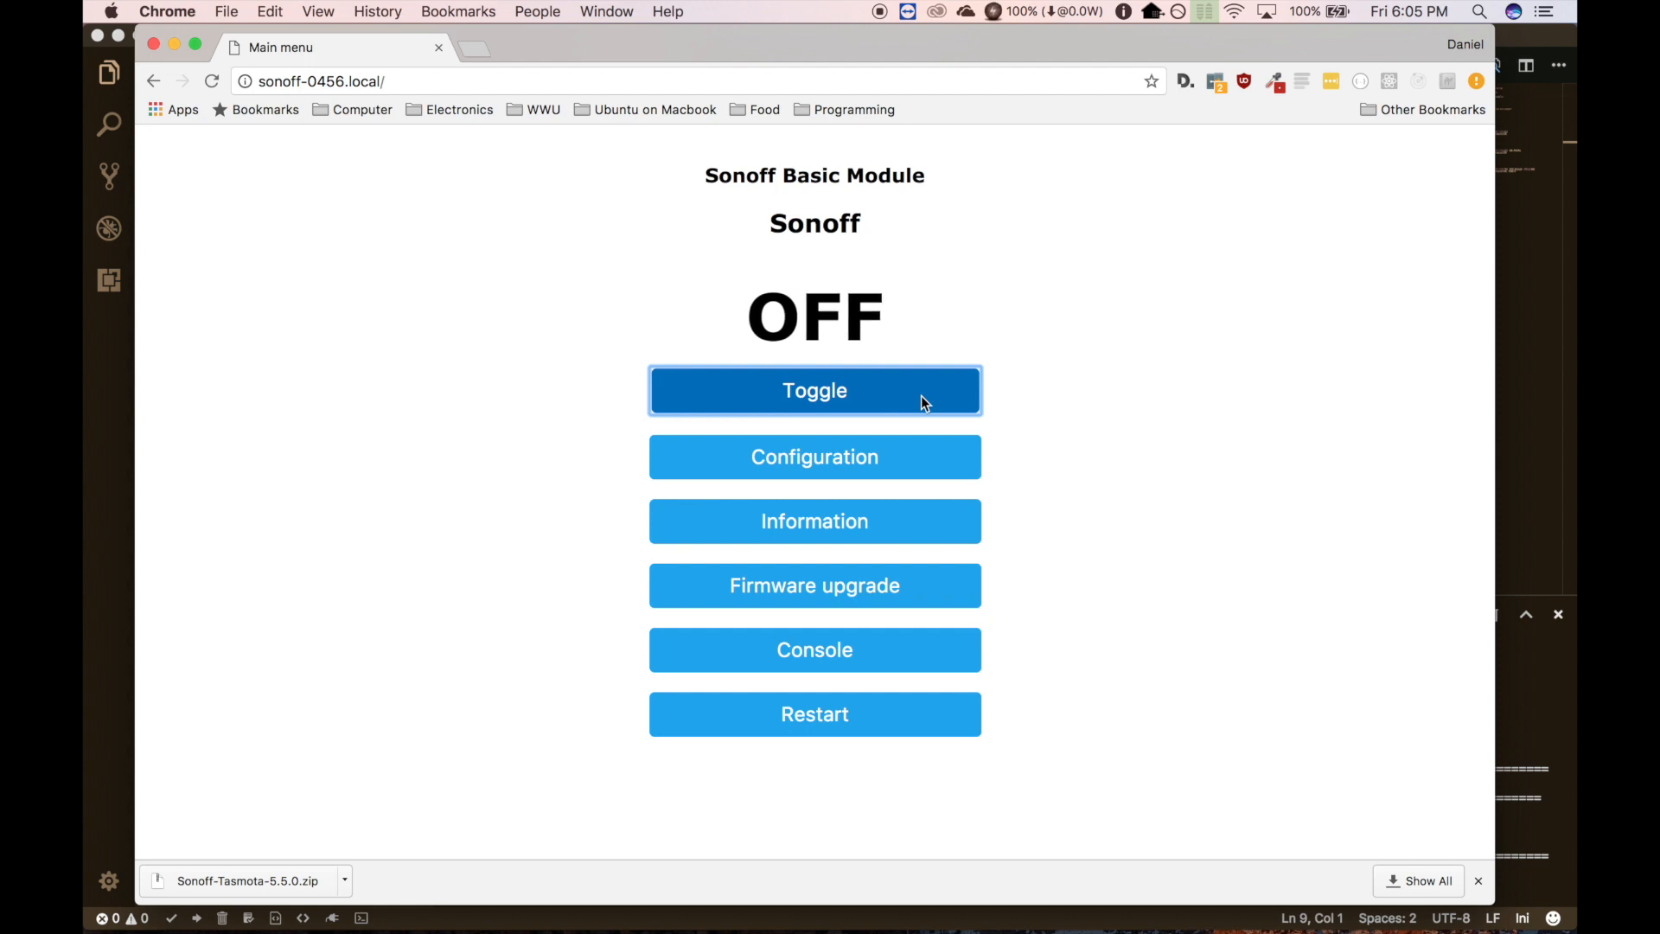
pyautogui.moveTo(838, 486)
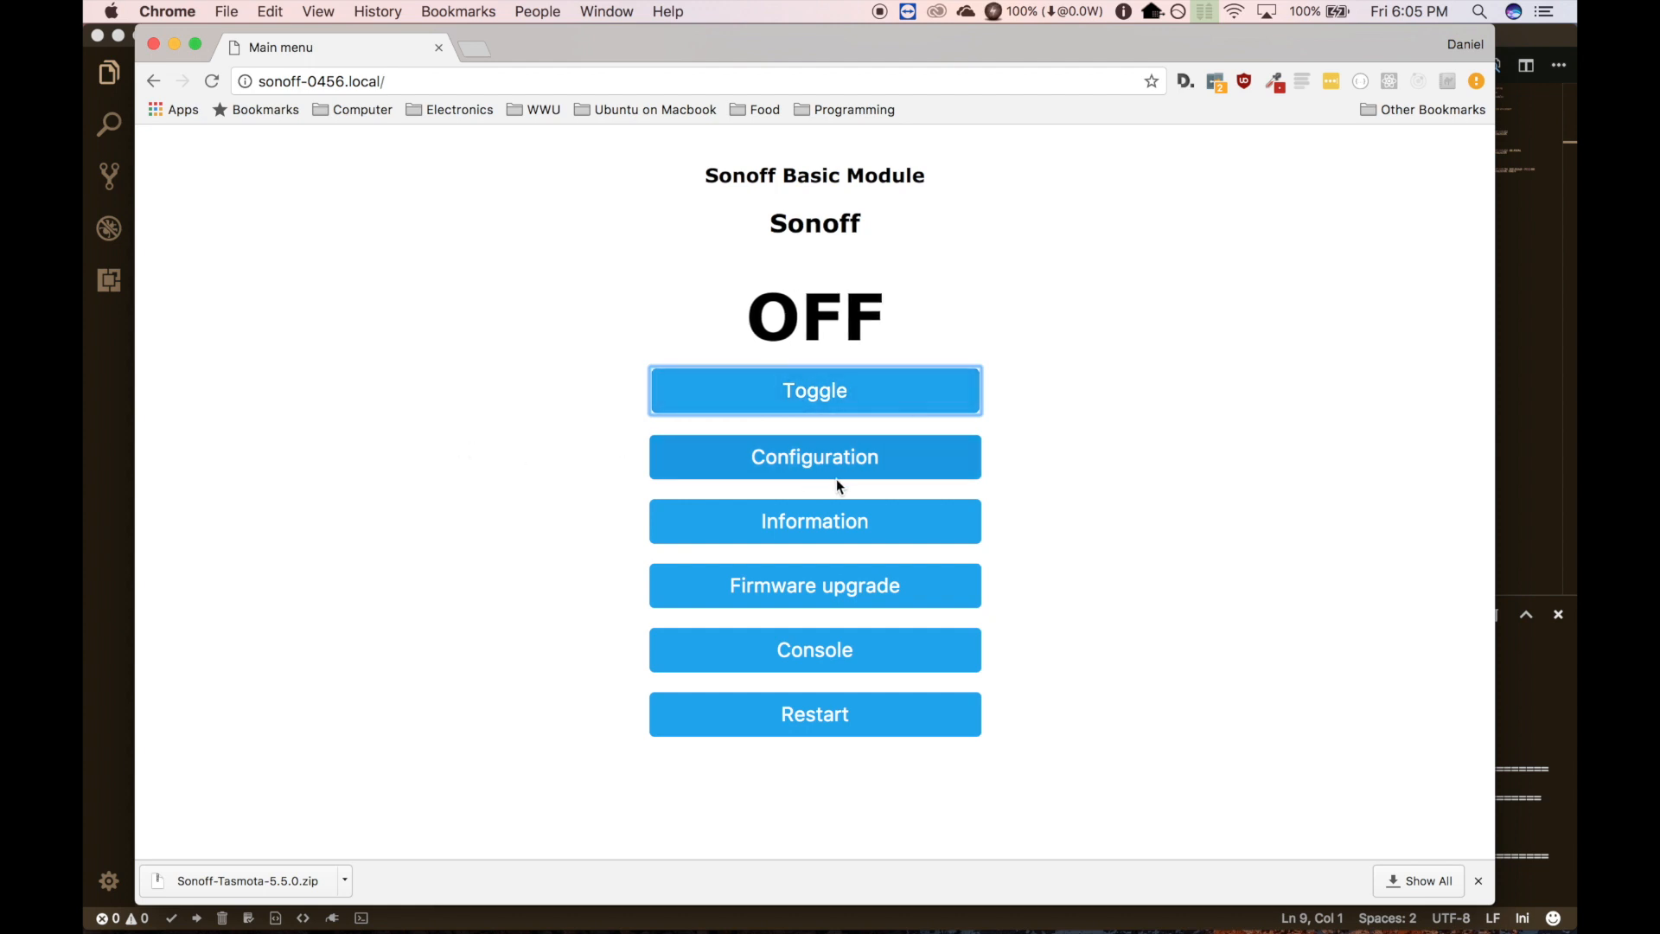
pyautogui.click(815, 456)
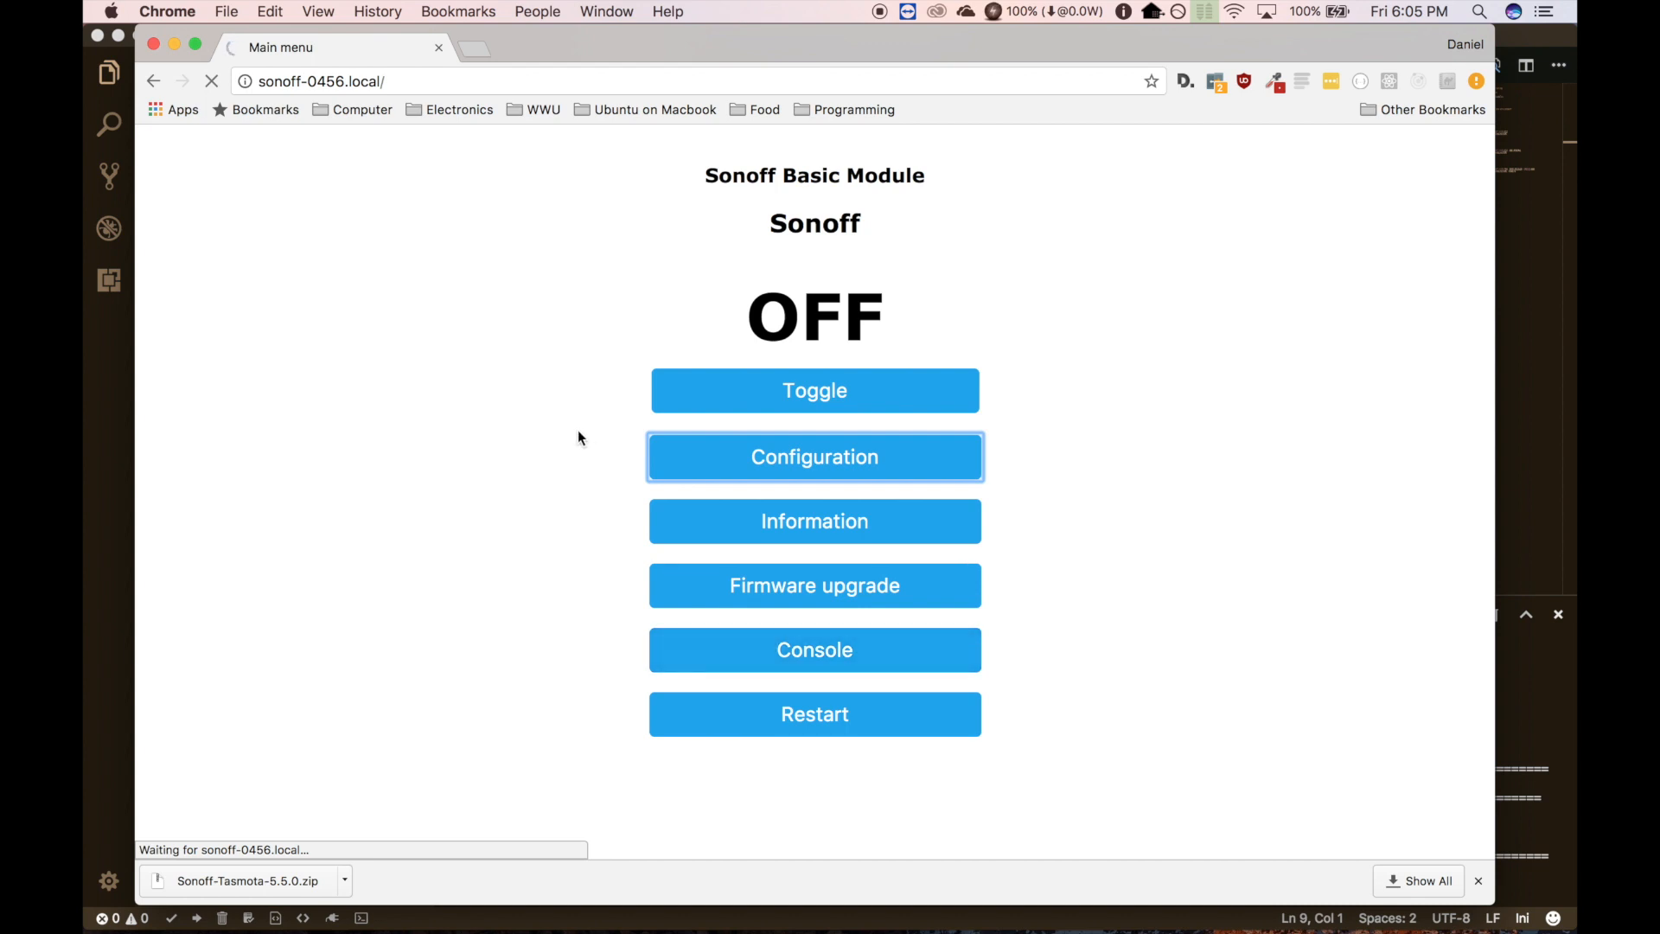
pyautogui.click(814, 457)
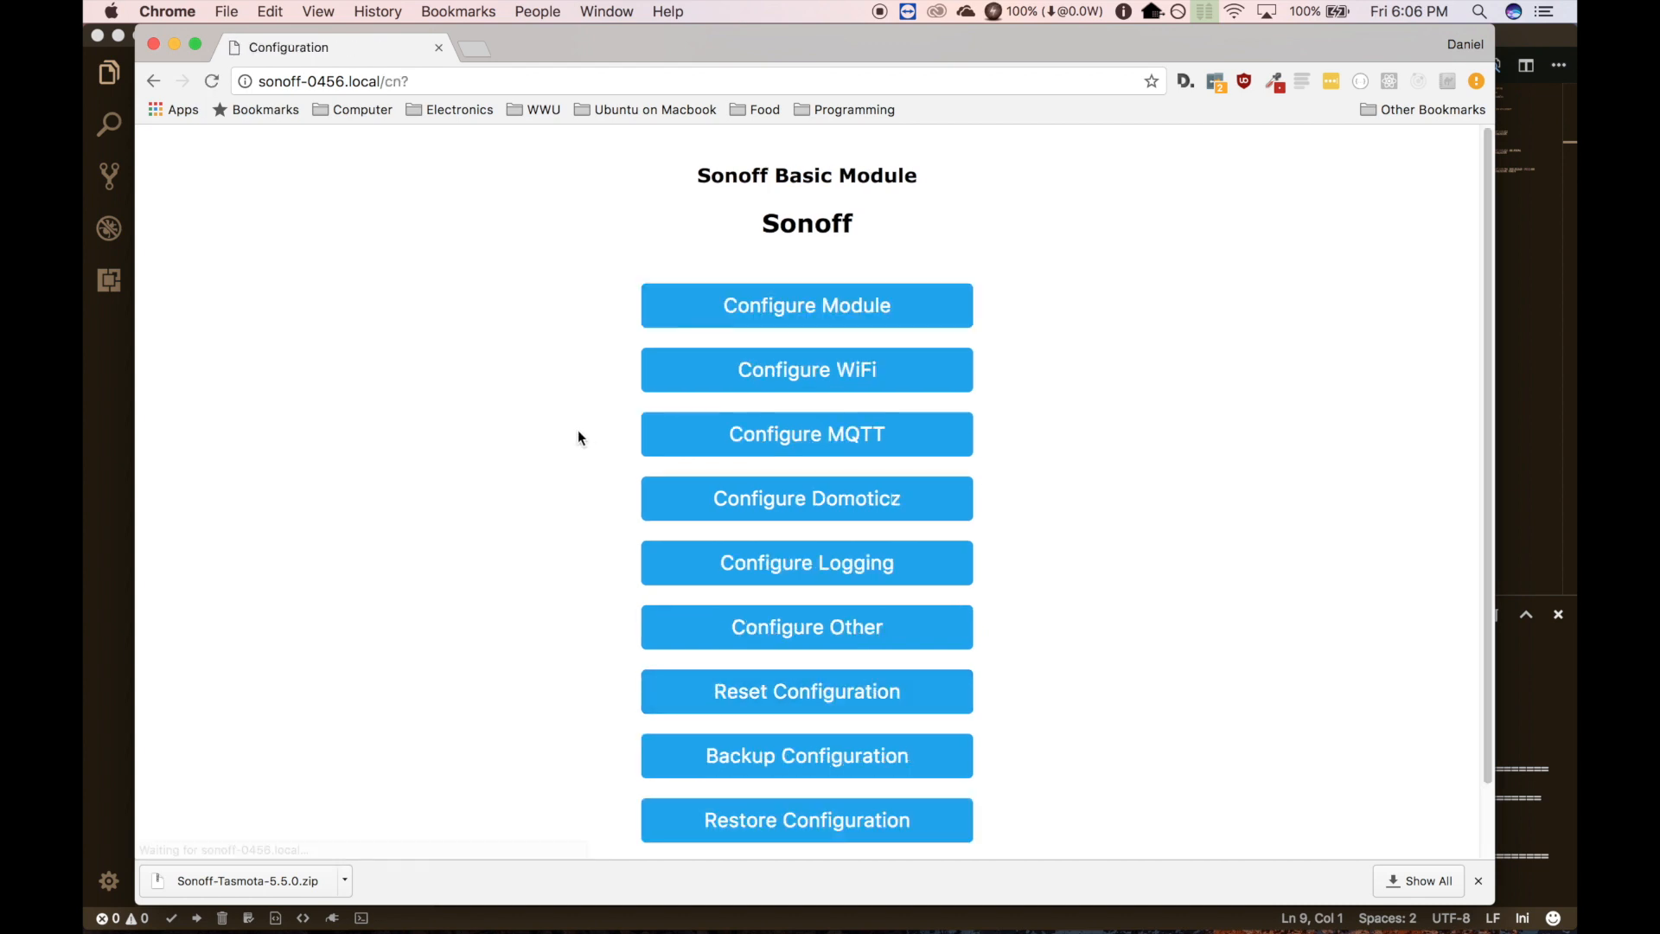
pyautogui.scroll(-3)
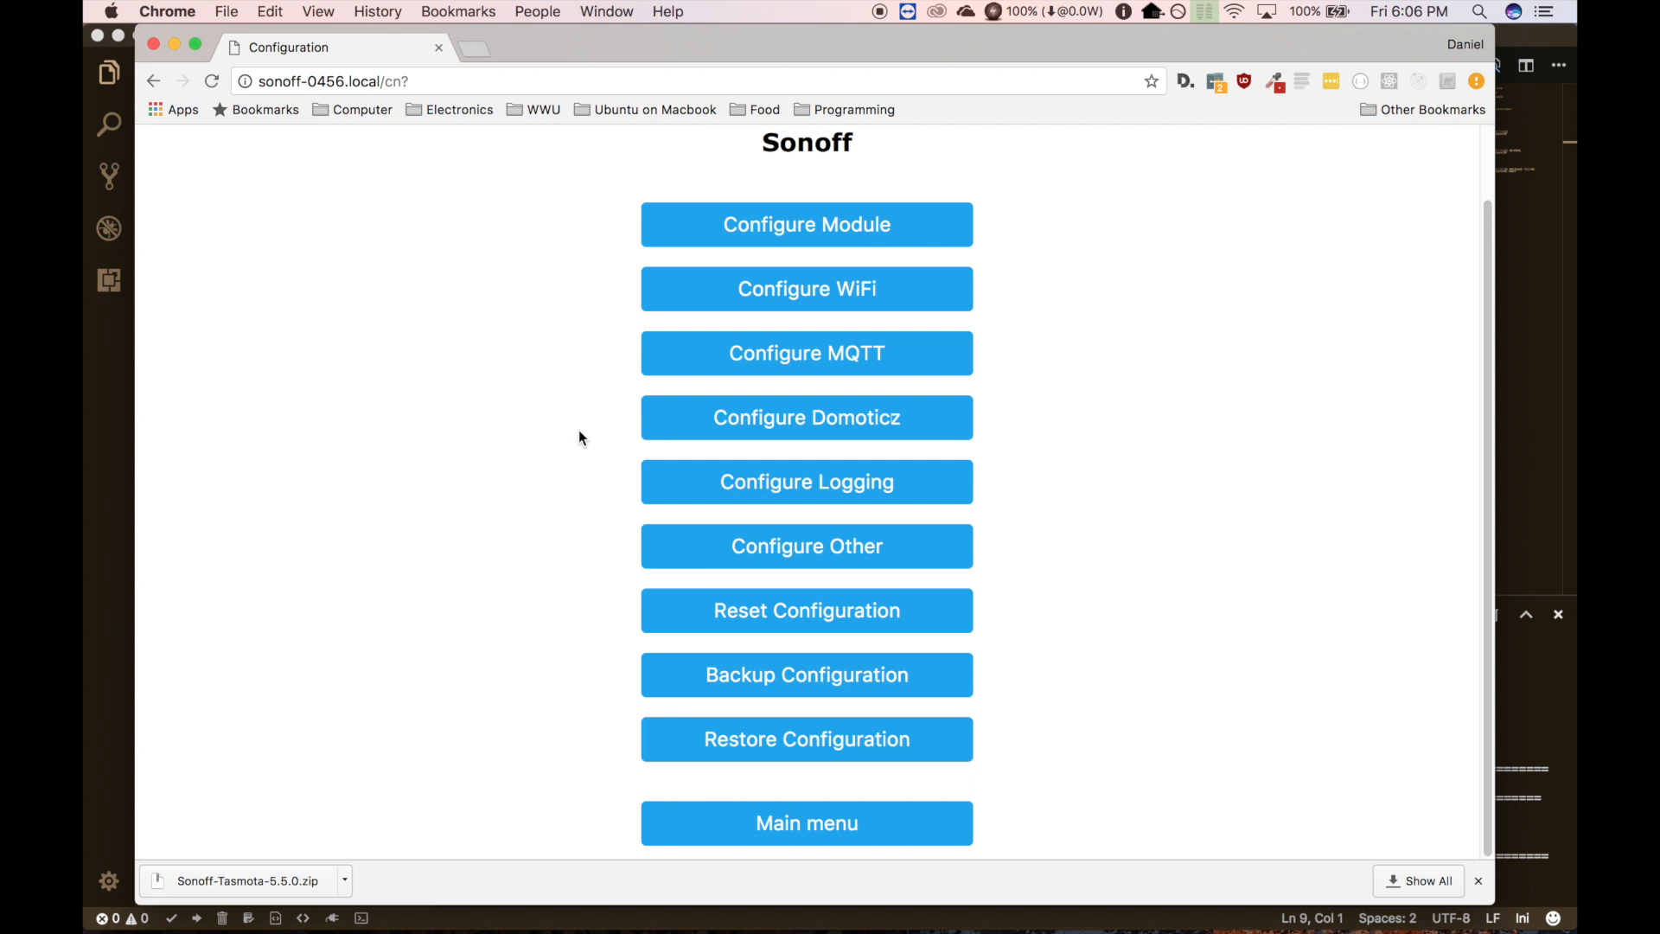
pyautogui.moveTo(806, 223)
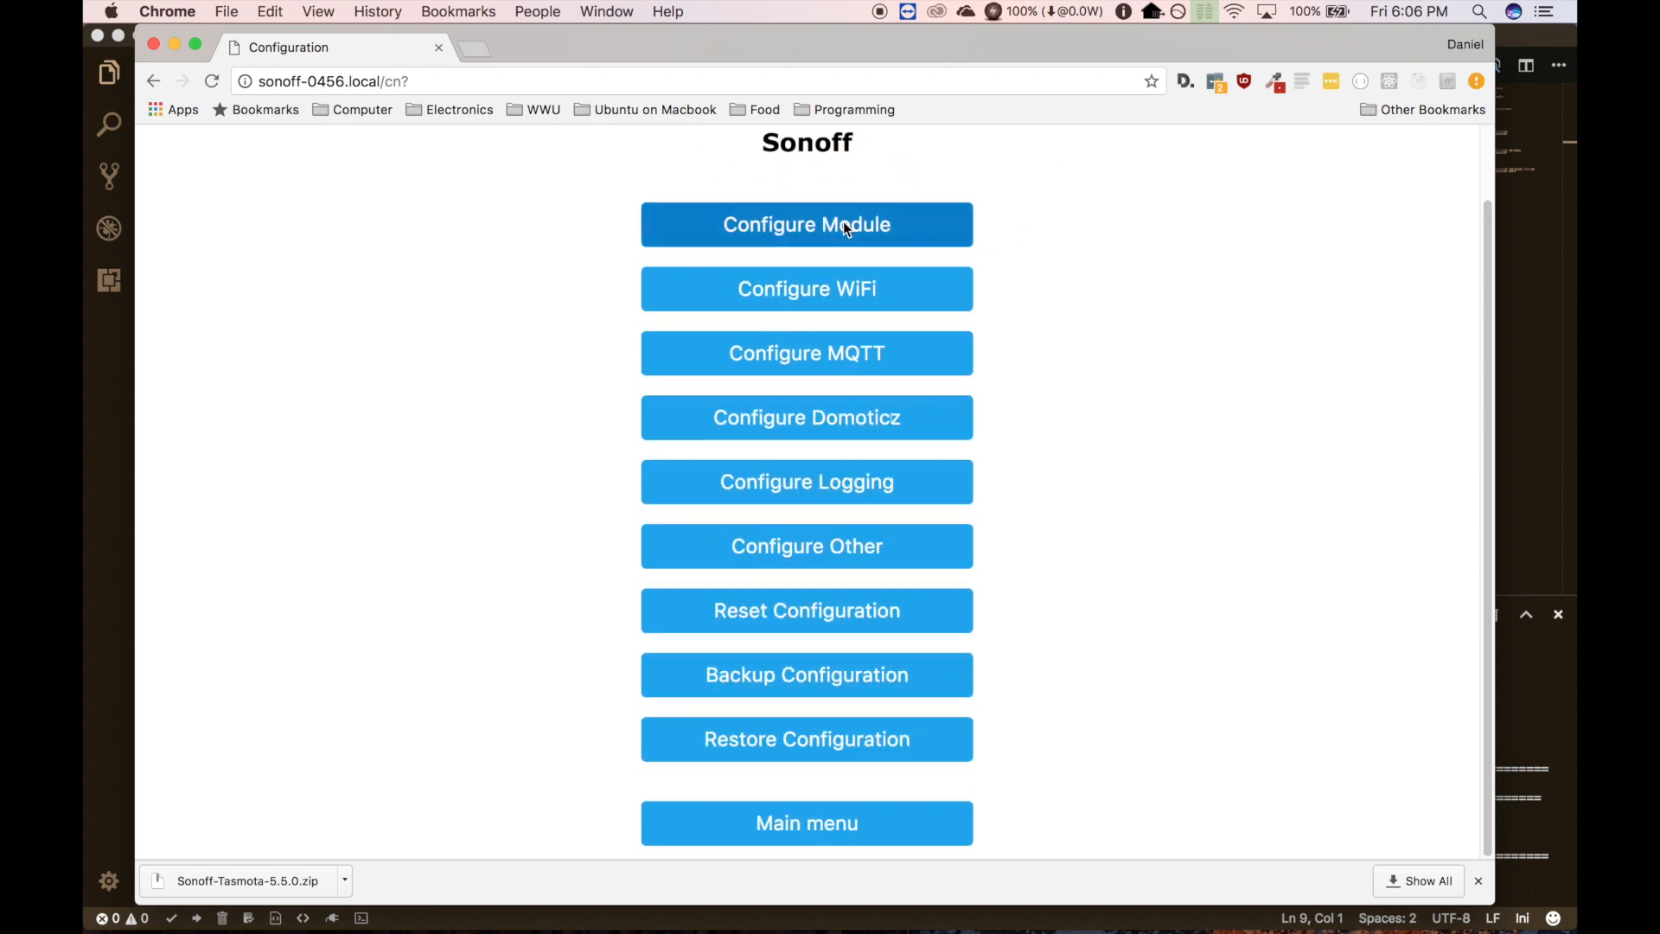
pyautogui.click(806, 823)
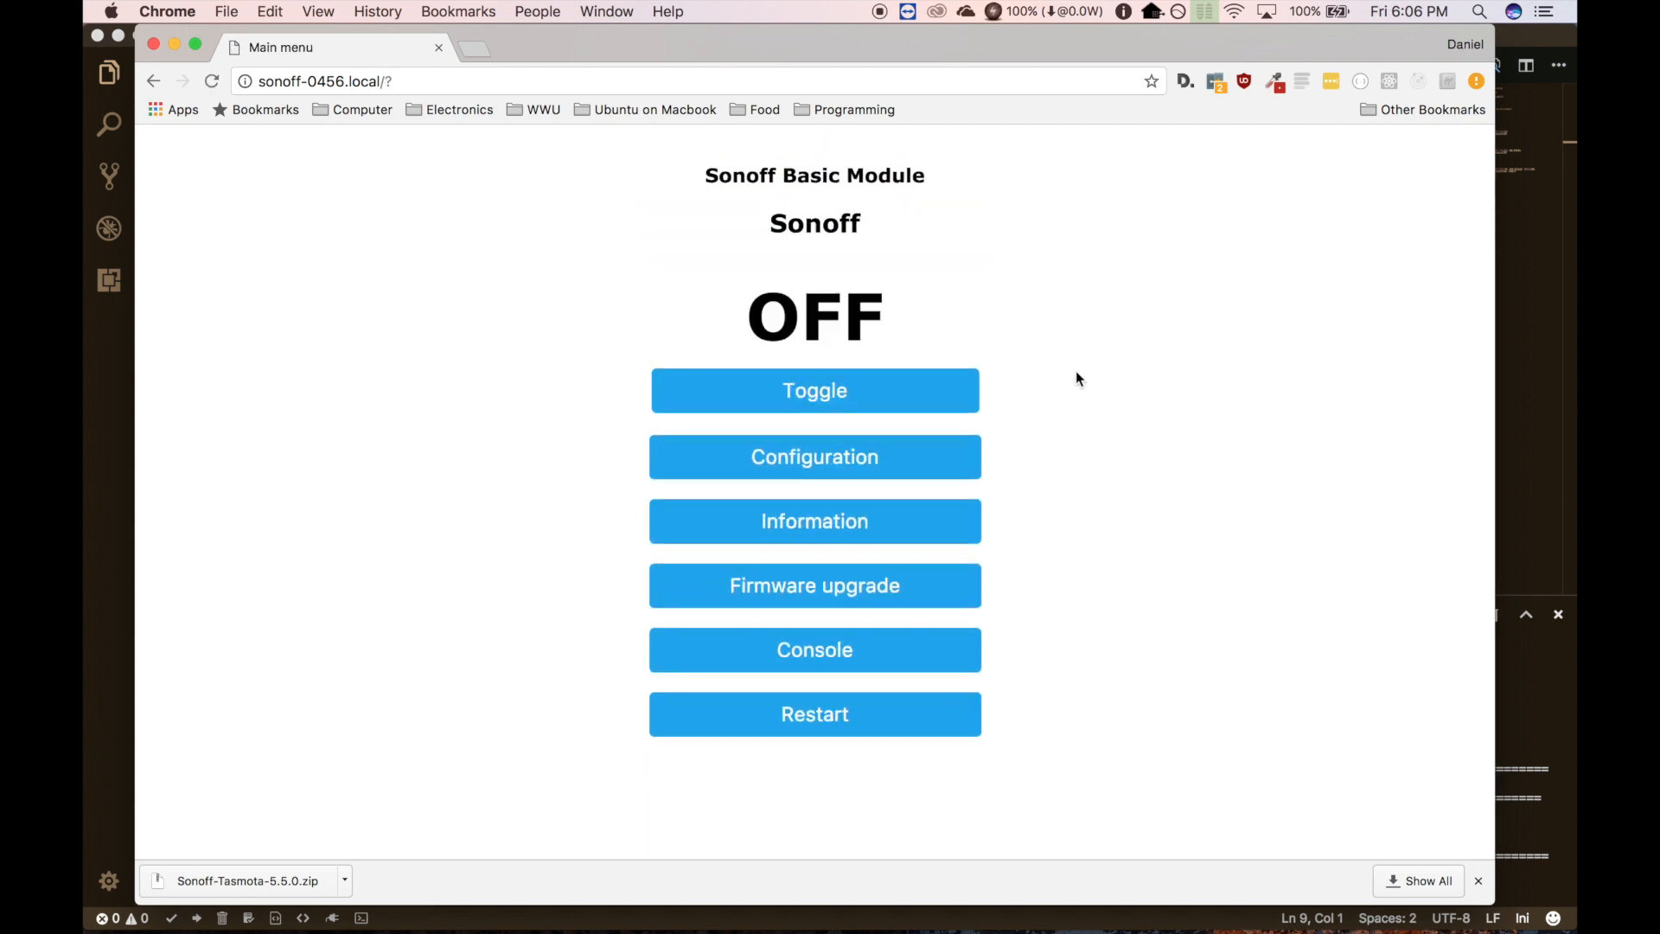
pyautogui.click(815, 520)
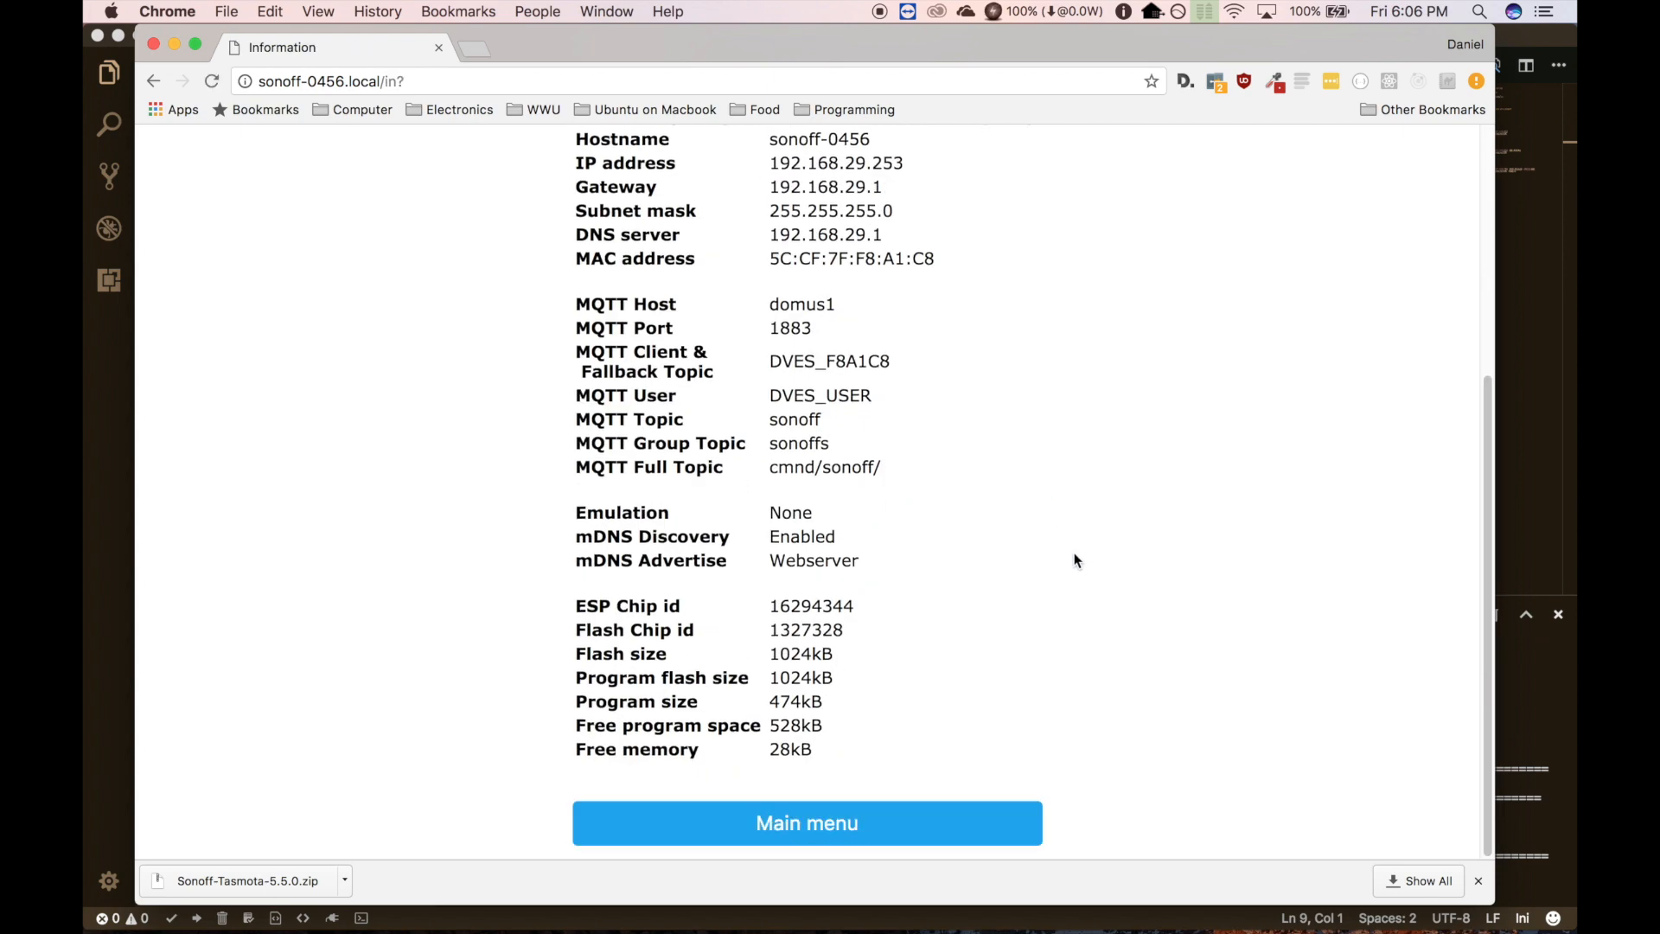
pyautogui.click(806, 823)
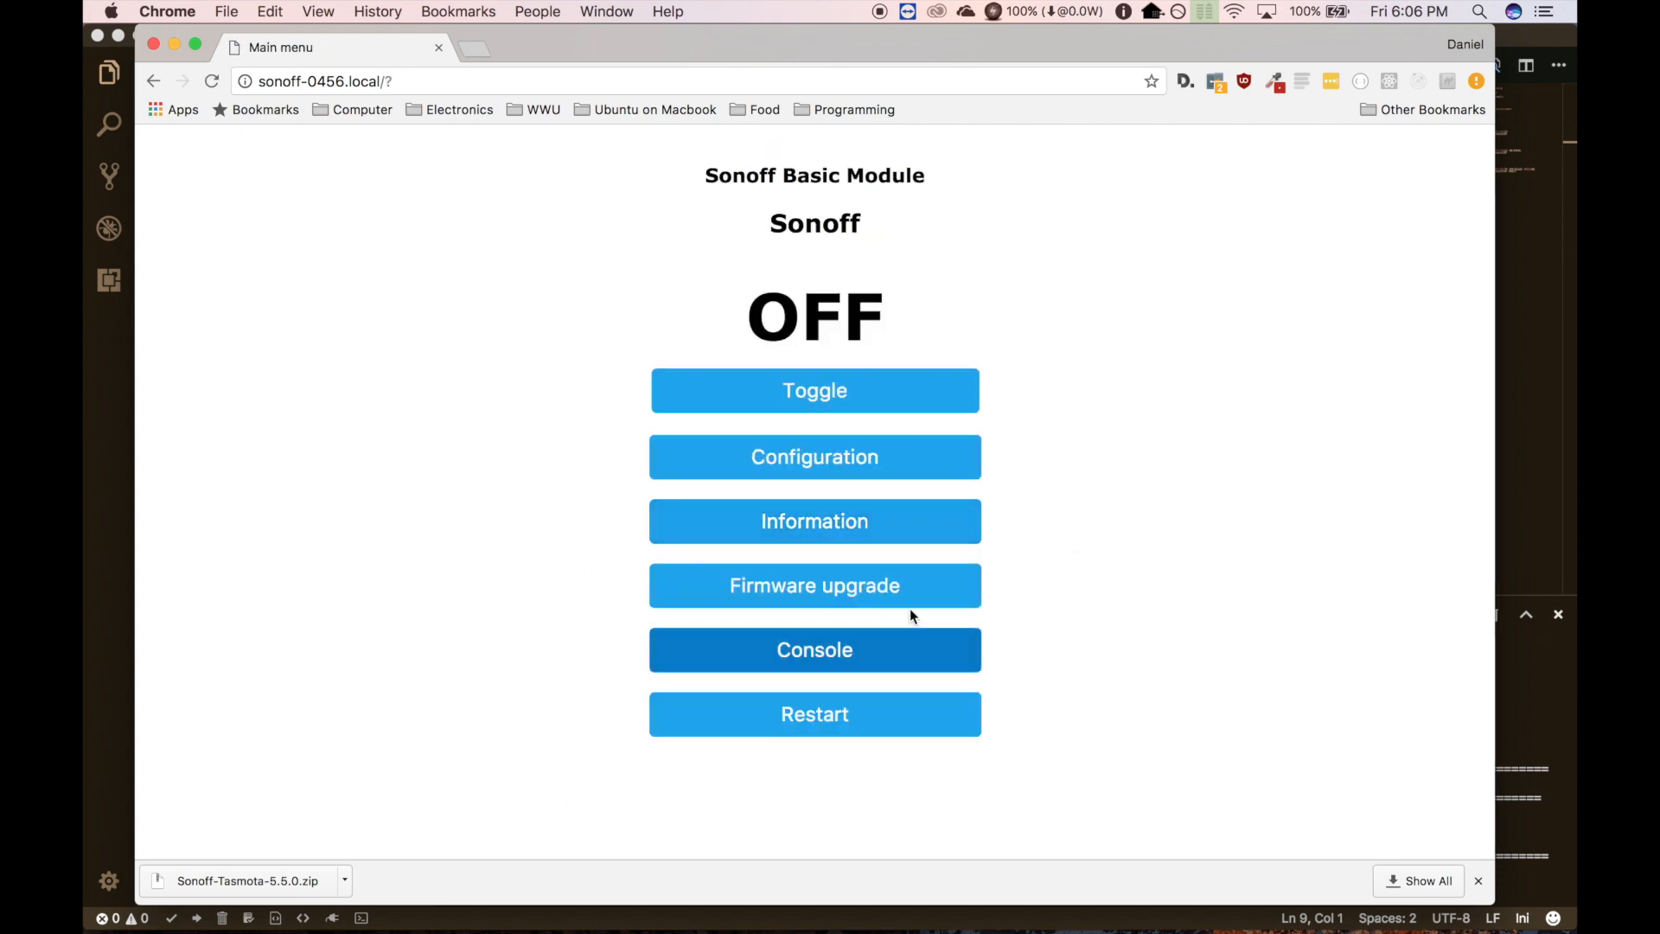
pyautogui.click(815, 650)
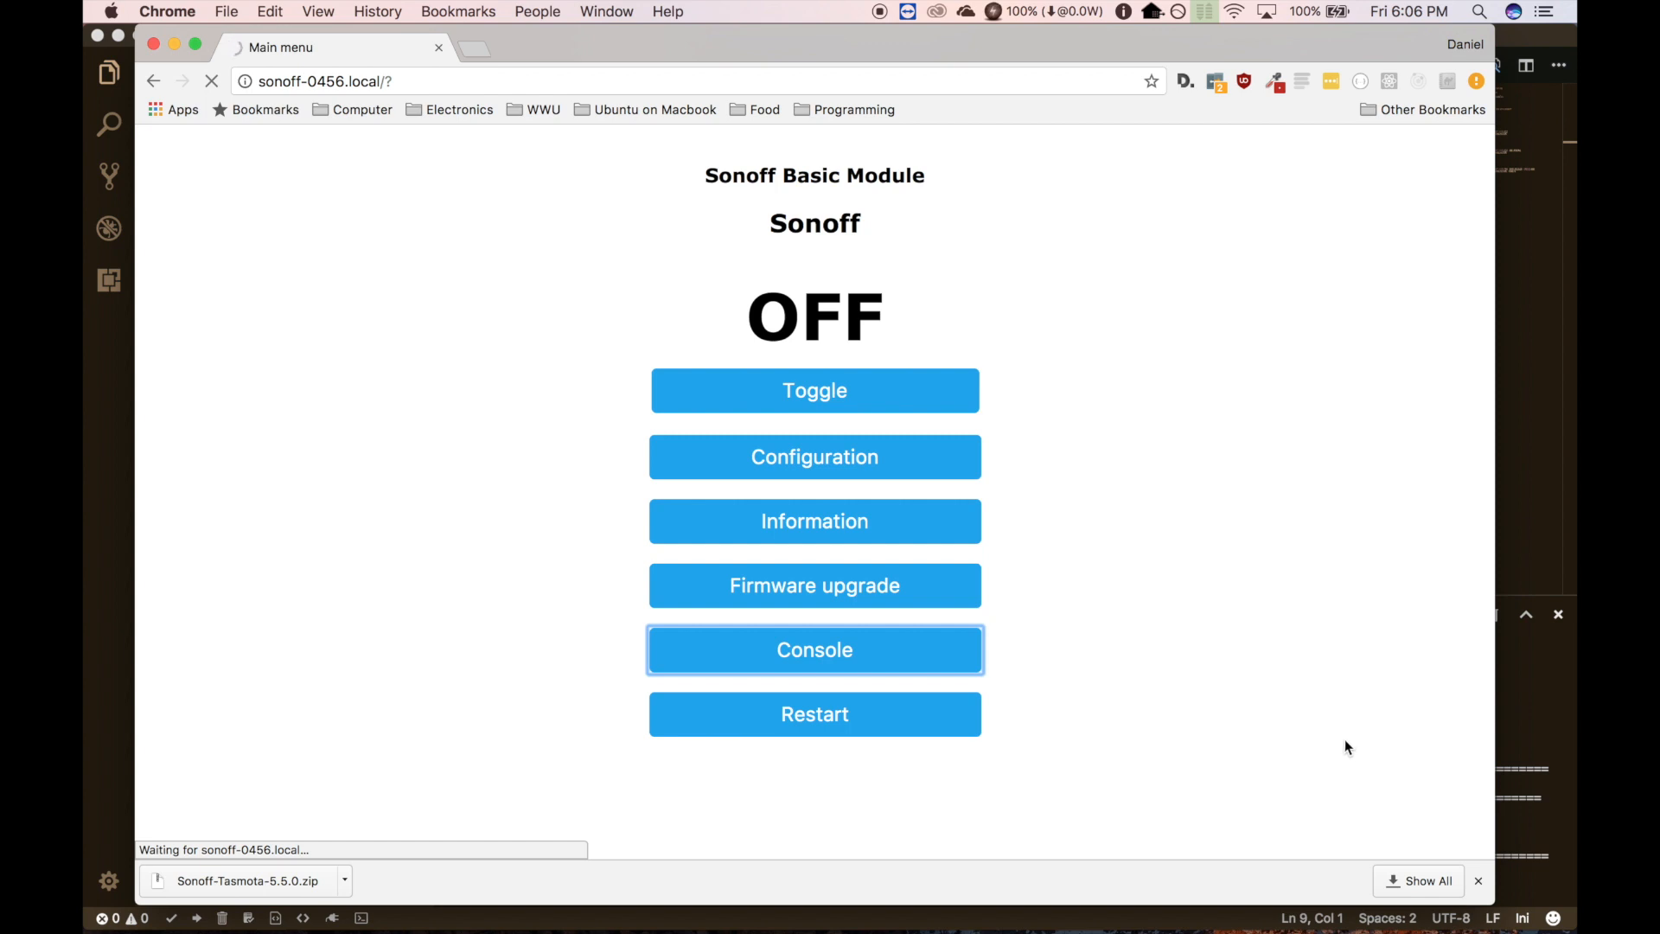
pyautogui.moveTo(696, 430)
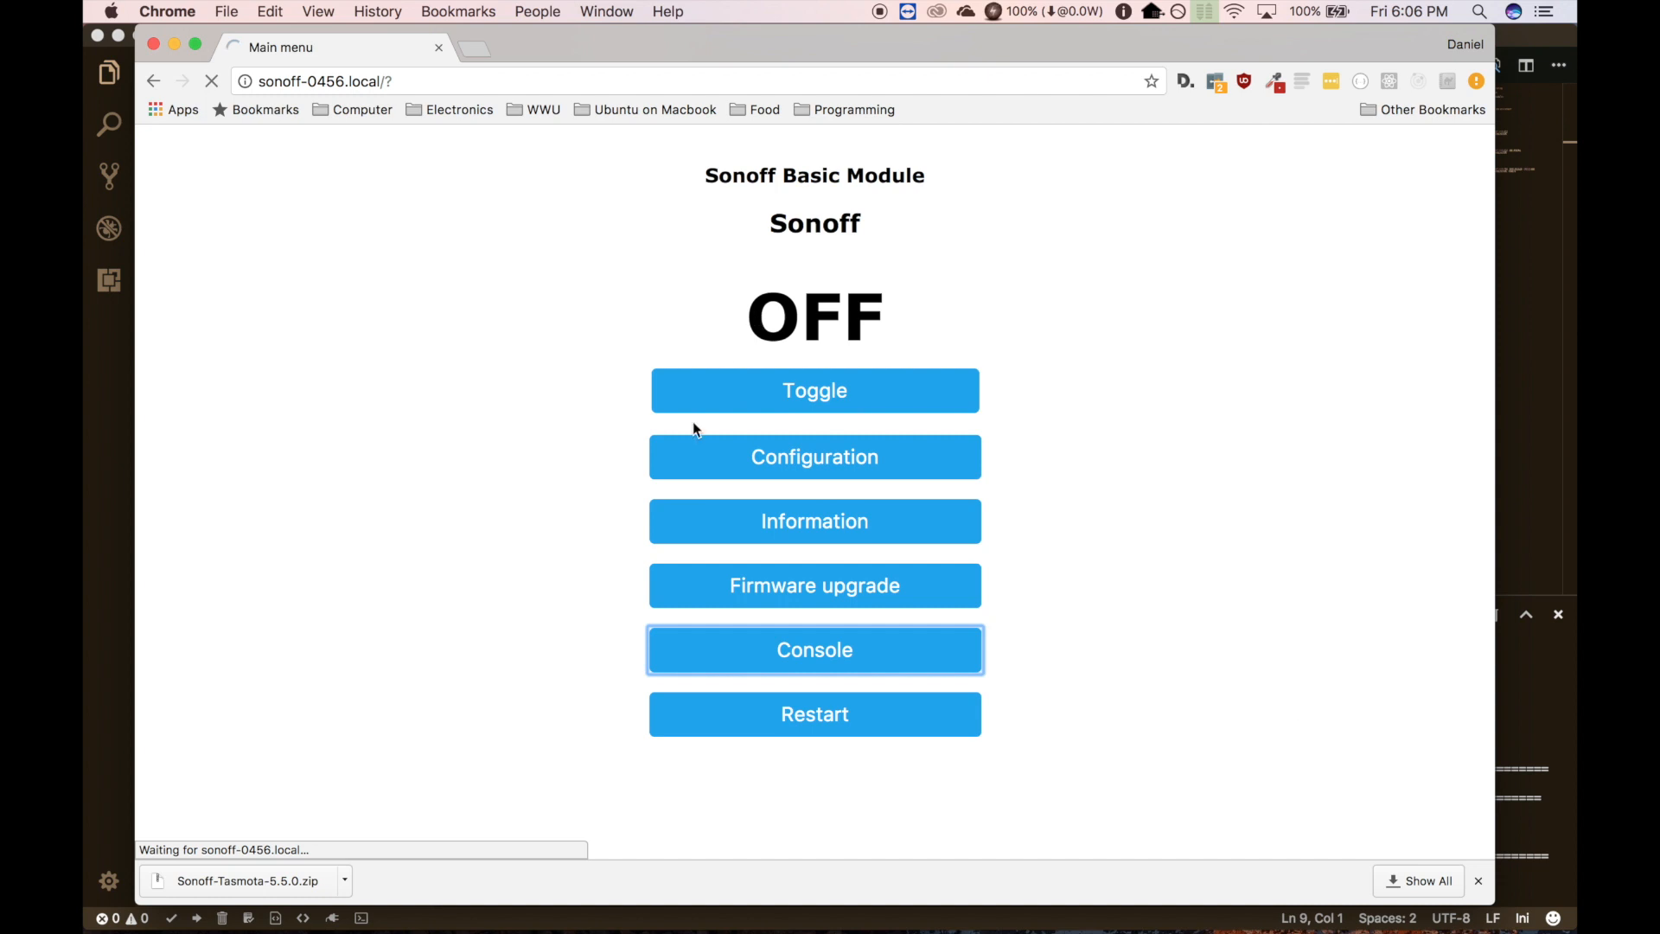
pyautogui.click(814, 650)
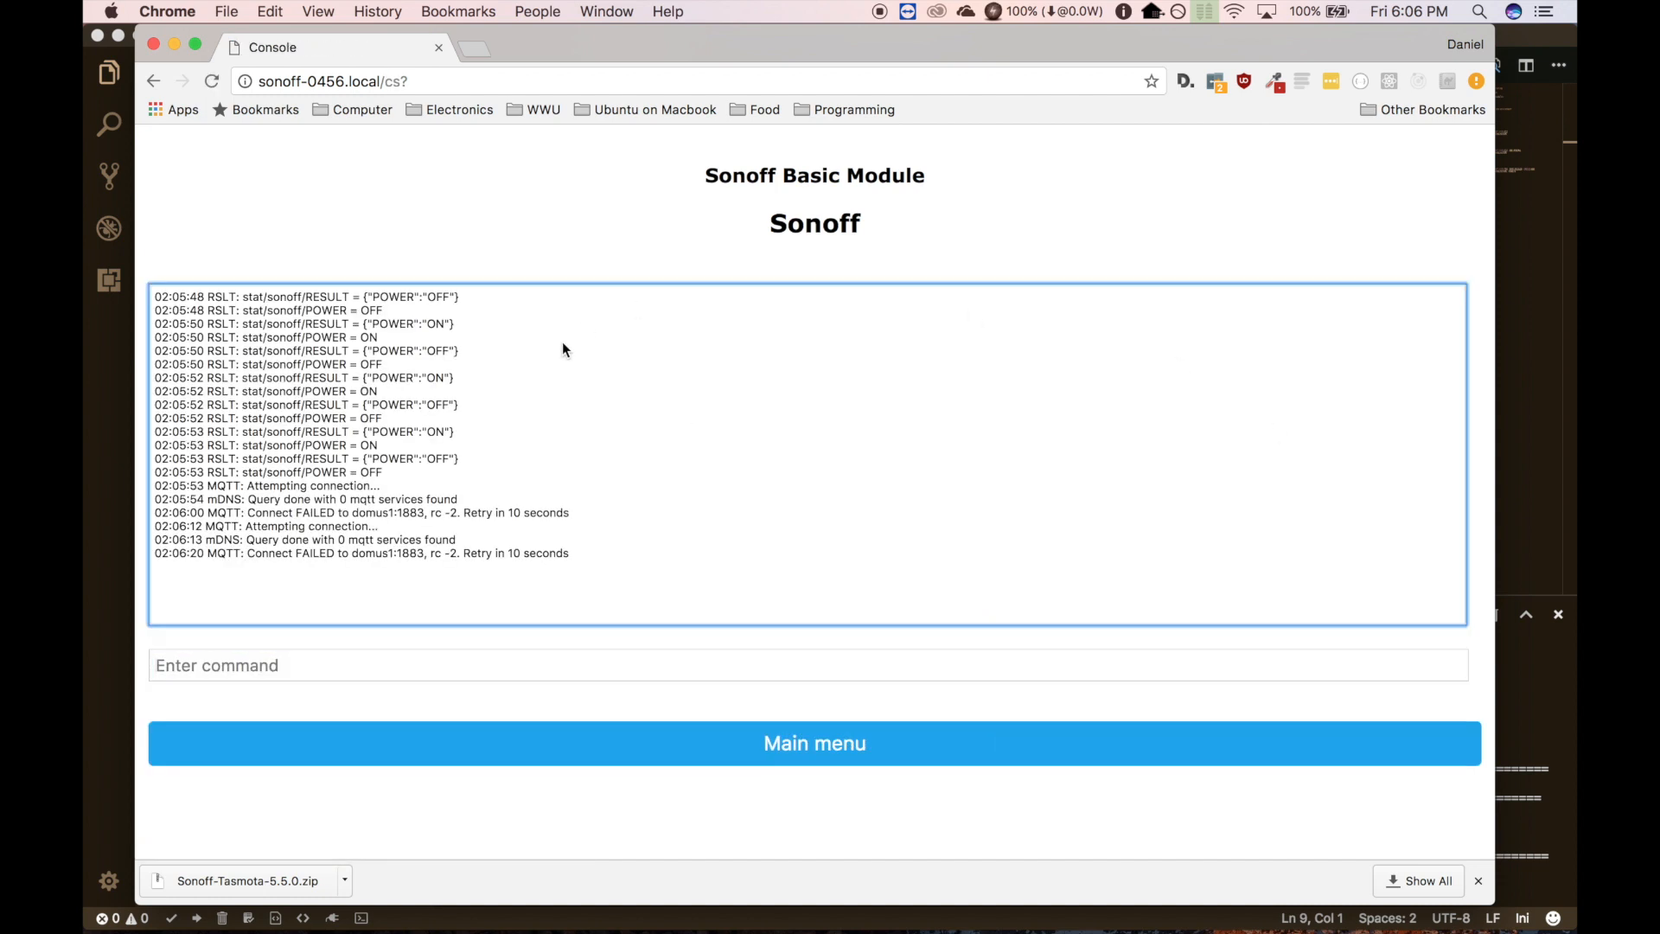
pyautogui.click(815, 742)
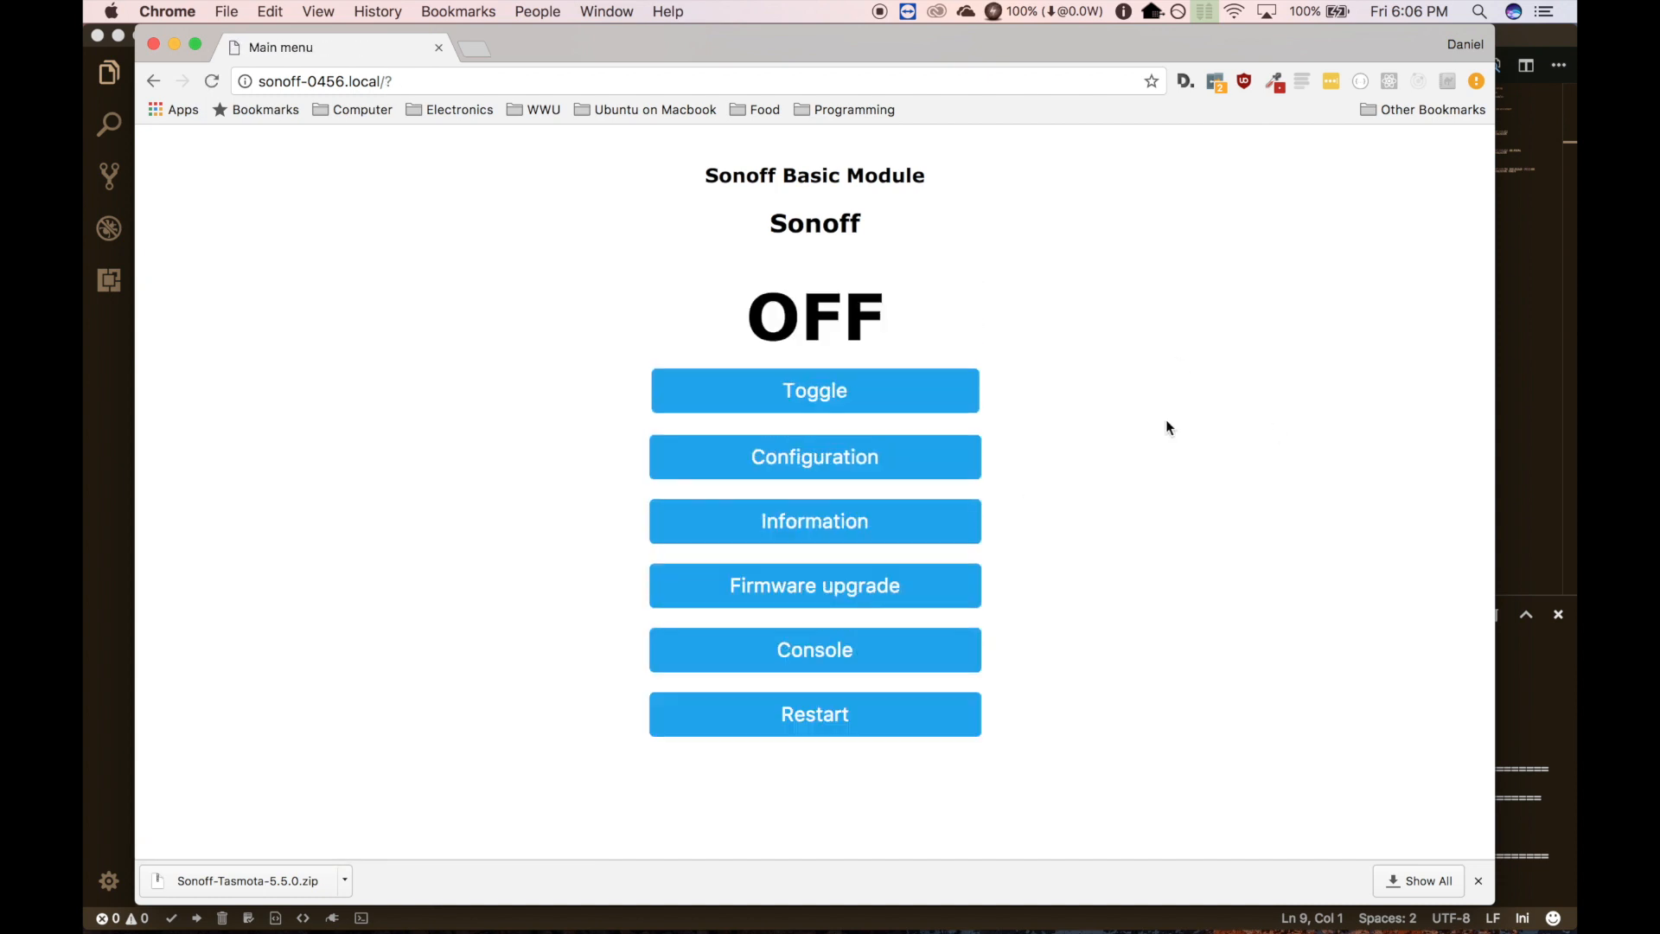